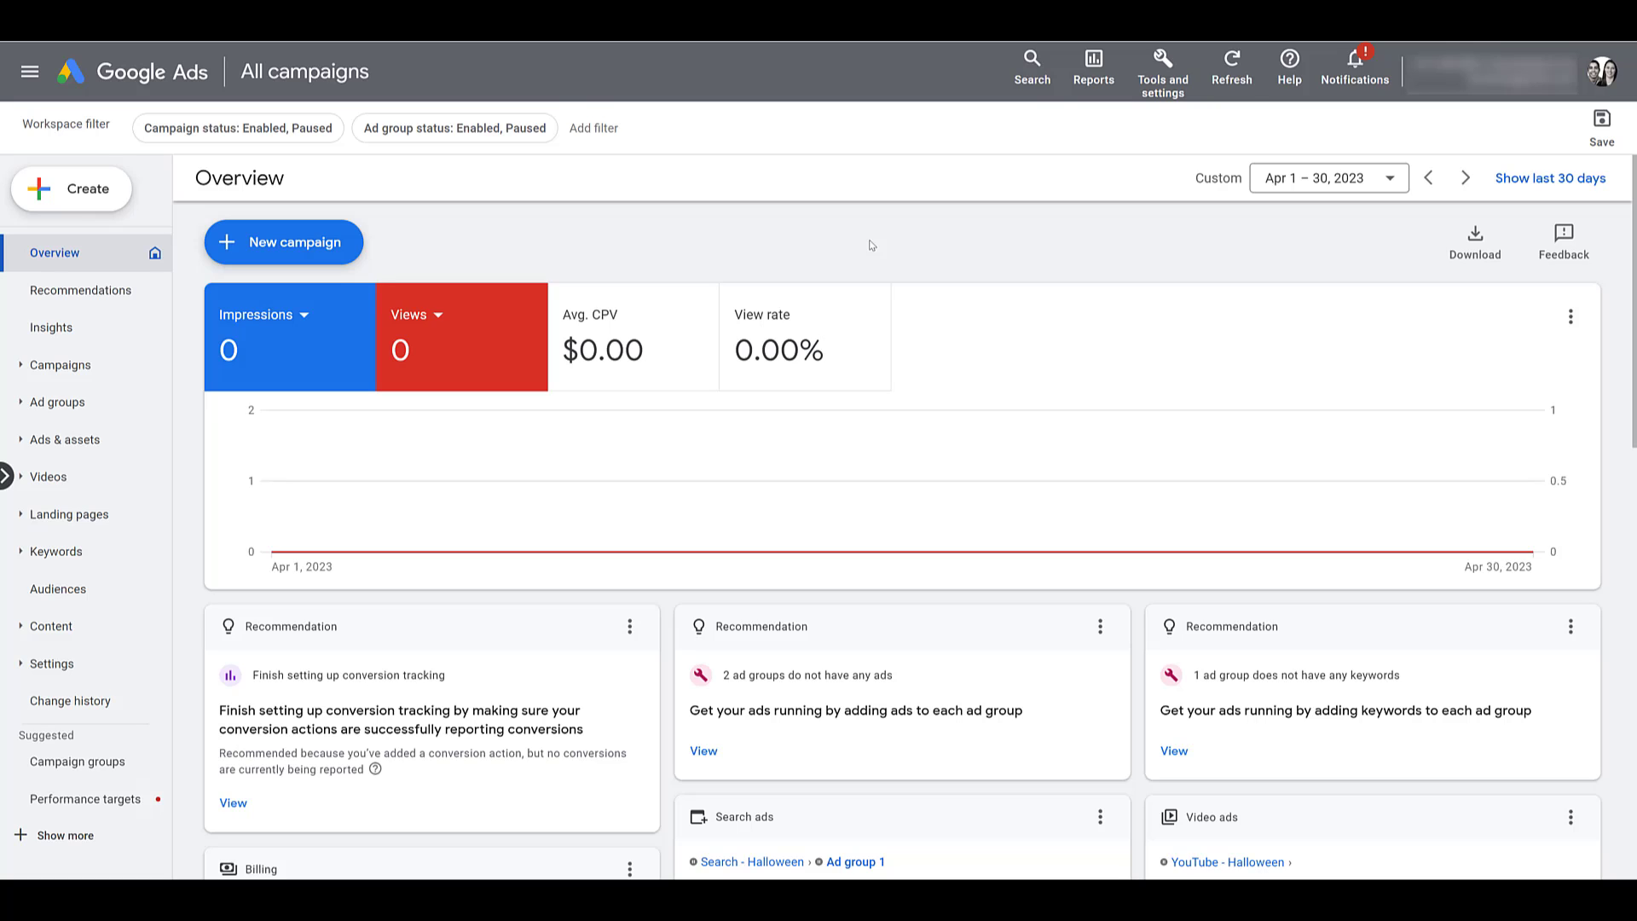
{"action": "mouse_move", "coordinate": [307, 250]}
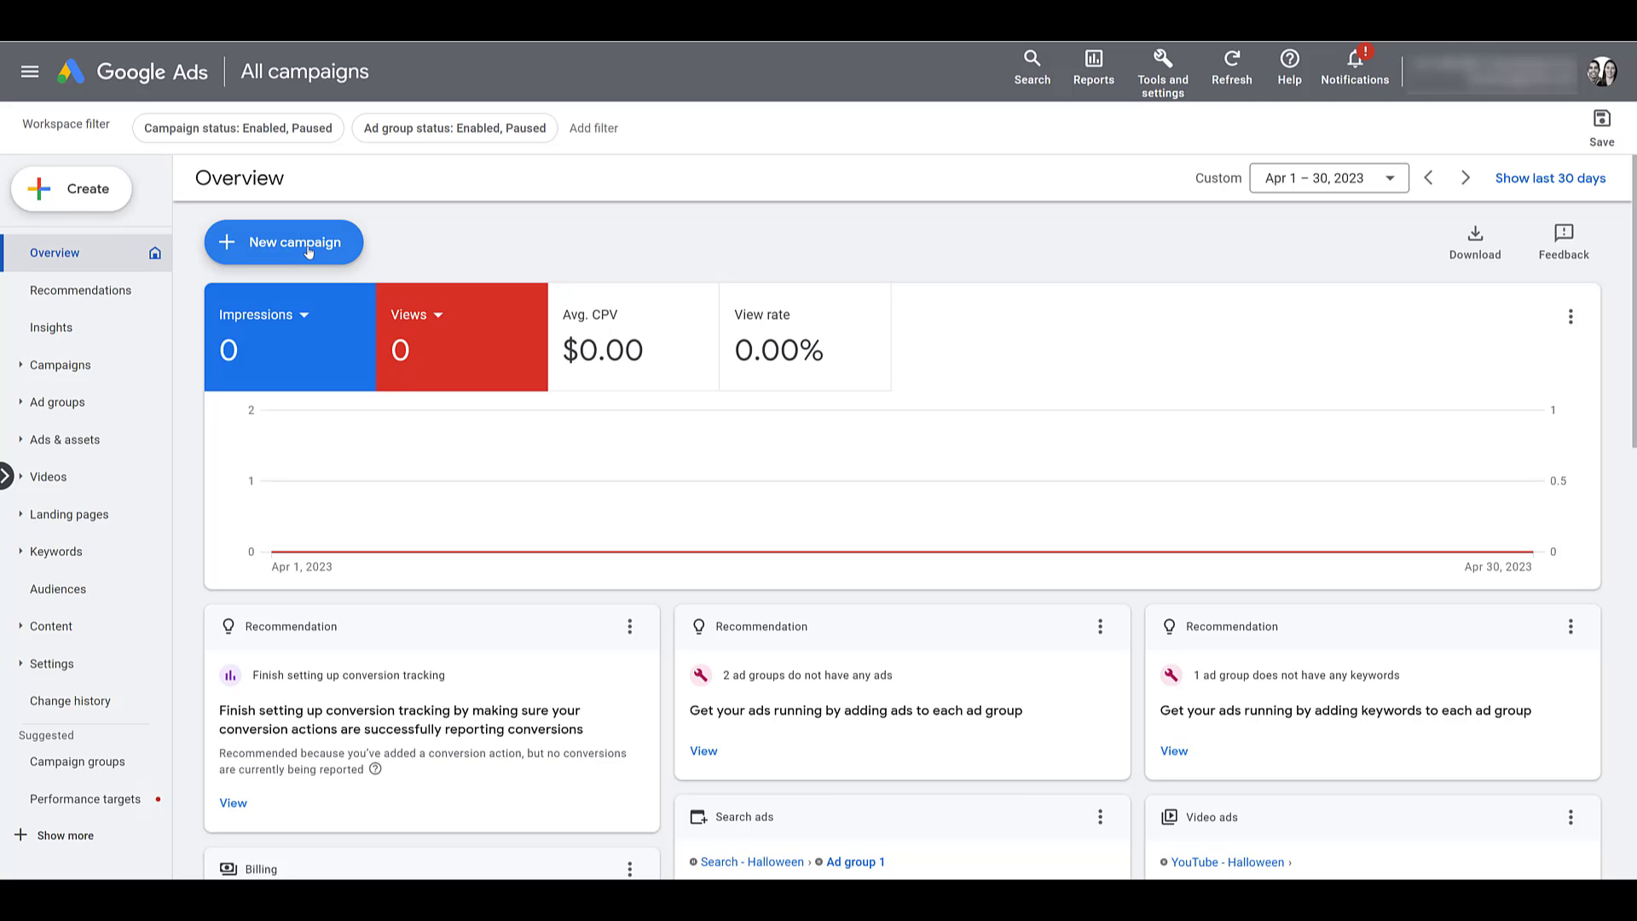
Create a Website traffic Display campaign, 'Website traffic-Display-13', and continue to its settings
{"action": "left_click", "coordinate": [283, 241]}
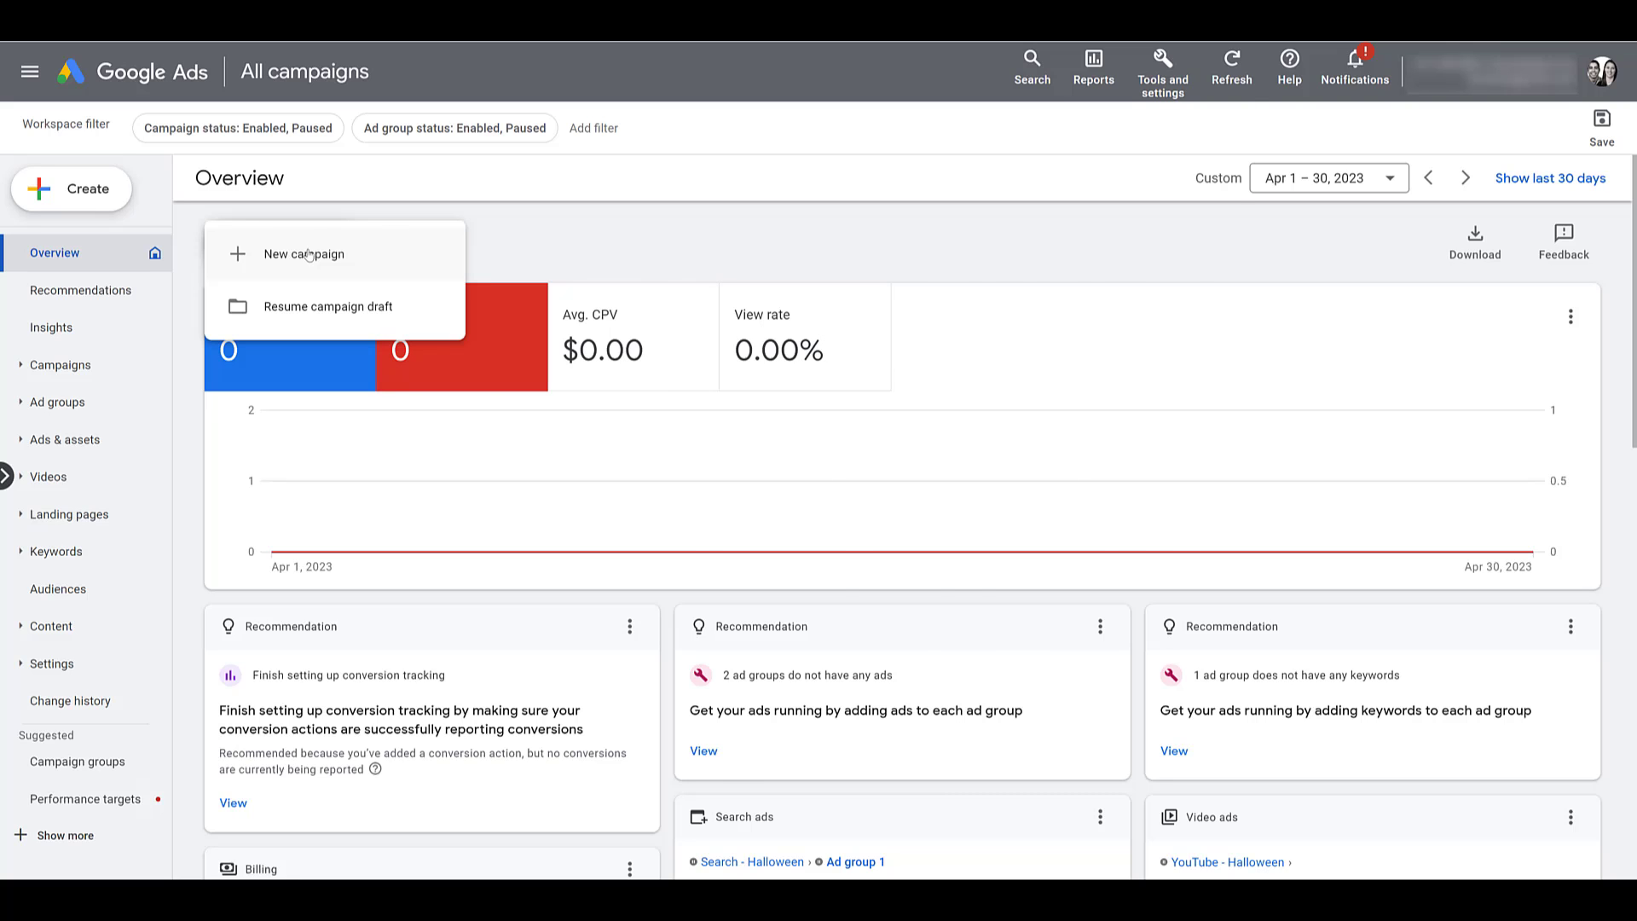
{"action": "left_click", "coordinate": [304, 255]}
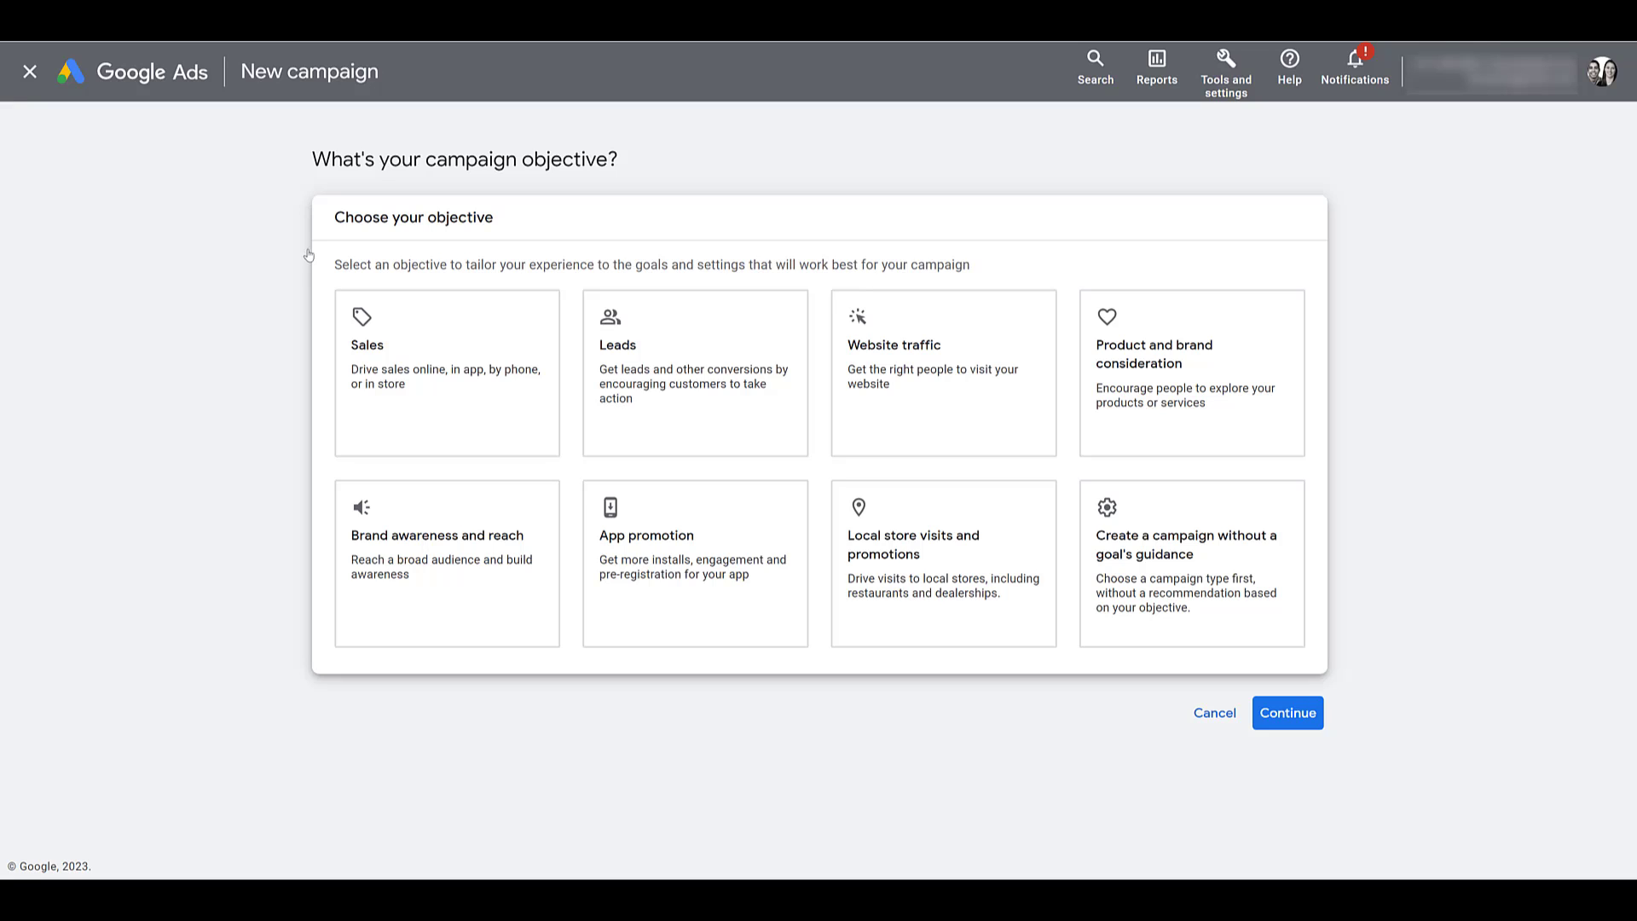
{"action": "left_click", "coordinate": [941, 372]}
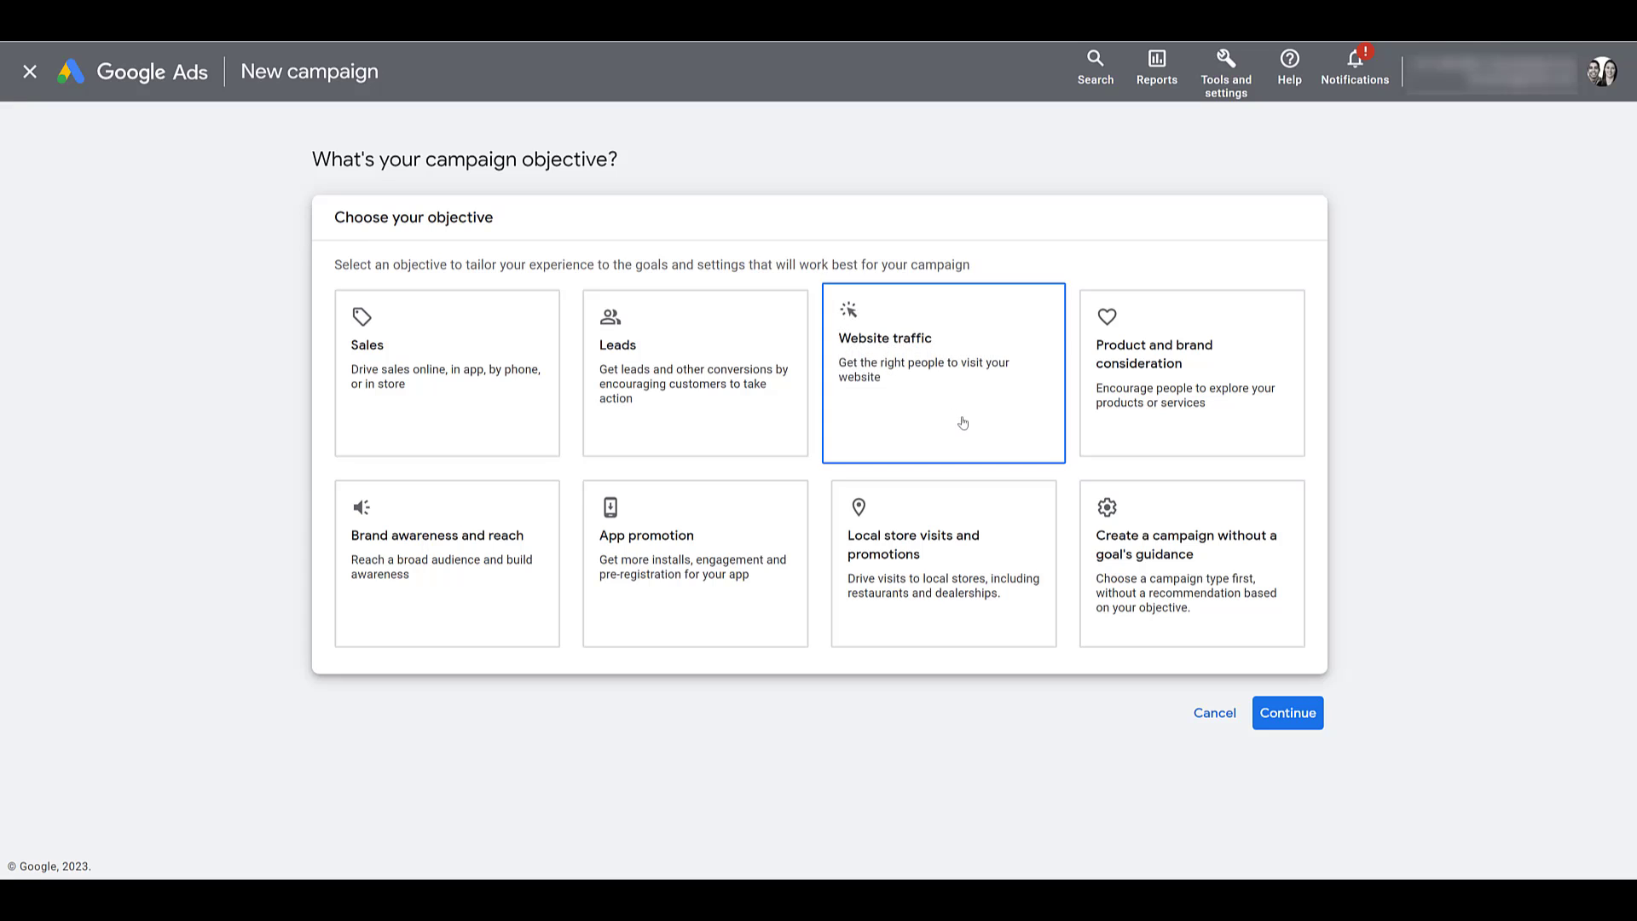
{"action": "scroll", "scroll_direction": "down", "scroll_amount": 3}
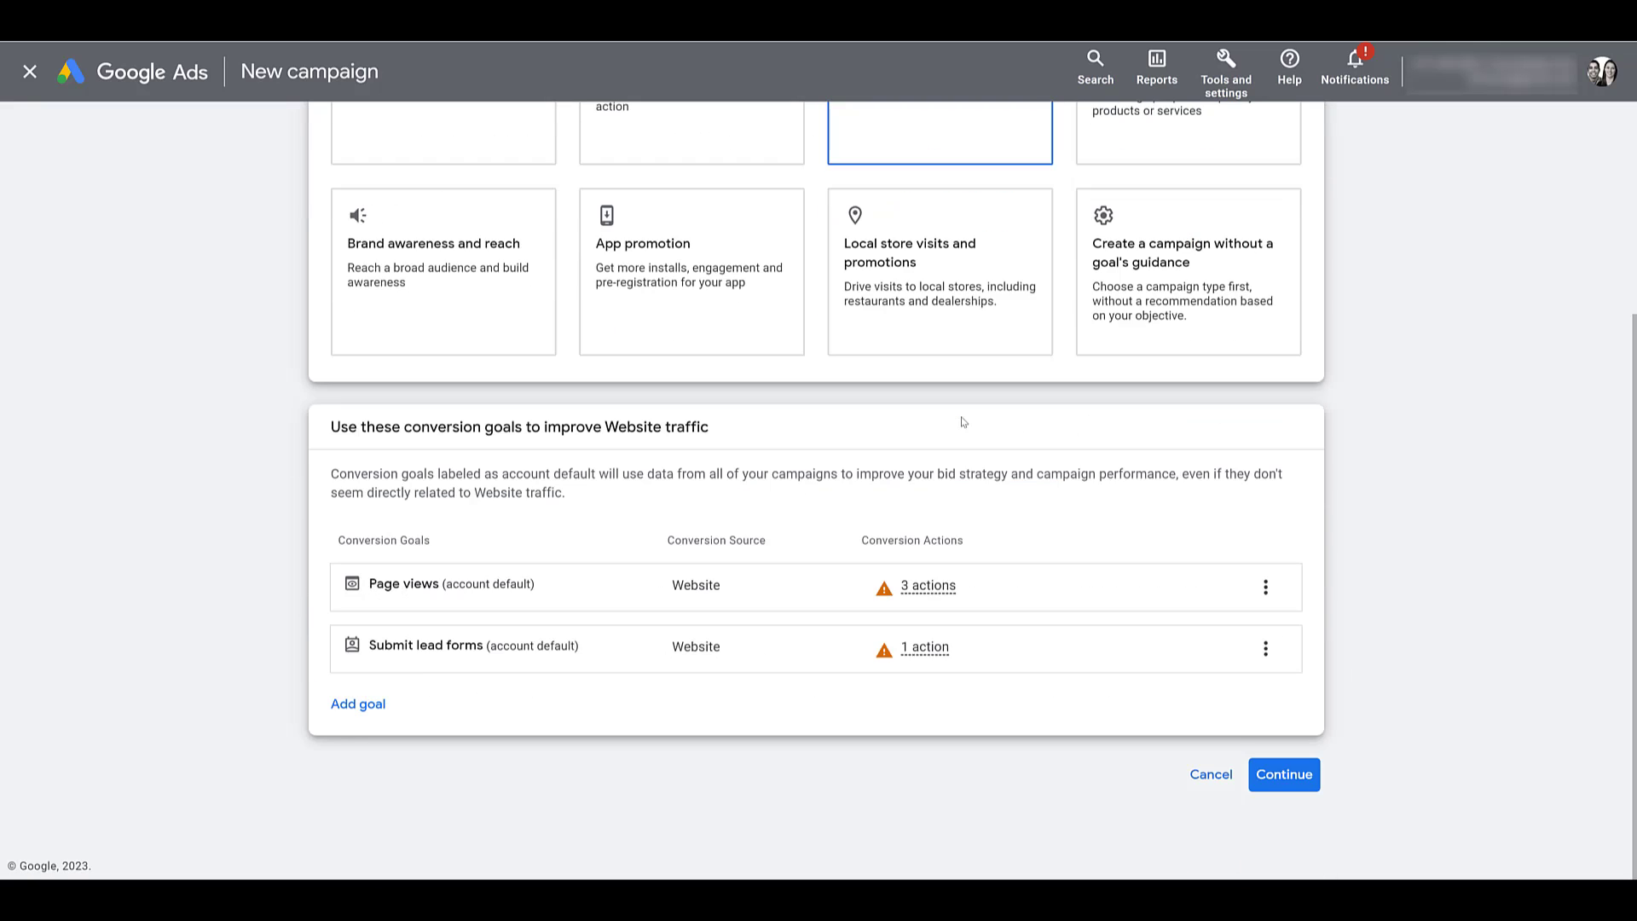
{"action": "mouse_move", "coordinate": [1284, 775]}
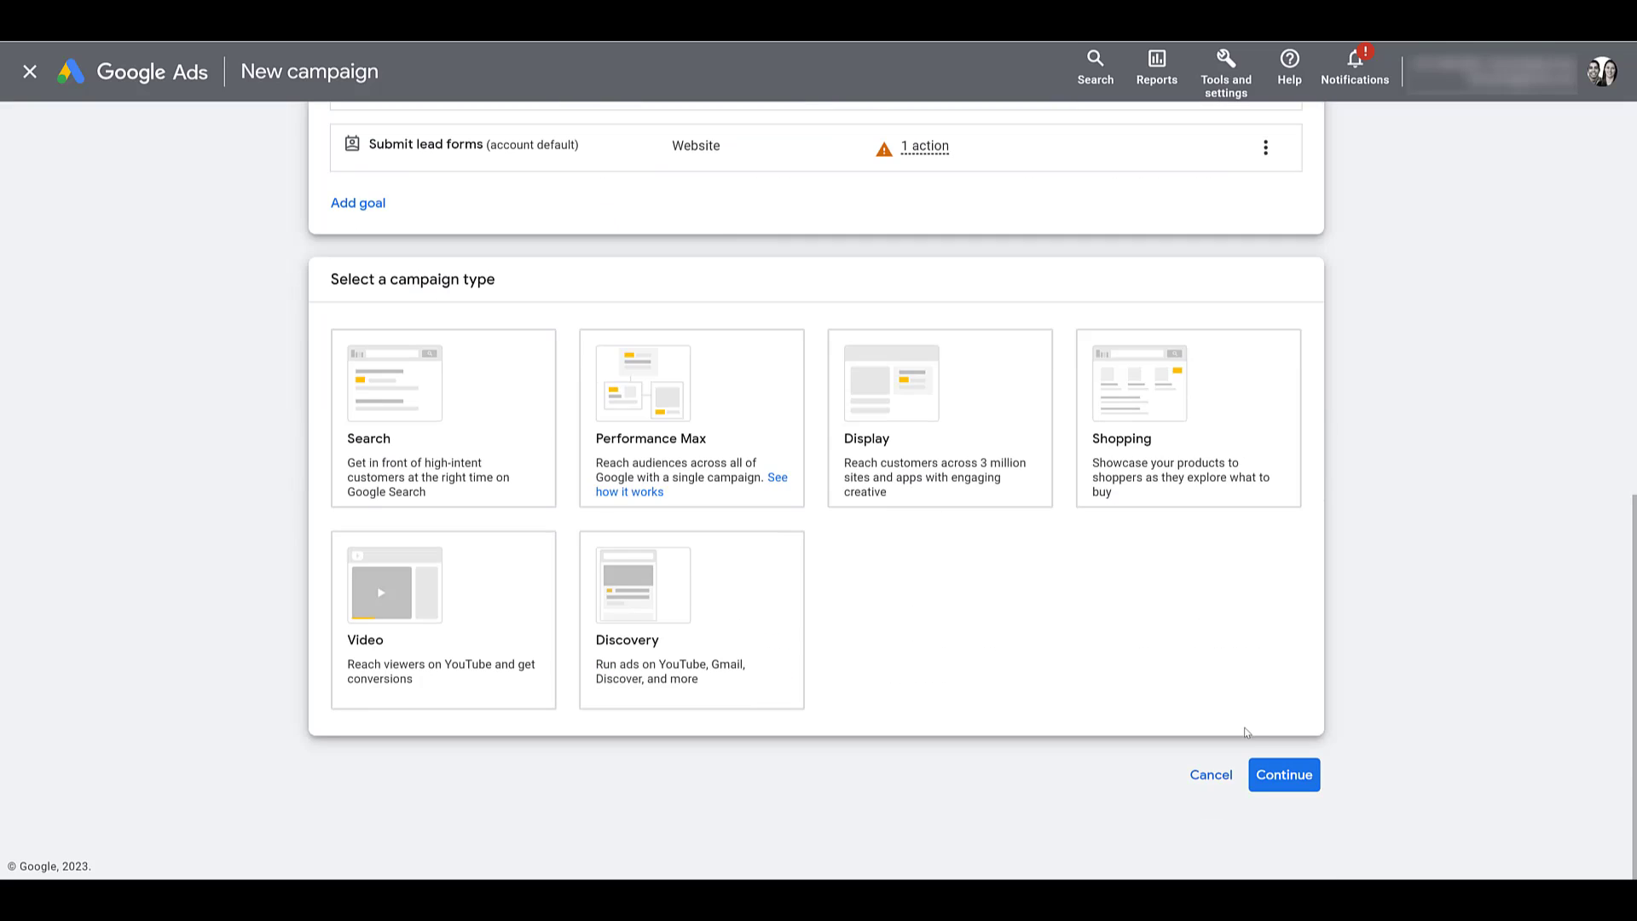
{"action": "mouse_move", "coordinate": [962, 440]}
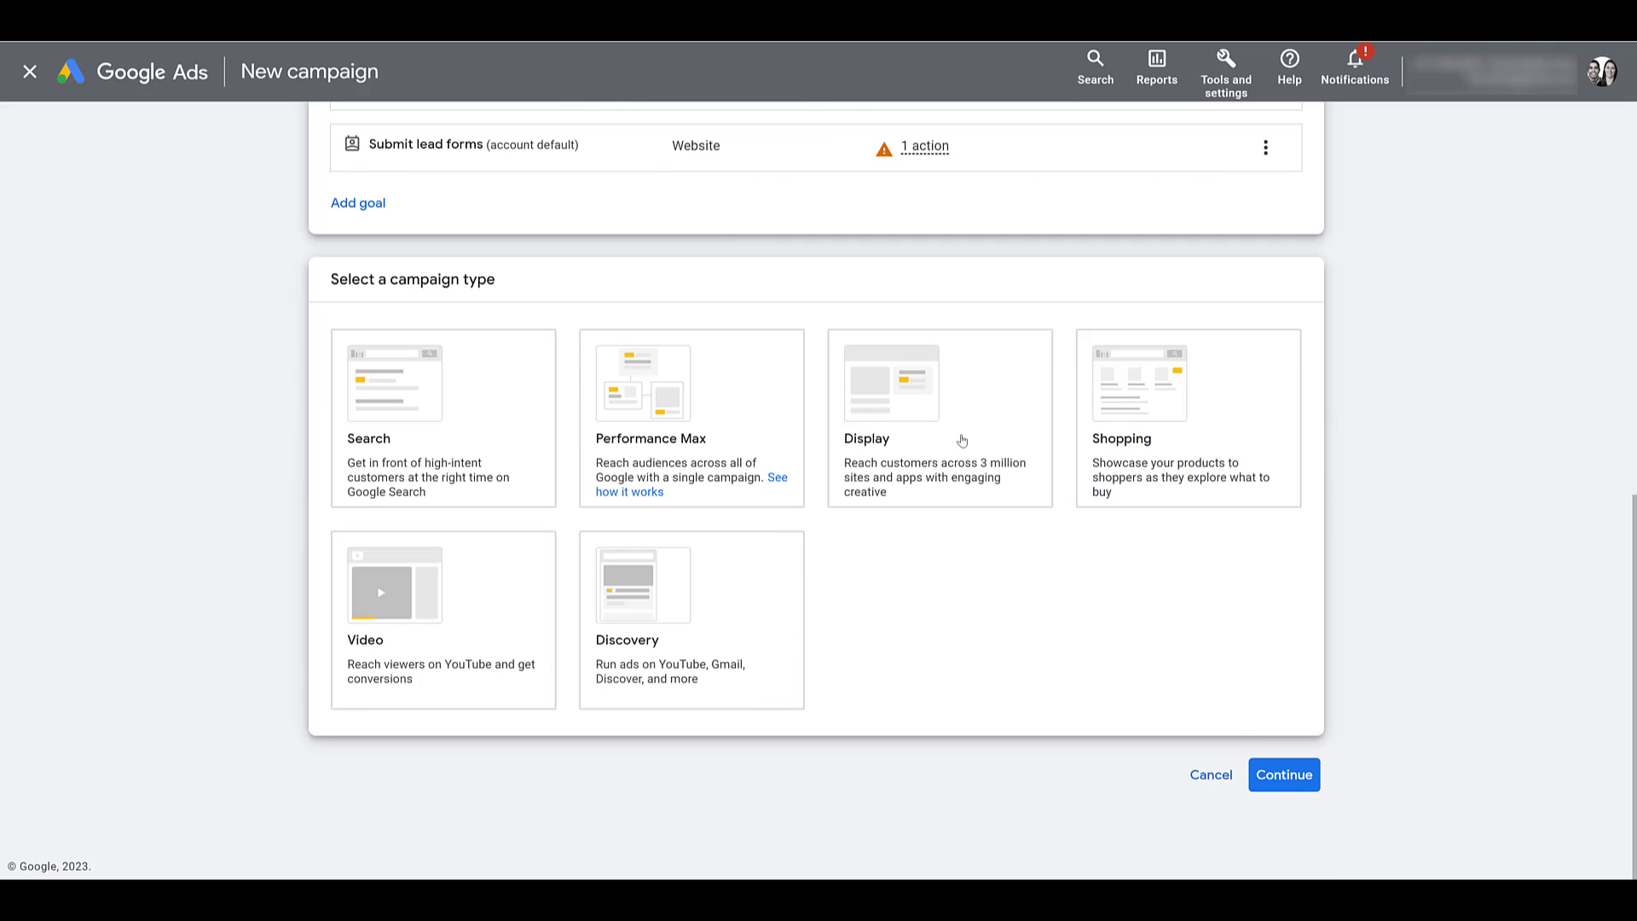
{"action": "left_click", "coordinate": [939, 418]}
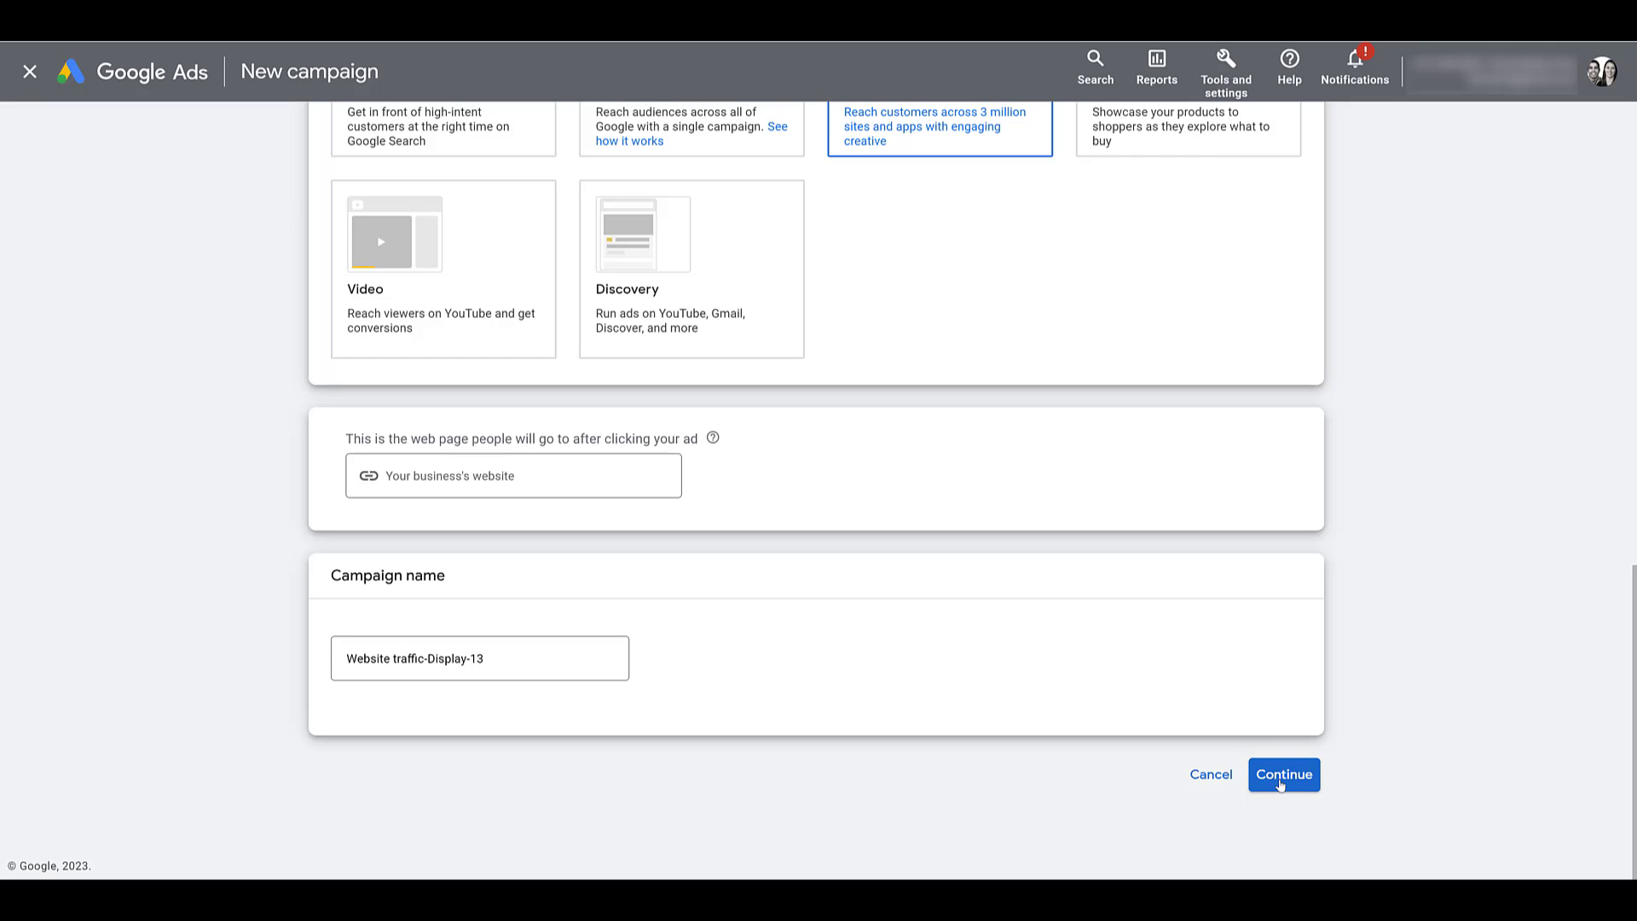
{"action": "left_click", "coordinate": [1284, 775]}
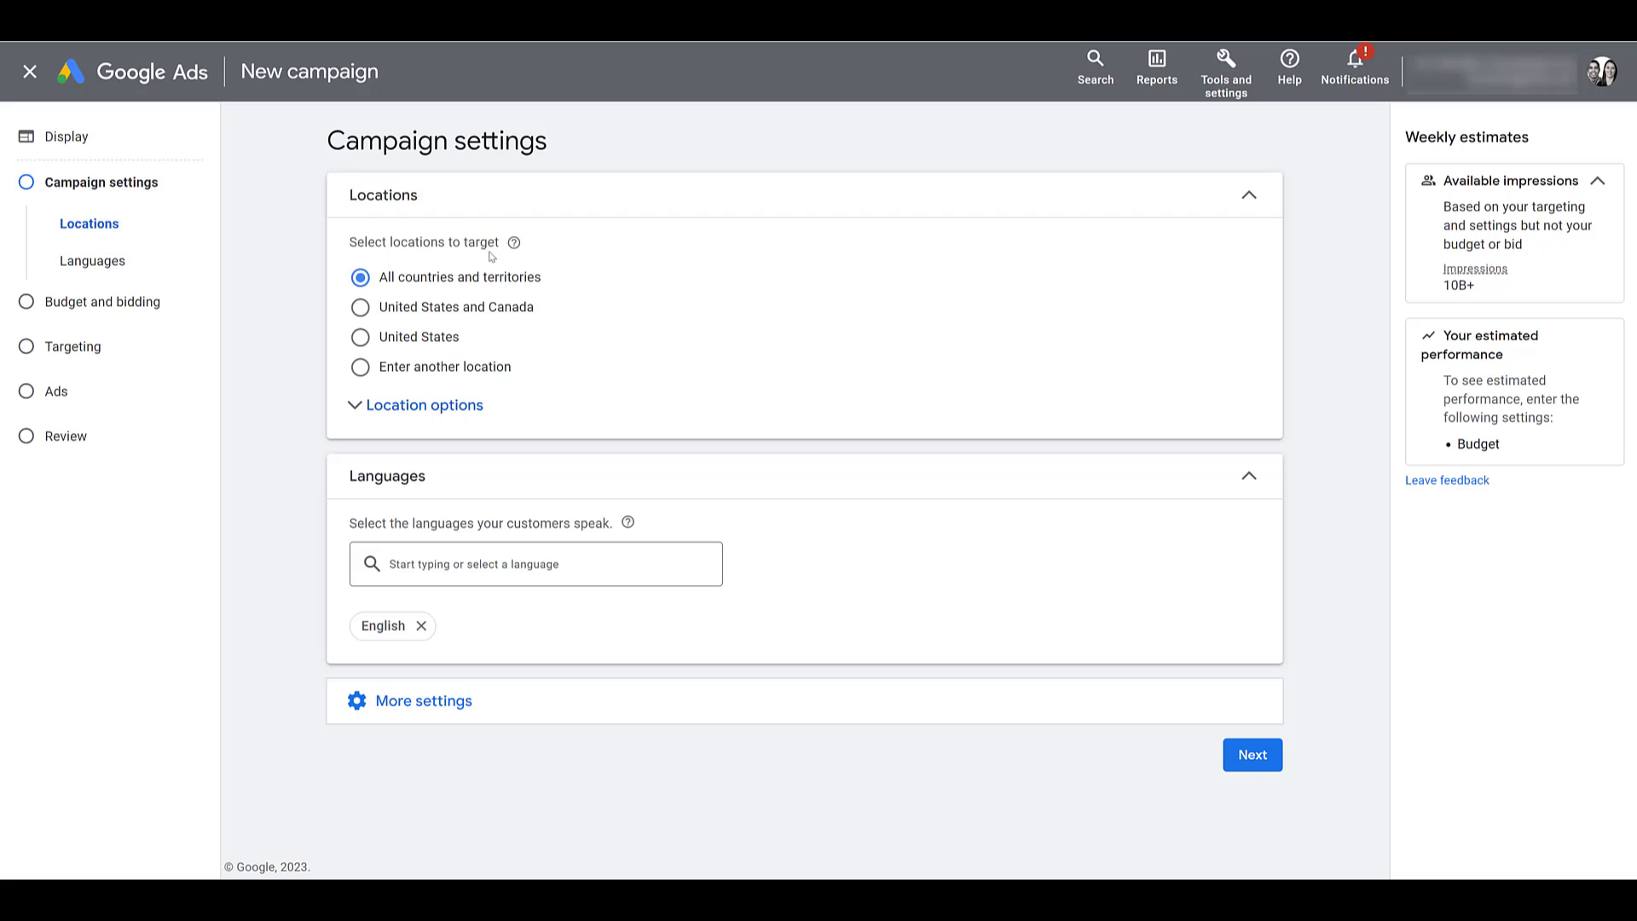
{"action": "mouse_move", "coordinate": [1166, 724]}
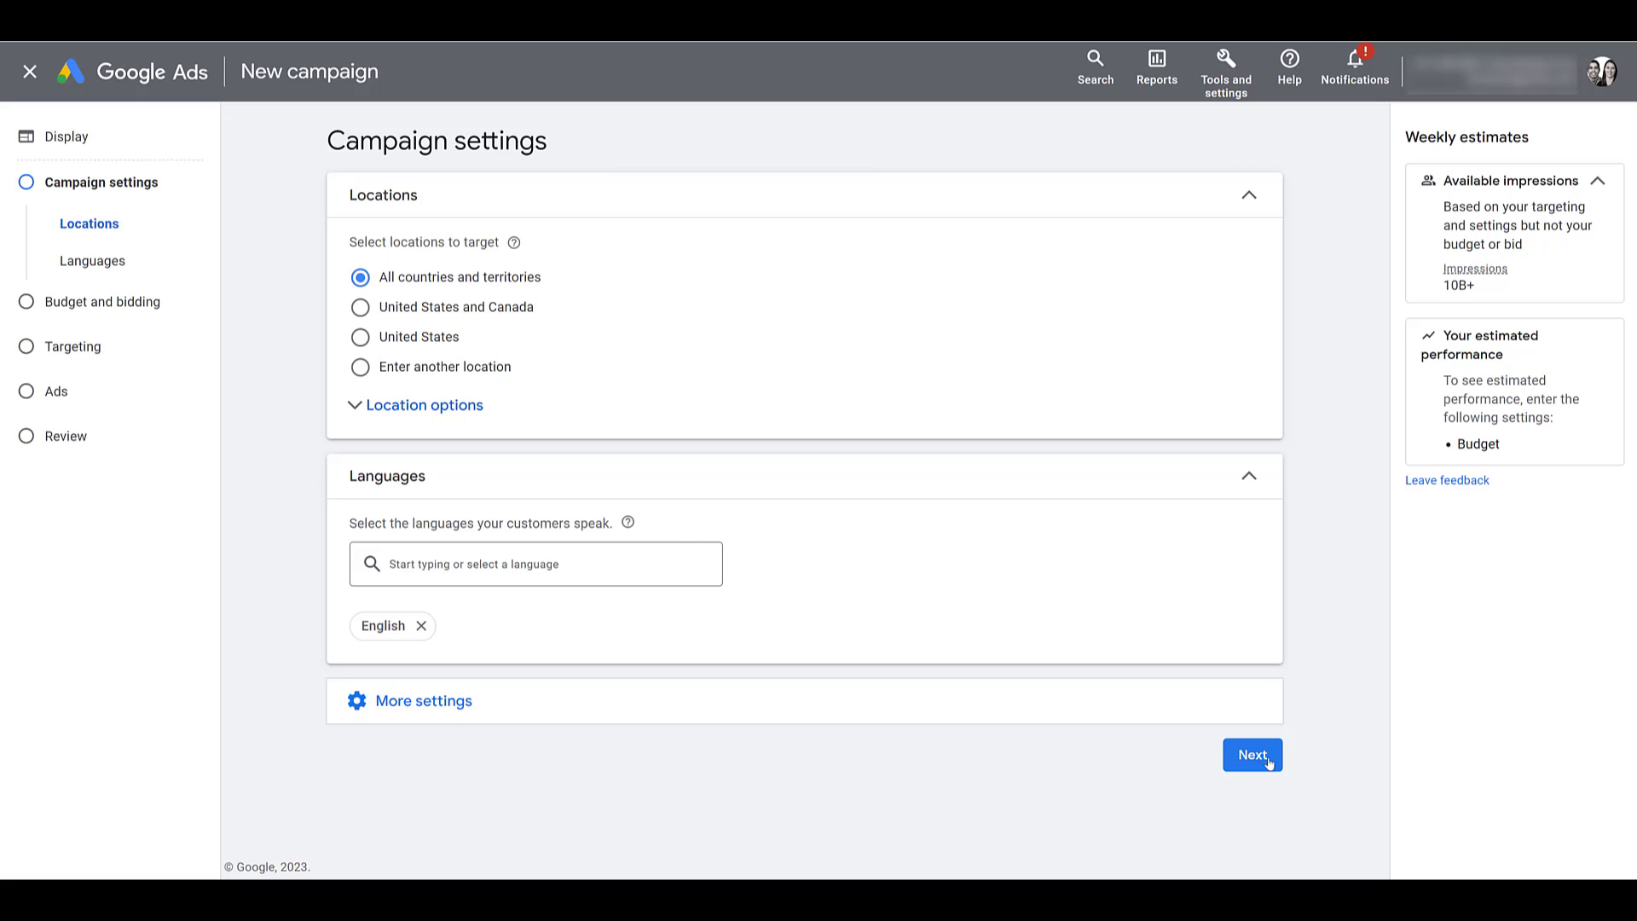
Accept the campaign settings and the $20 daily Maximize conversions budget to reach targeting
{"action": "left_click", "coordinate": [1251, 755]}
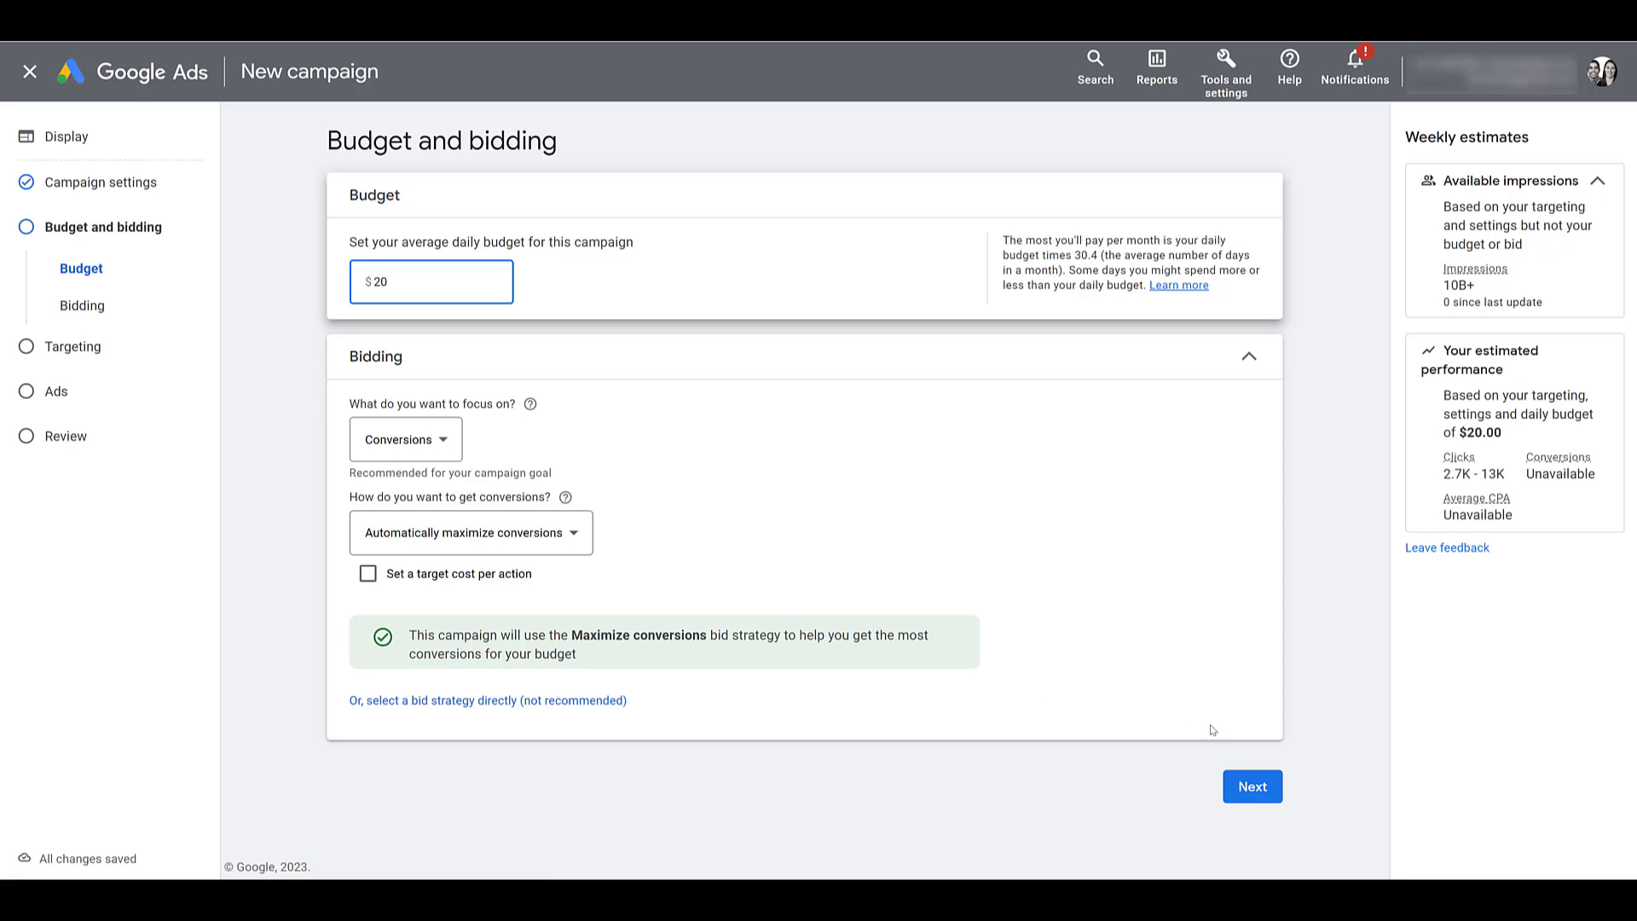
{"action": "left_click", "coordinate": [1251, 786]}
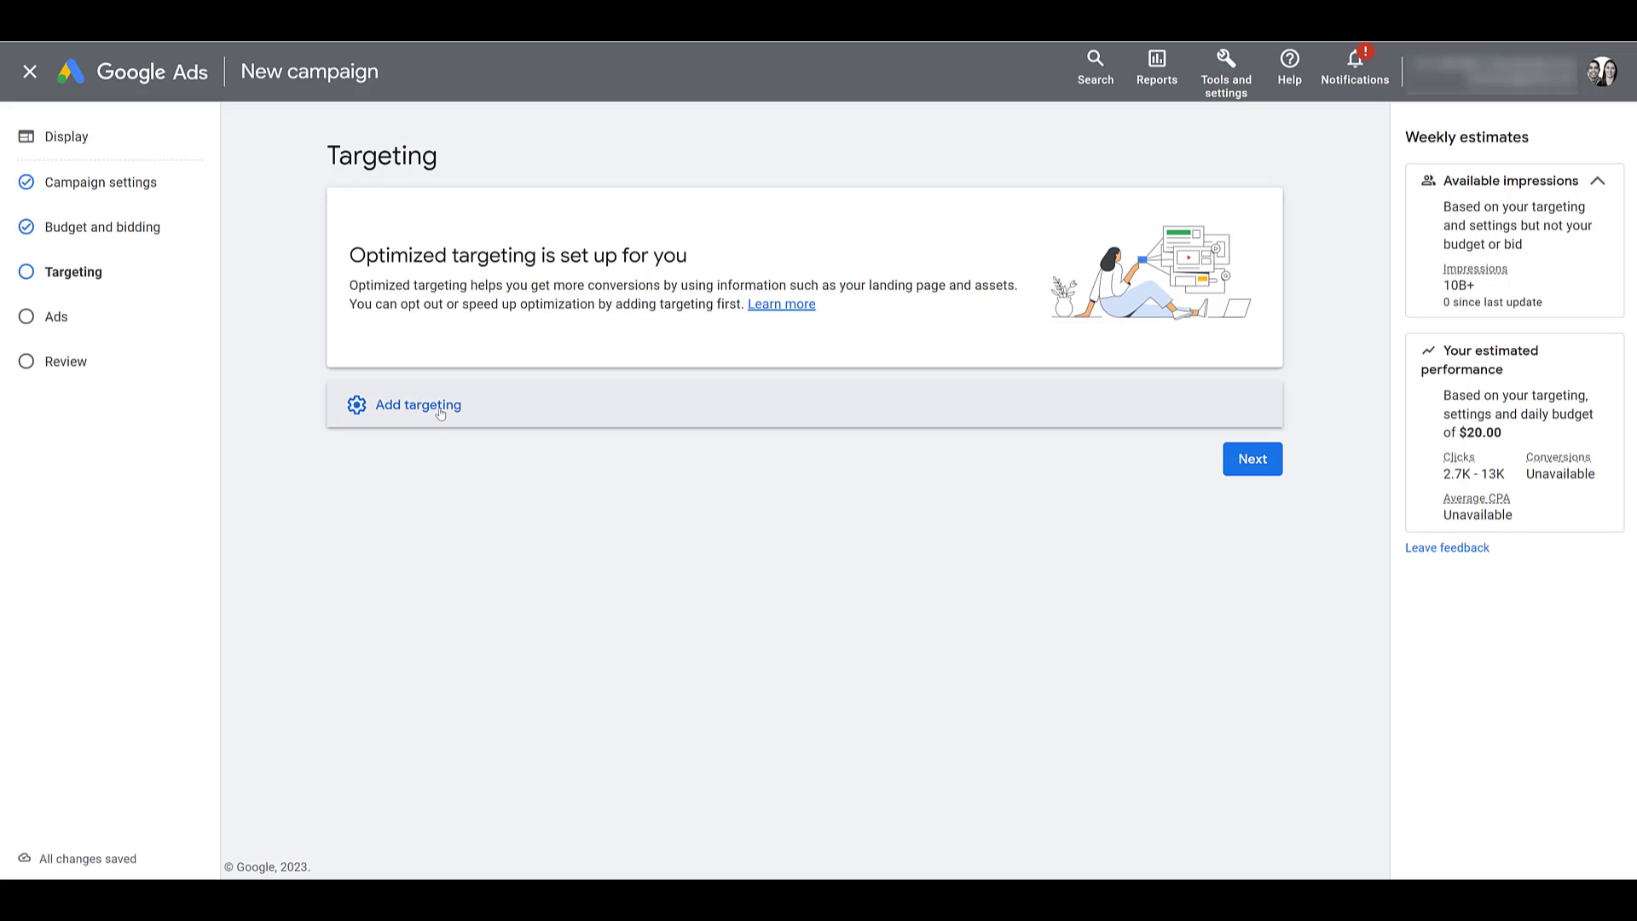
Add Placements targeting to open the Edit targeted placements panel
{"action": "left_click", "coordinate": [417, 405]}
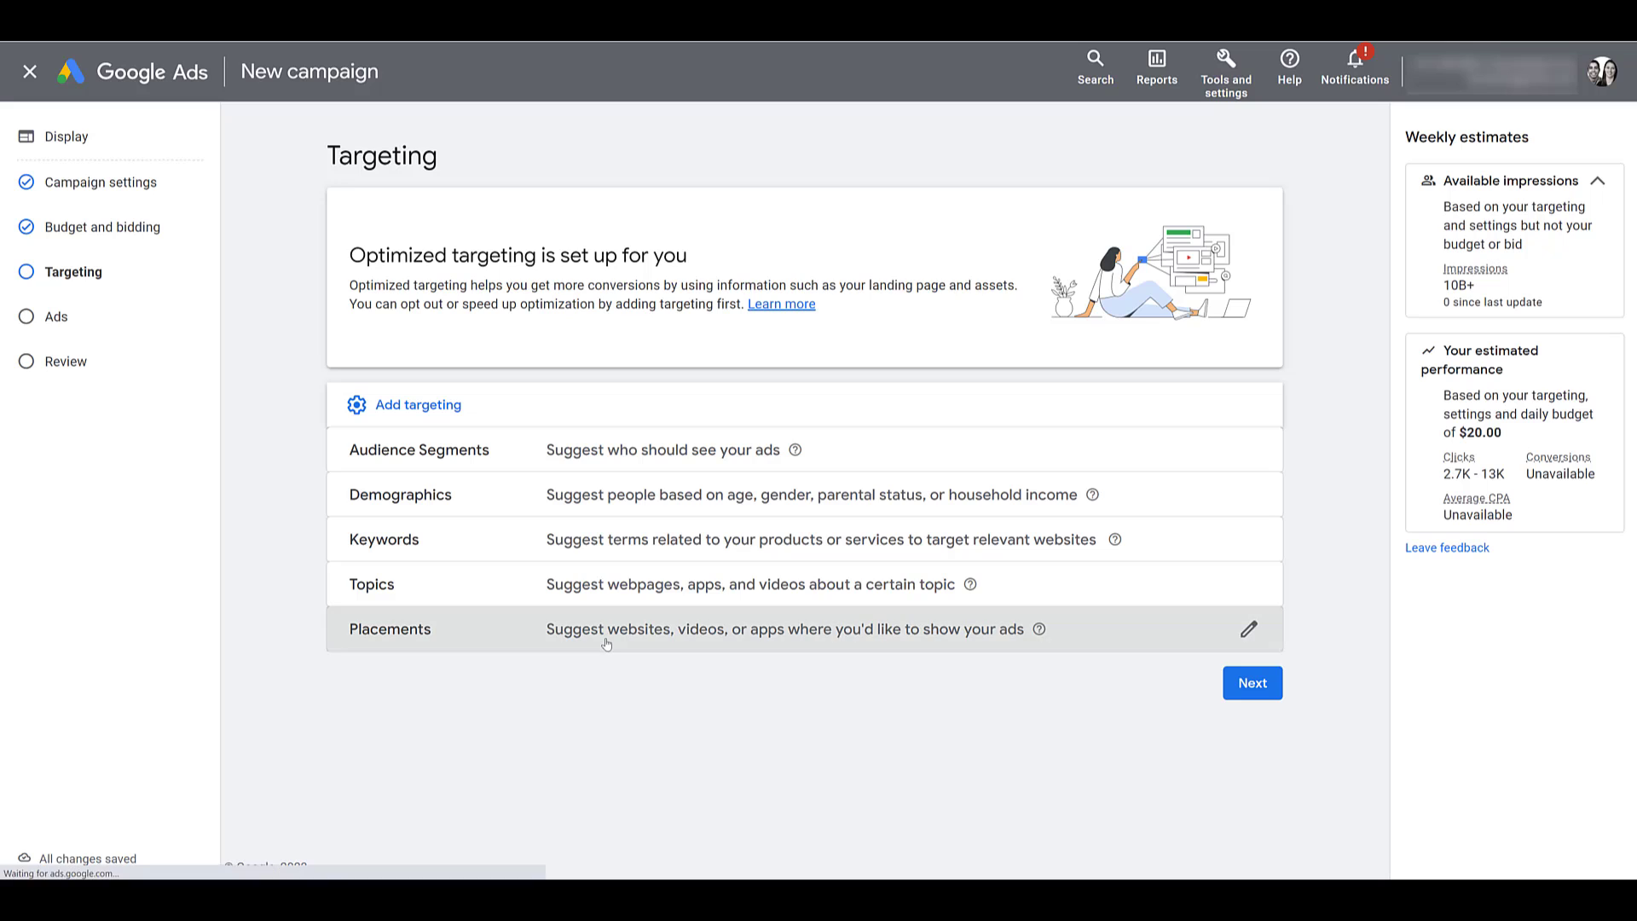
{"action": "left_click", "coordinate": [1247, 629]}
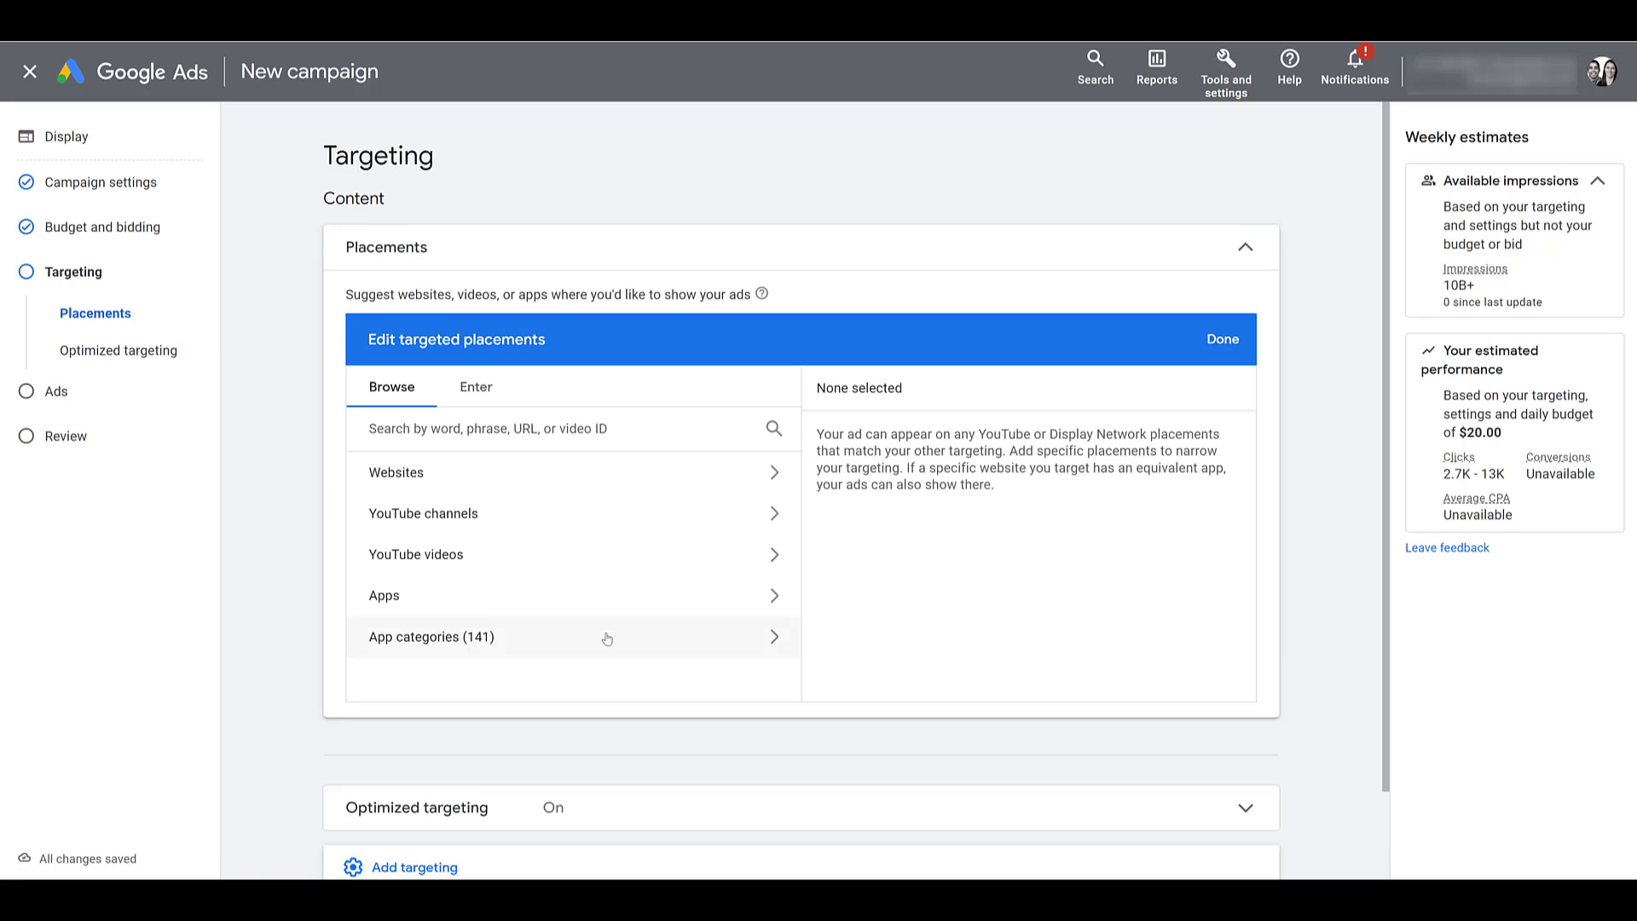
{"action": "mouse_move", "coordinate": [627, 579]}
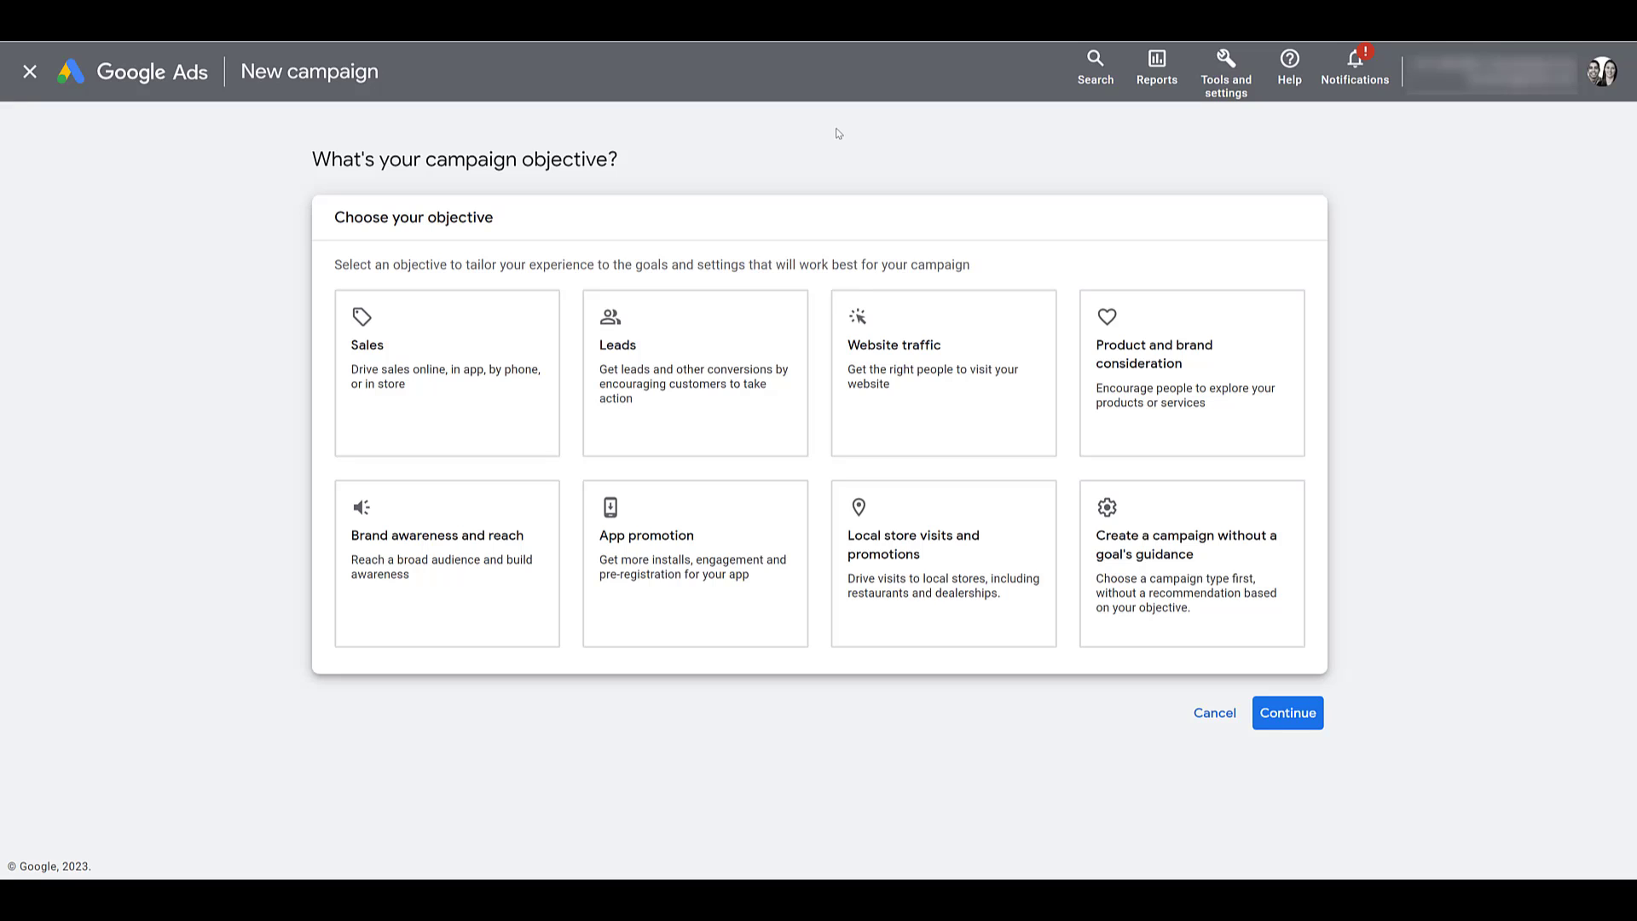
{"action": "mouse_move", "coordinate": [841, 144]}
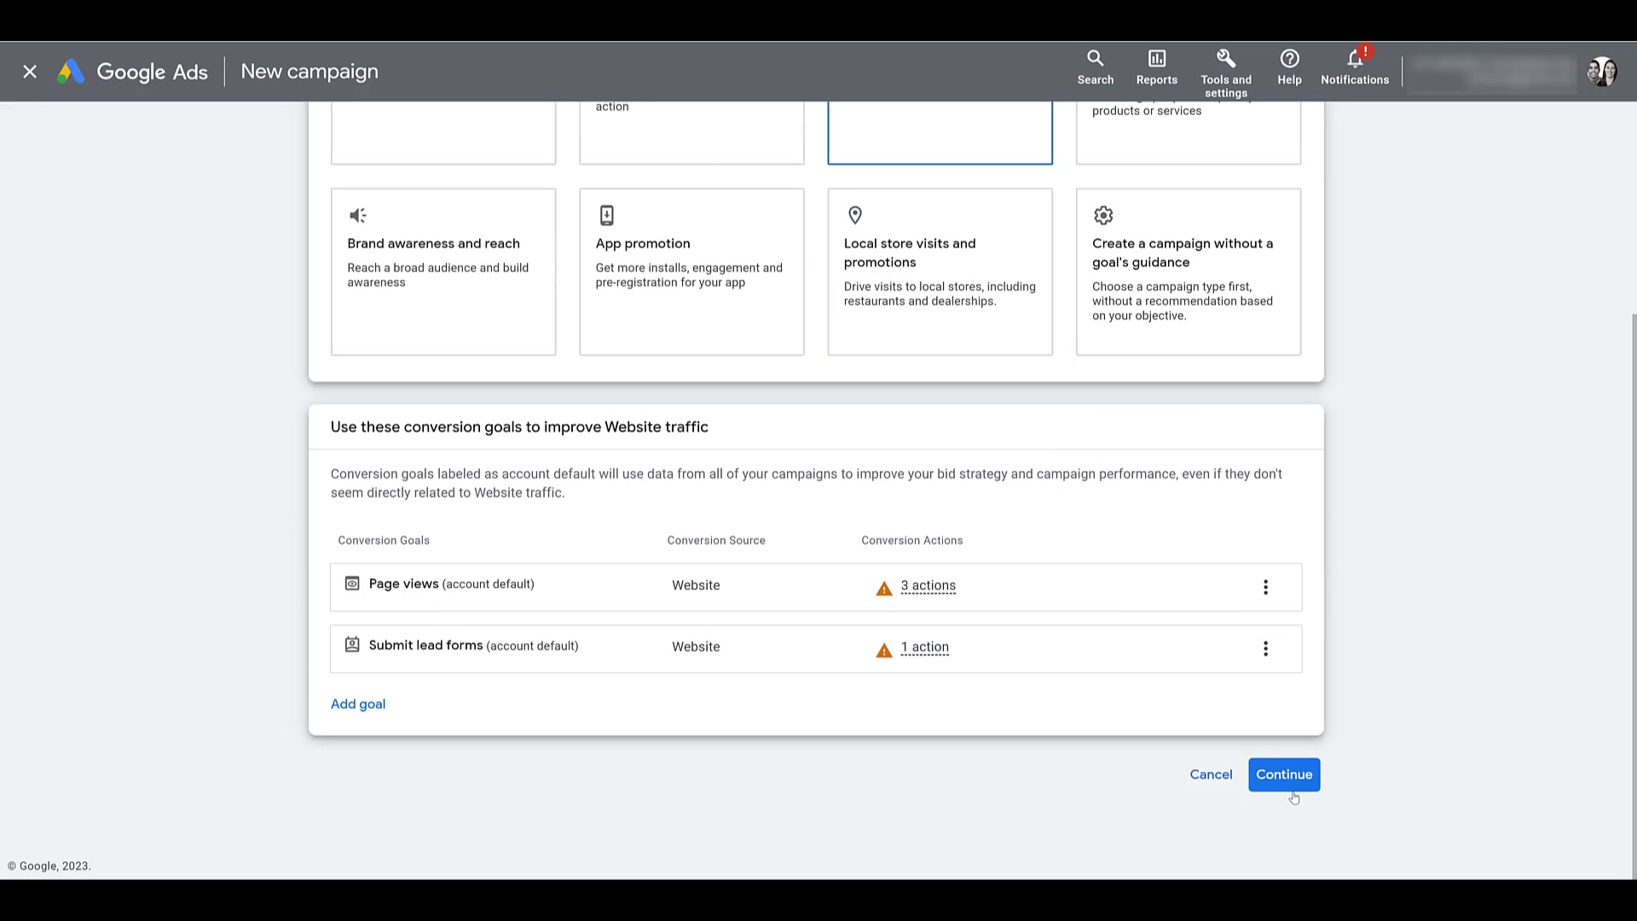
Pick Video with the Website traffic objective and continue to Drive conversions general settings
{"action": "scroll", "scroll_direction": "down", "scroll_amount": 3}
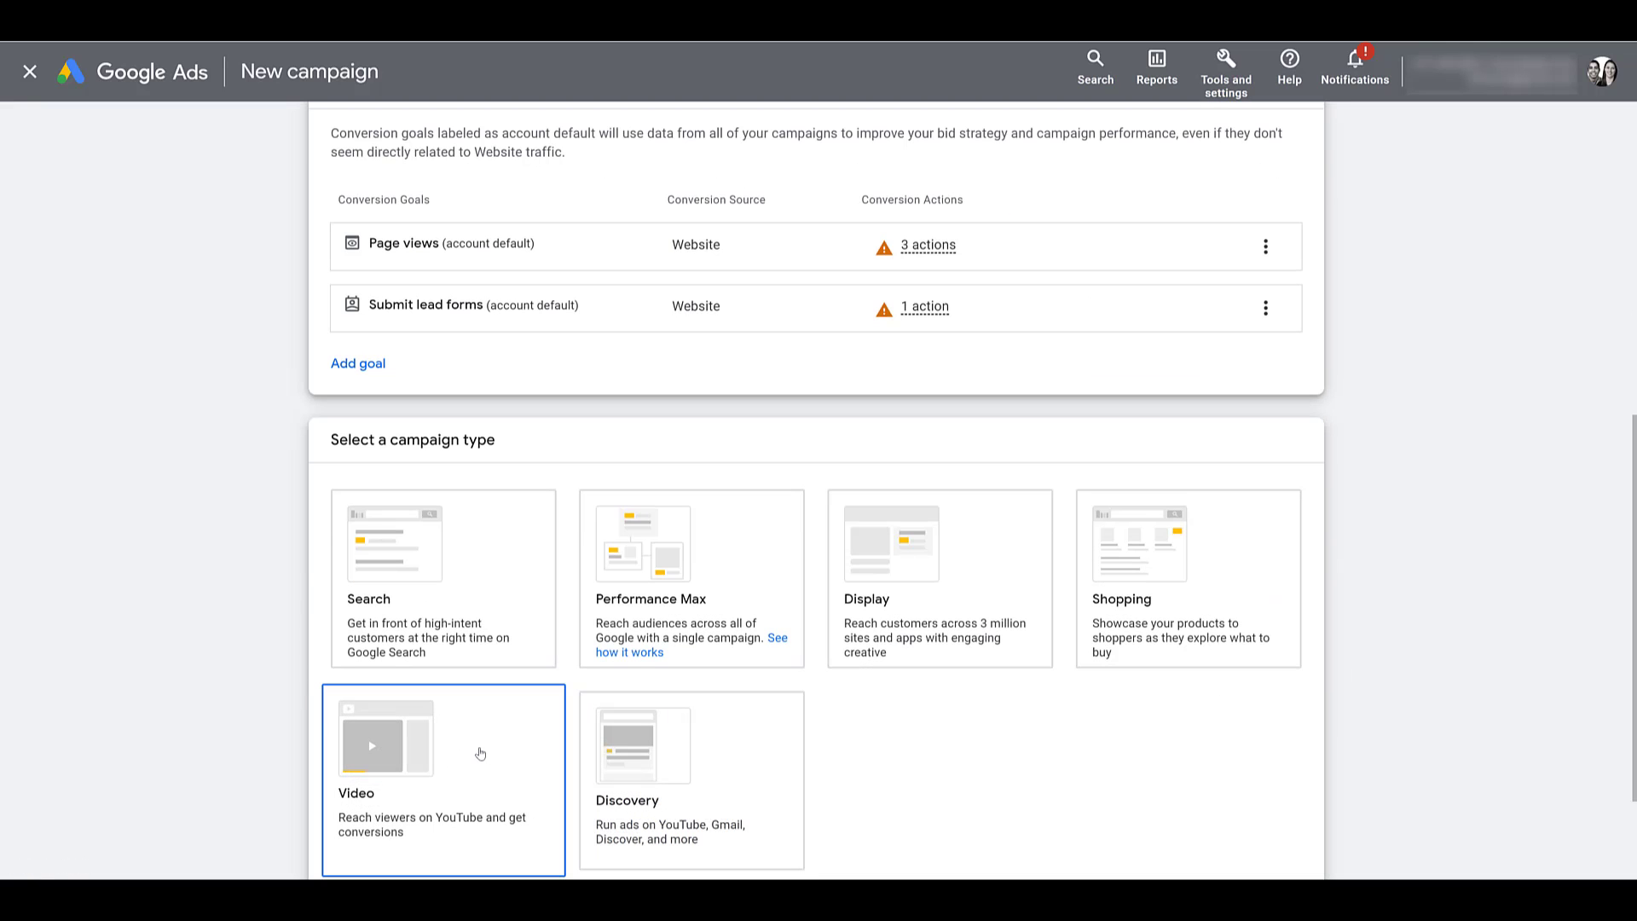
{"action": "left_click", "coordinate": [442, 736]}
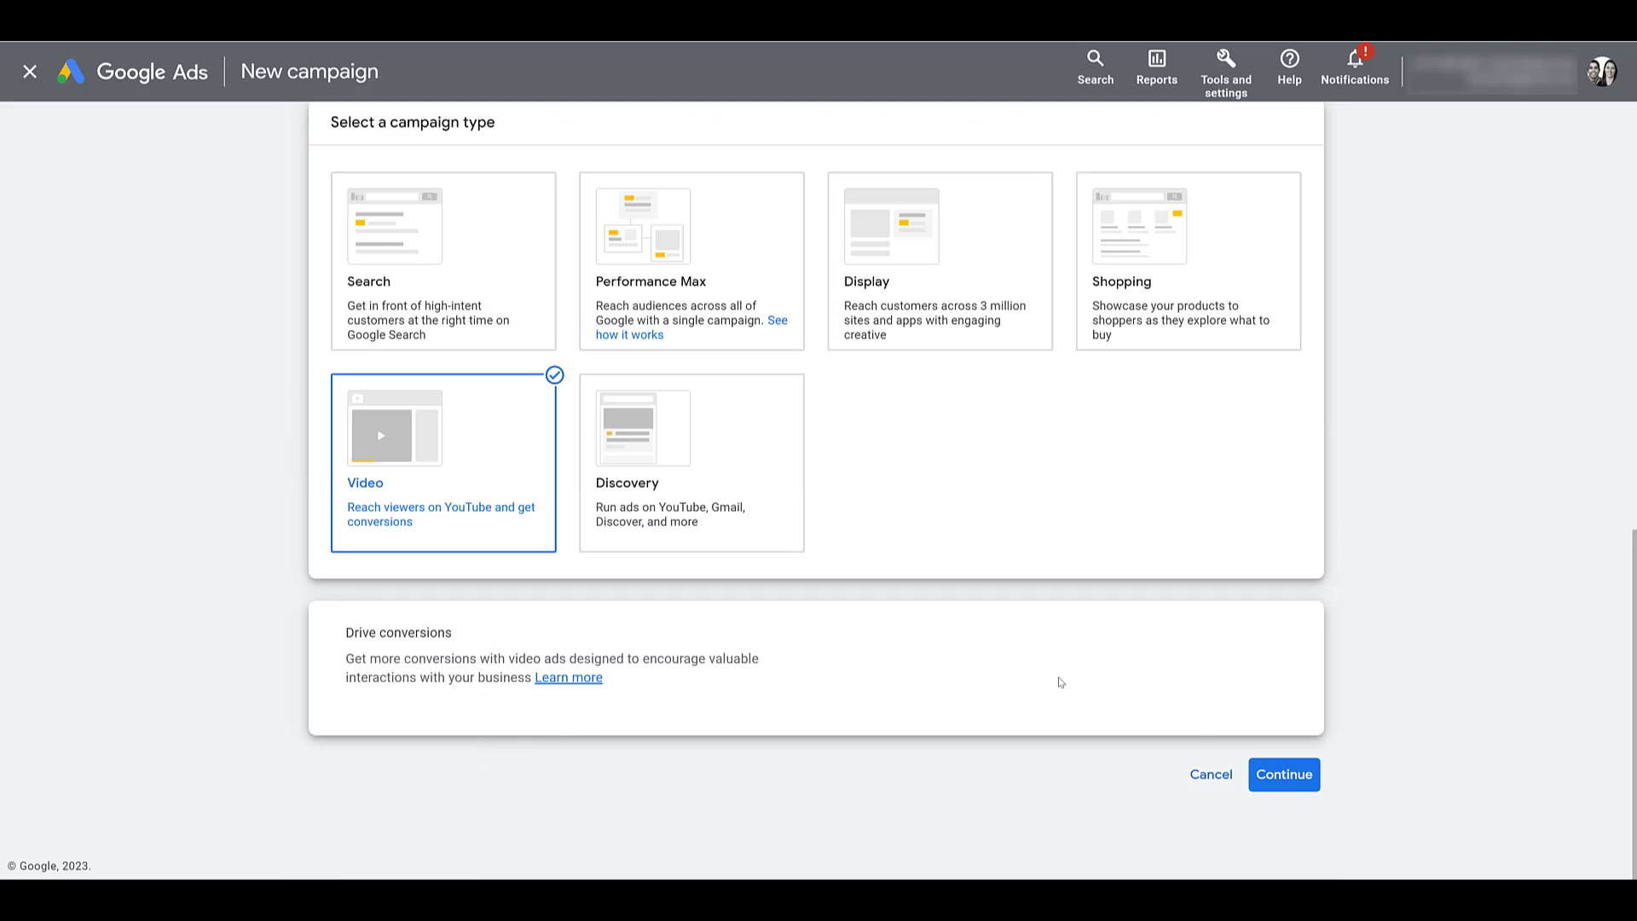
{"action": "left_click", "coordinate": [1284, 774]}
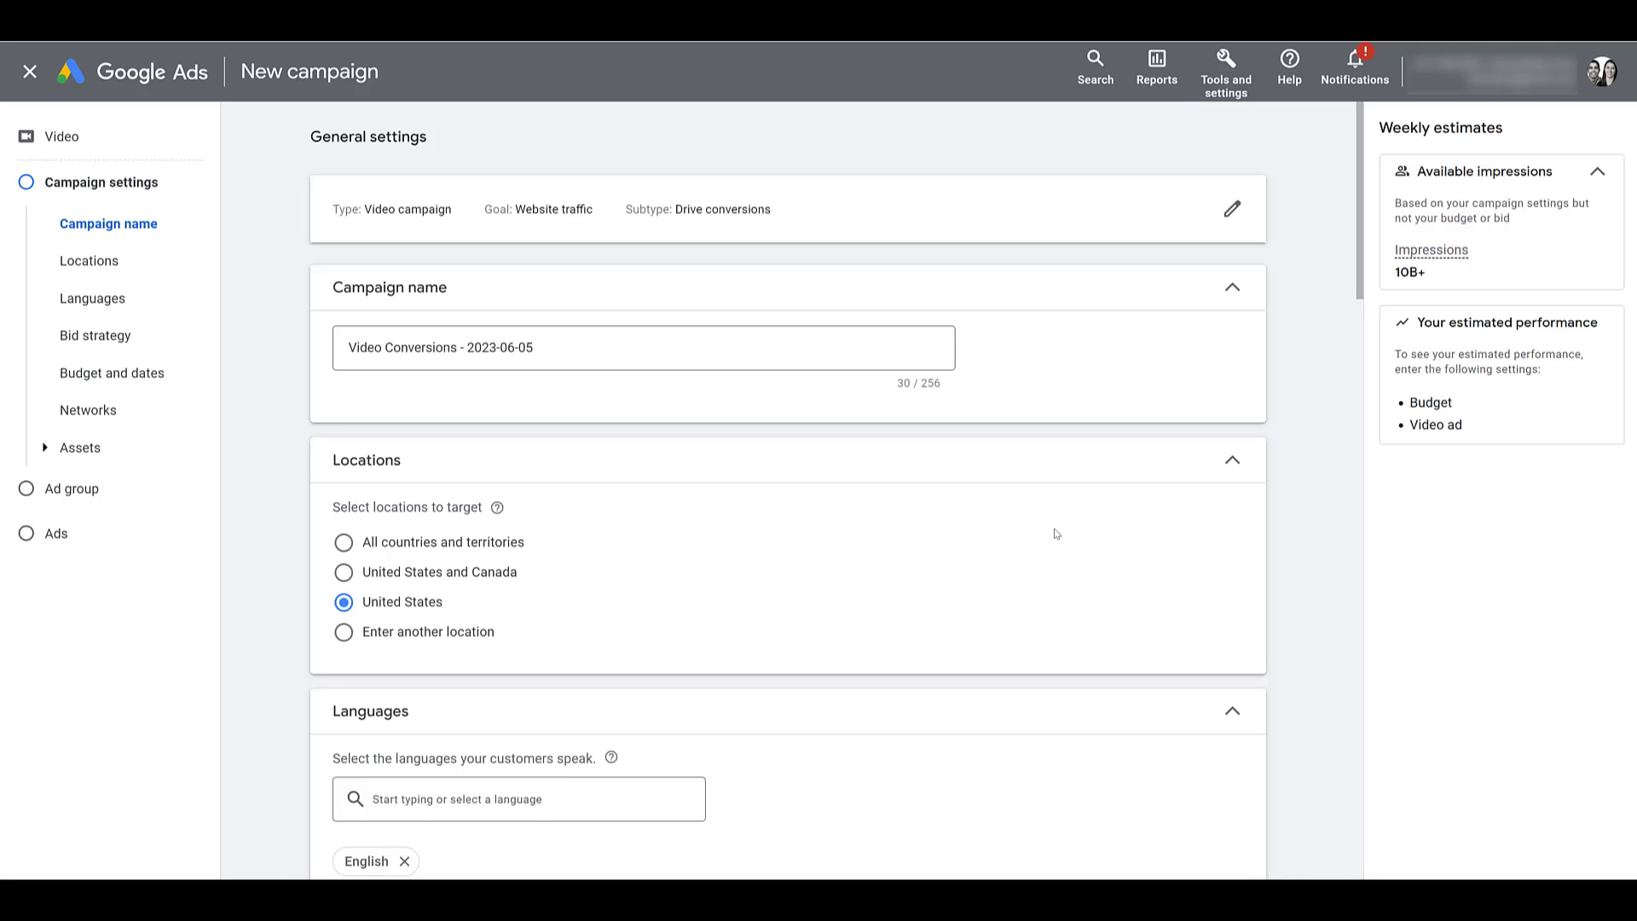
Expand Advanced settings to review the unavailable content targeting for Drive conversions
{"action": "scroll", "scroll_direction": "down", "scroll_amount": 3}
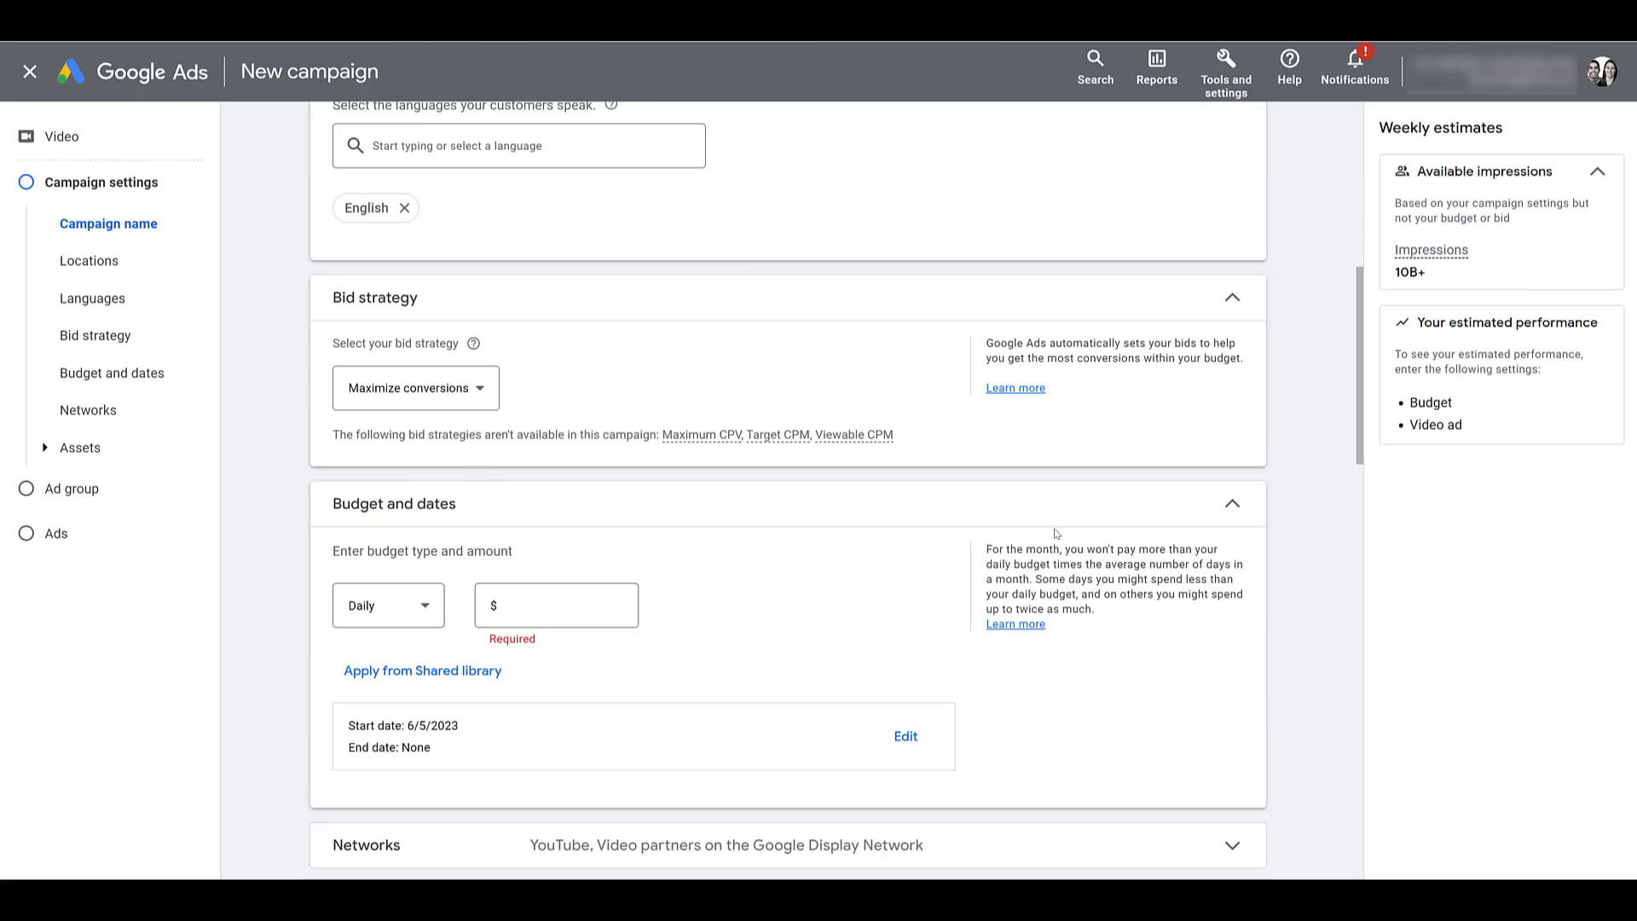
{"action": "scroll", "scroll_direction": "down", "scroll_amount": 3}
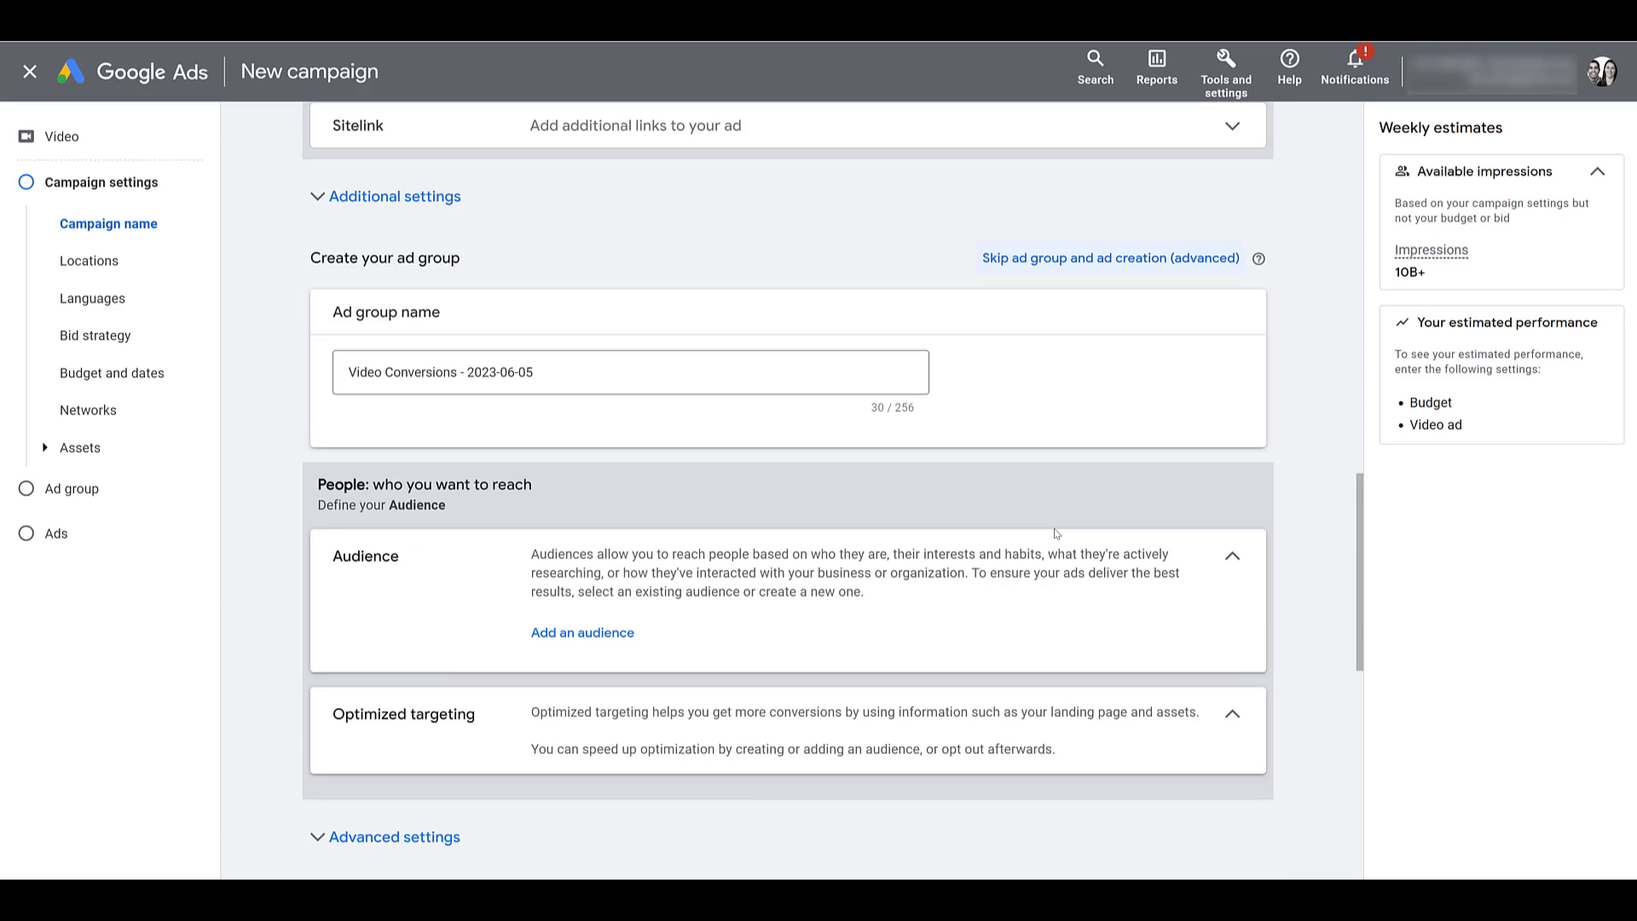
{"action": "scroll", "scroll_direction": "down", "scroll_amount": 3}
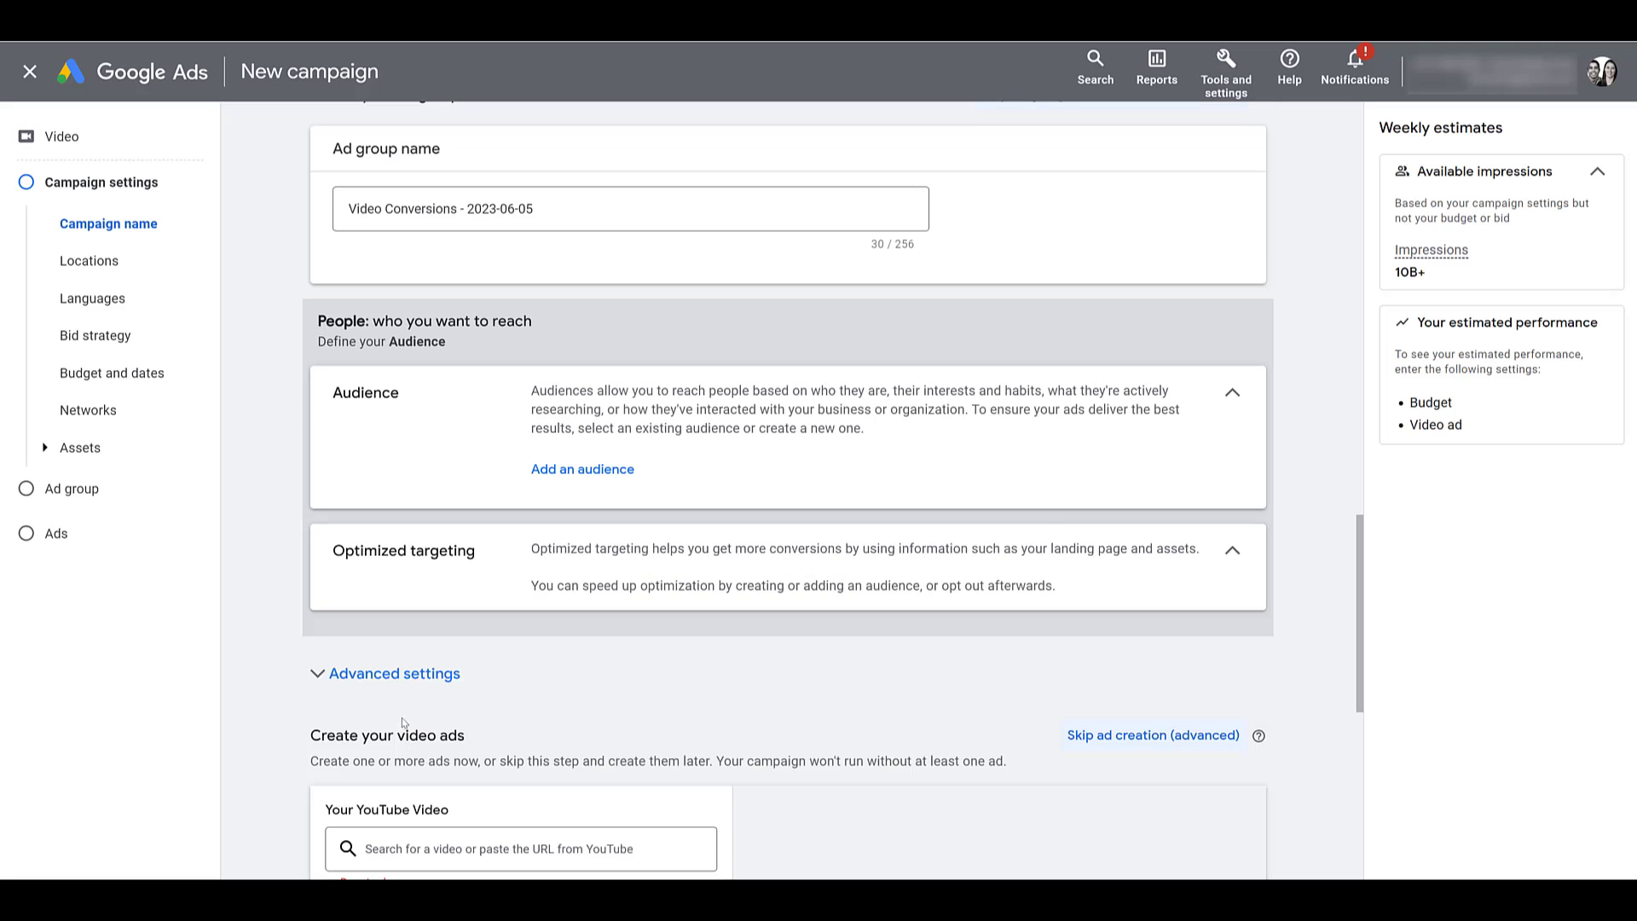
{"action": "left_click", "coordinate": [395, 673]}
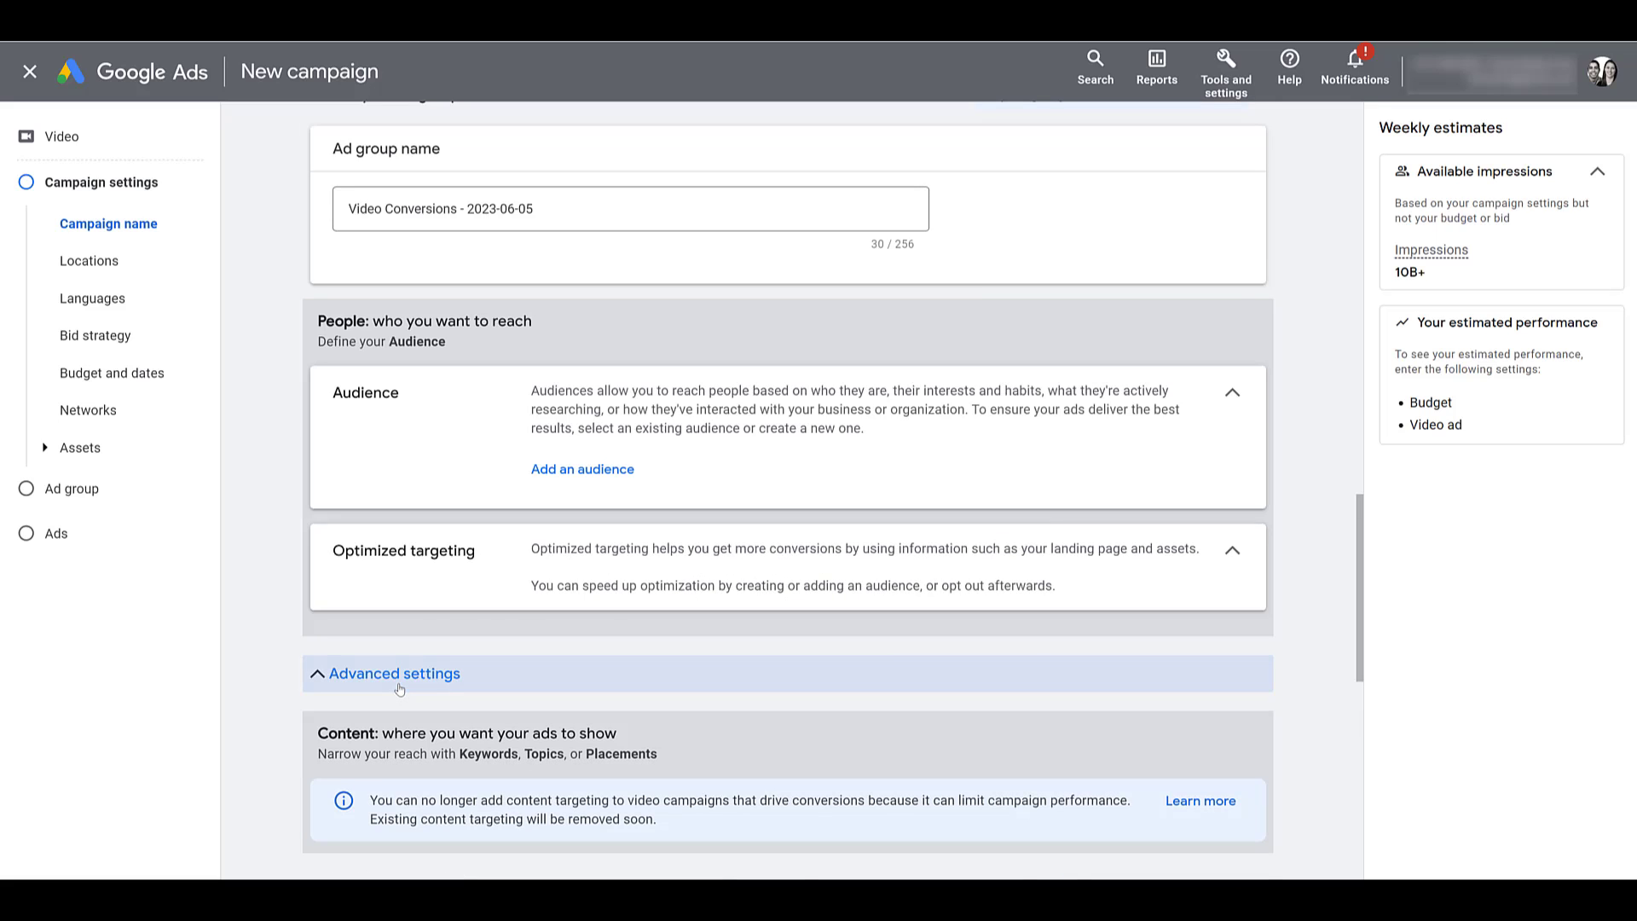
{"action": "scroll", "scroll_direction": "down", "scroll_amount": 3}
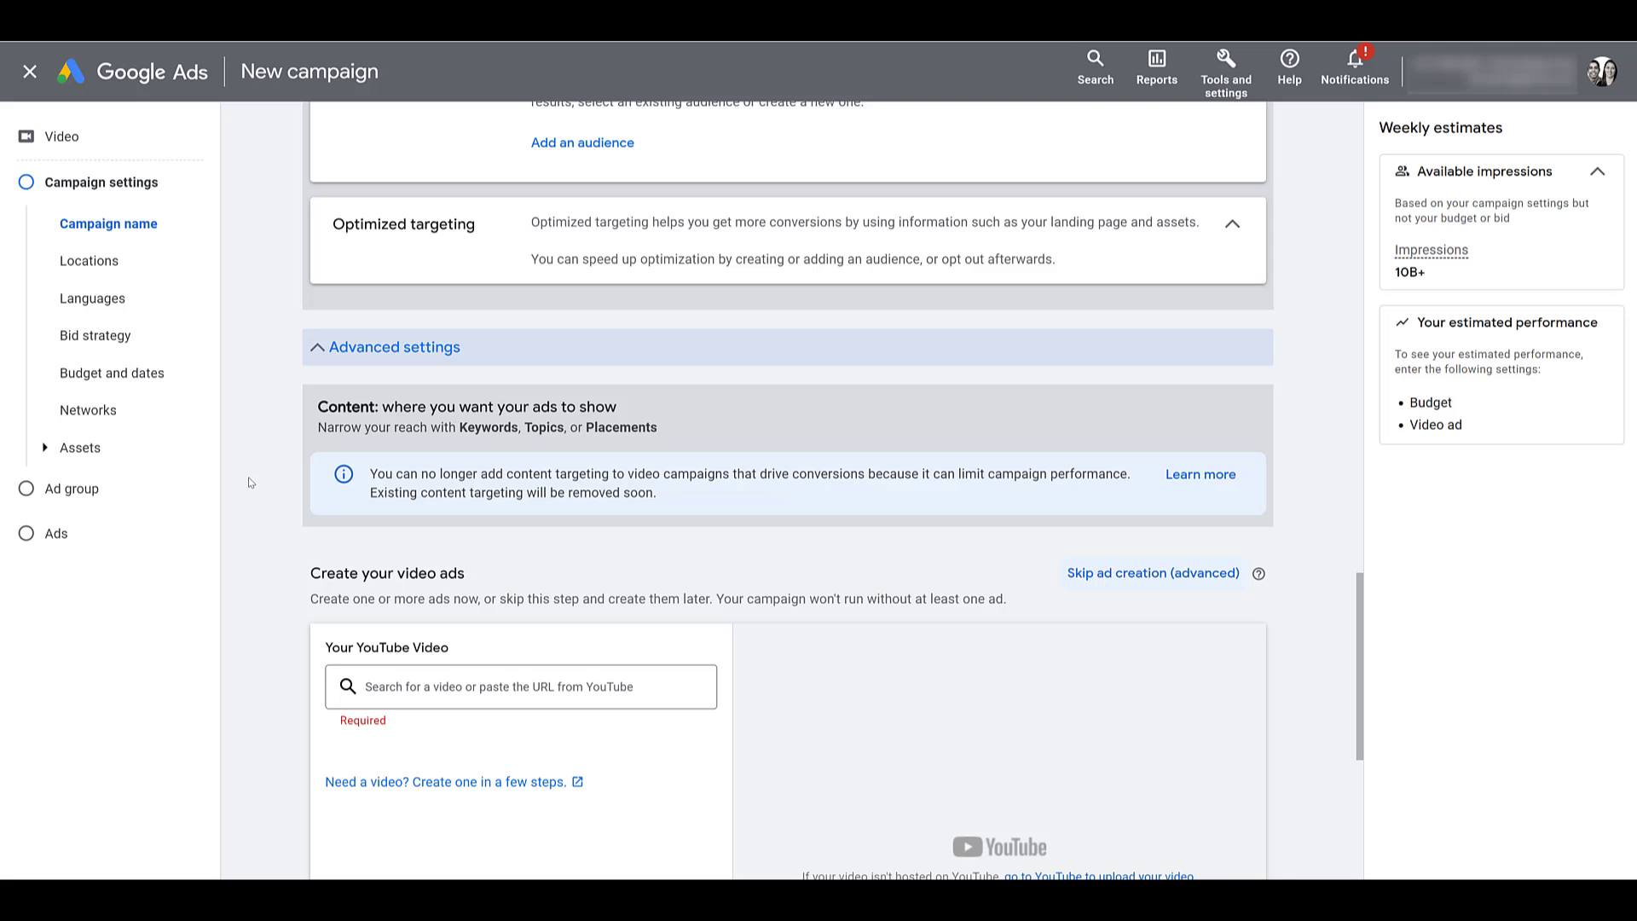
{"action": "scroll", "scroll_direction": "up", "scroll_amount": 3}
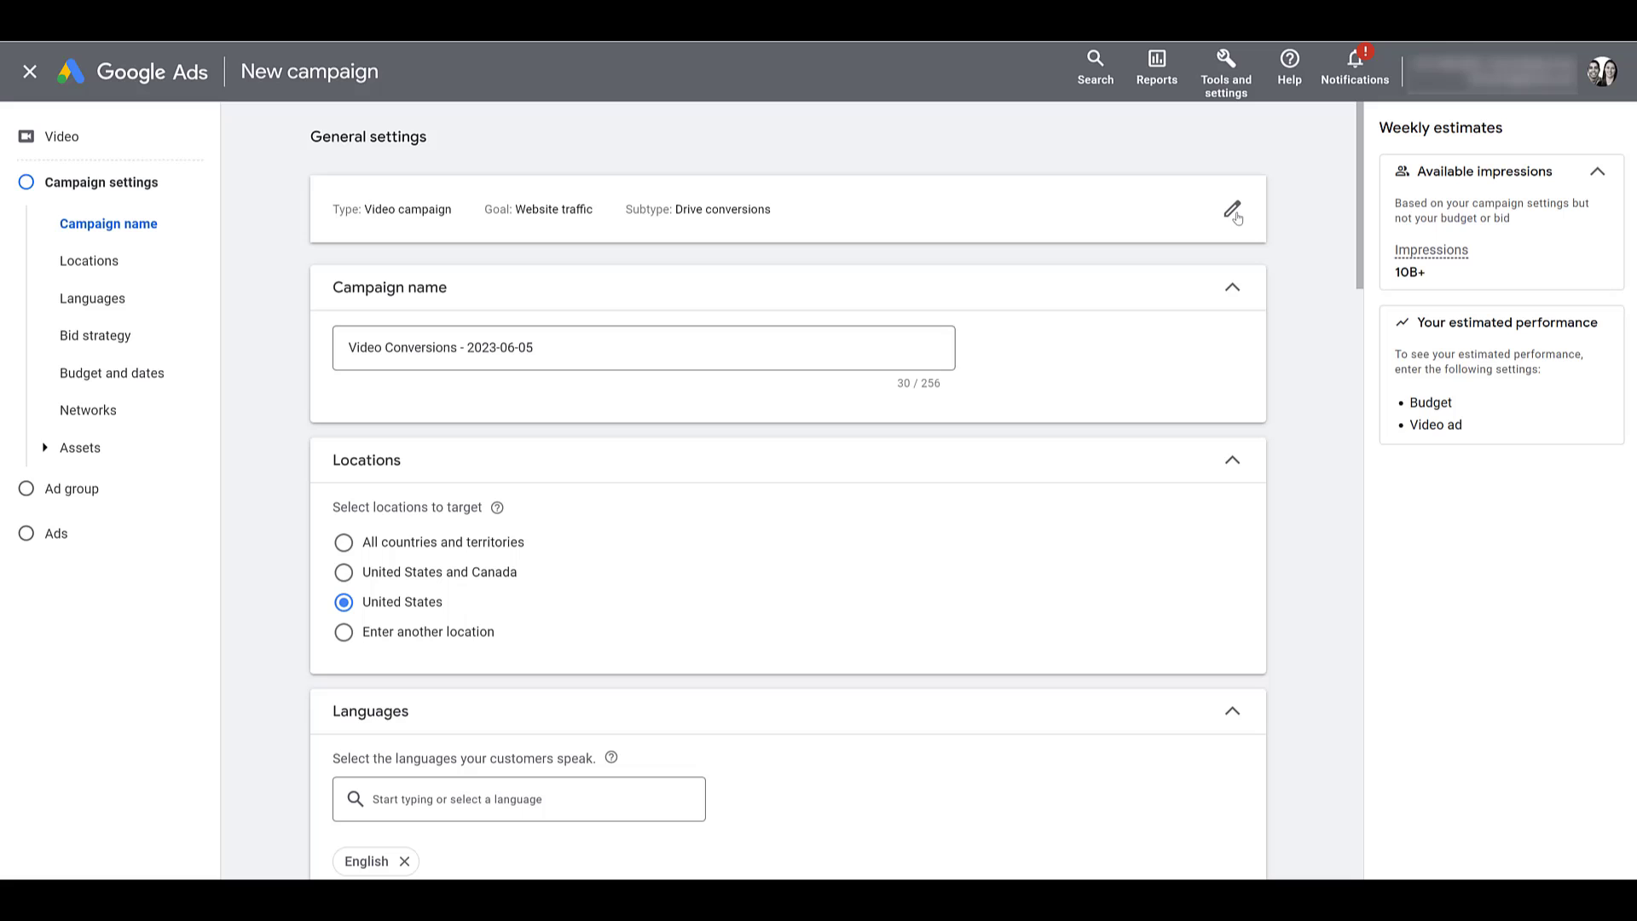
Discard the unsaved campaign and restart it as a Get views Video campaign
{"action": "left_click", "coordinate": [29, 71]}
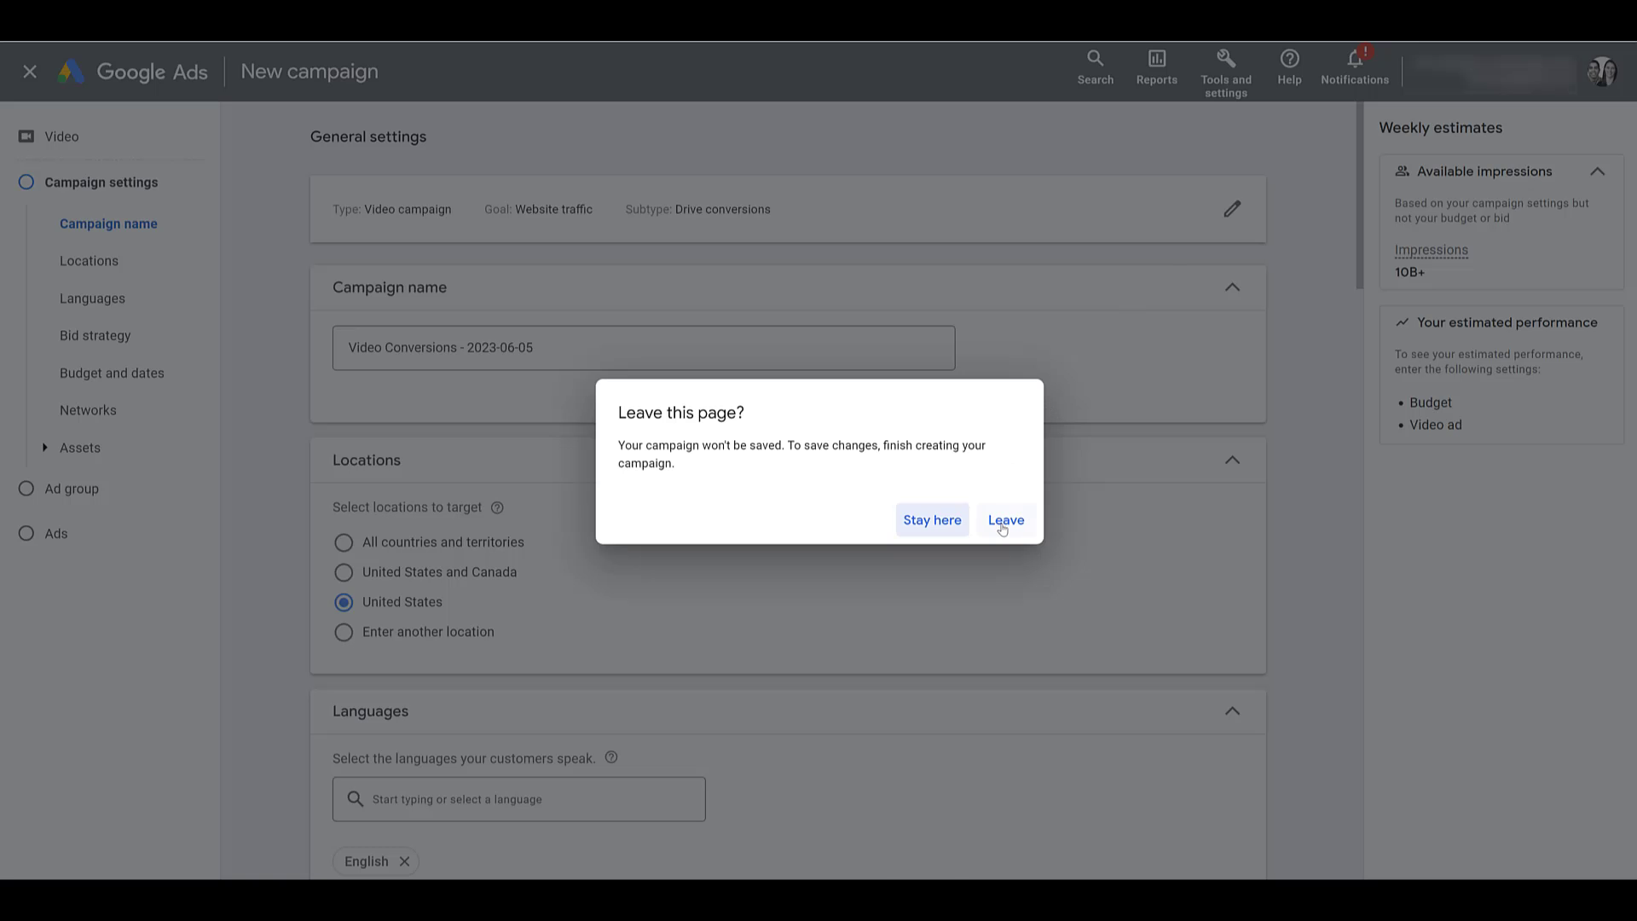
{"action": "left_click", "coordinate": [1005, 520]}
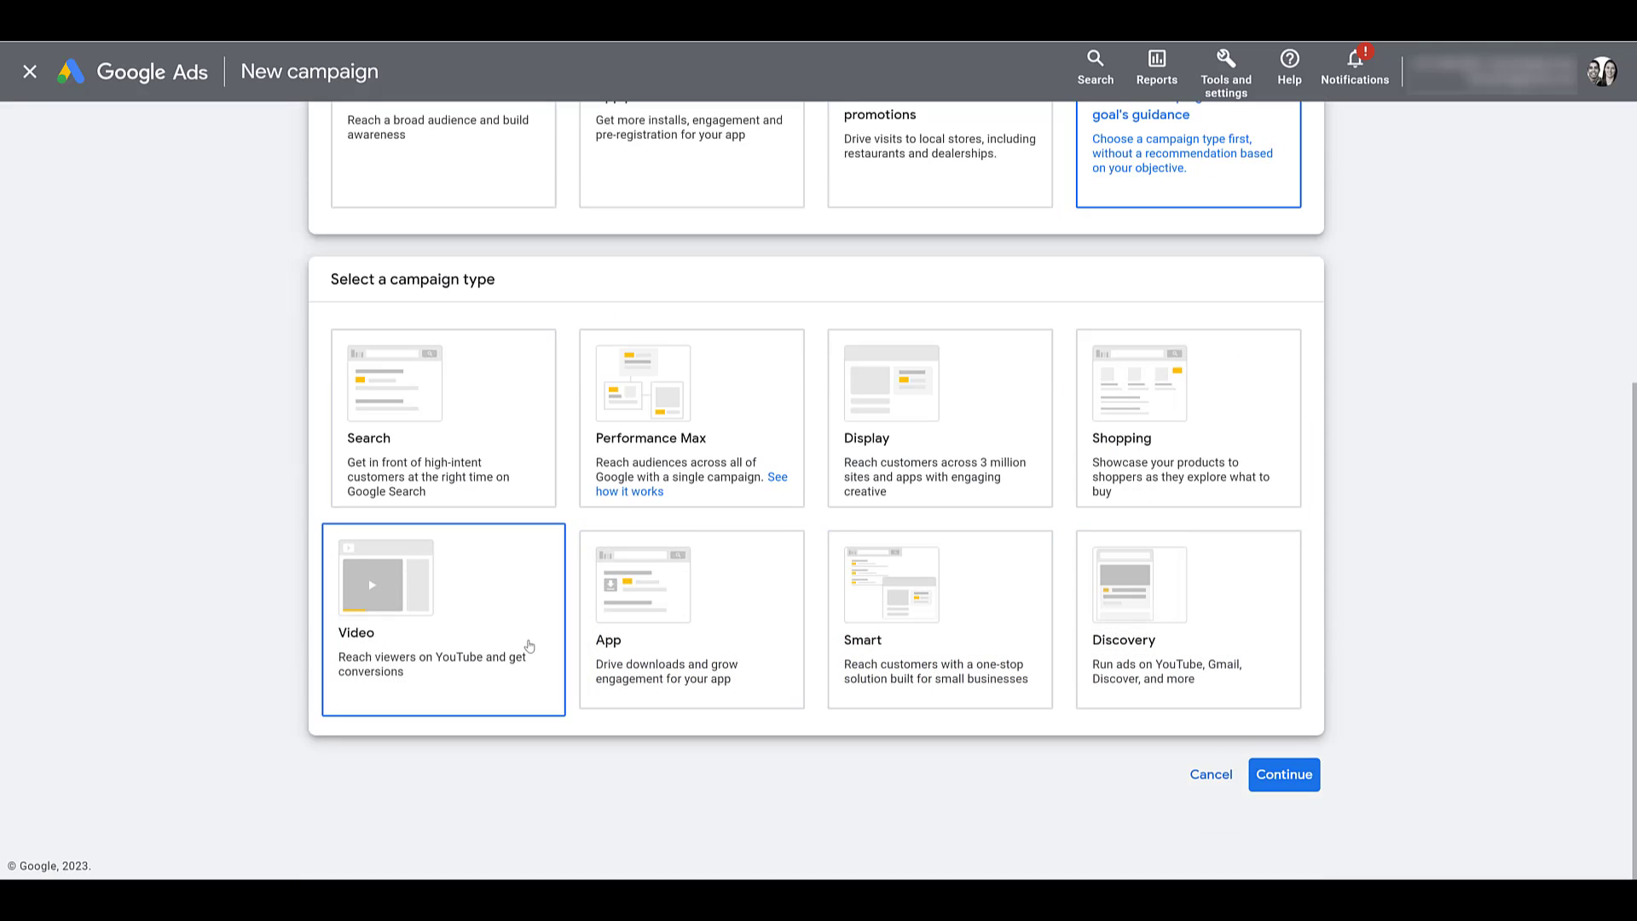
{"action": "left_click", "coordinate": [1283, 774]}
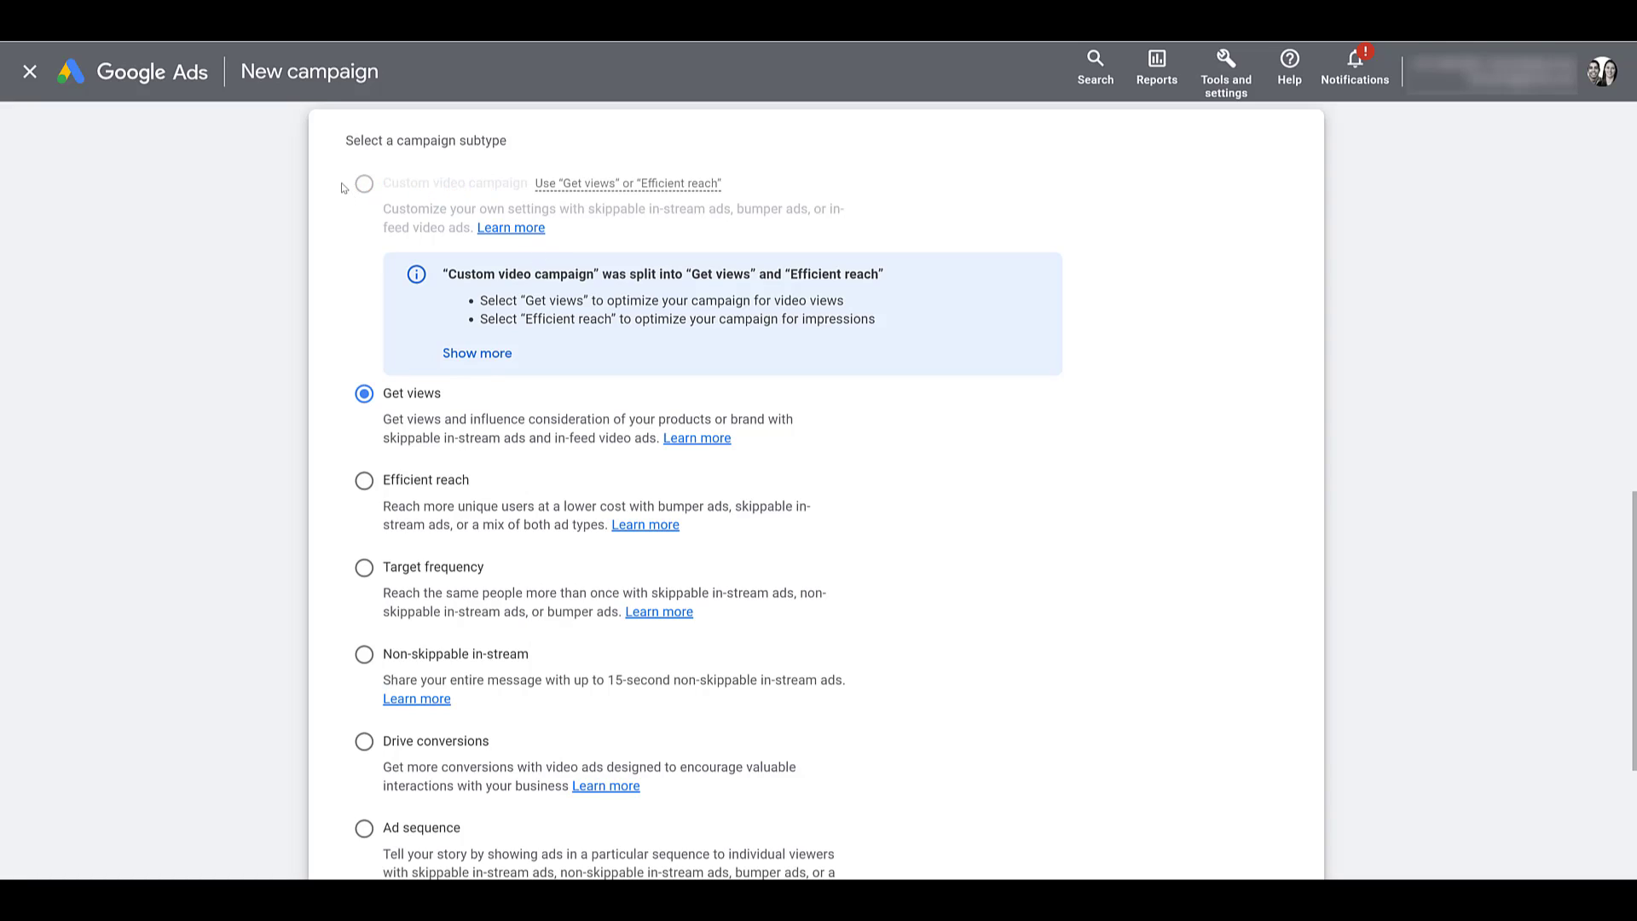
{"action": "mouse_move", "coordinate": [406, 406]}
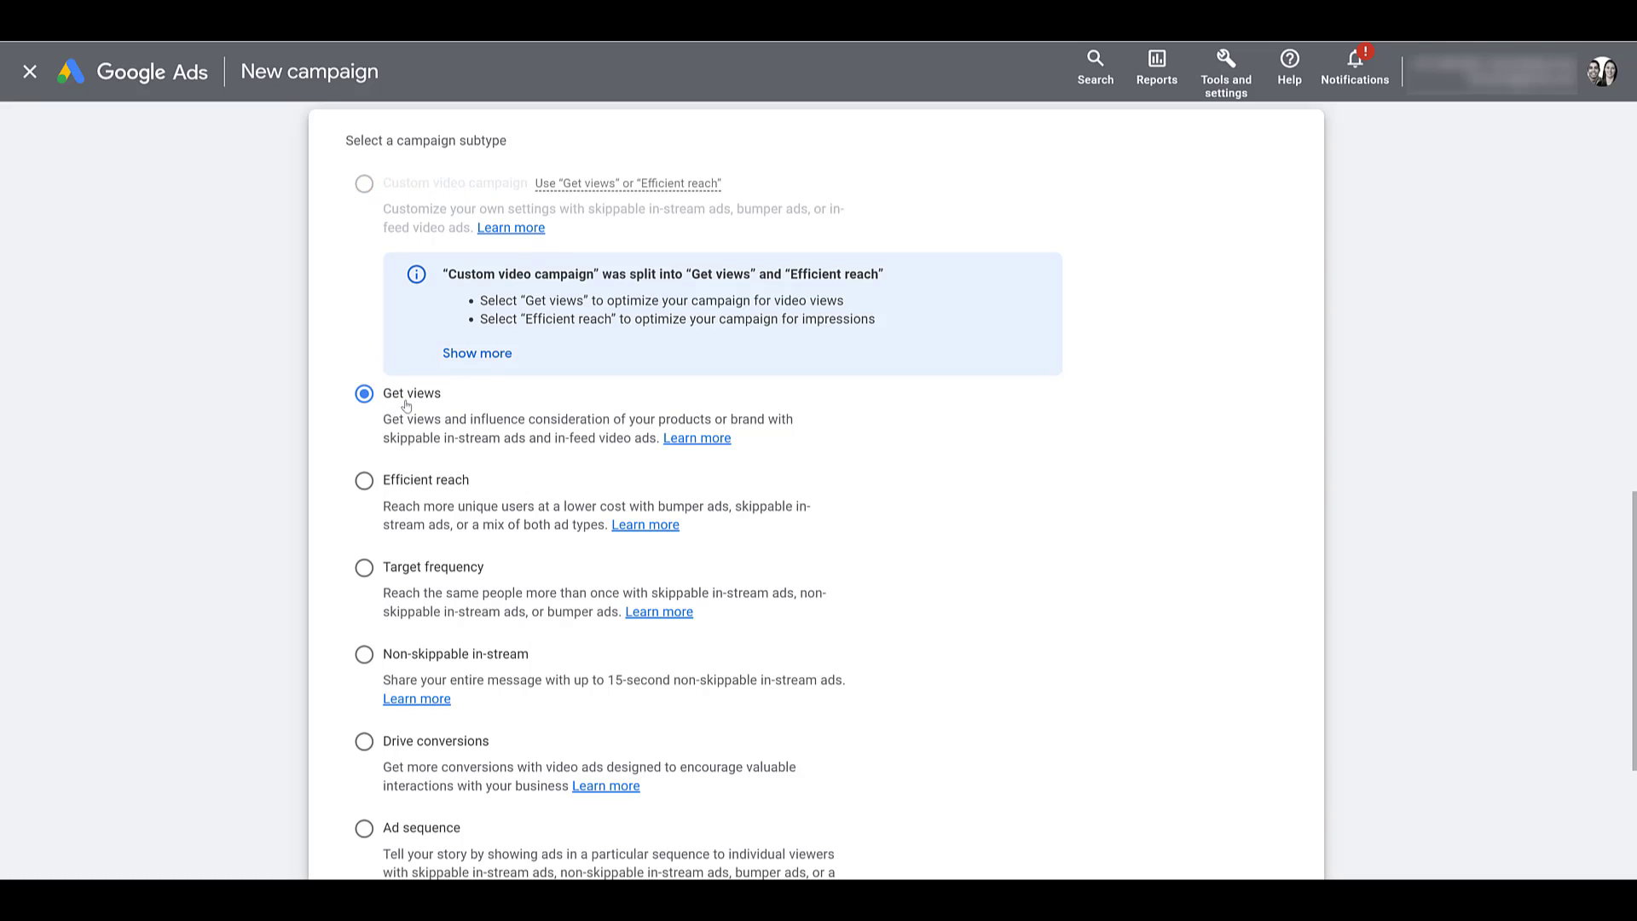
{"action": "mouse_move", "coordinate": [498, 485]}
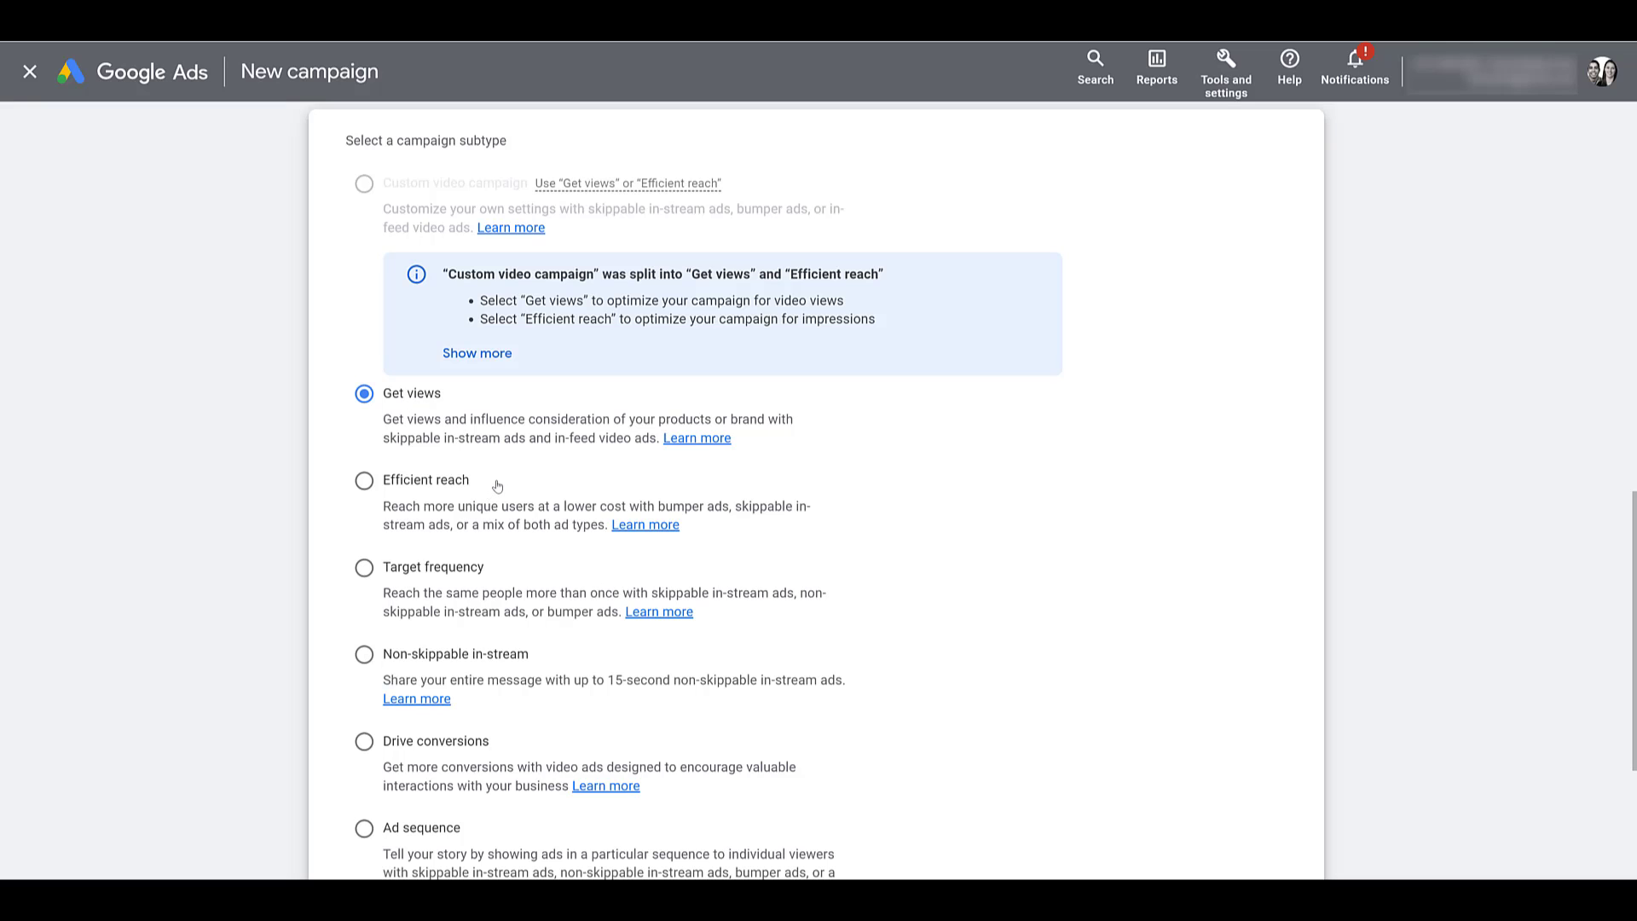
{"action": "mouse_move", "coordinate": [438, 392]}
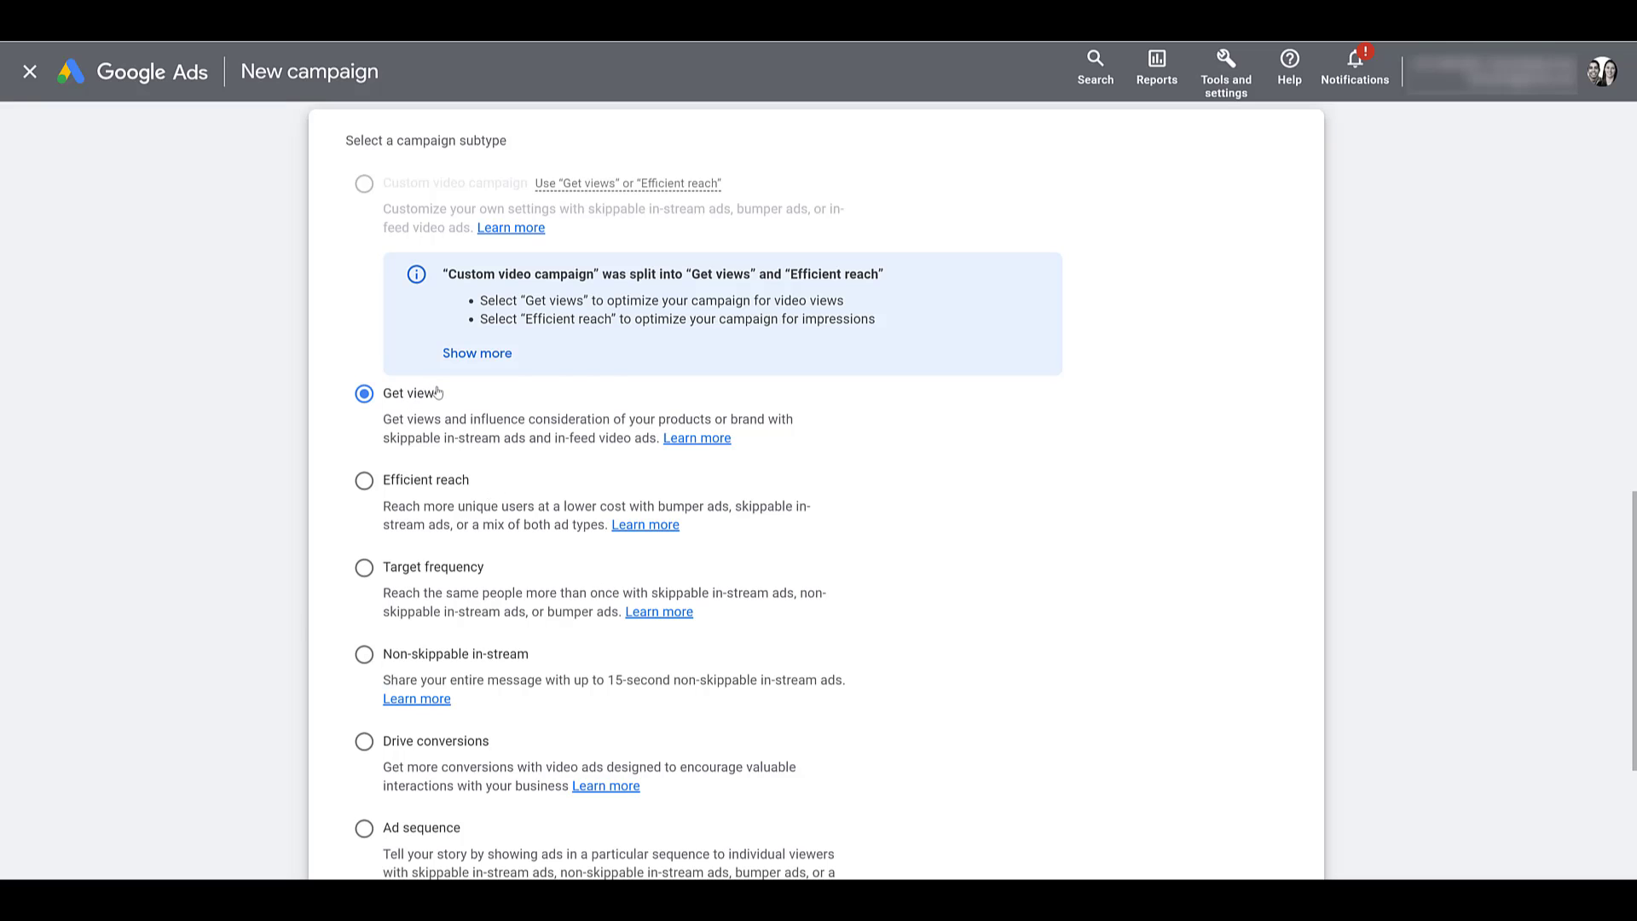
{"action": "scroll", "scroll_direction": "down", "scroll_amount": 3}
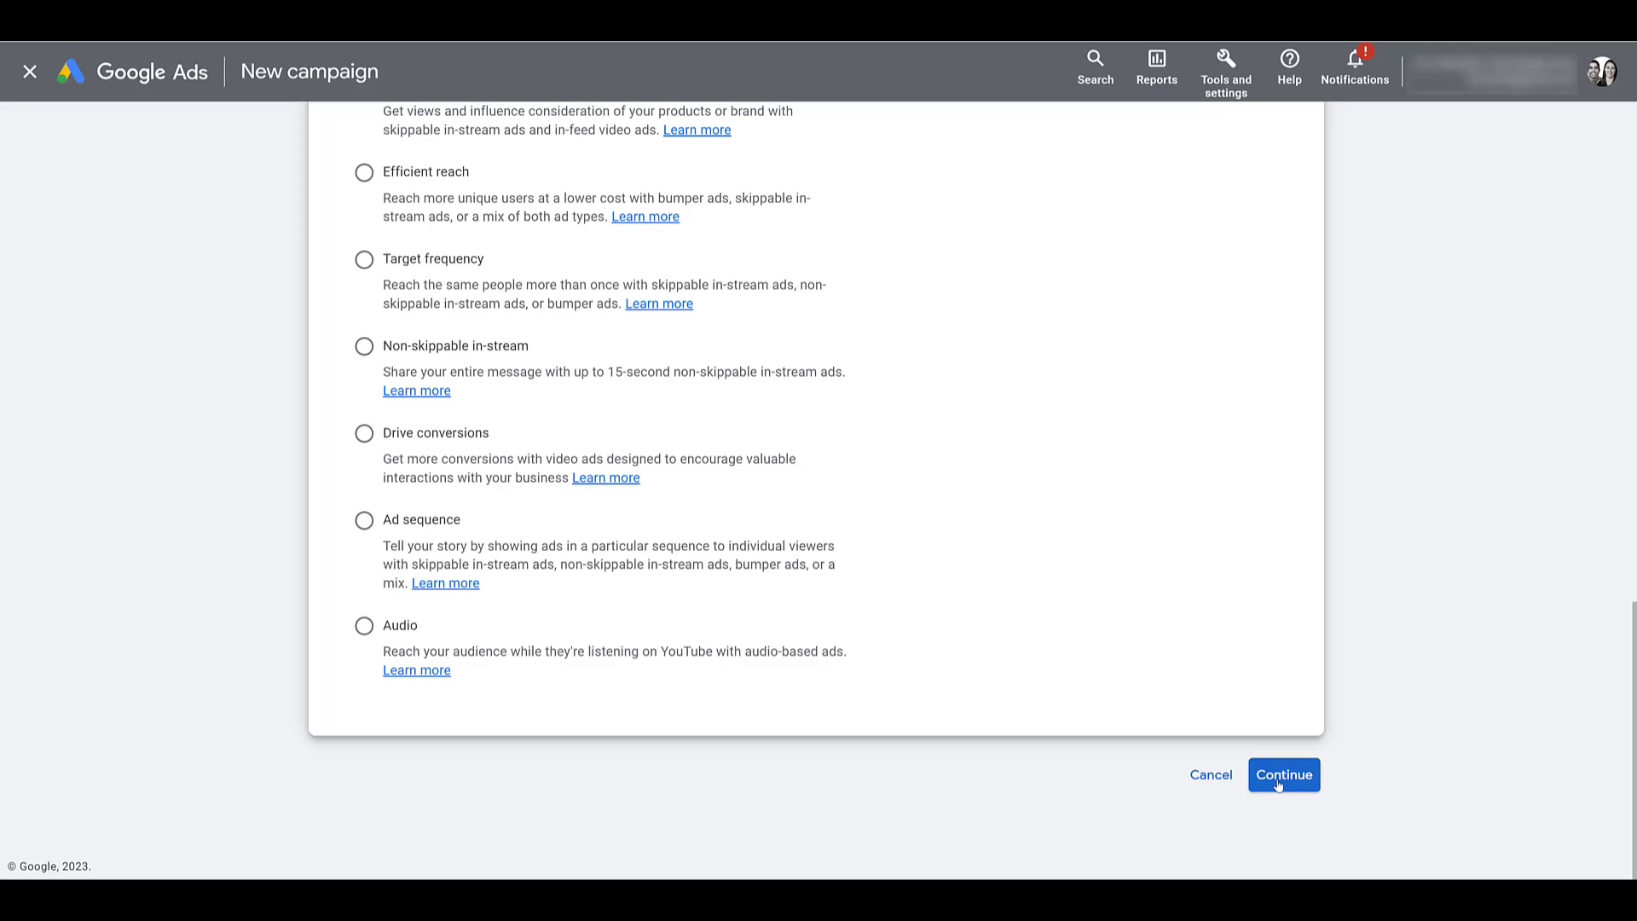
{"action": "left_click", "coordinate": [1283, 775]}
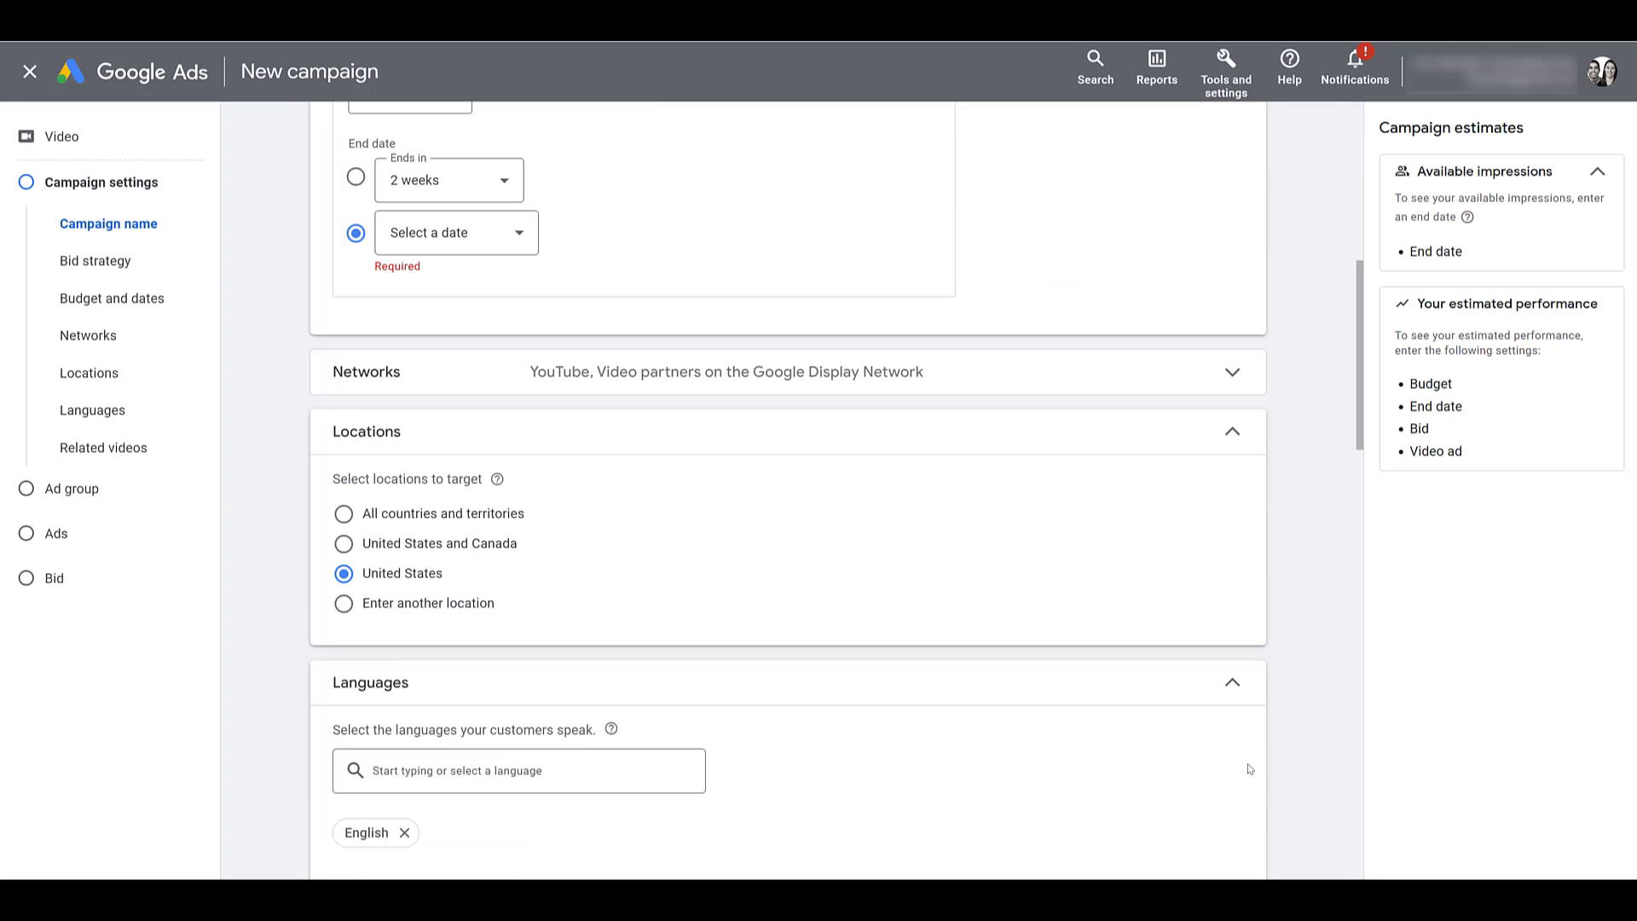
Scroll down to the ad group Content section to reach Placements
{"action": "scroll", "scroll_direction": "down", "scroll_amount": 3}
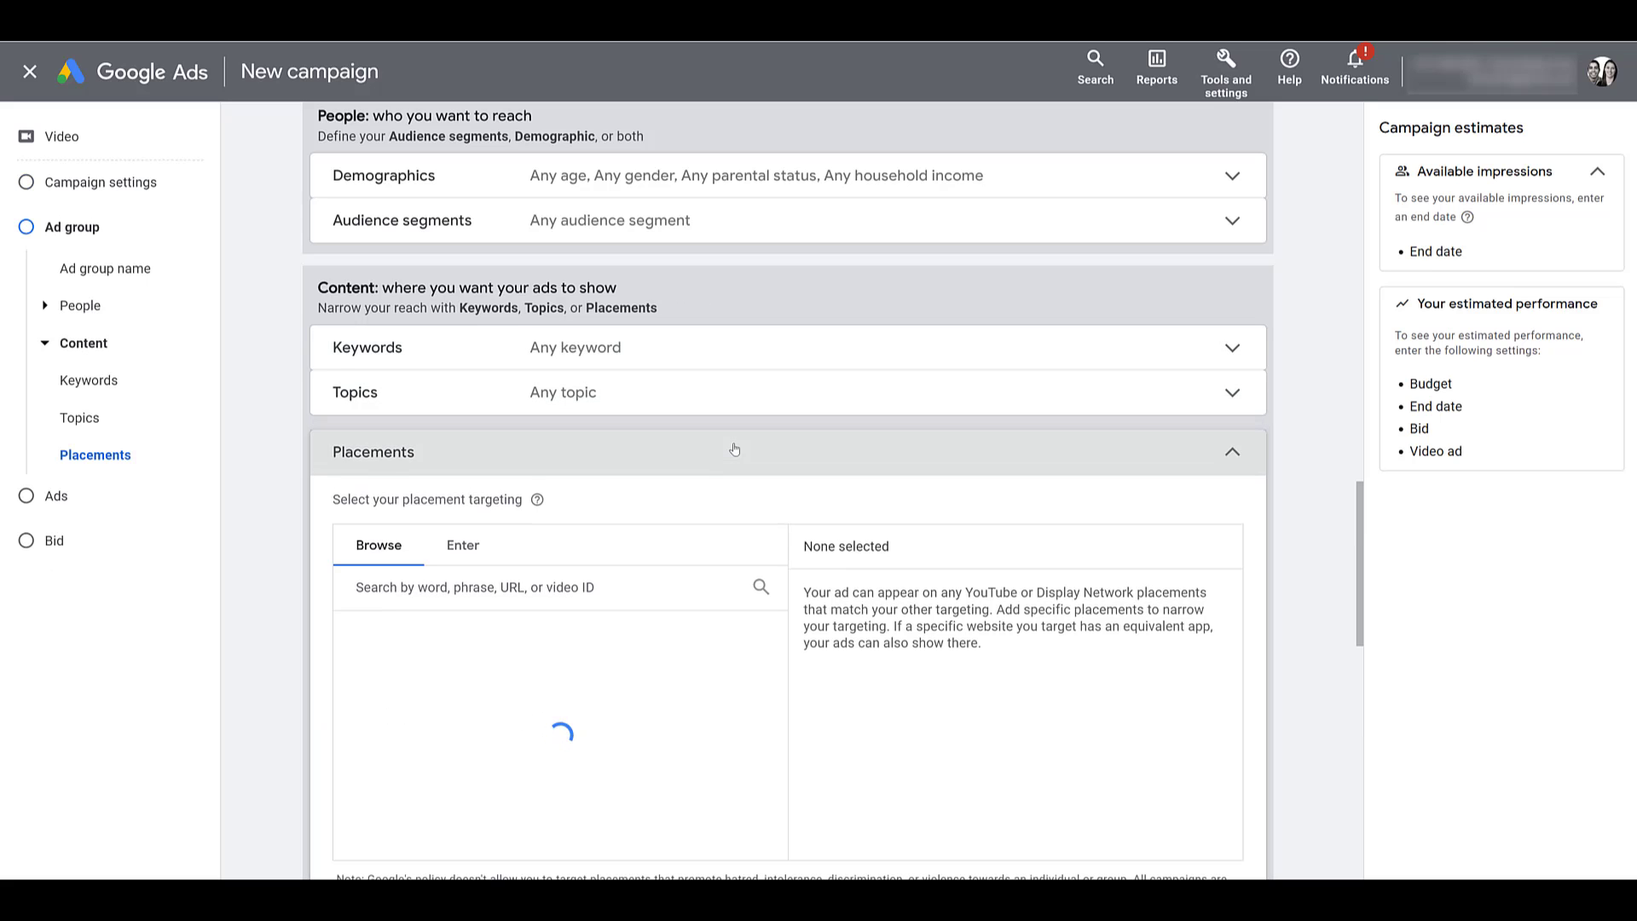
{"action": "scroll", "scroll_direction": "down", "scroll_amount": 3}
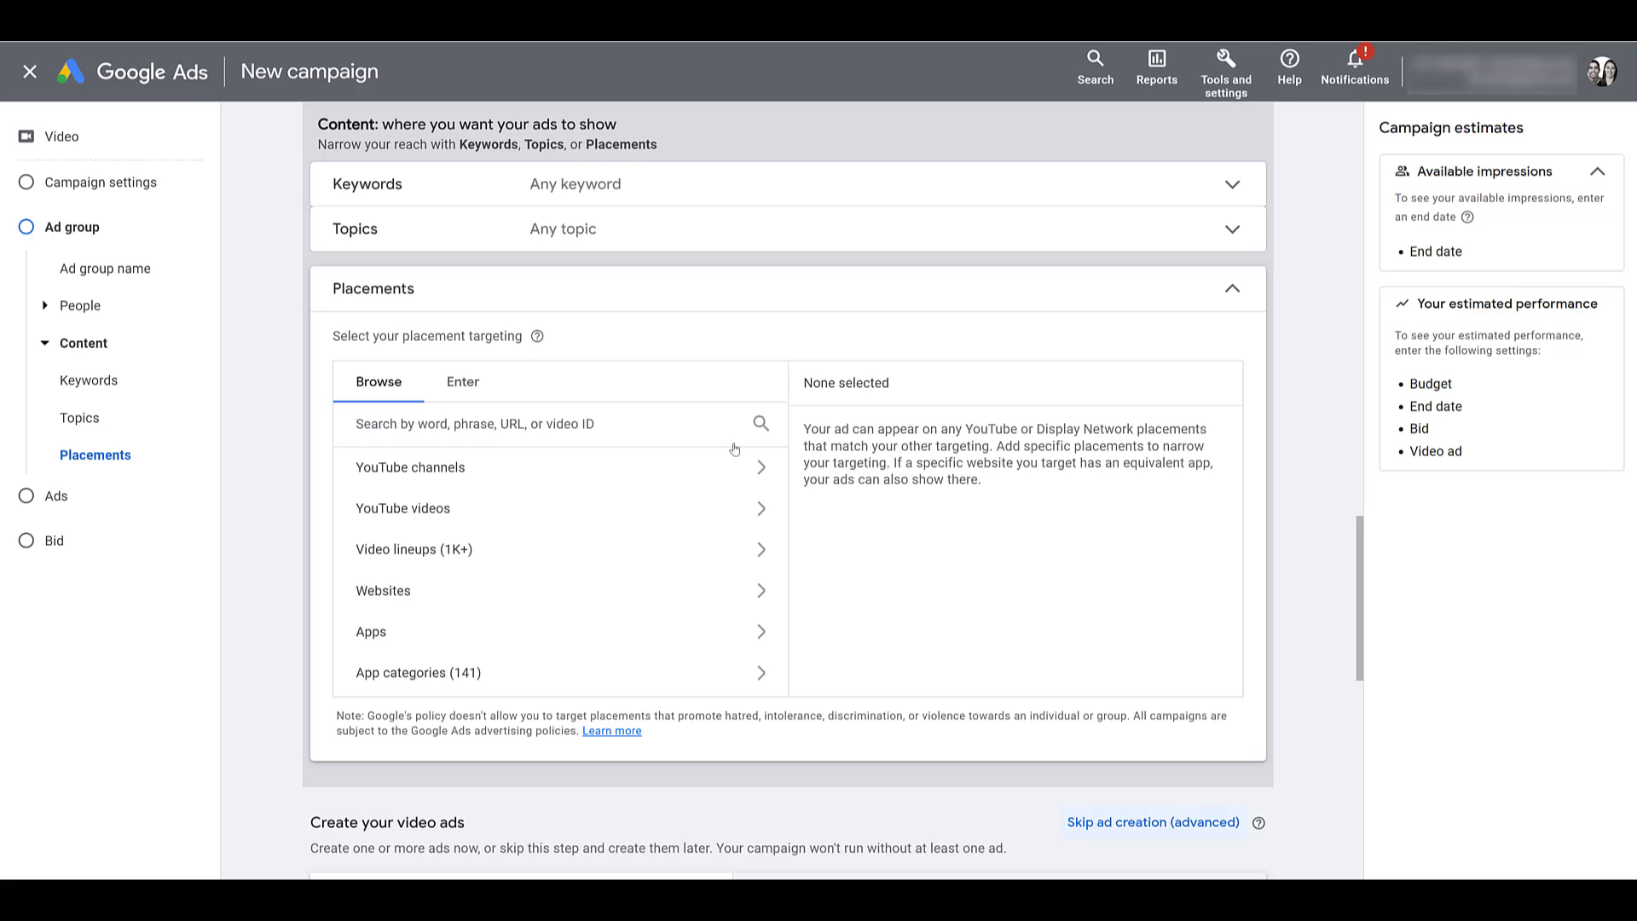
{"action": "left_click", "coordinate": [521, 423]}
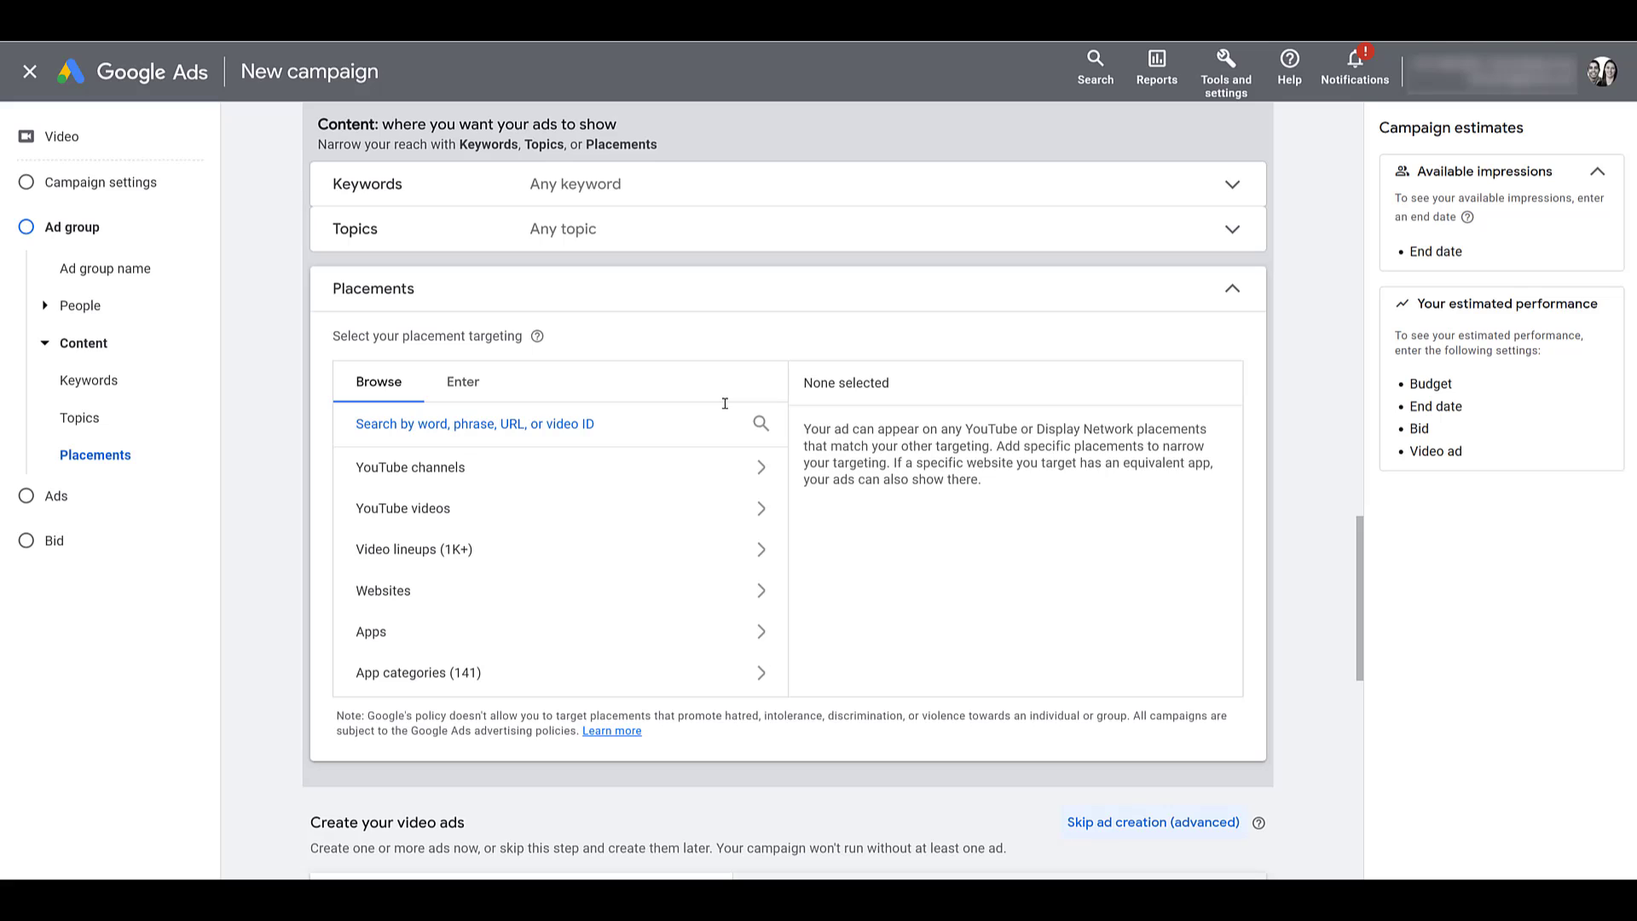
Search placements for 'baseball' and browse the matching YouTube channels (1K+)
{"action": "type", "text": "baseball"}
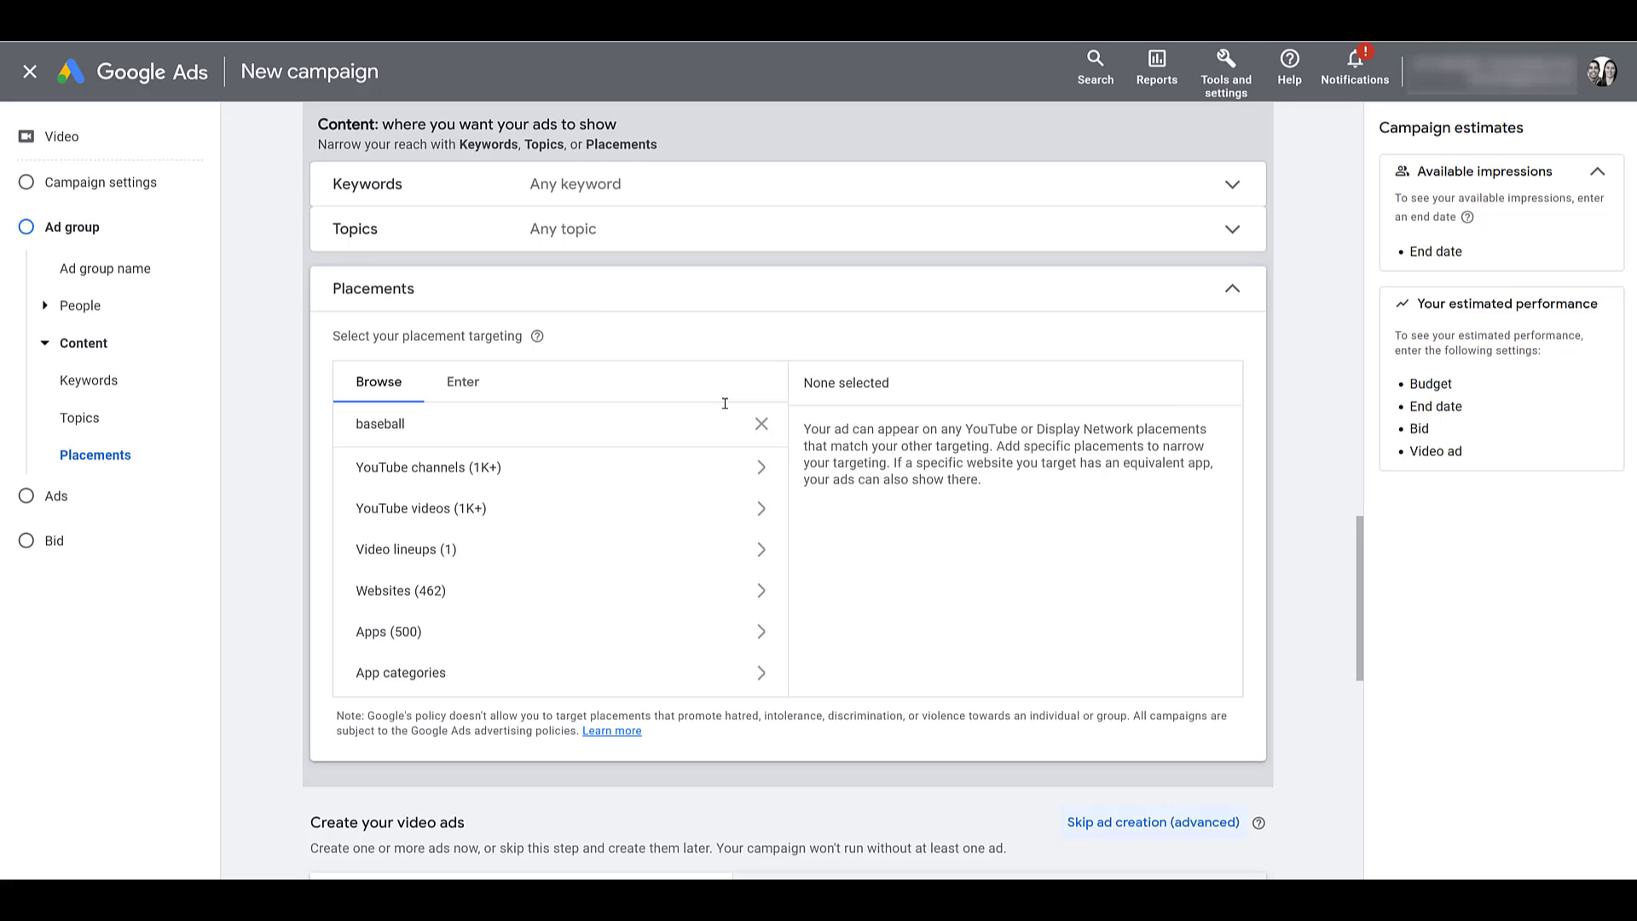
{"action": "mouse_move", "coordinate": [550, 466]}
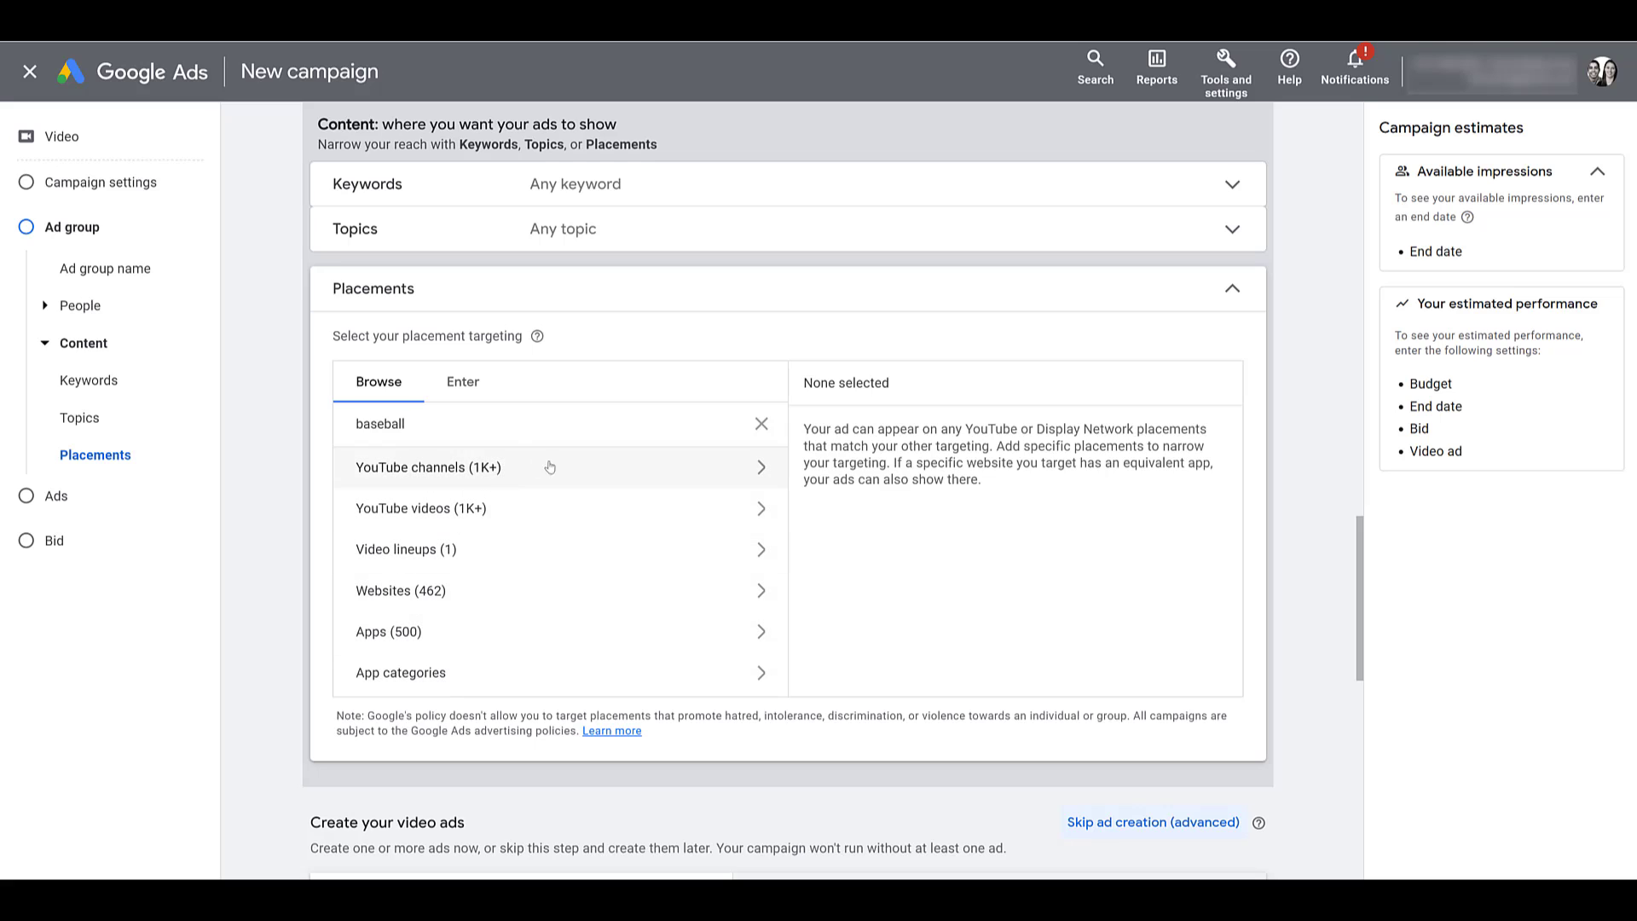
{"action": "mouse_move", "coordinate": [557, 474]}
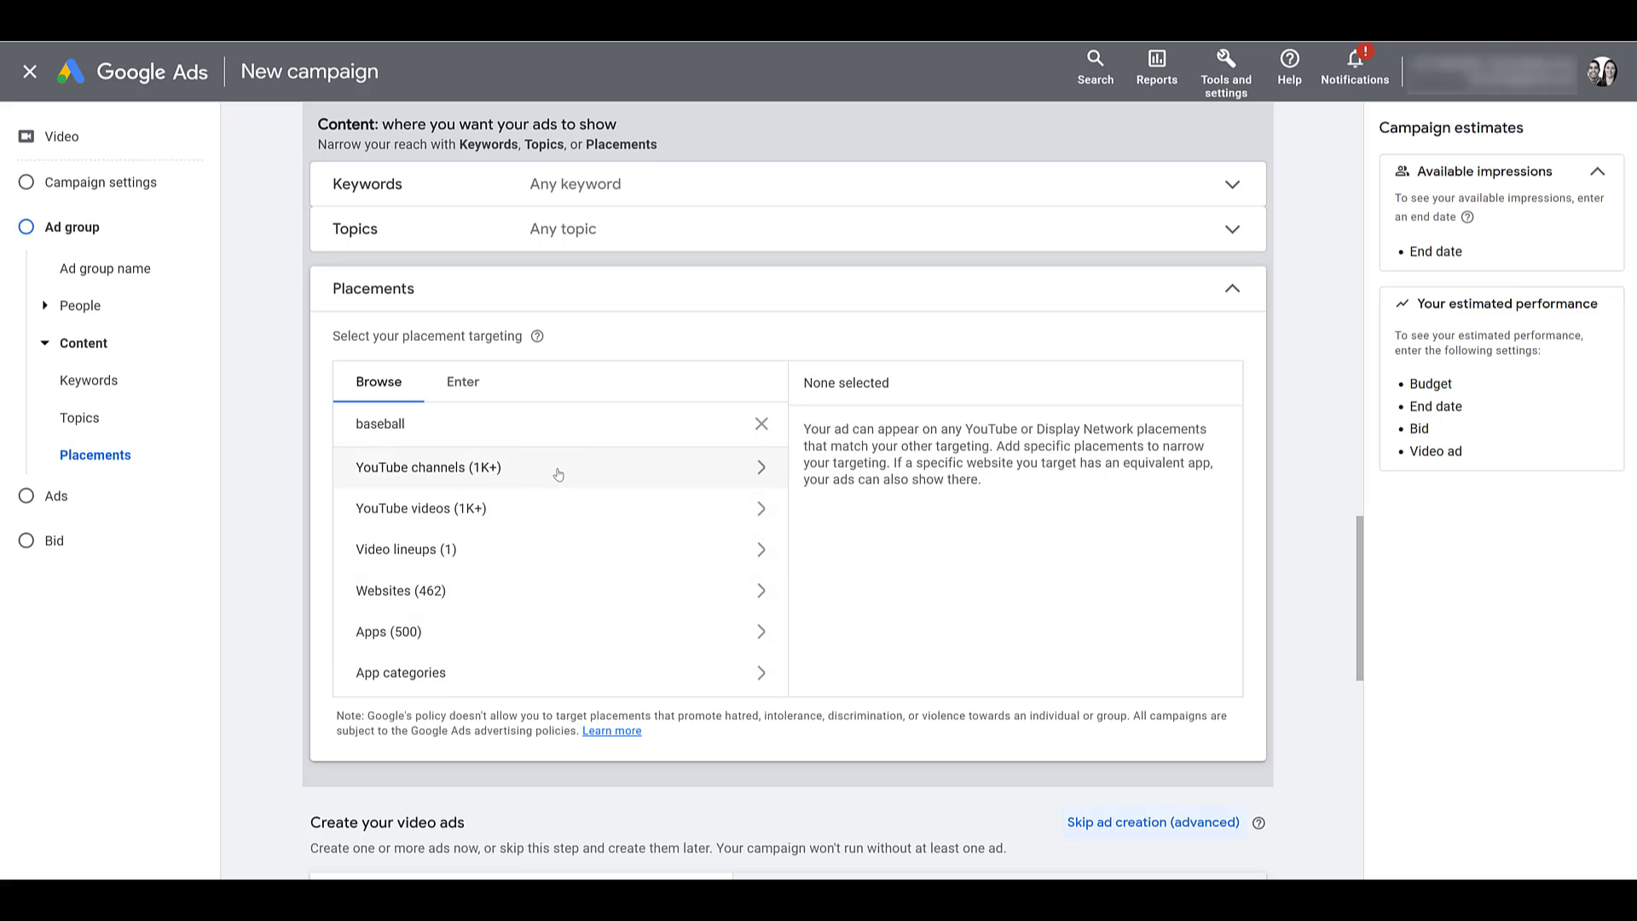
{"action": "left_click", "coordinate": [427, 466]}
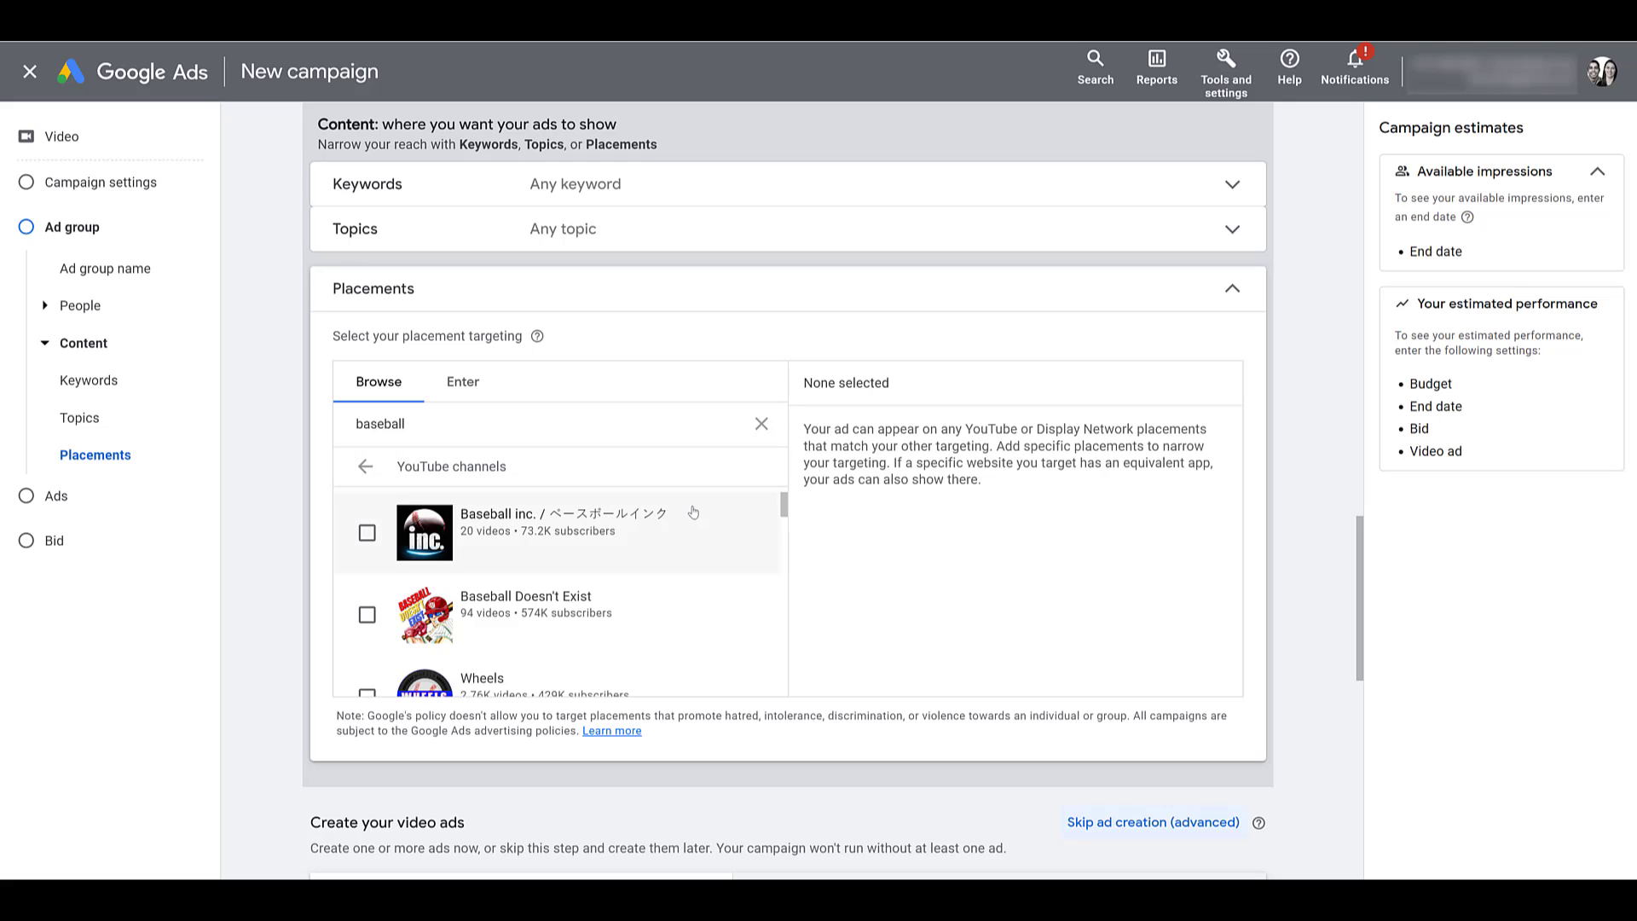
{"action": "scroll", "scroll_direction": "down", "scroll_amount": 3}
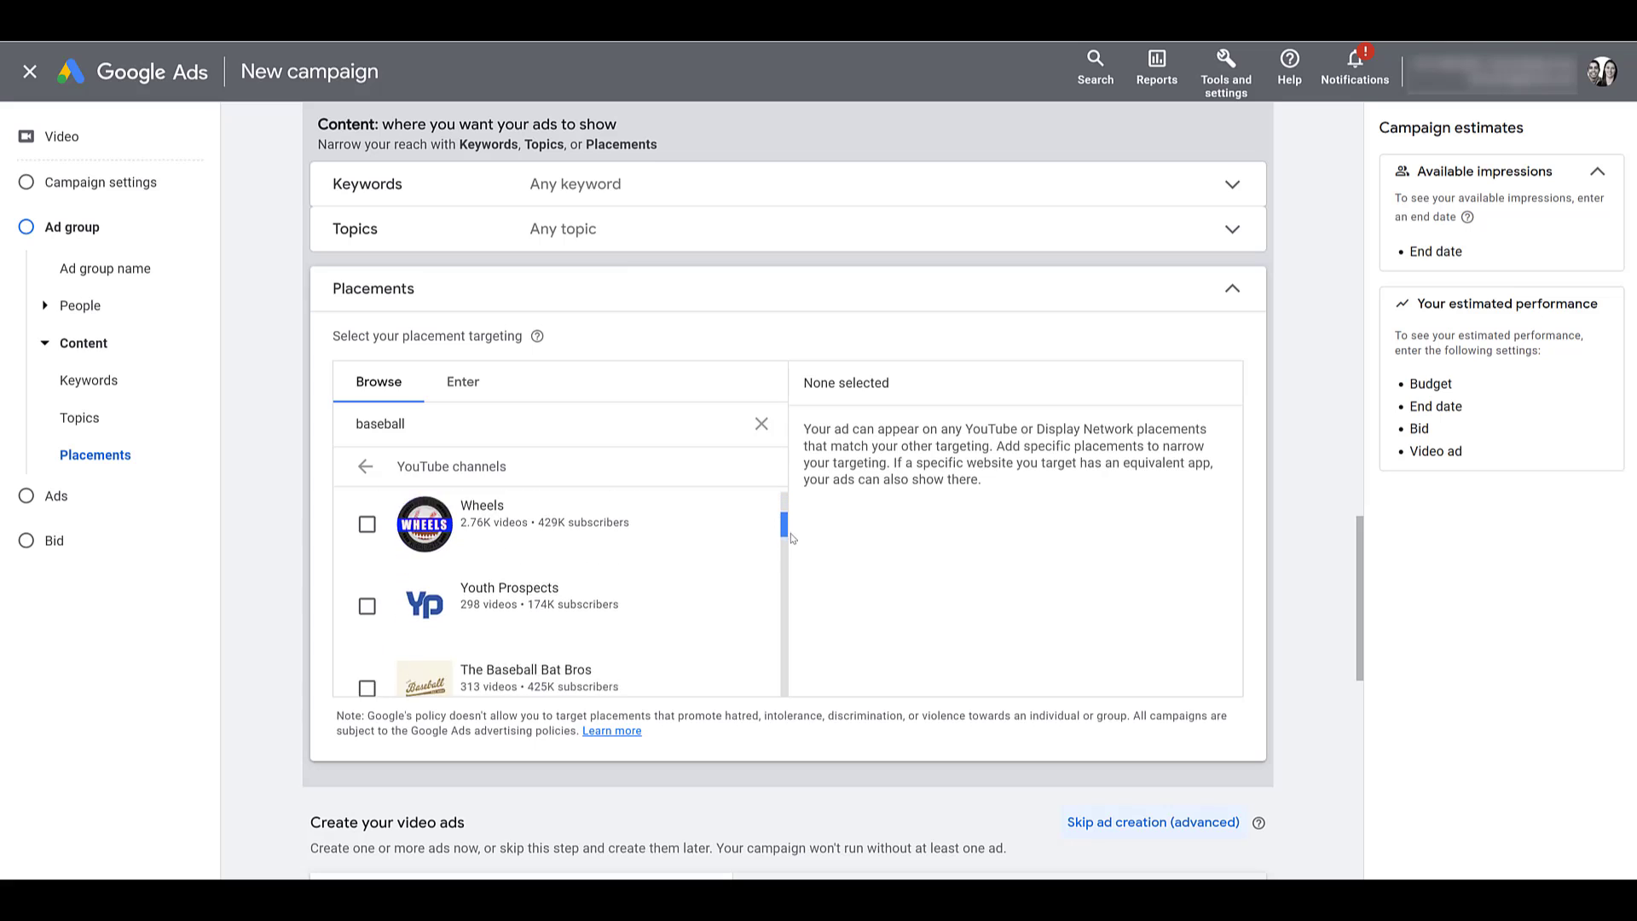
{"action": "scroll", "scroll_direction": "down", "scroll_amount": 3}
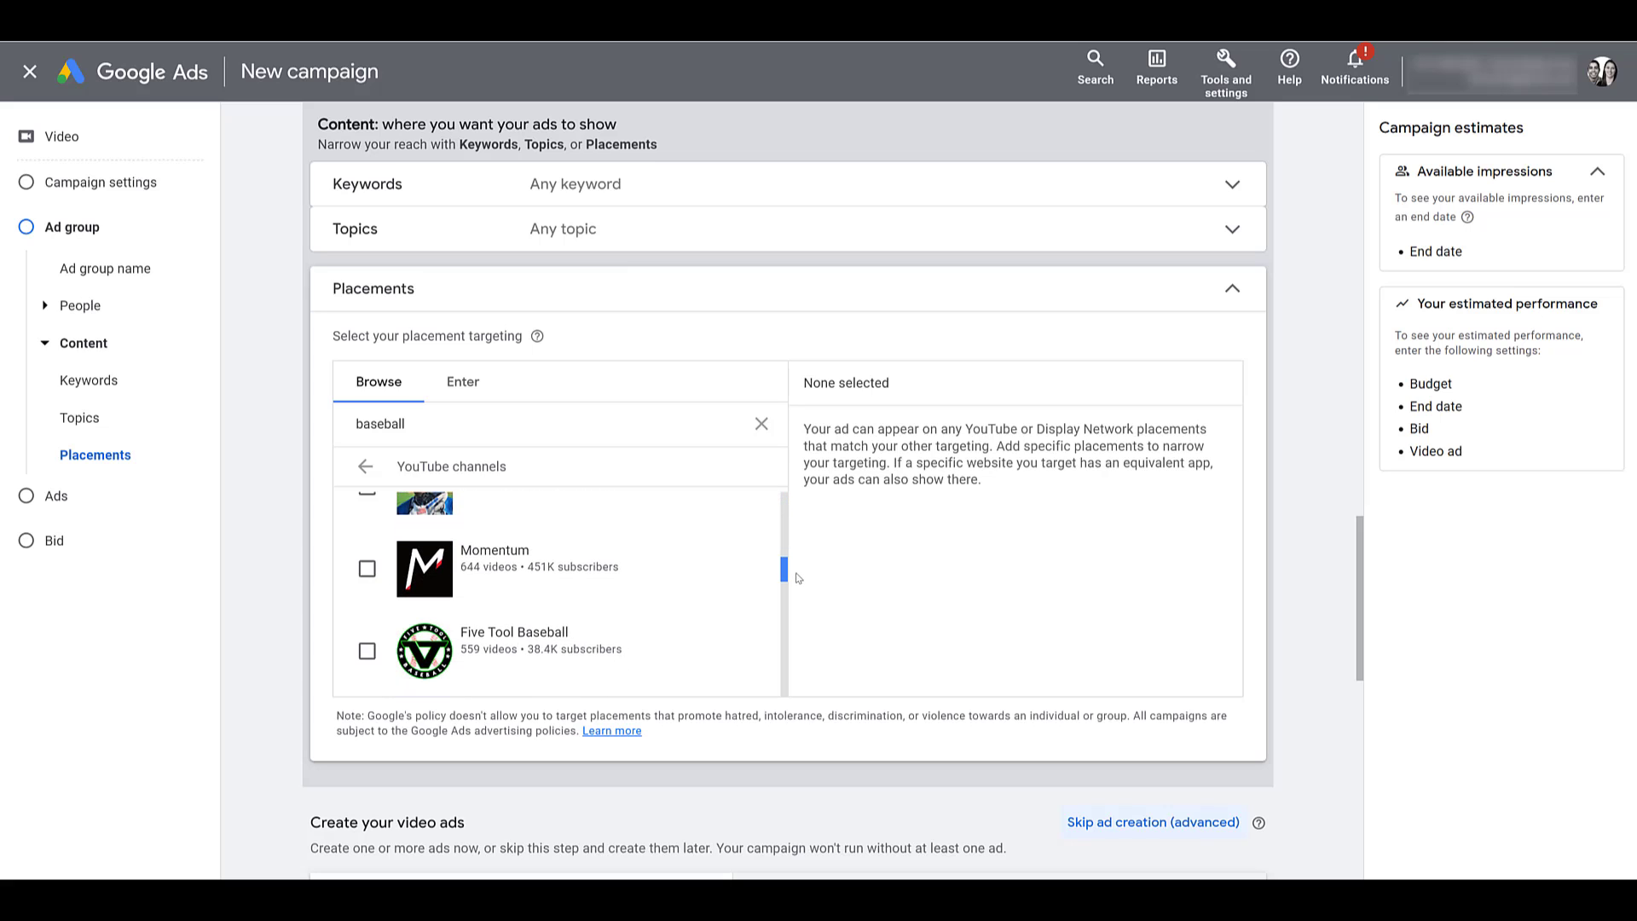
{"action": "scroll", "scroll_direction": "down", "scroll_amount": 3}
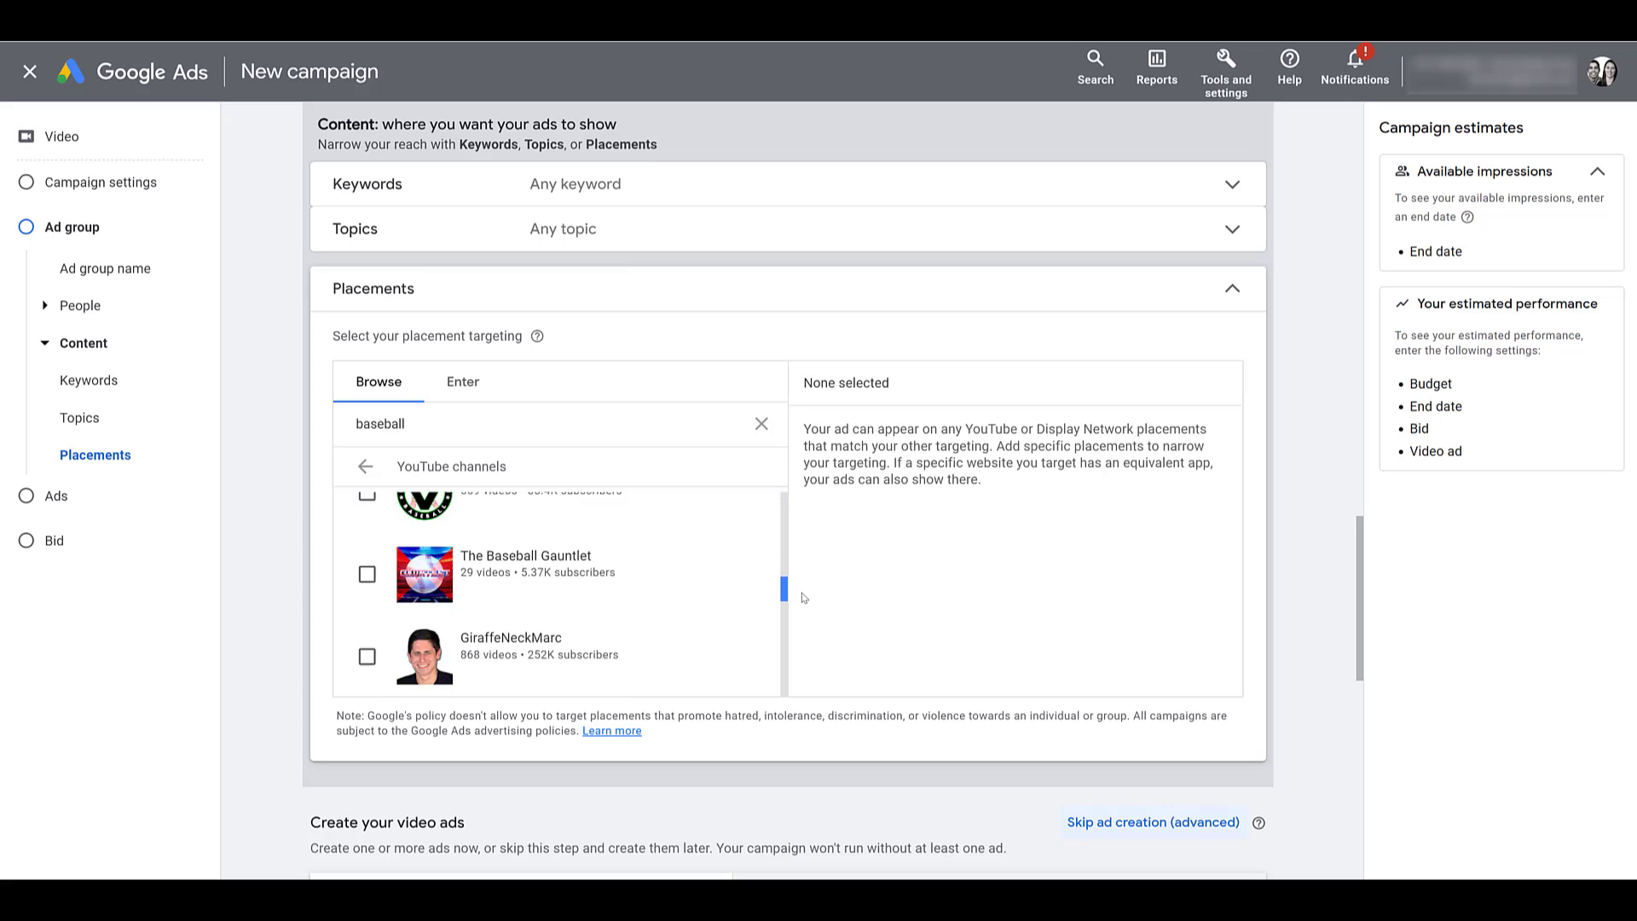
{"action": "scroll", "scroll_direction": "down", "scroll_amount": 3}
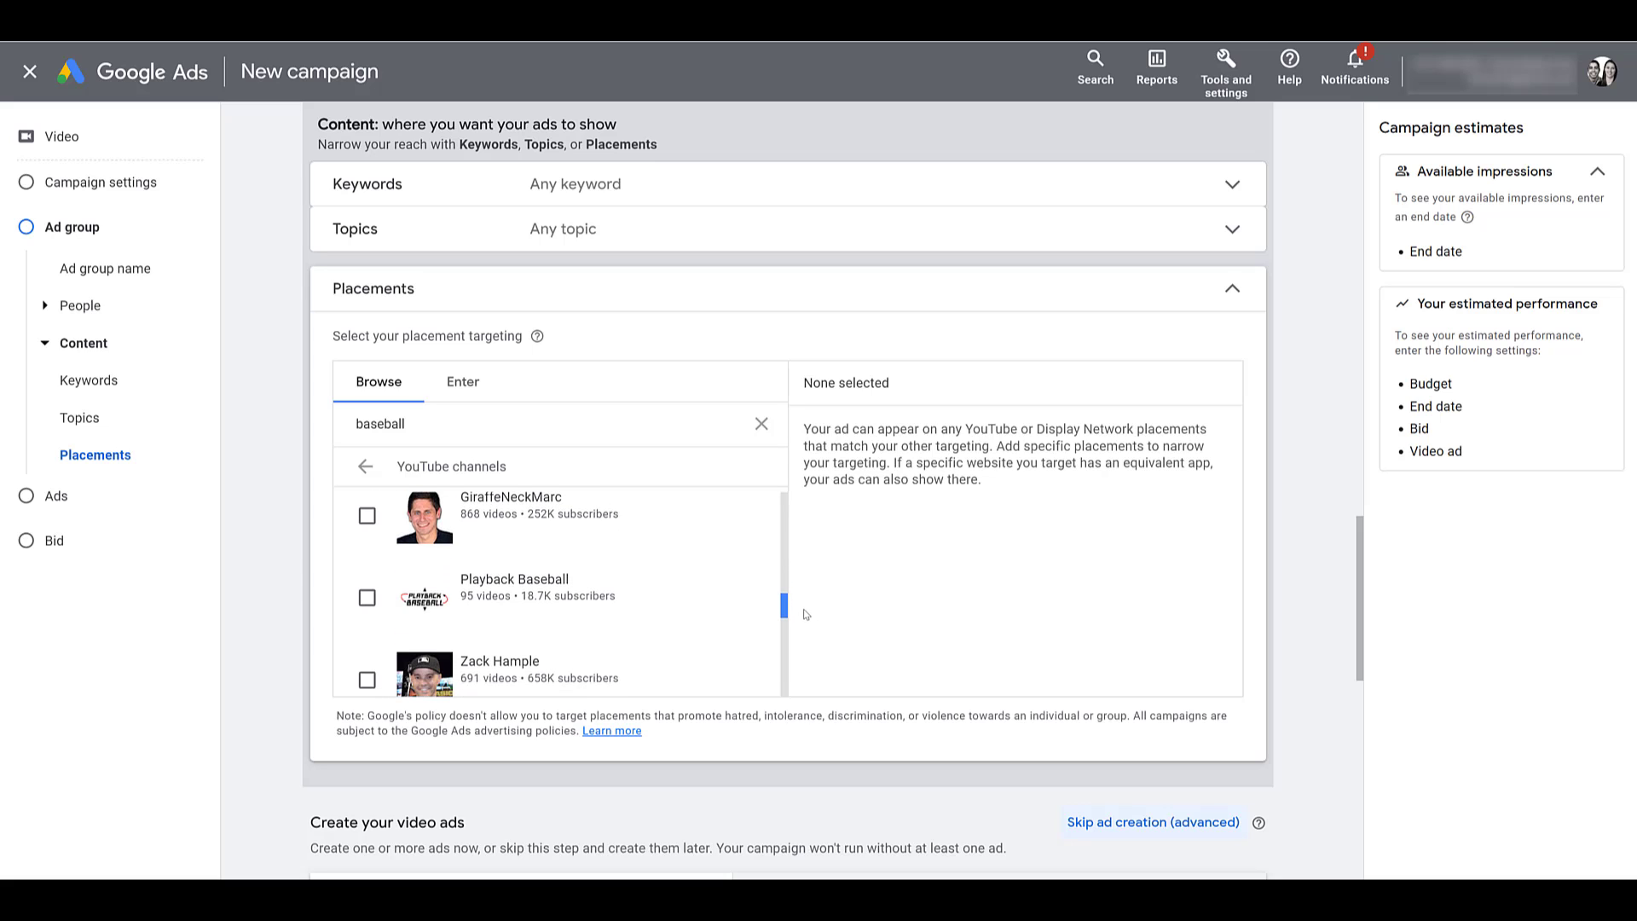
{"action": "scroll", "scroll_direction": "down", "scroll_amount": 3}
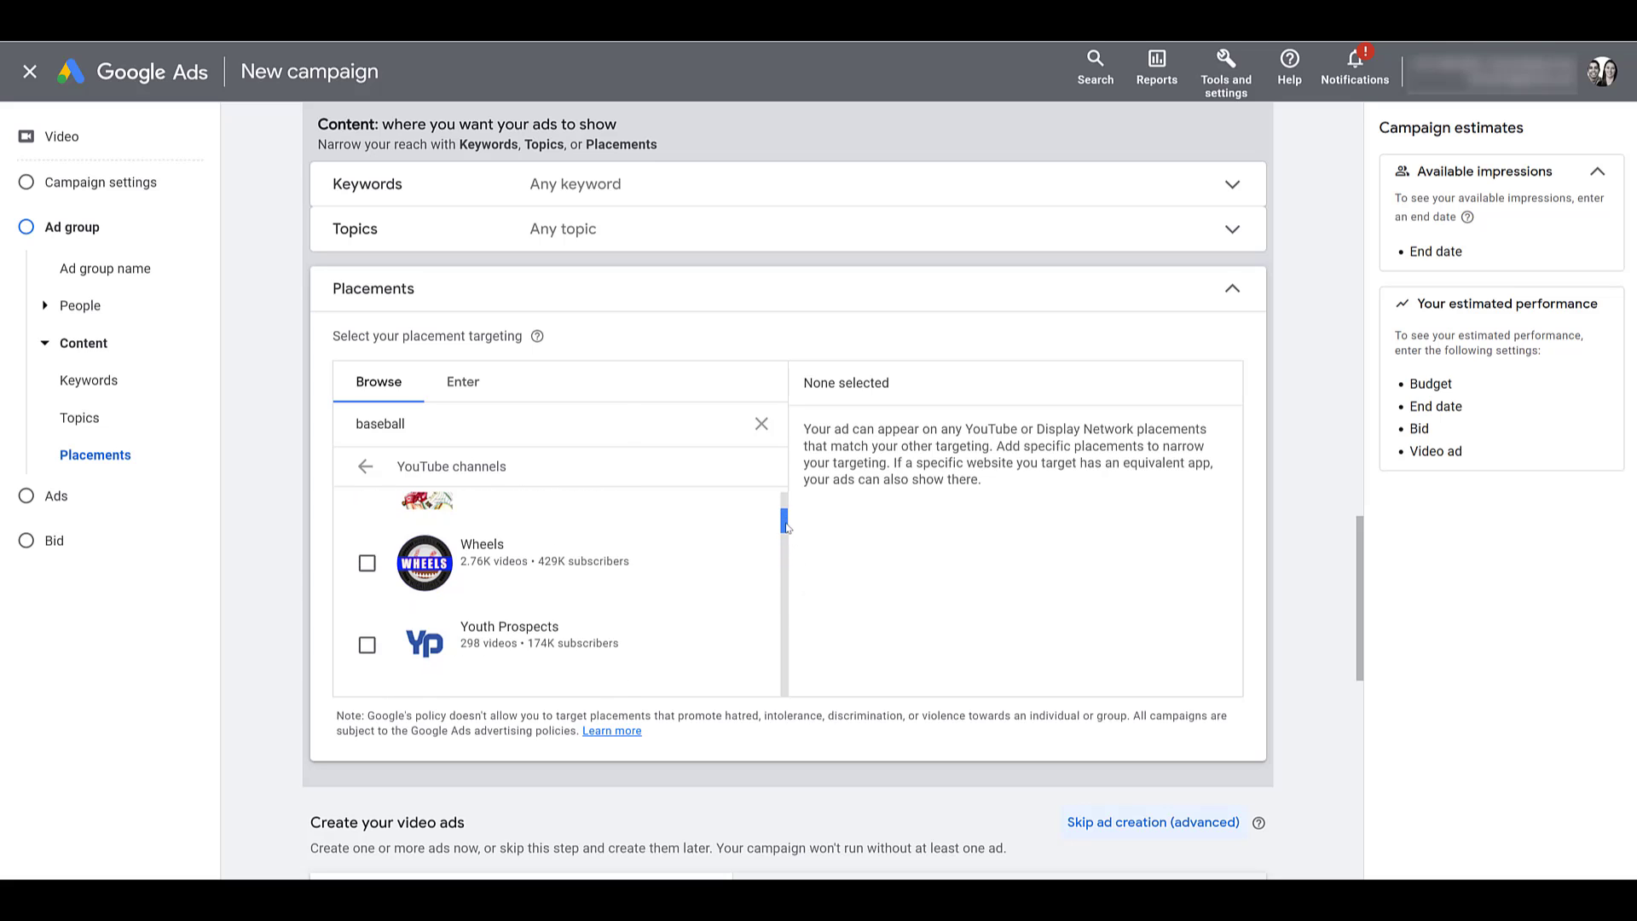
{"action": "scroll", "scroll_direction": "up", "scroll_amount": 3}
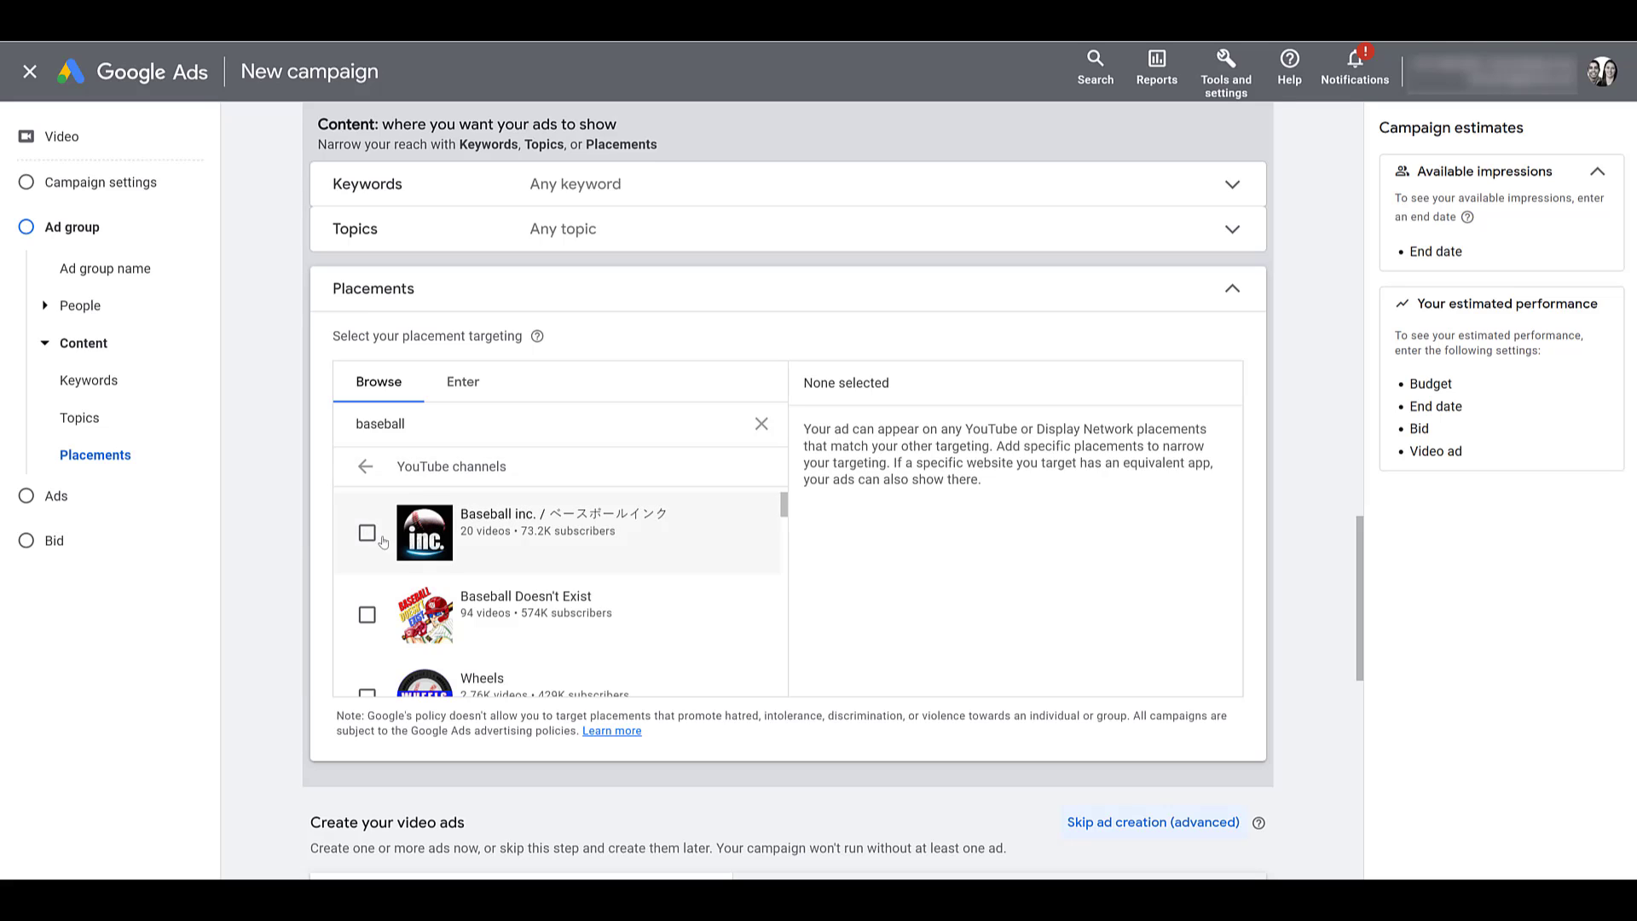
{"action": "left_click", "coordinate": [367, 532]}
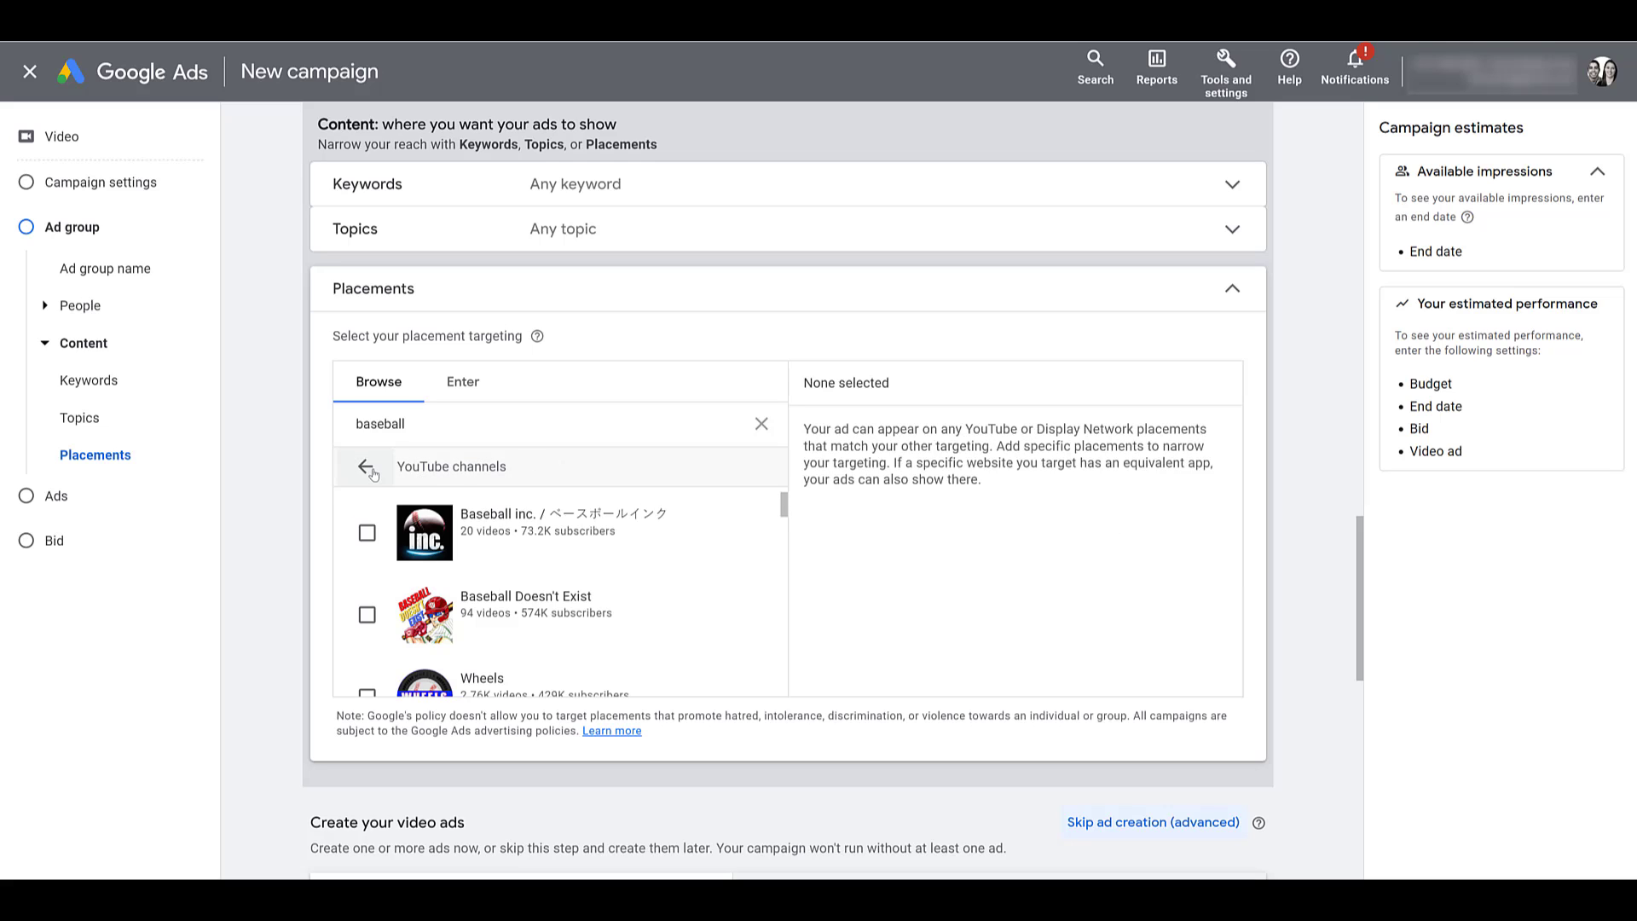
Browse the baseball YouTube video placements, then clear the 'baseball' search term
{"action": "left_click", "coordinate": [372, 466]}
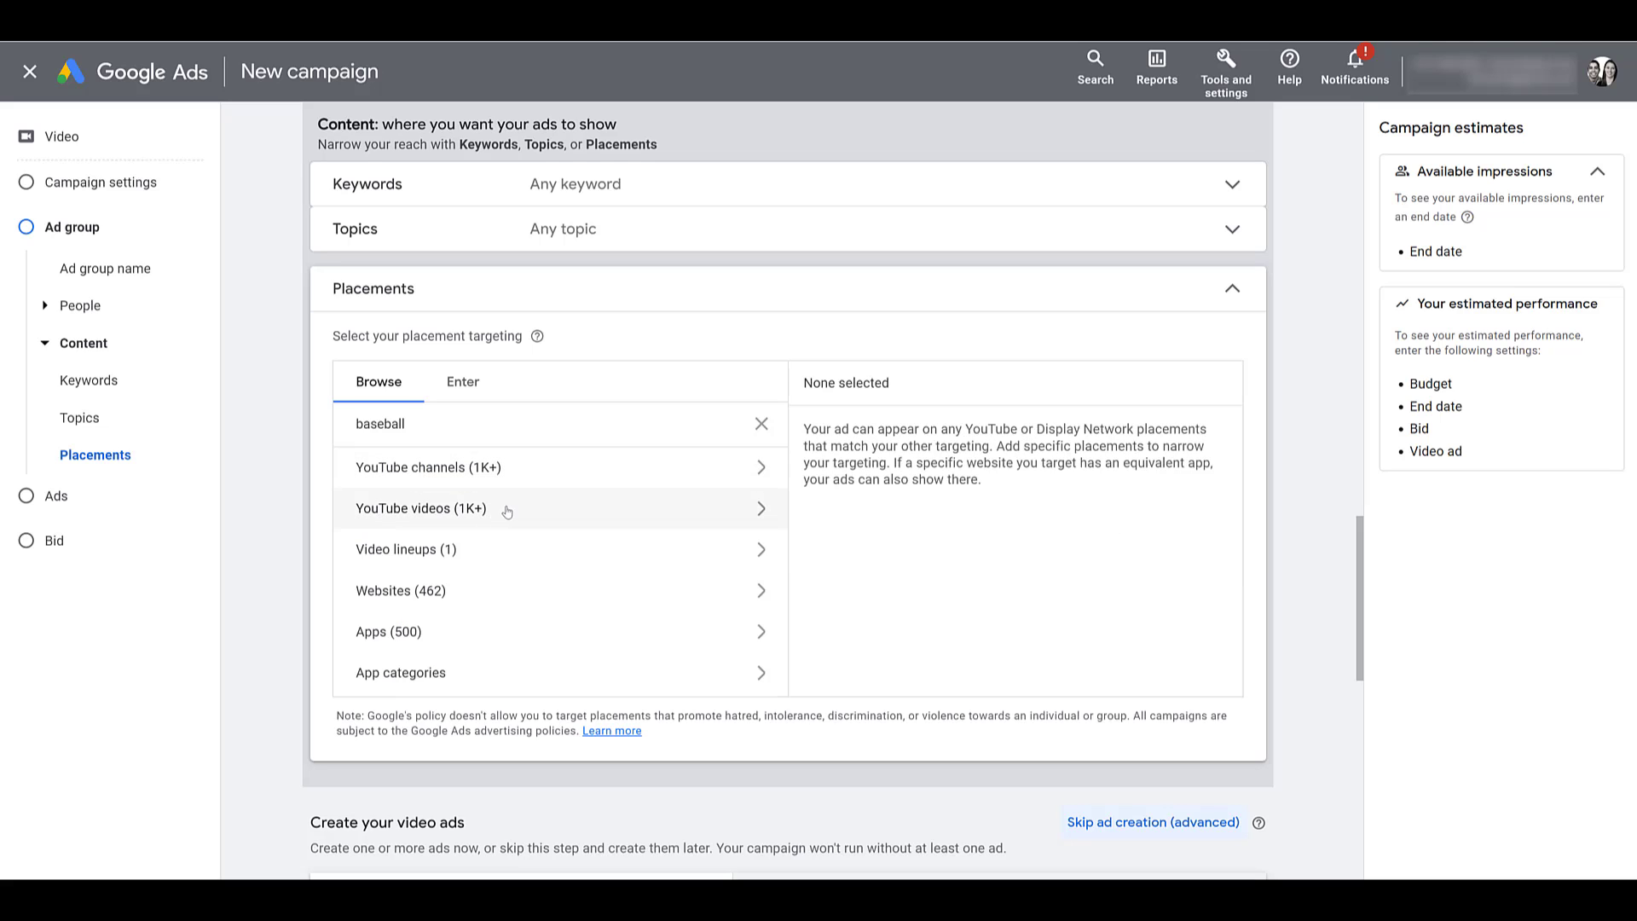
{"action": "left_click", "coordinate": [420, 508]}
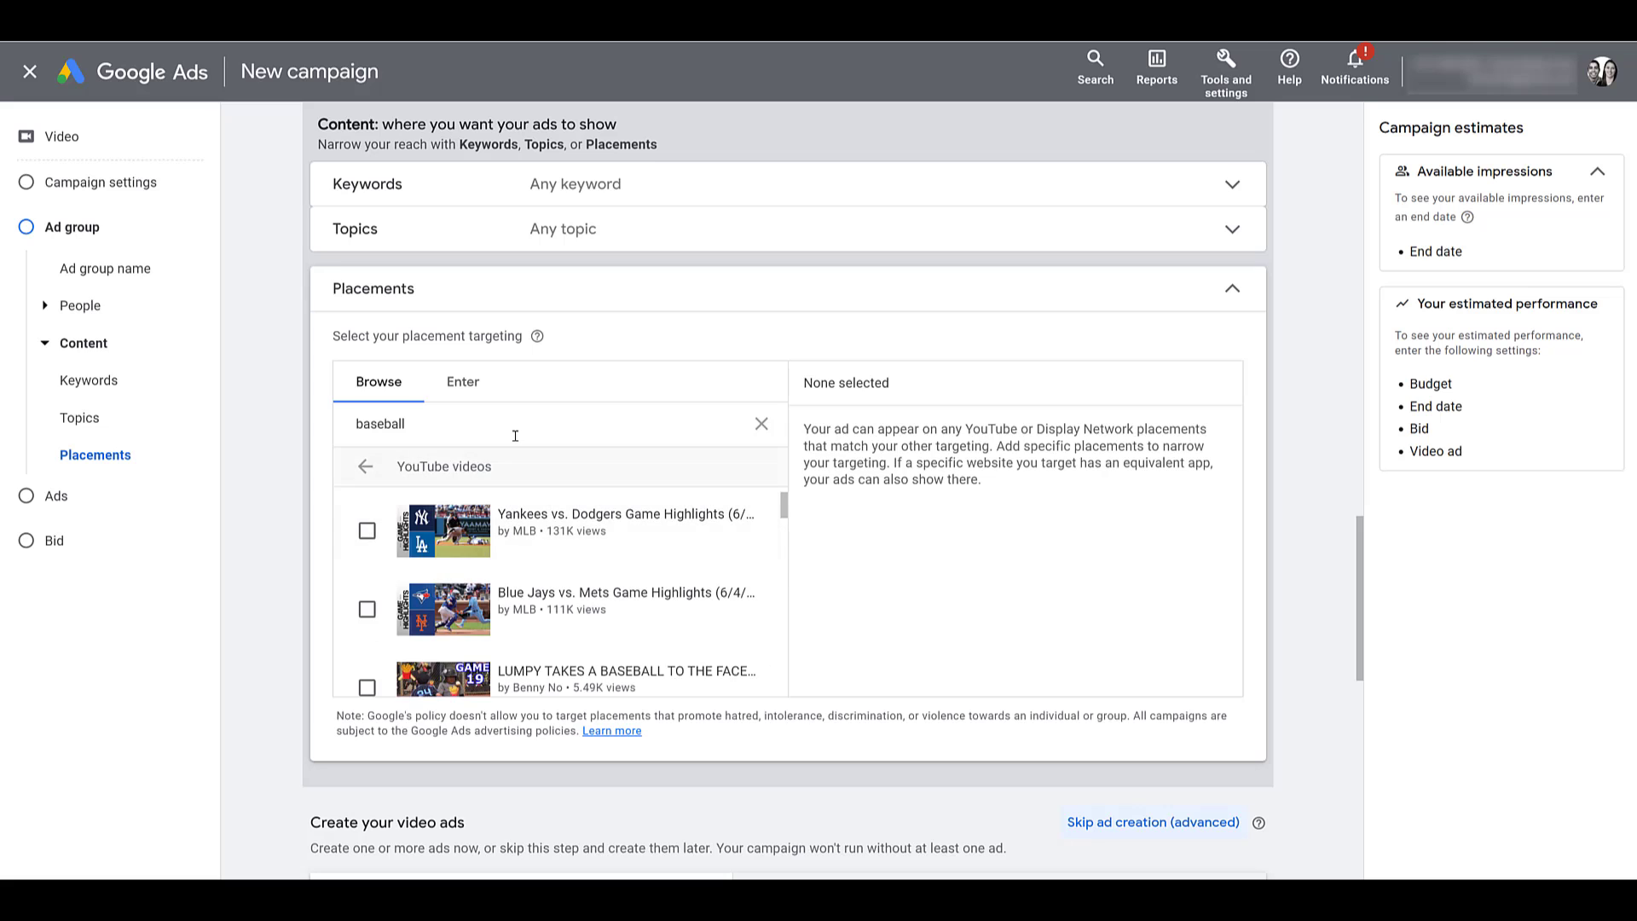
{"action": "scroll", "scroll_direction": "down", "scroll_amount": 3}
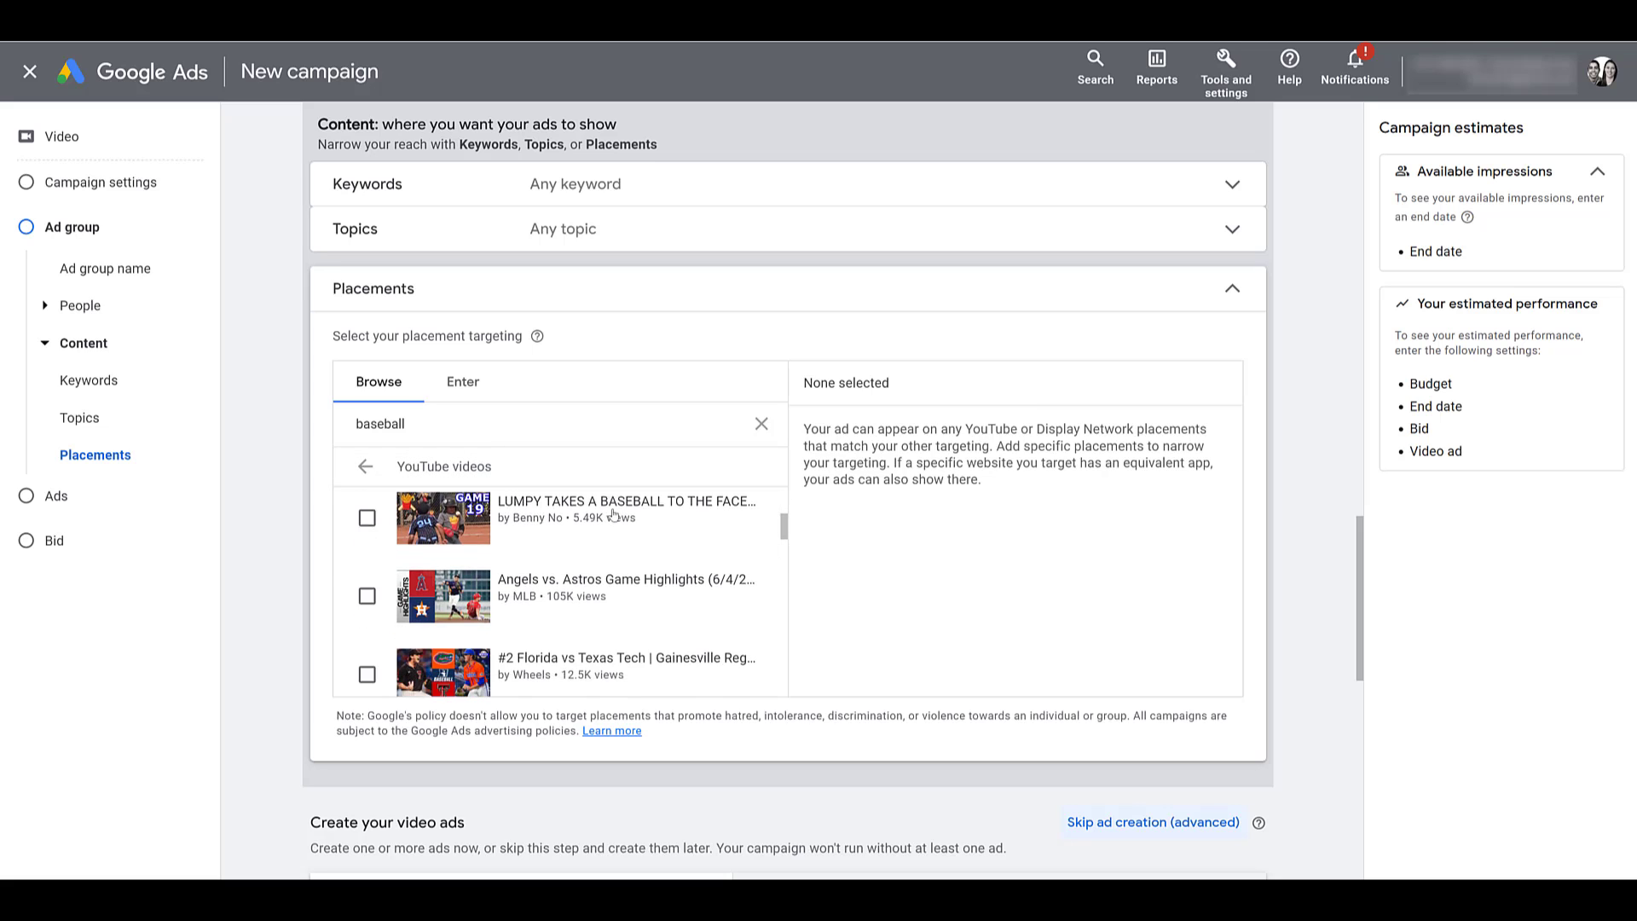
{"action": "scroll", "scroll_direction": "down", "scroll_amount": 3}
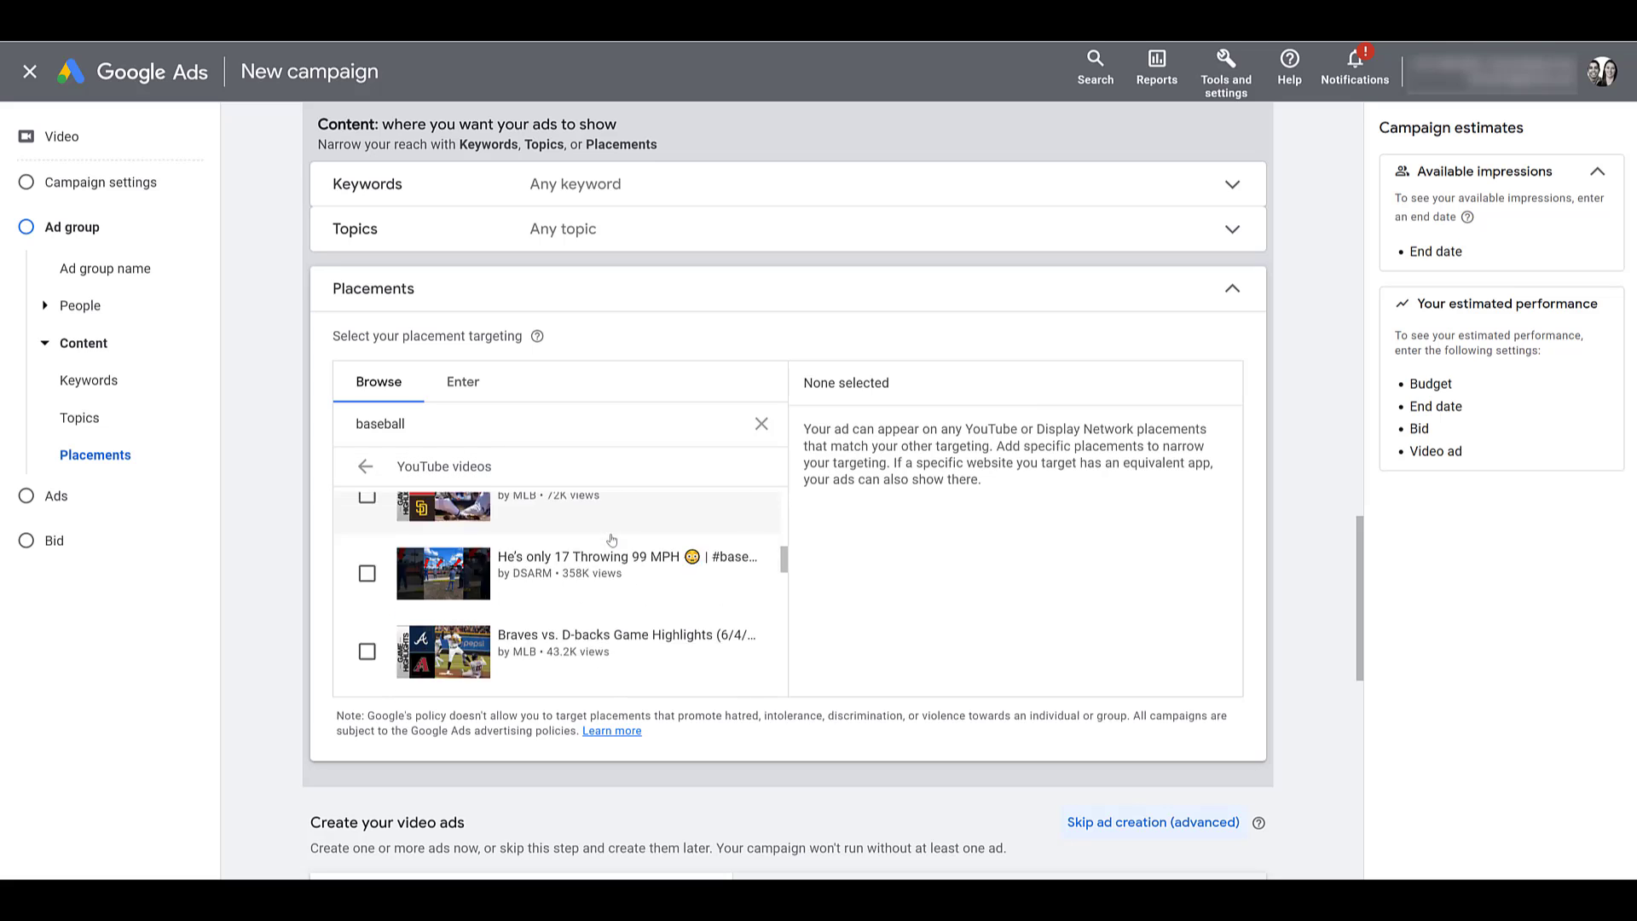
{"action": "left_click", "coordinate": [762, 424]}
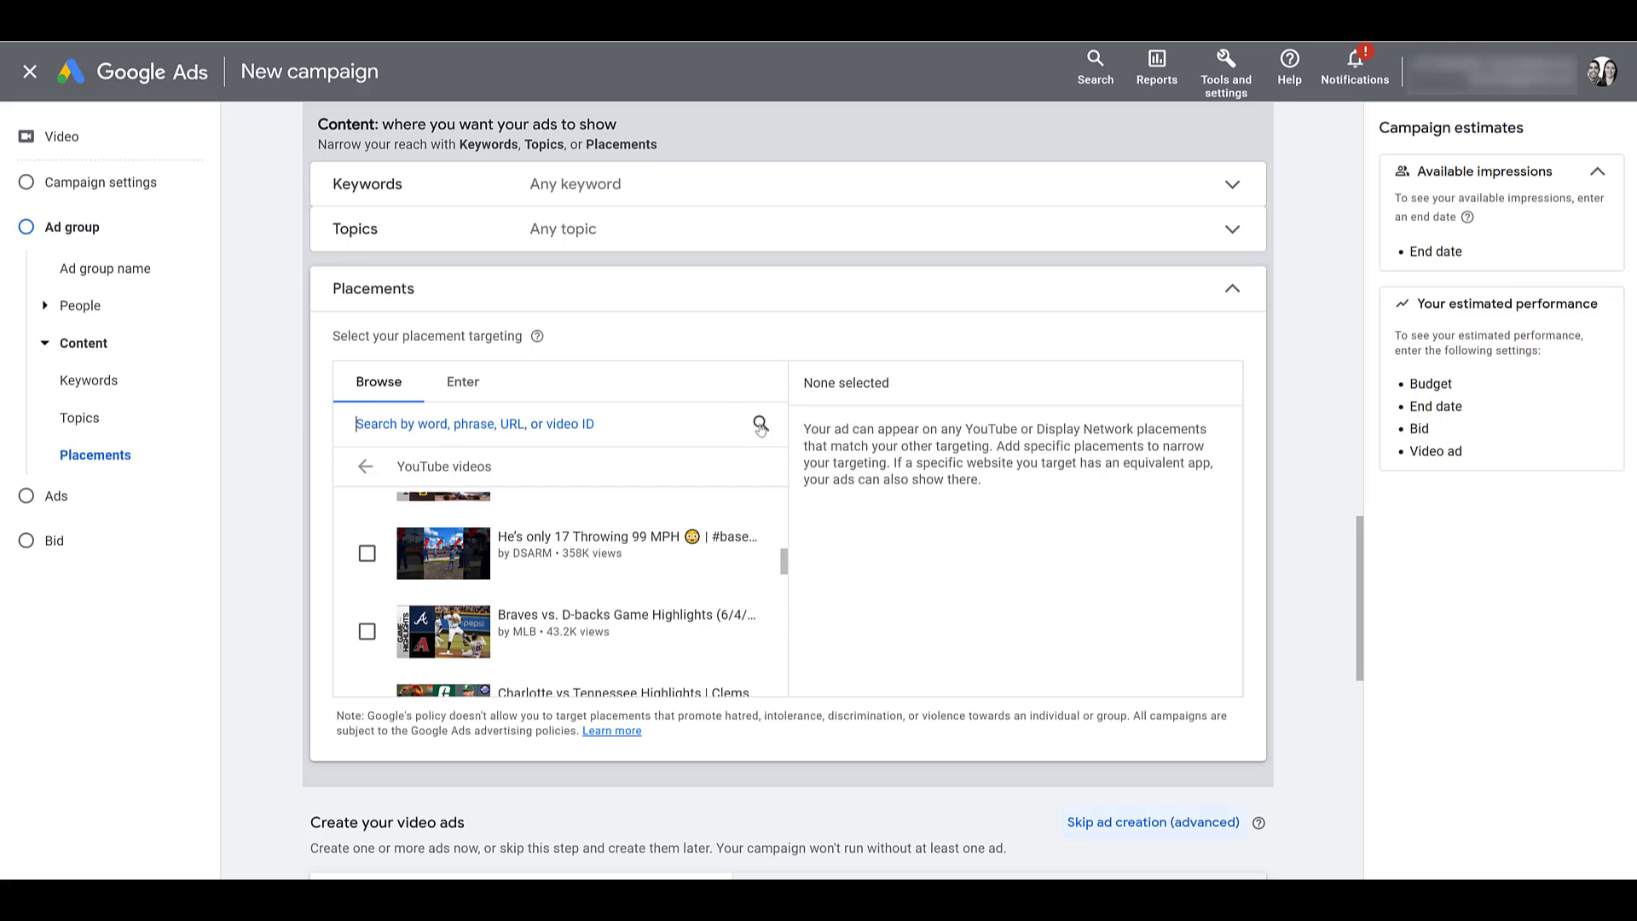
{"action": "left_click", "coordinate": [363, 466]}
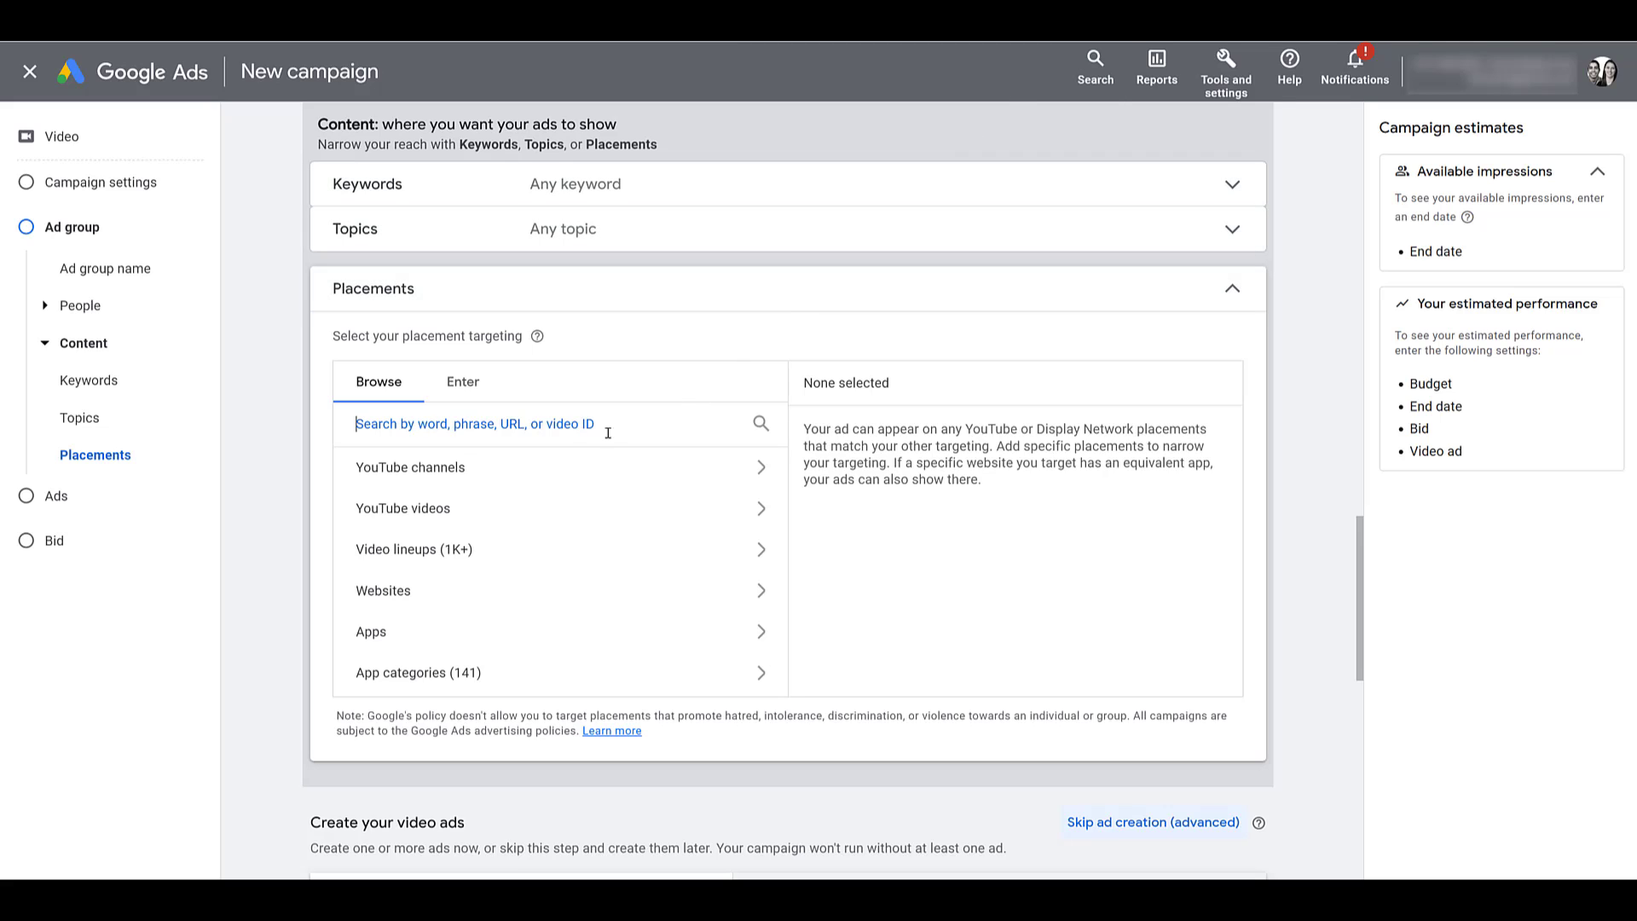
{"action": "type", "text": "https://www.youtube.com/watch?v=nutcZOBGhjs"}
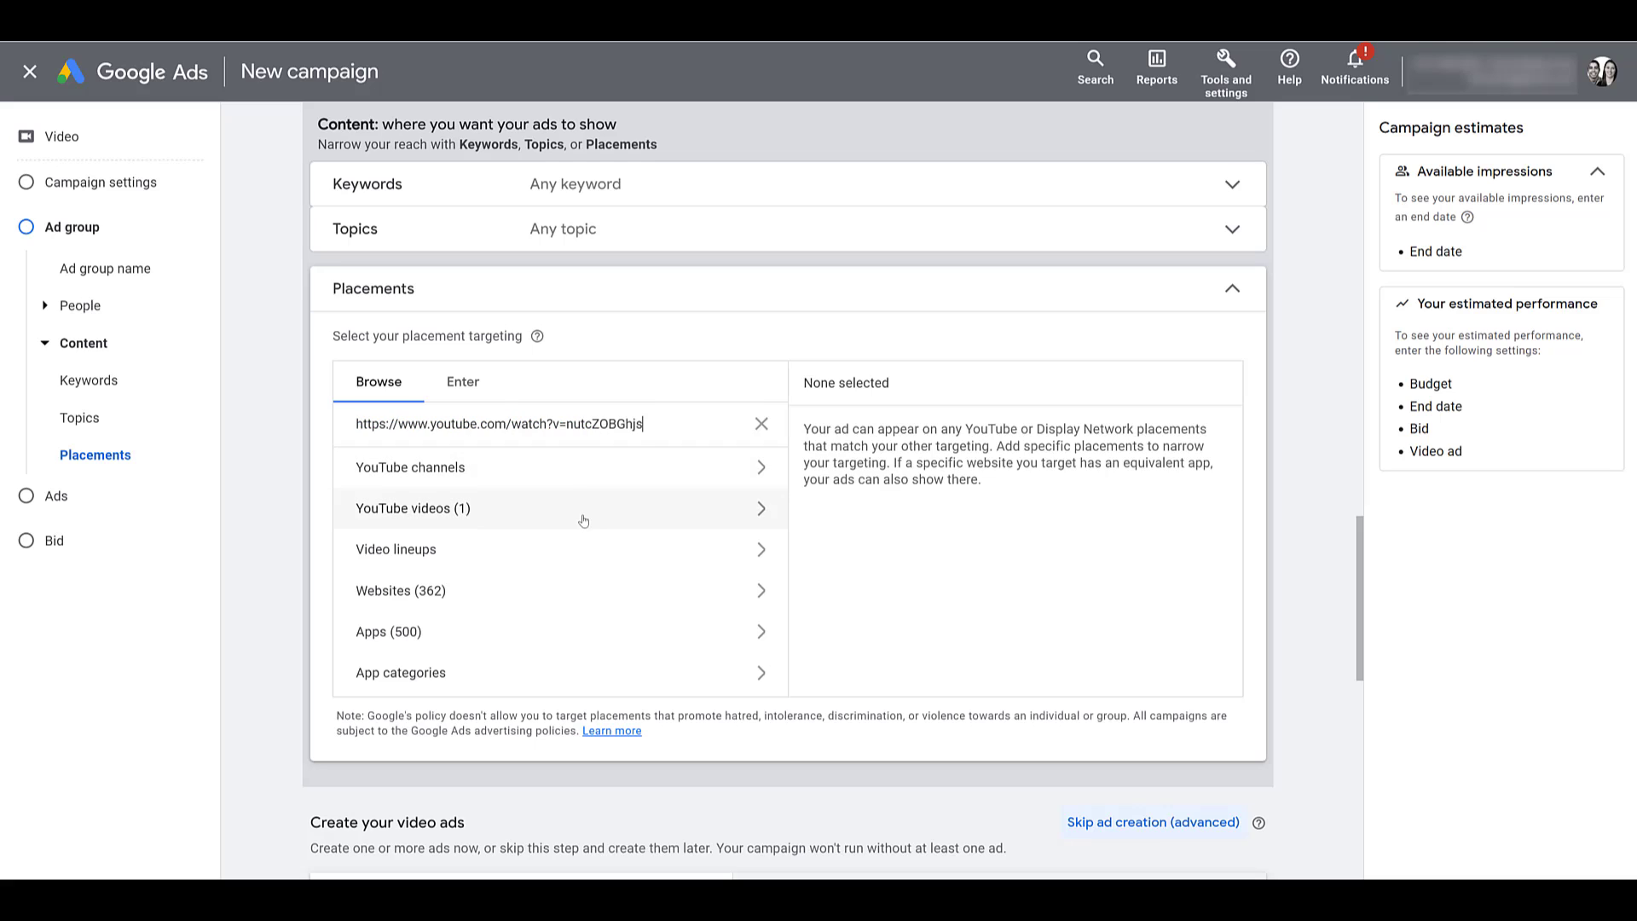
{"action": "left_click", "coordinate": [413, 508]}
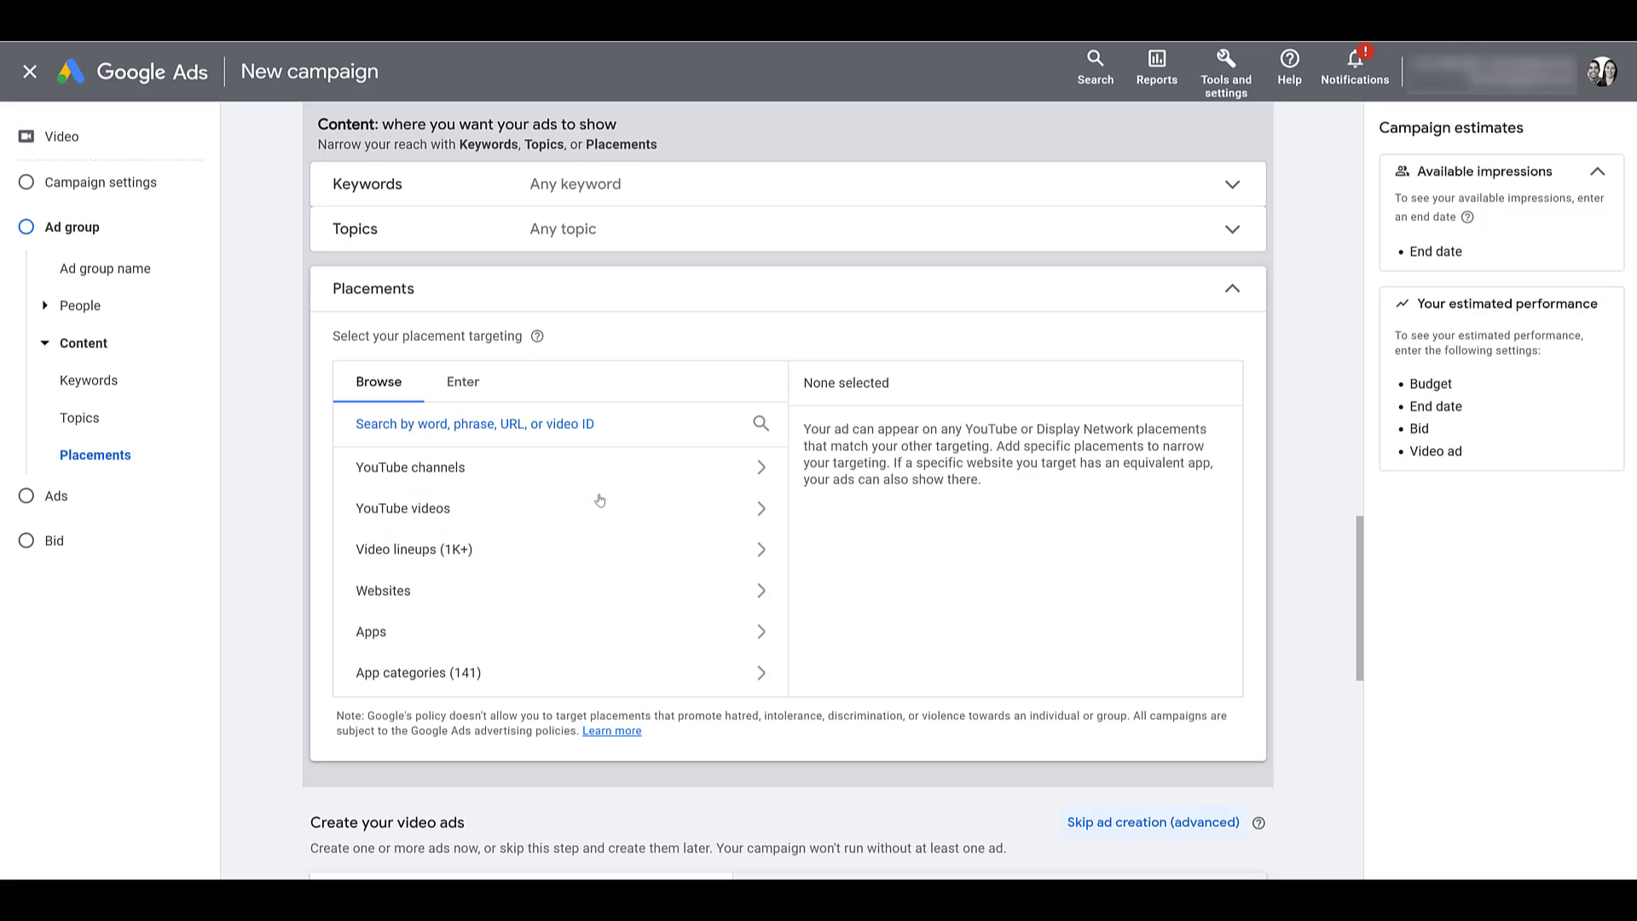
{"action": "mouse_move", "coordinate": [600, 520]}
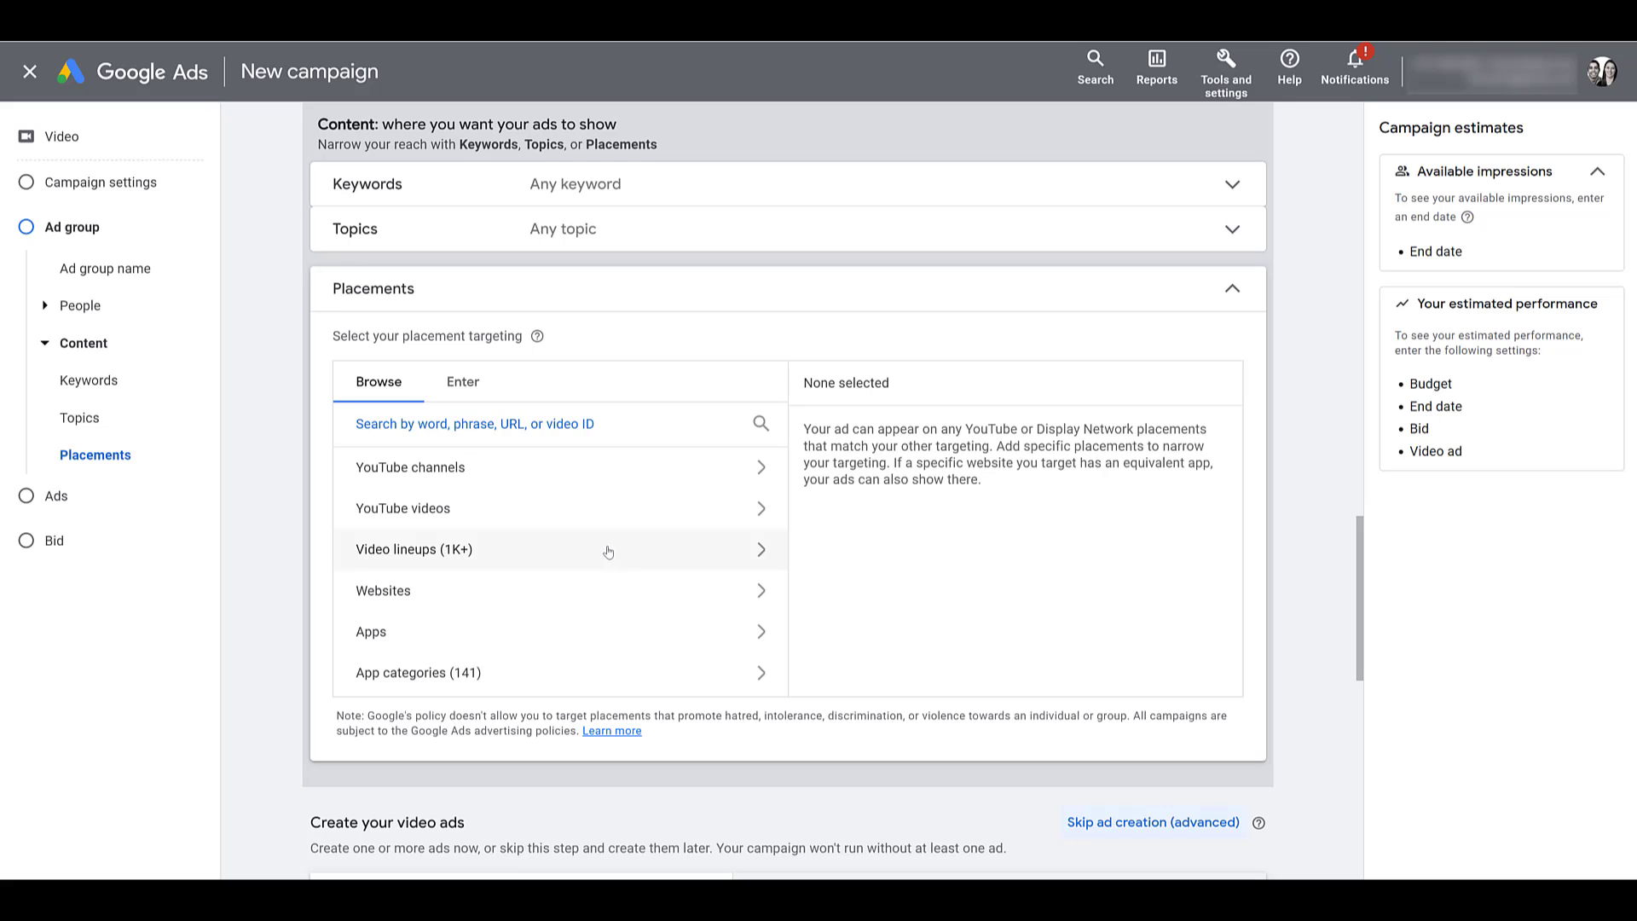
Show the Video lineups category and expand its Popular content worldwide lineups
{"action": "left_click", "coordinate": [413, 549]}
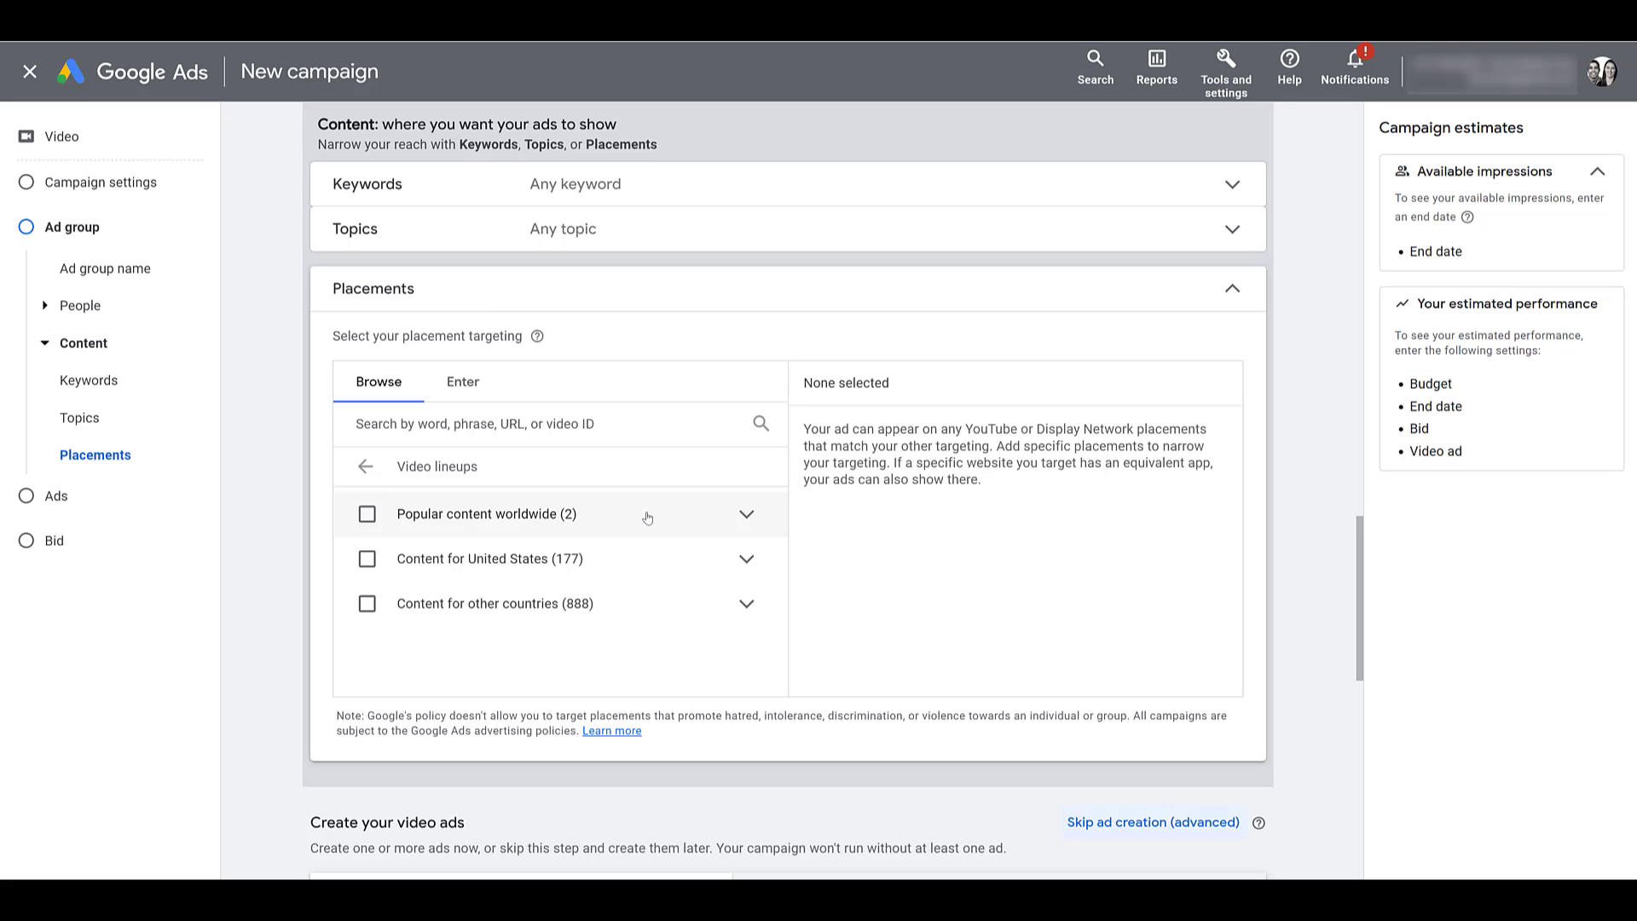
{"action": "left_click", "coordinate": [745, 513]}
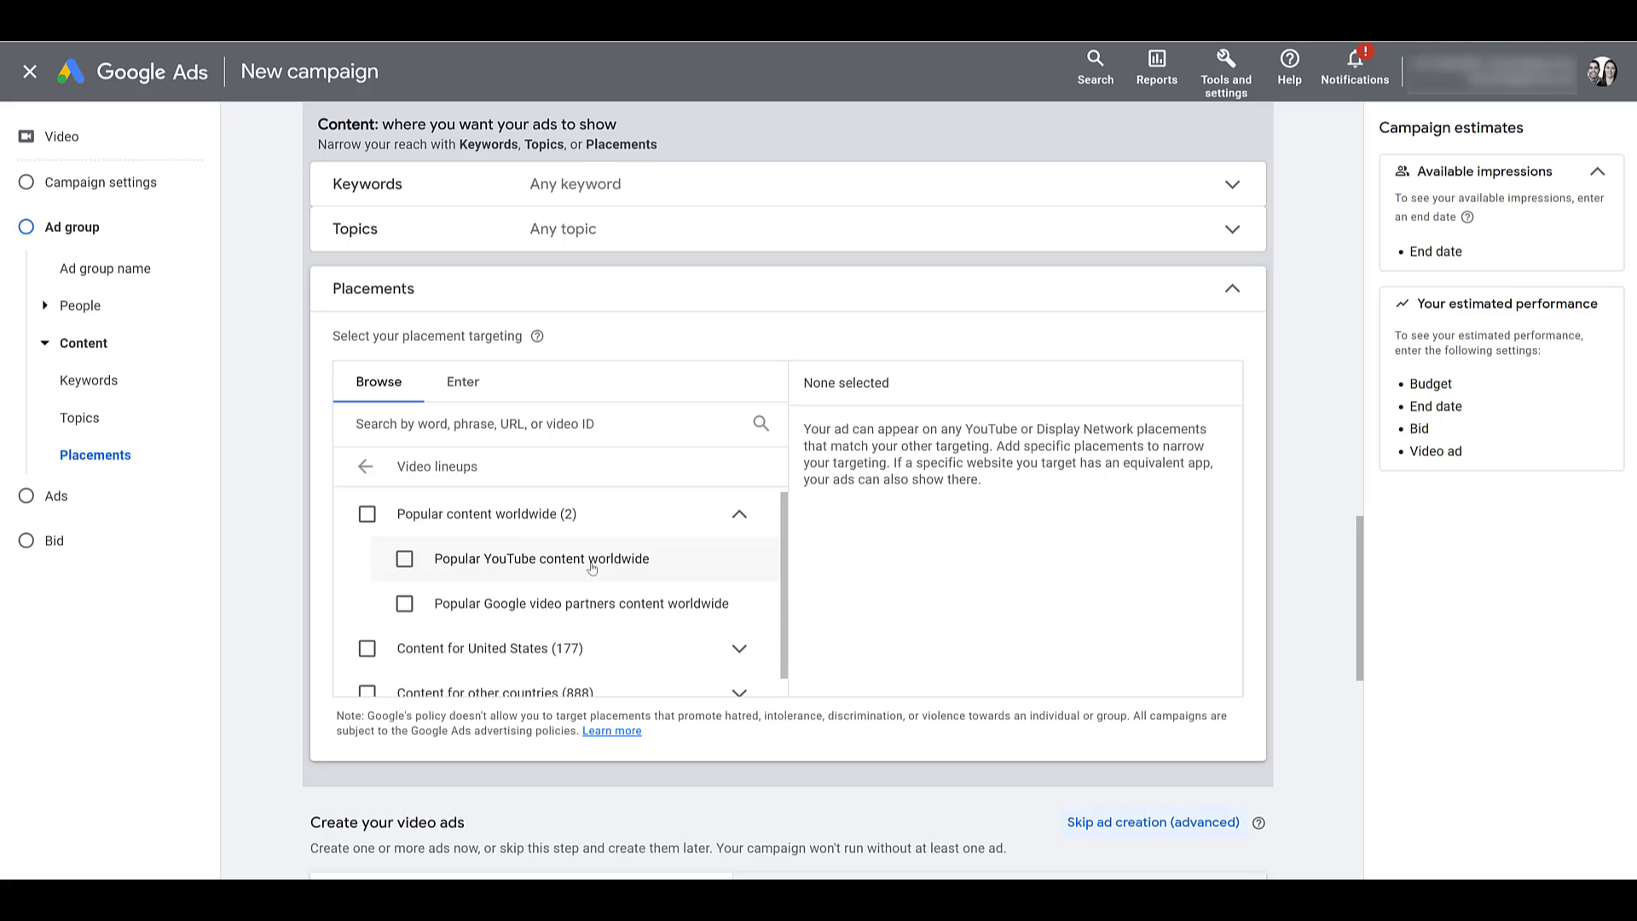
{"action": "mouse_move", "coordinate": [603, 604]}
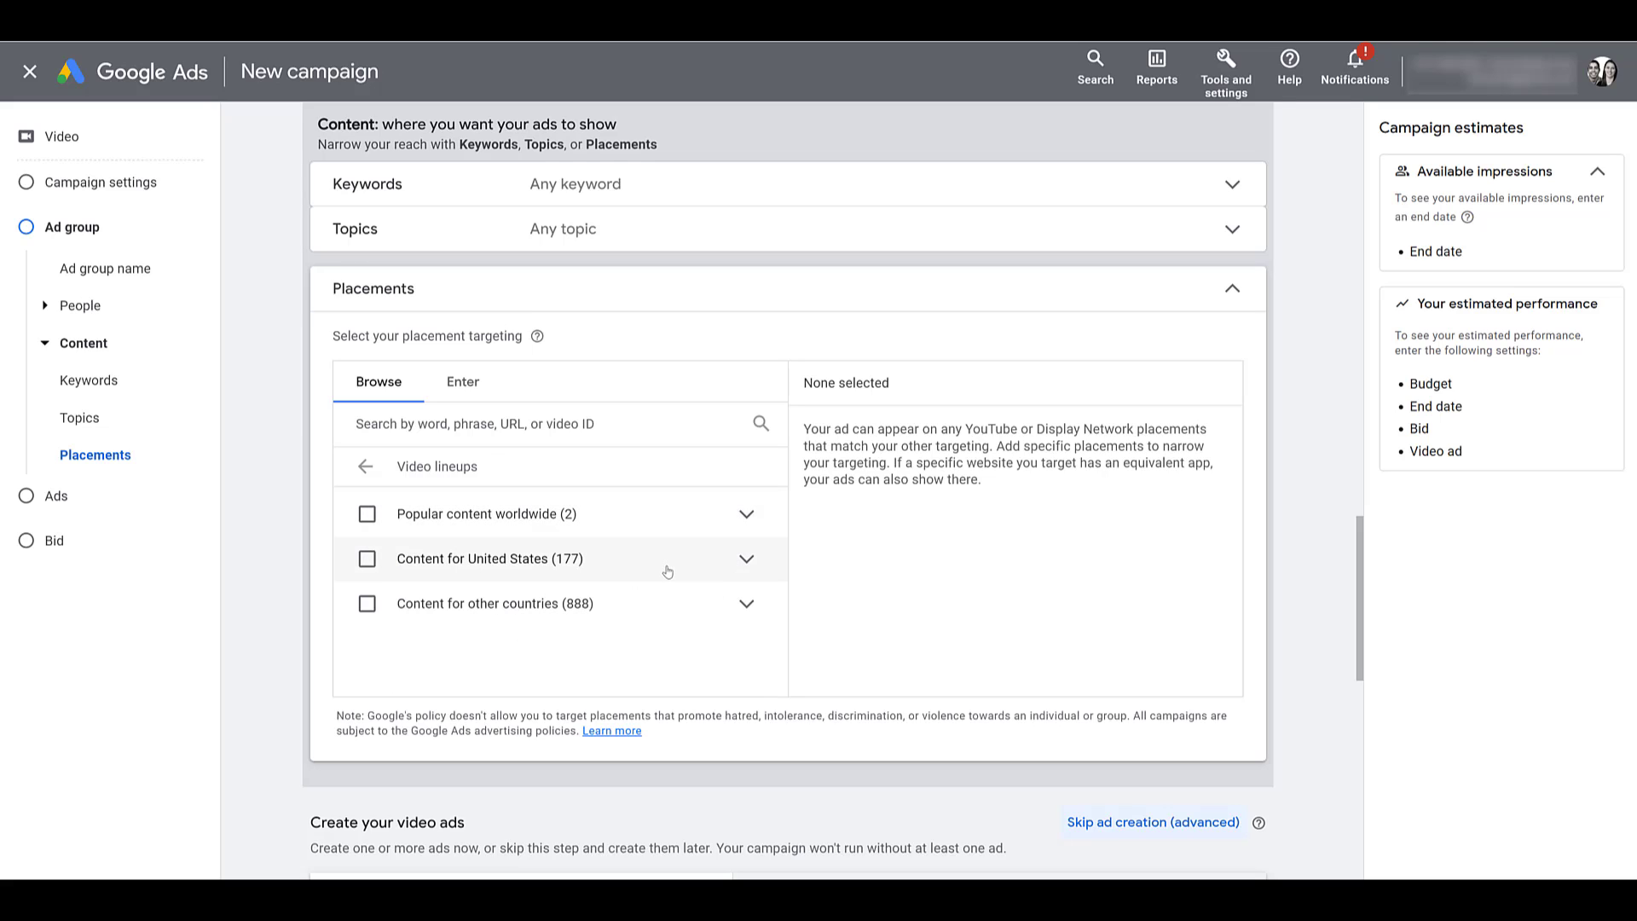
{"action": "mouse_move", "coordinate": [745, 563]}
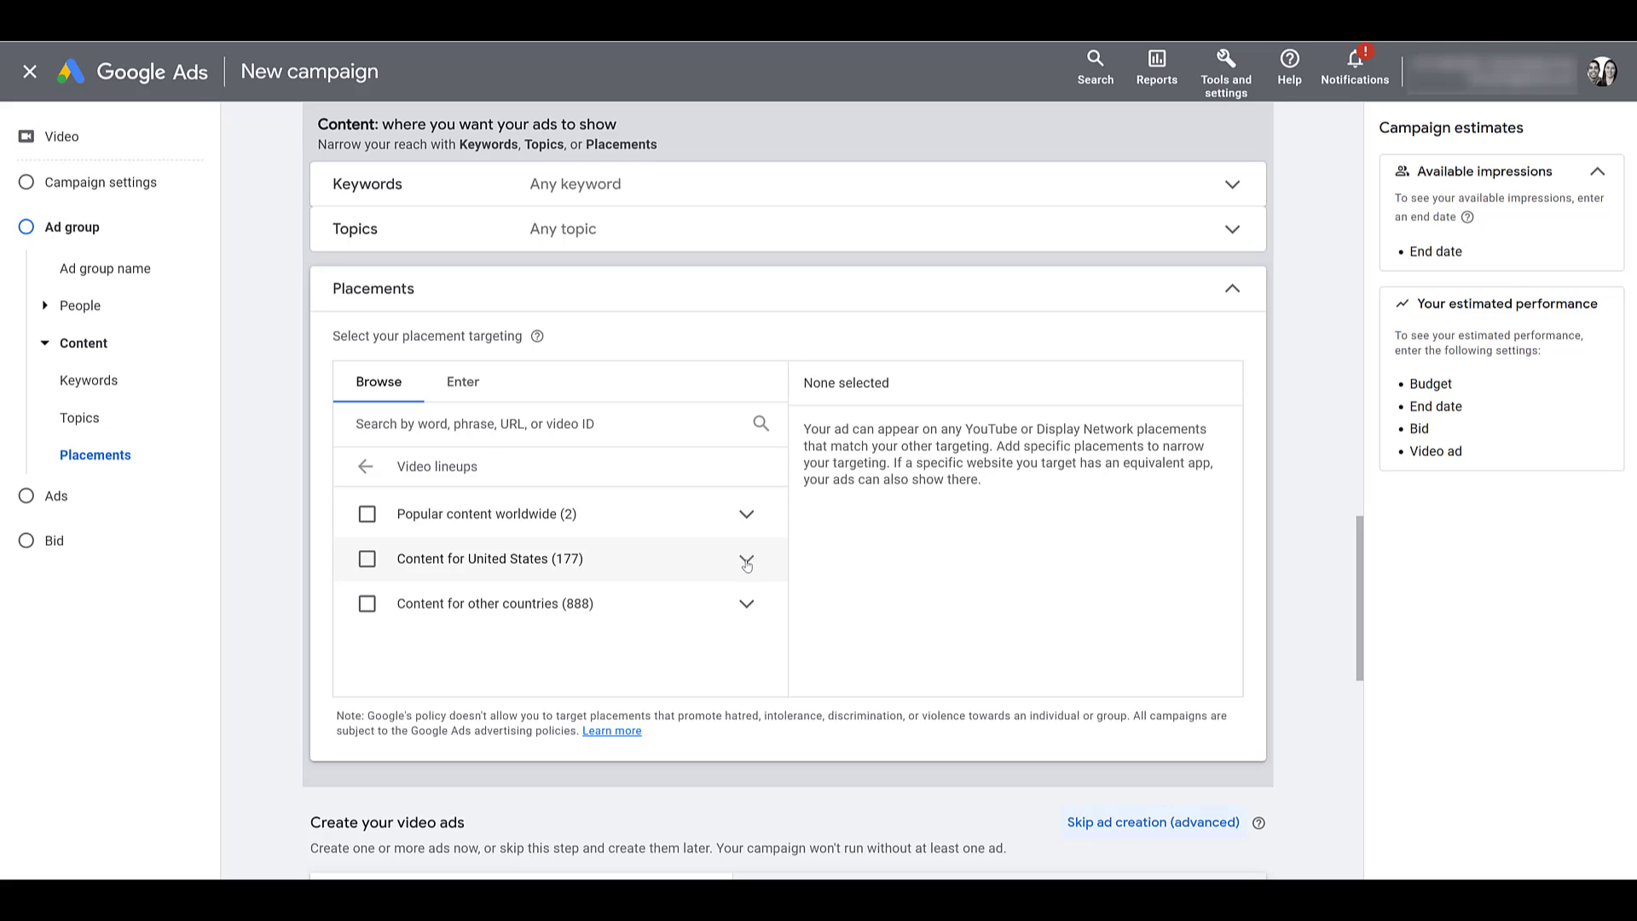
Expand United States content and scroll through lineups like Baseball (US) and Basketball (US)
{"action": "left_click", "coordinate": [745, 558]}
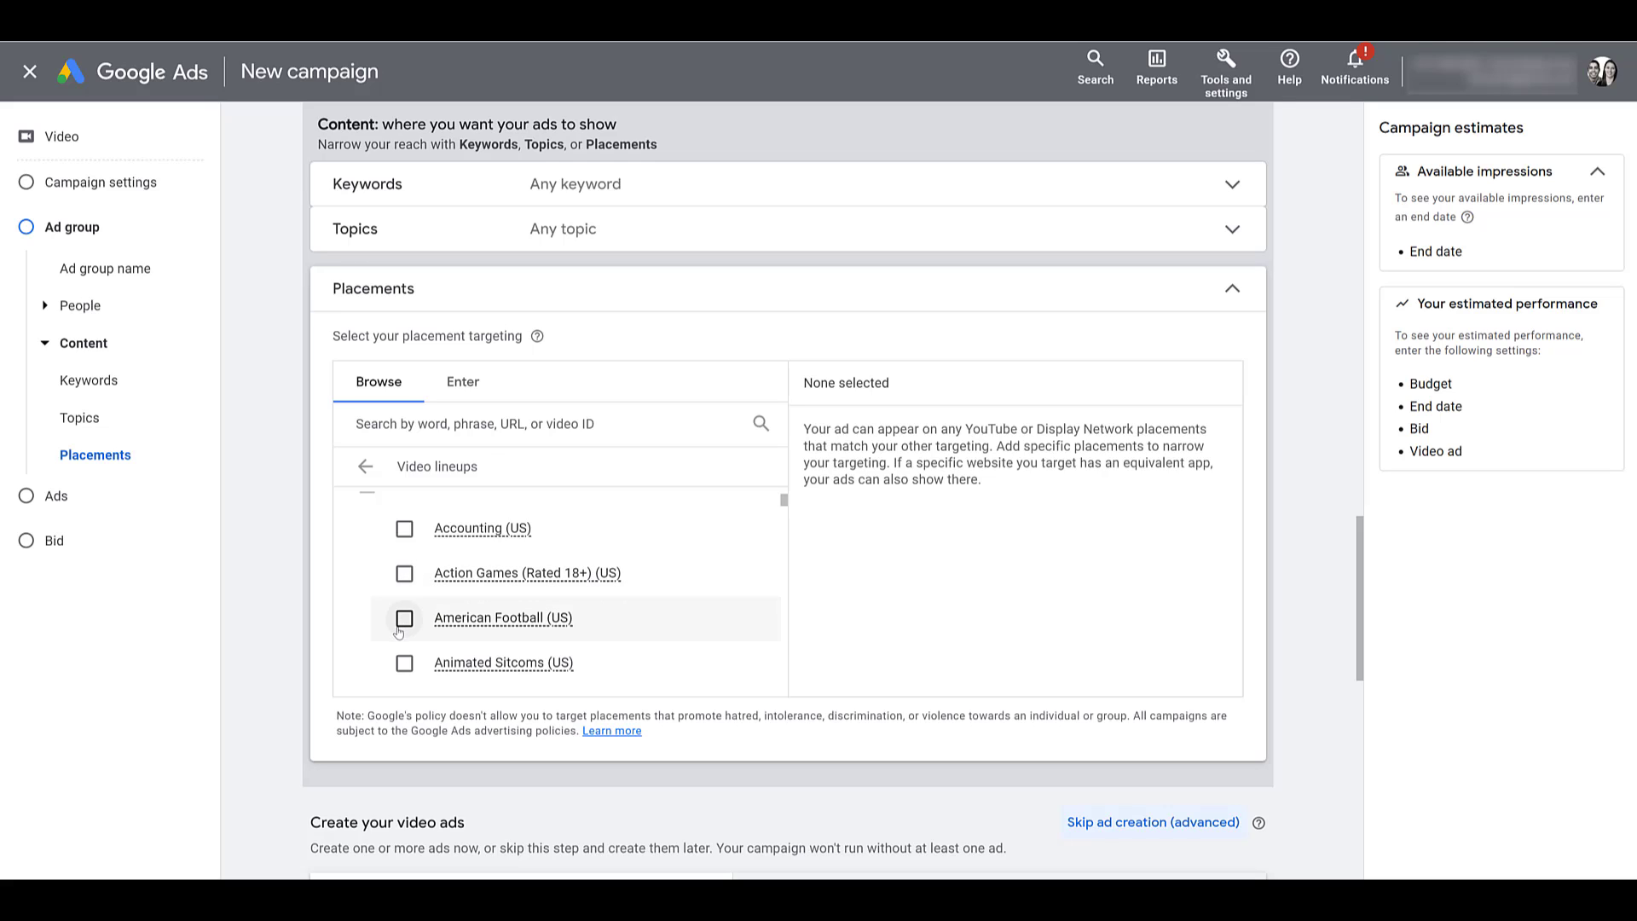
{"action": "scroll", "scroll_direction": "down", "scroll_amount": 3}
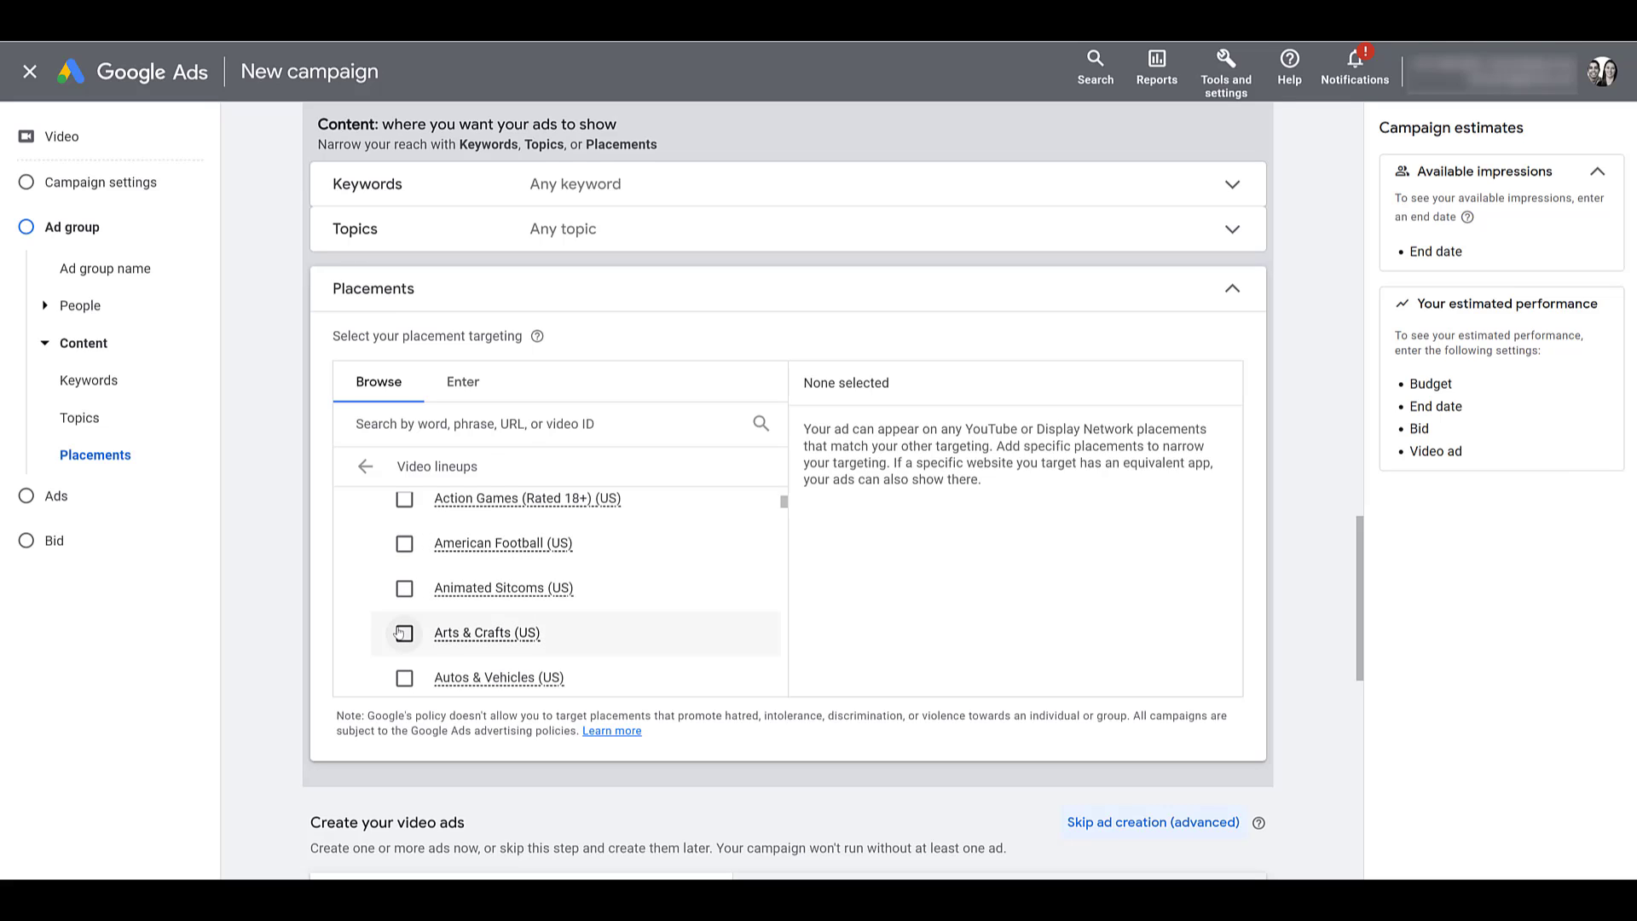
{"action": "scroll", "scroll_direction": "down", "scroll_amount": 3}
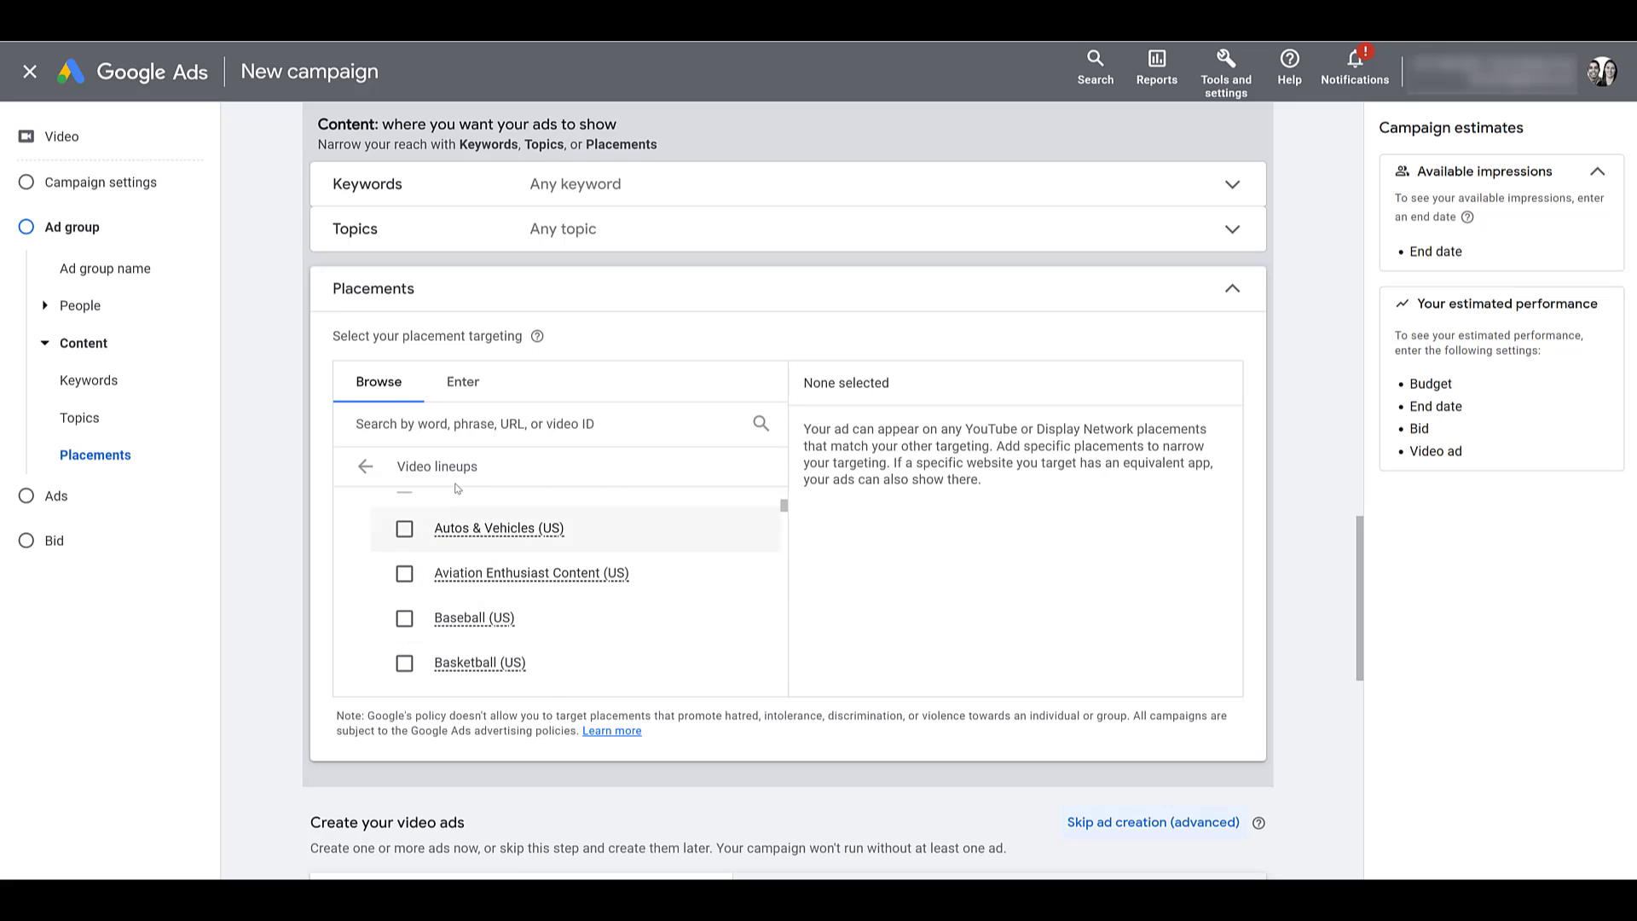
Browse the 33 'video games' video lineups, then search placements for 'baseball'
{"action": "type", "text": "video games"}
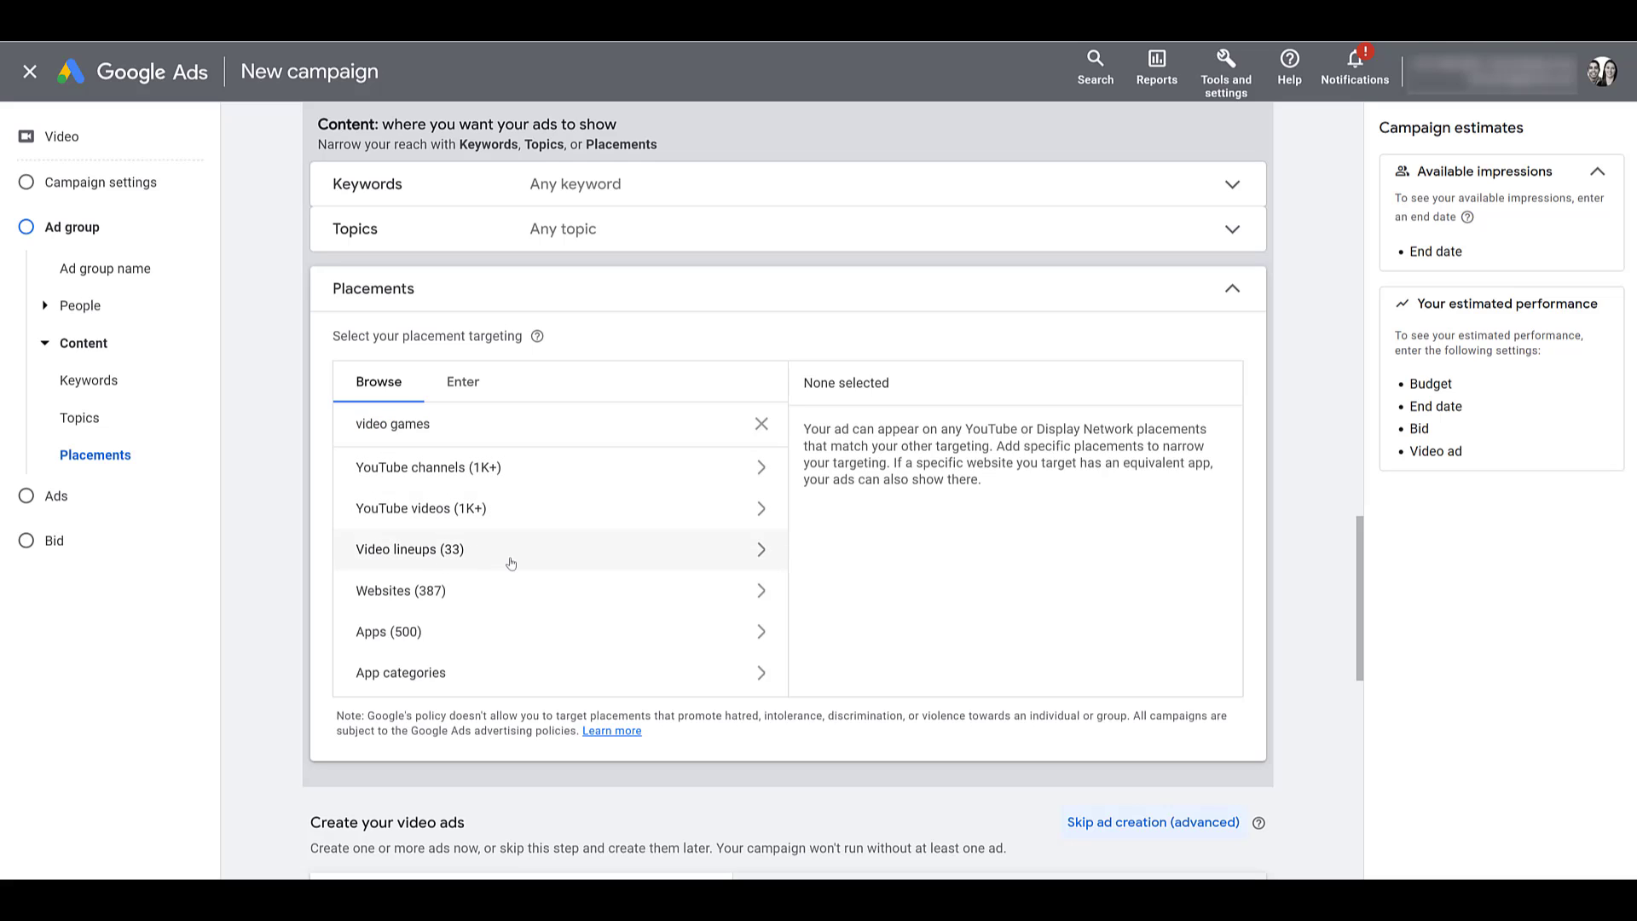
{"action": "left_click", "coordinate": [409, 550]}
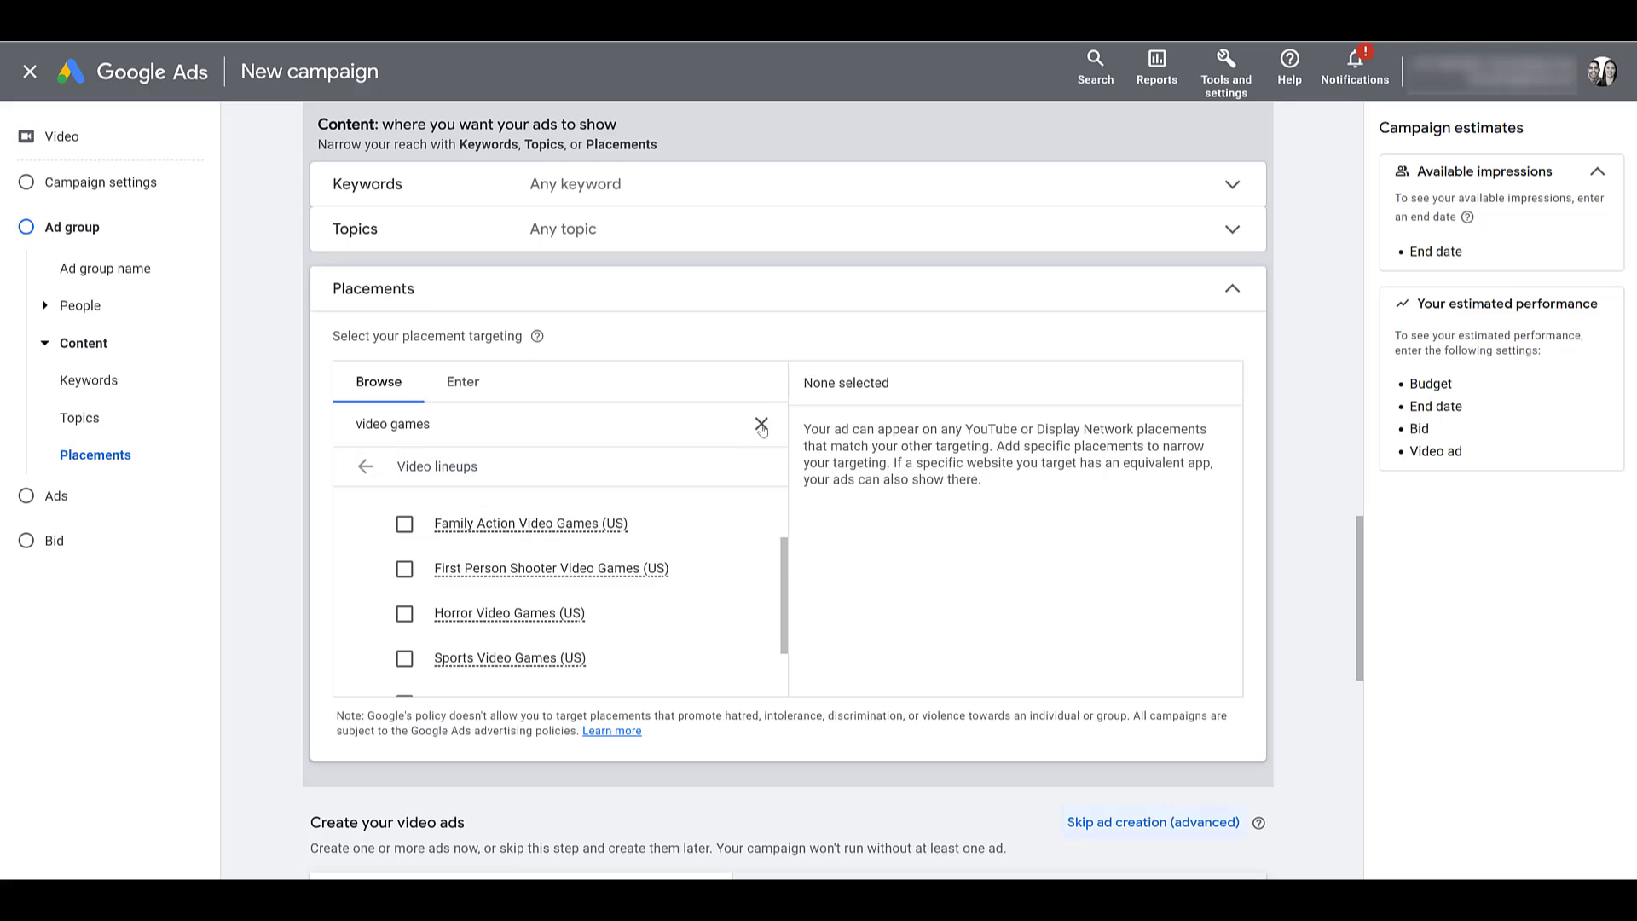
{"action": "type", "text": "baseball"}
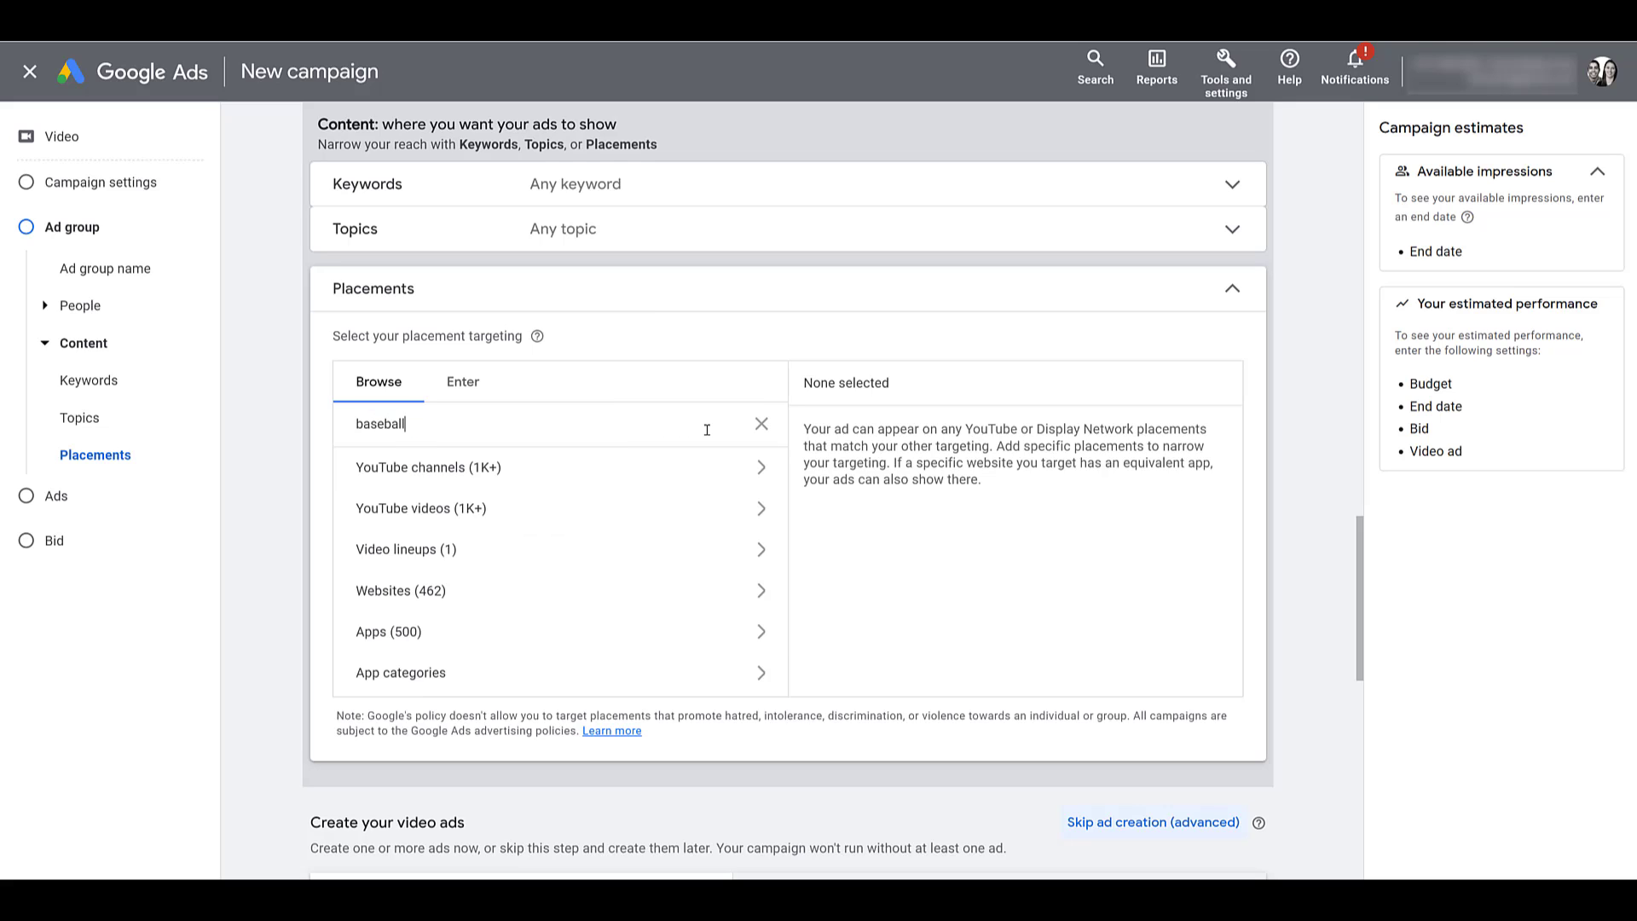
{"action": "left_click", "coordinate": [400, 590]}
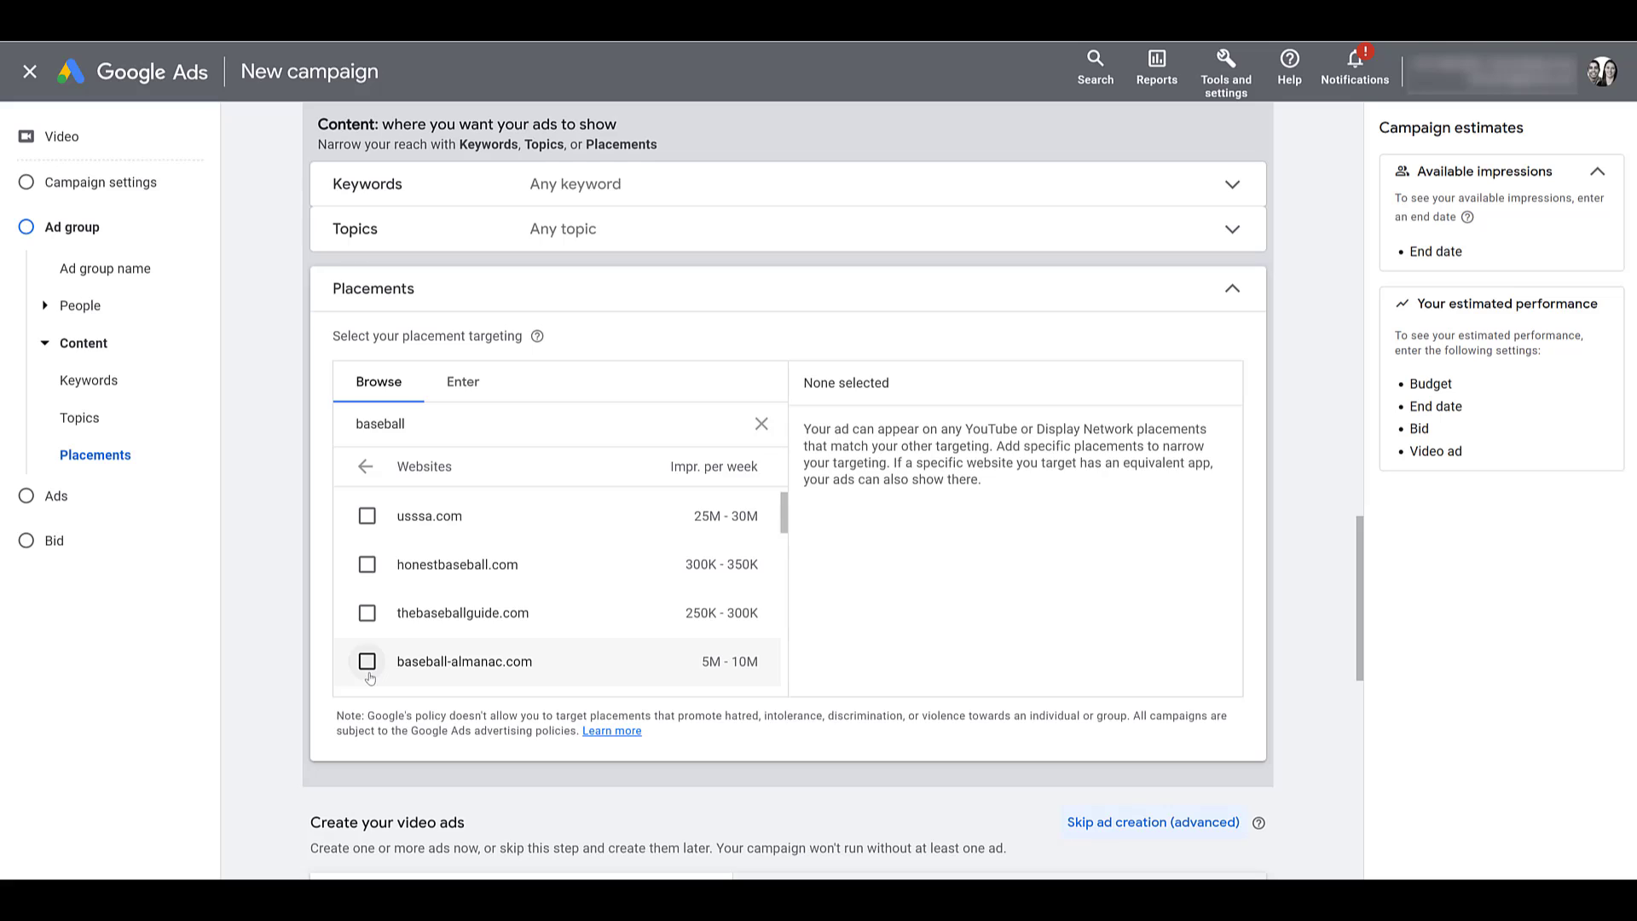
{"action": "scroll", "scroll_direction": "down", "scroll_amount": 3}
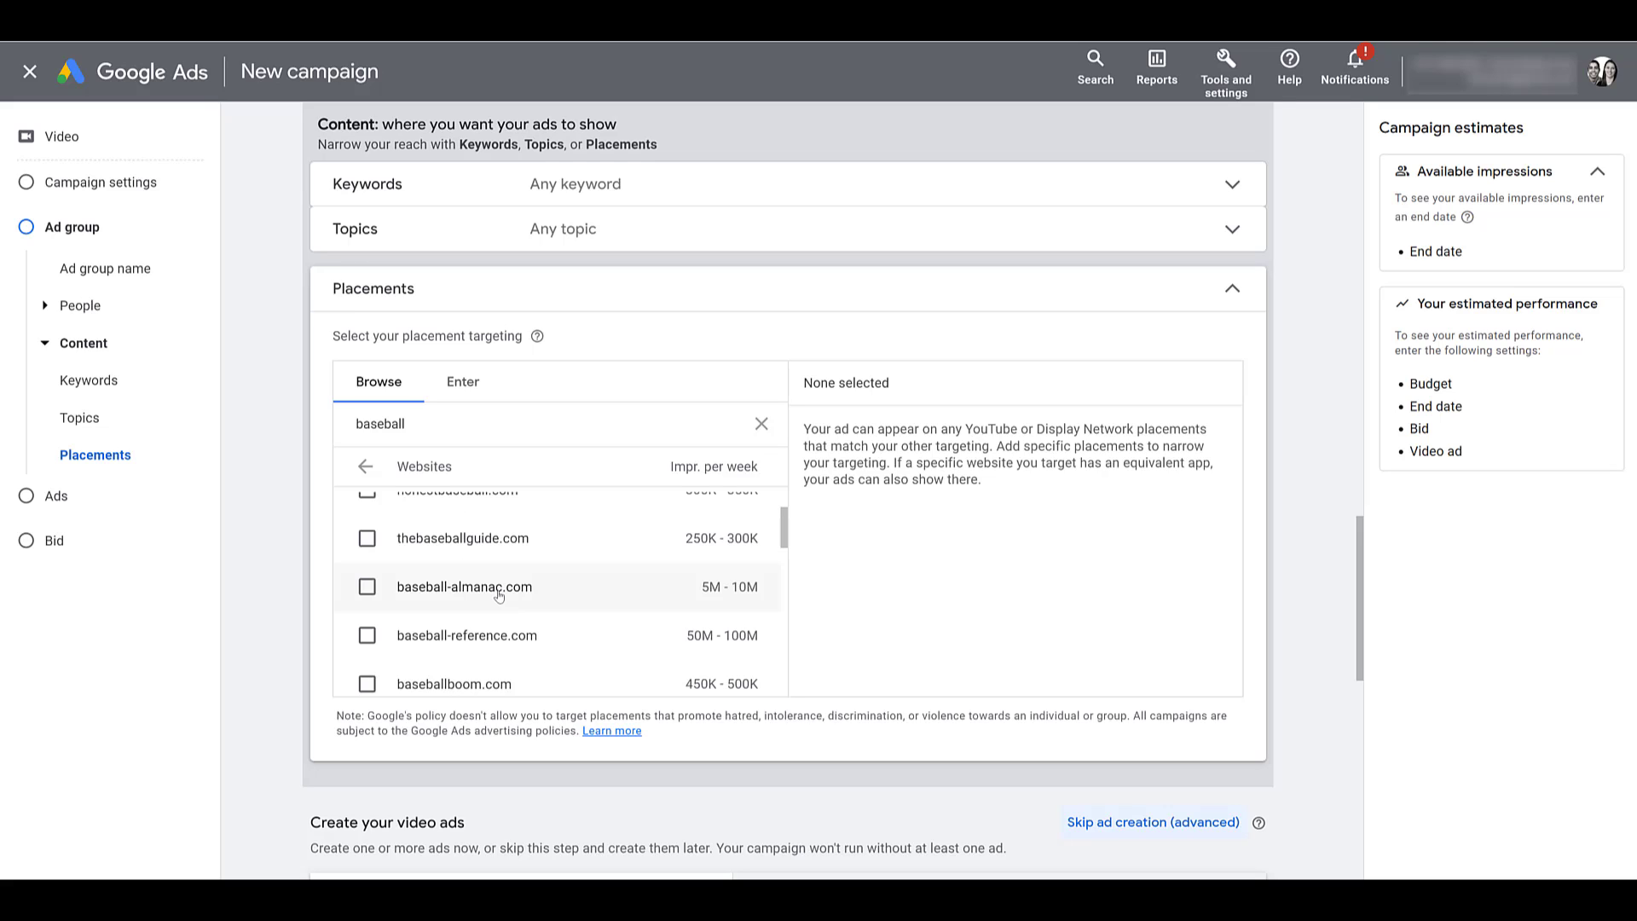
{"action": "double_click", "coordinate": [510, 585]}
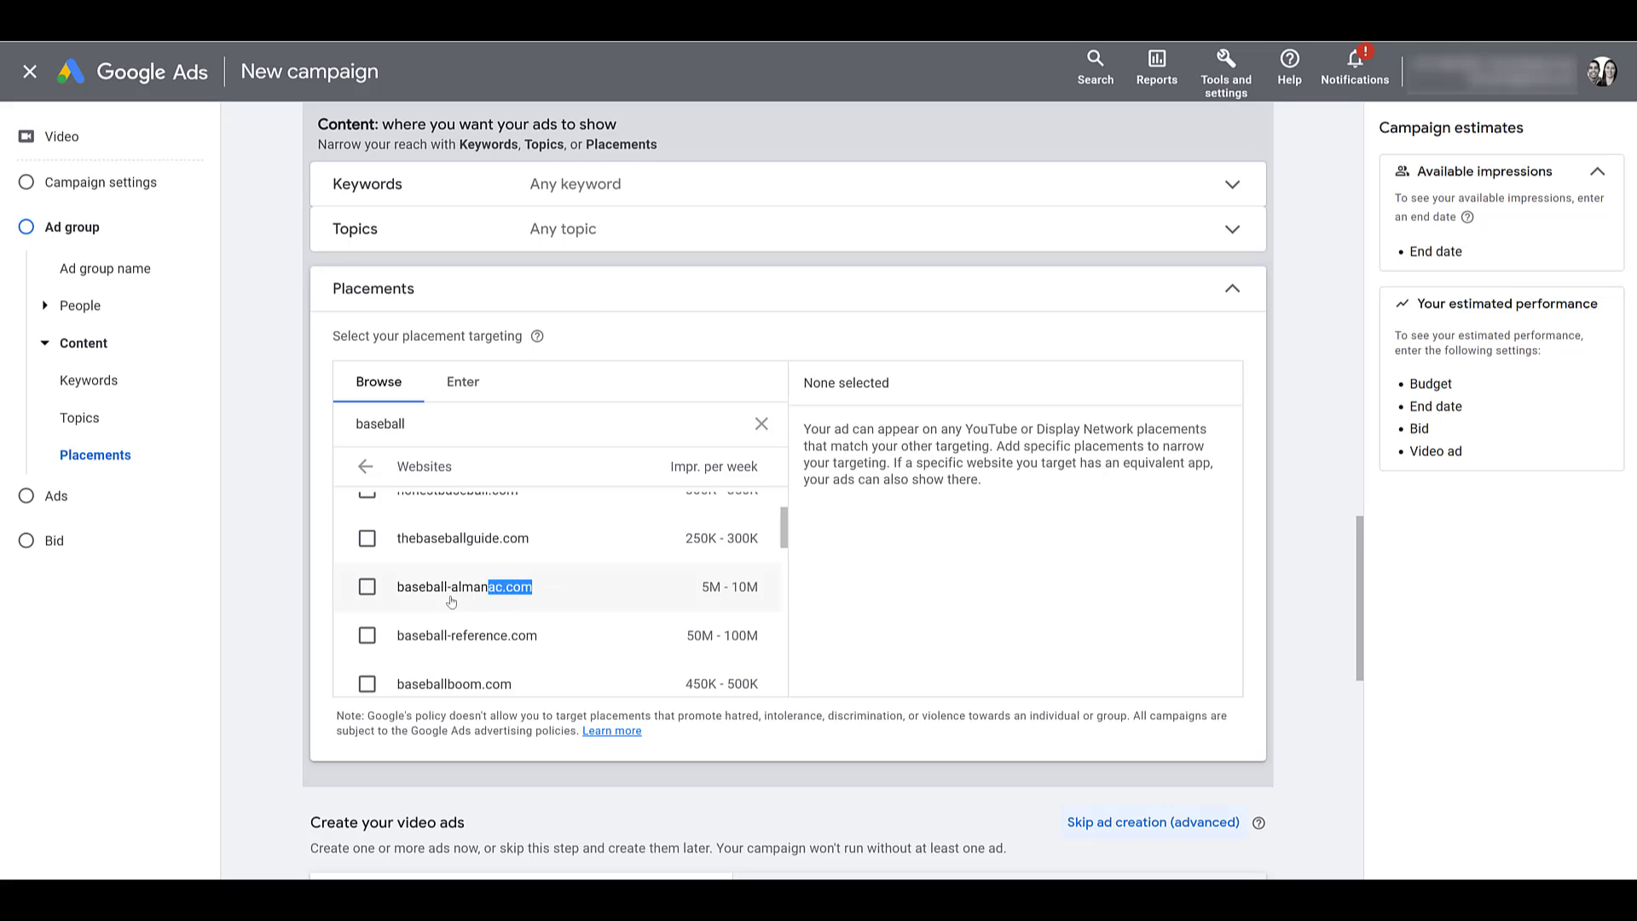
{"action": "left_click", "coordinate": [366, 586]}
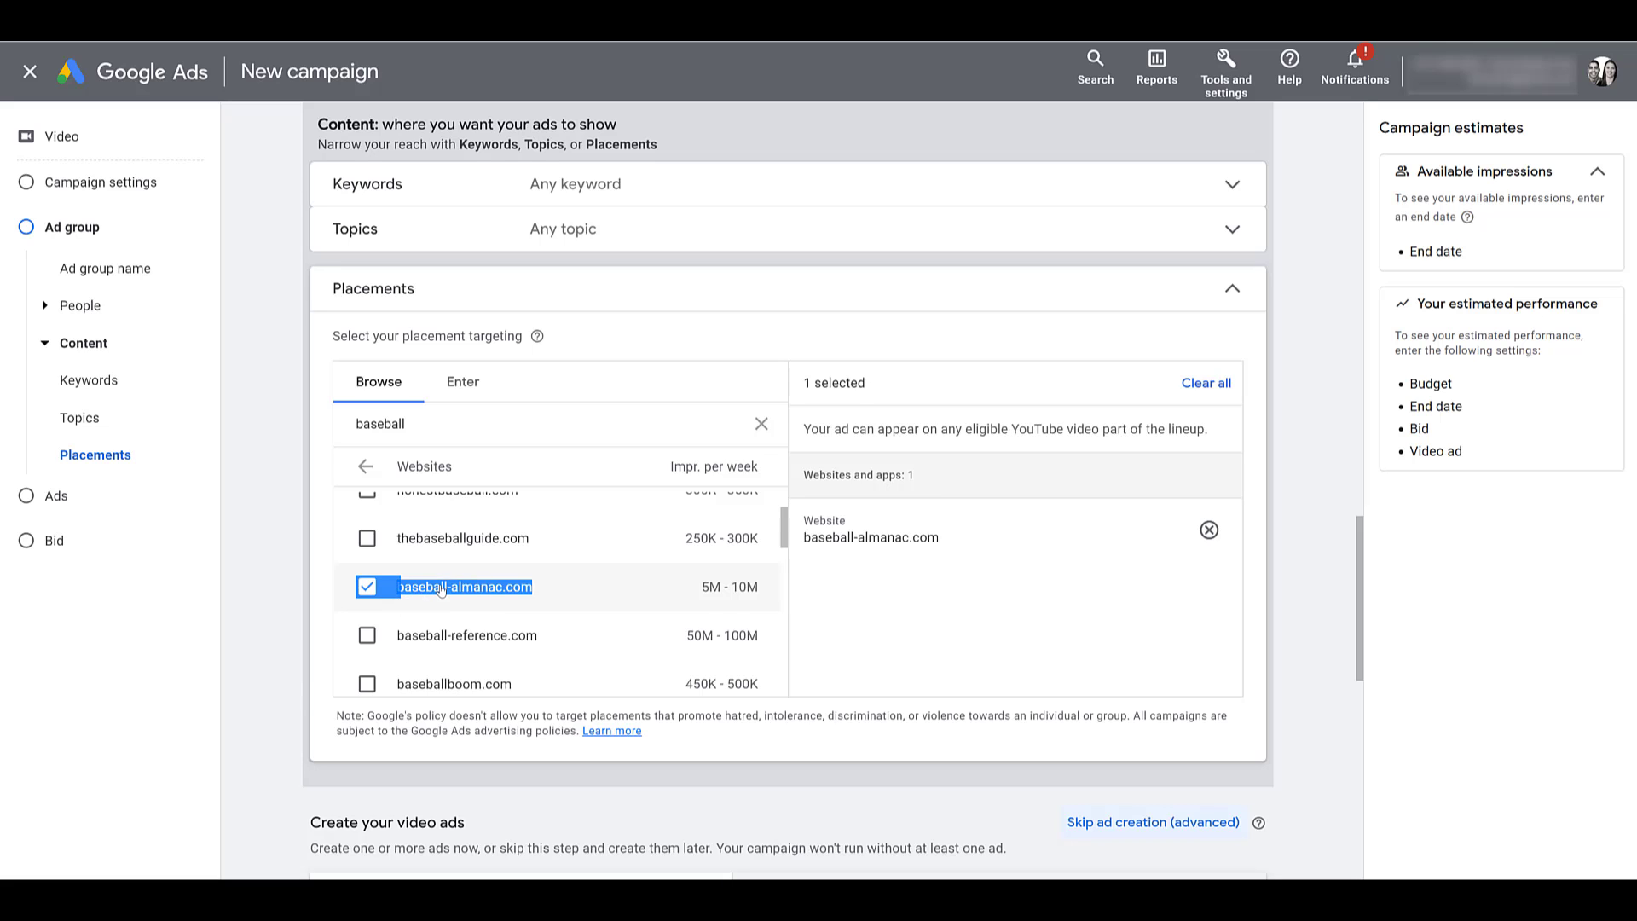
{"action": "left_click", "coordinate": [367, 586]}
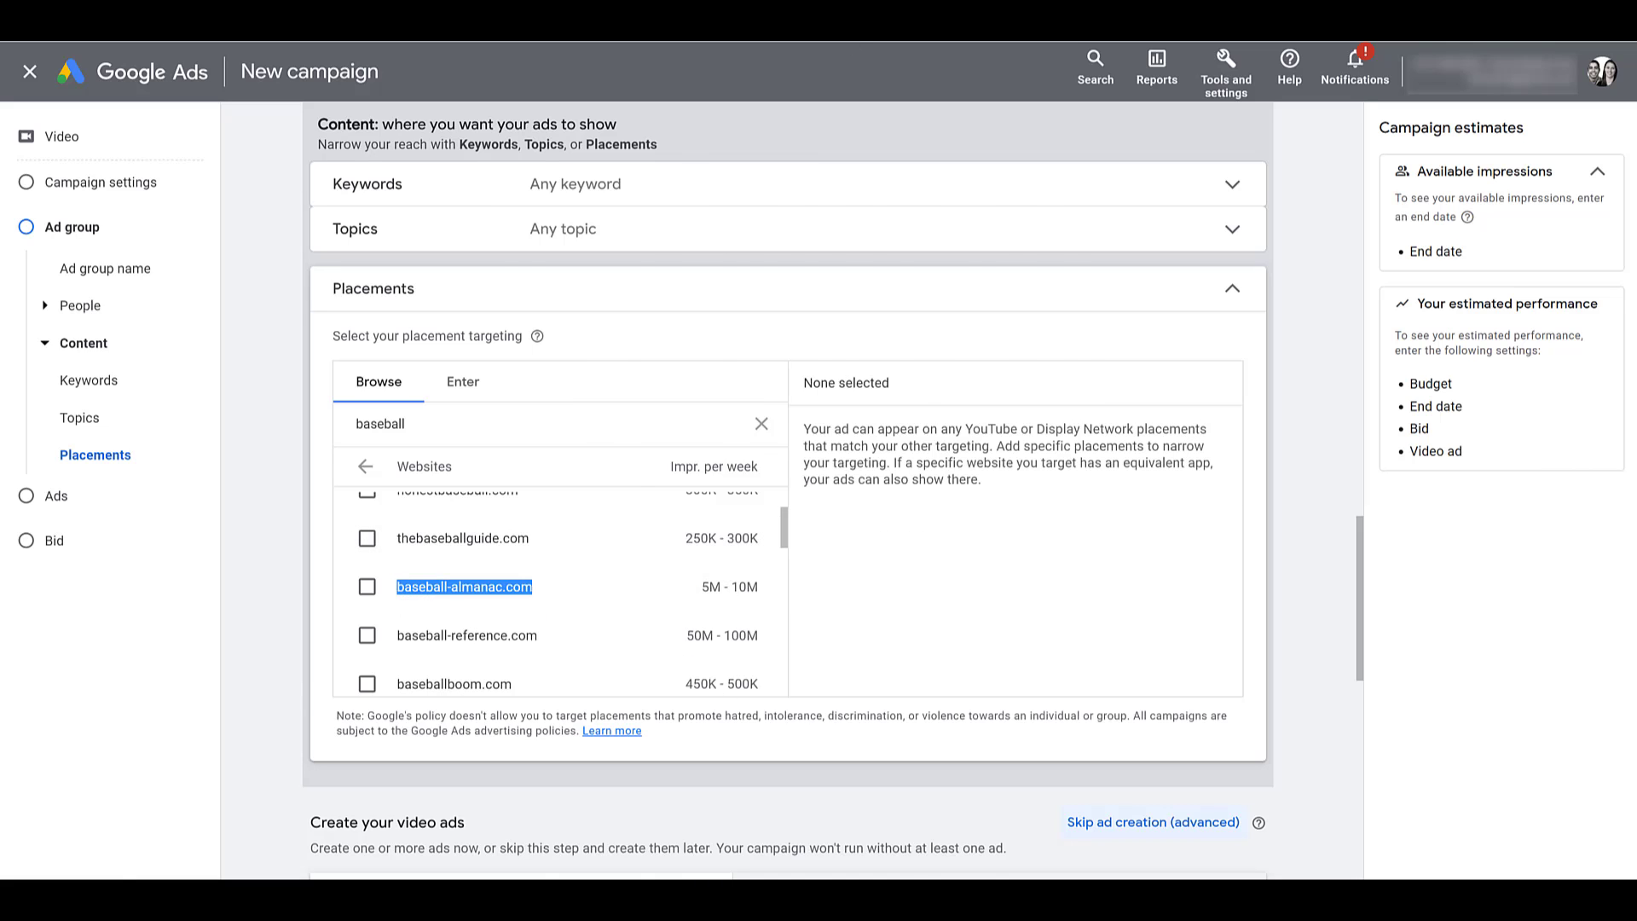
{"action": "left_click", "coordinate": [462, 586]}
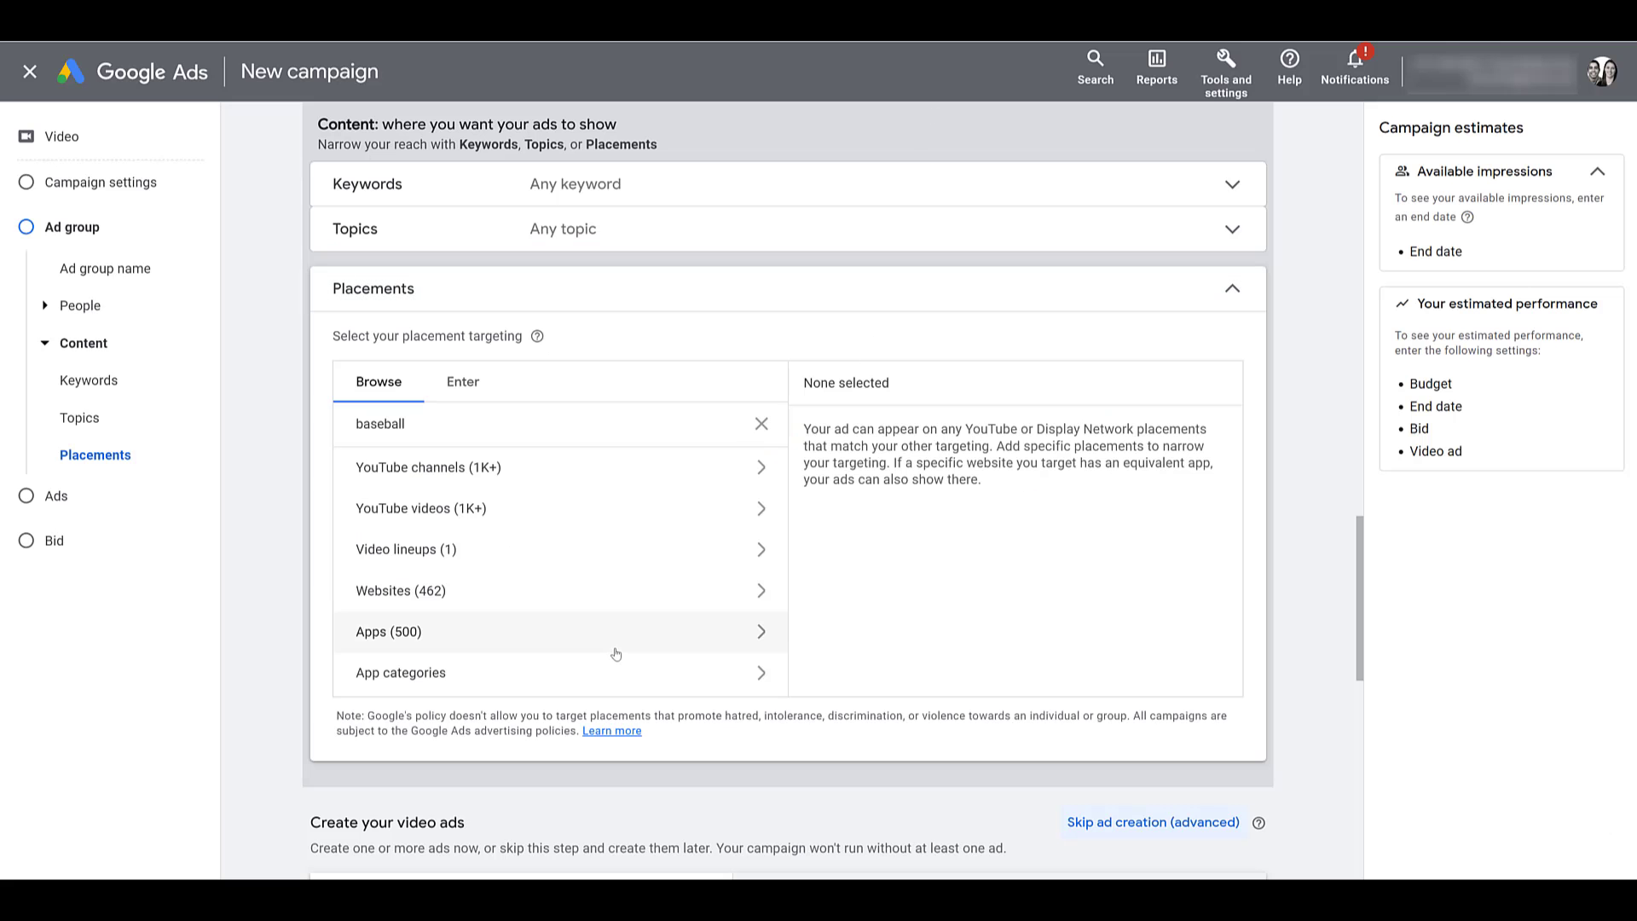
{"action": "left_click", "coordinate": [389, 631]}
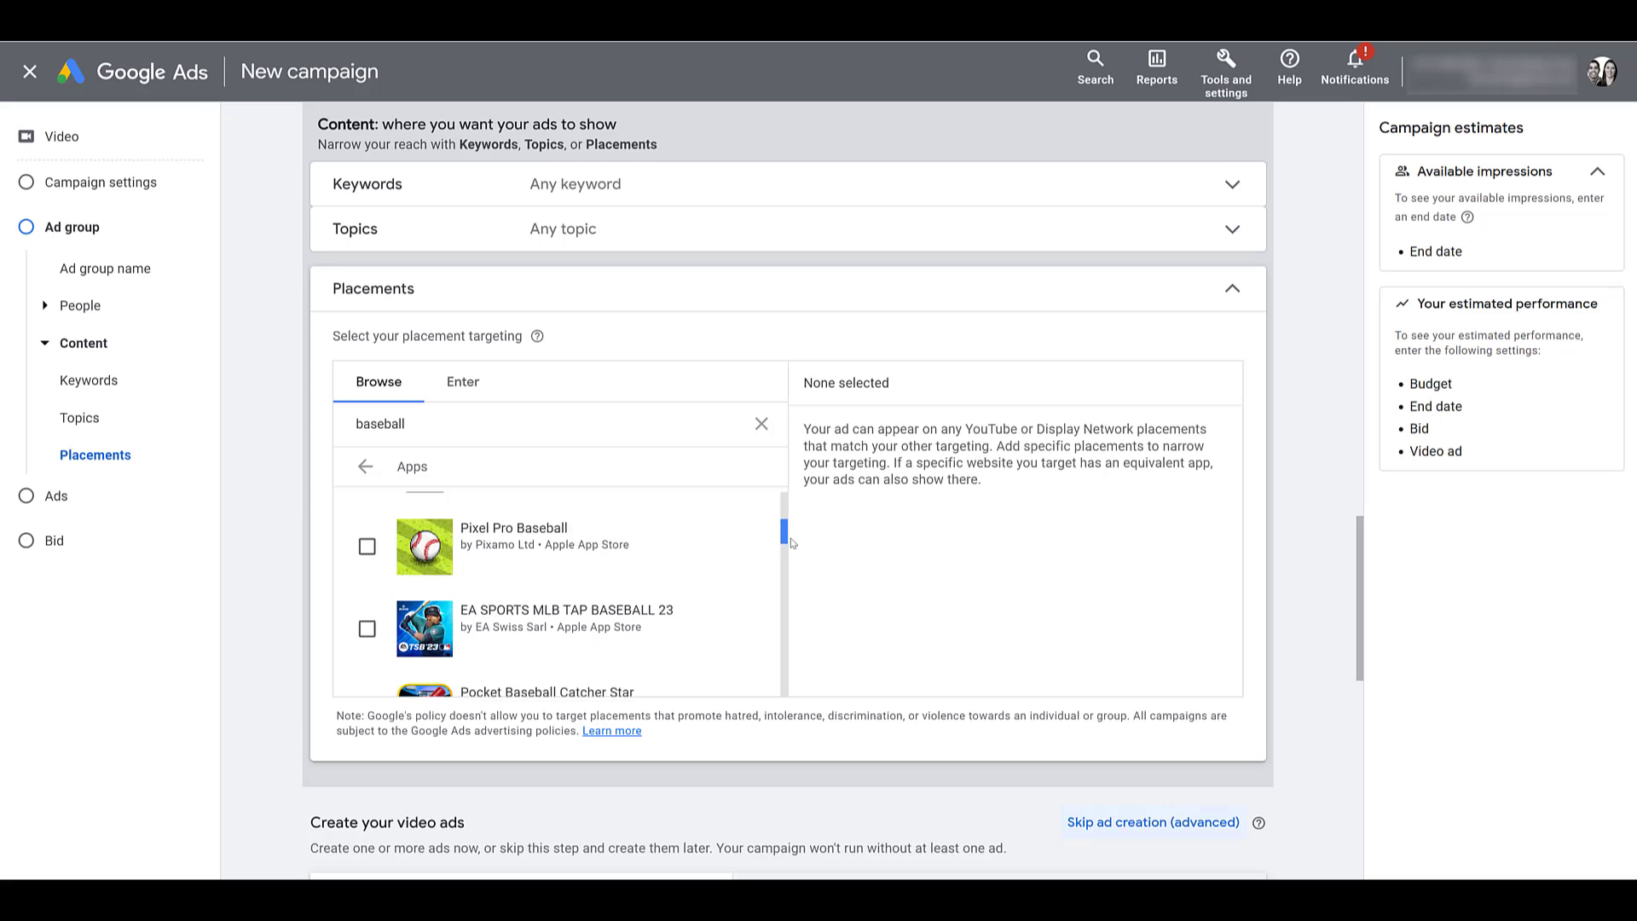
{"action": "scroll", "scroll_direction": "down", "scroll_amount": 3}
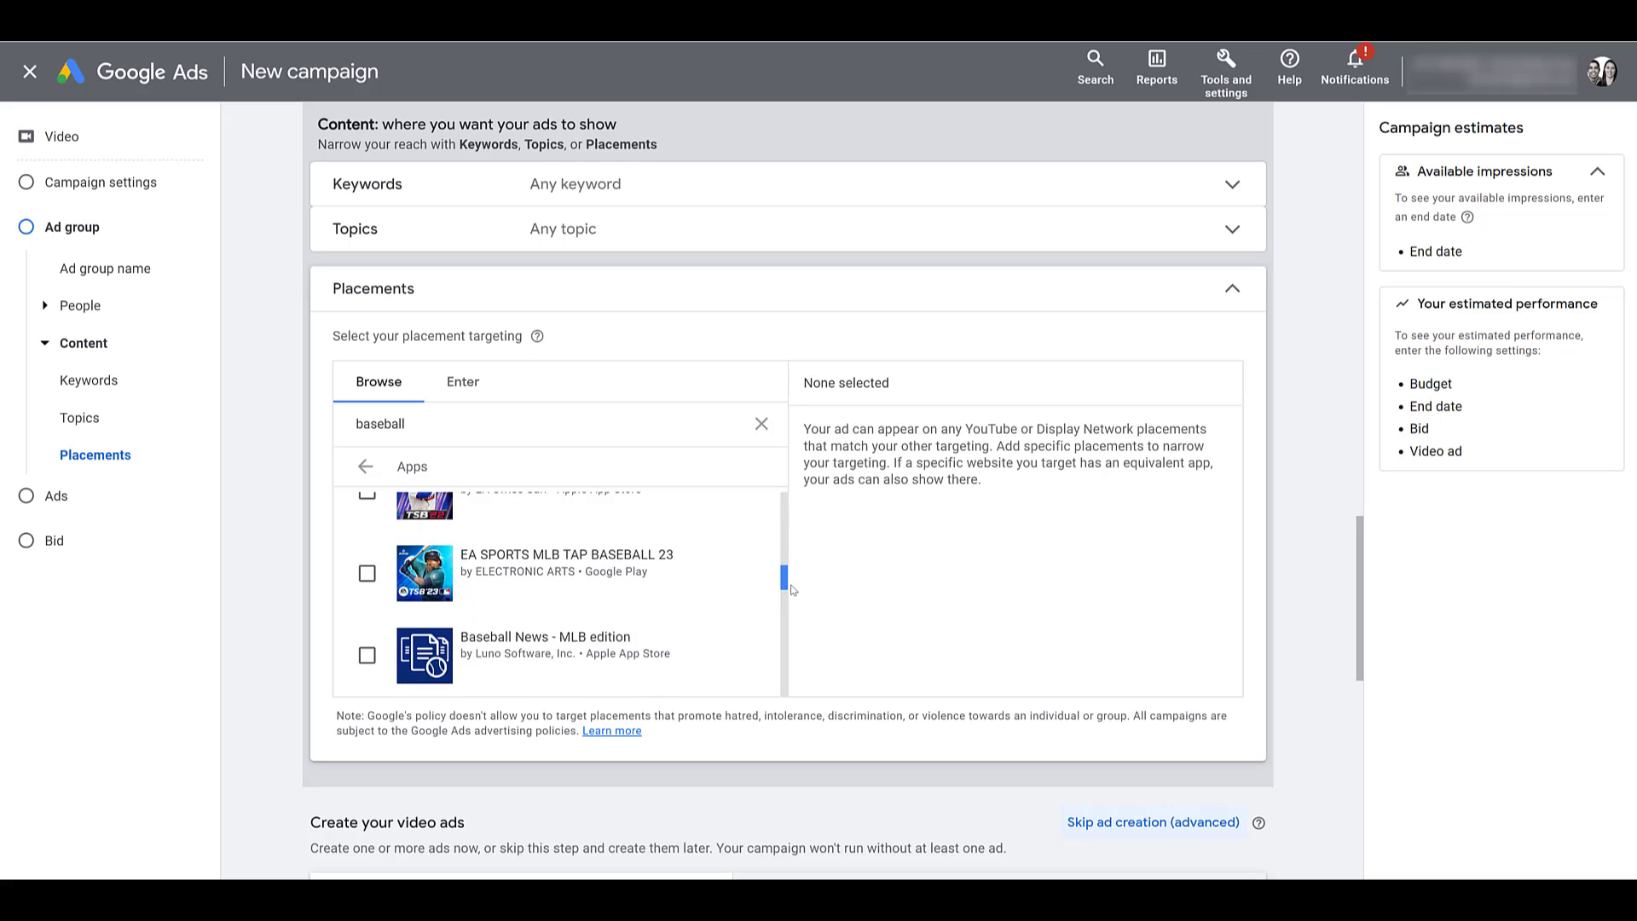
{"action": "scroll", "scroll_direction": "down", "scroll_amount": 3}
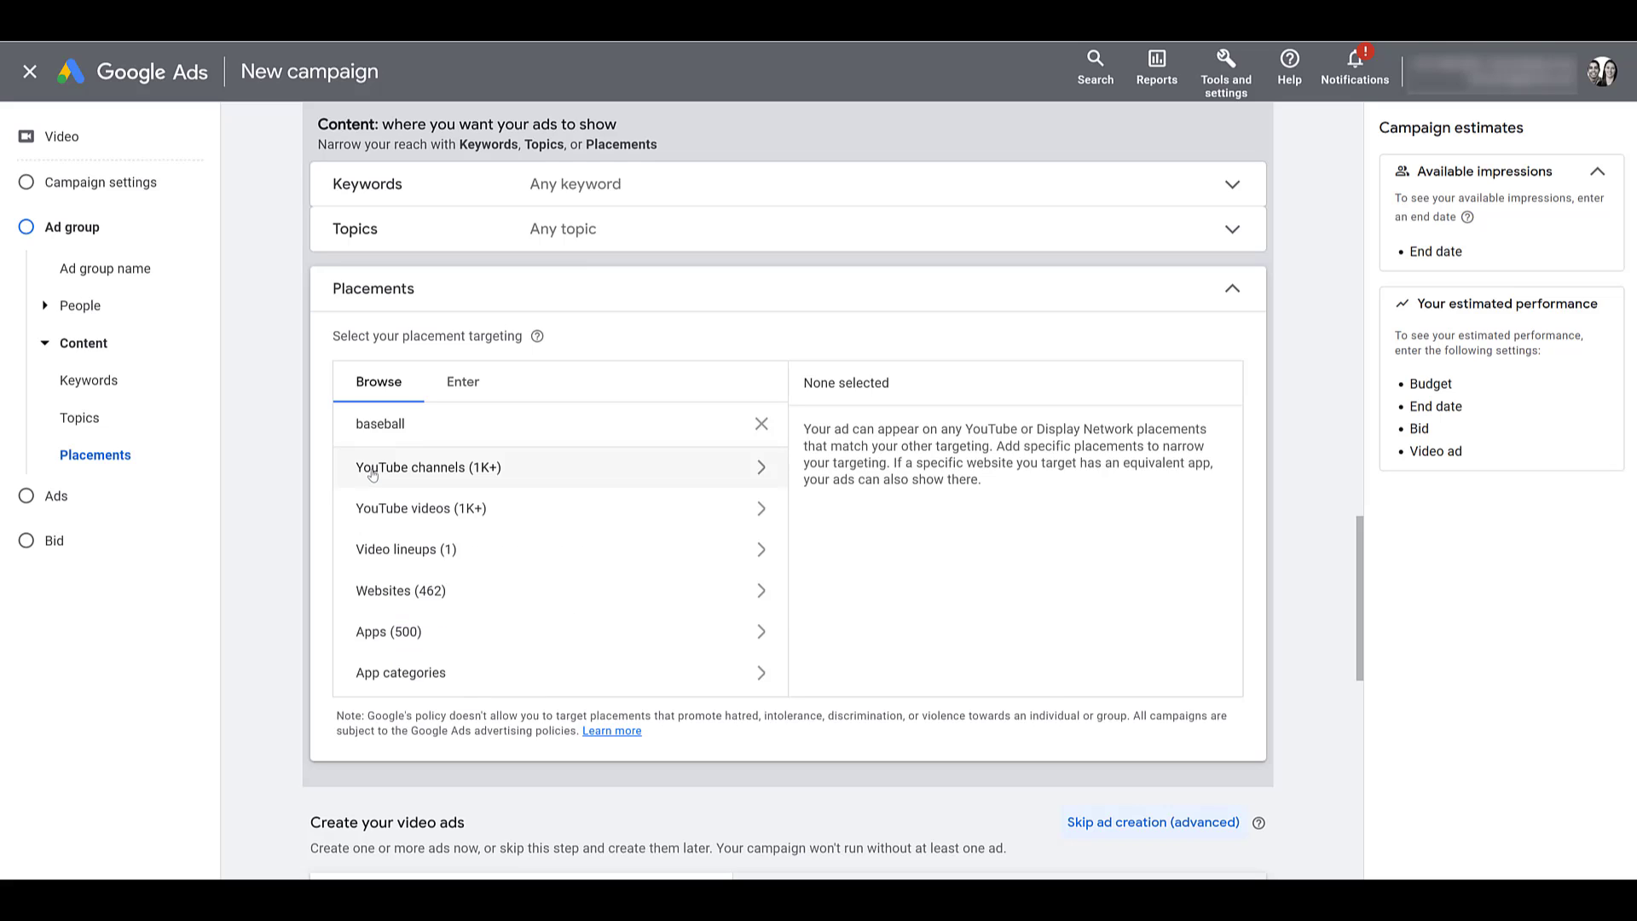
Check app categories for baseball, then scroll all 141 app categories like Sports and Travel
{"action": "left_click", "coordinate": [400, 671]}
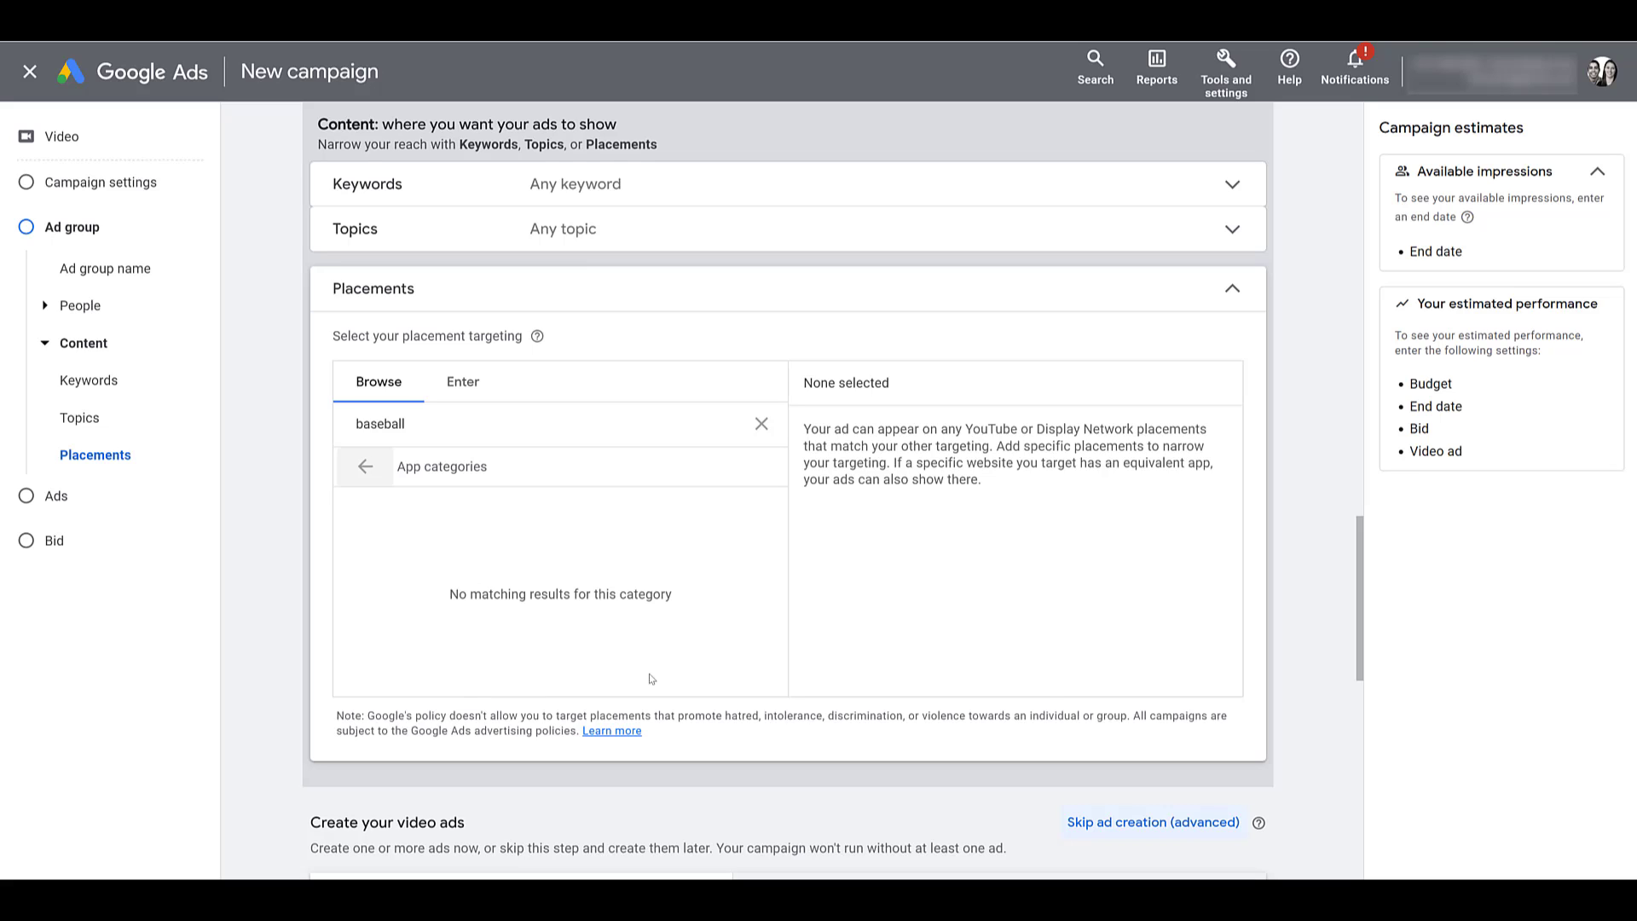
{"action": "mouse_move", "coordinate": [767, 424]}
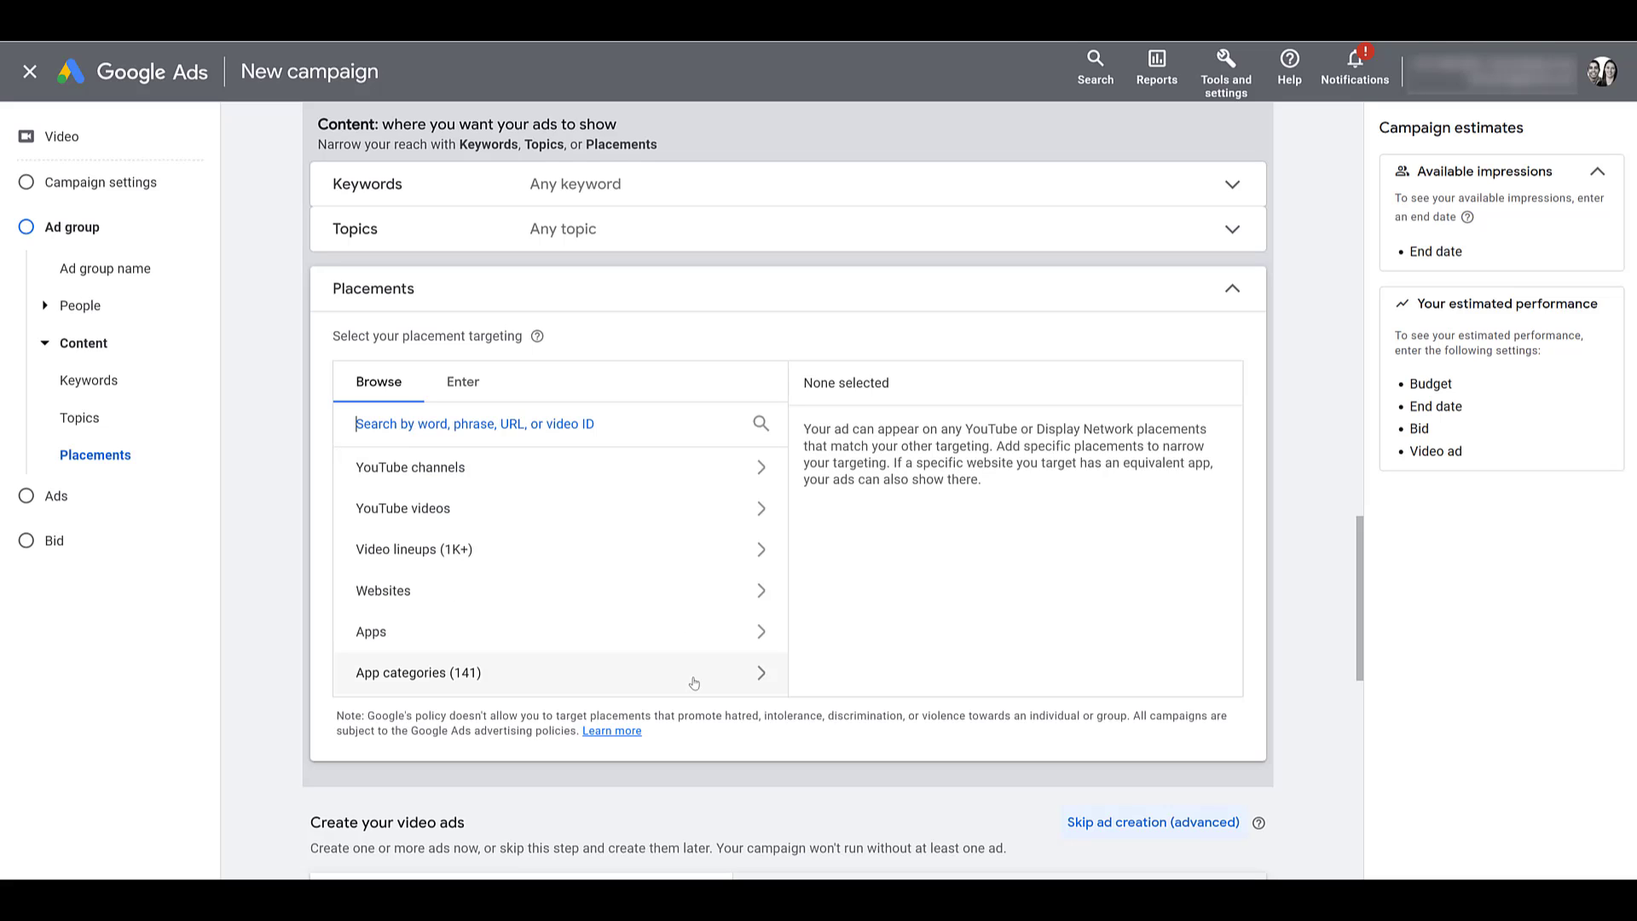
{"action": "left_click", "coordinate": [417, 672]}
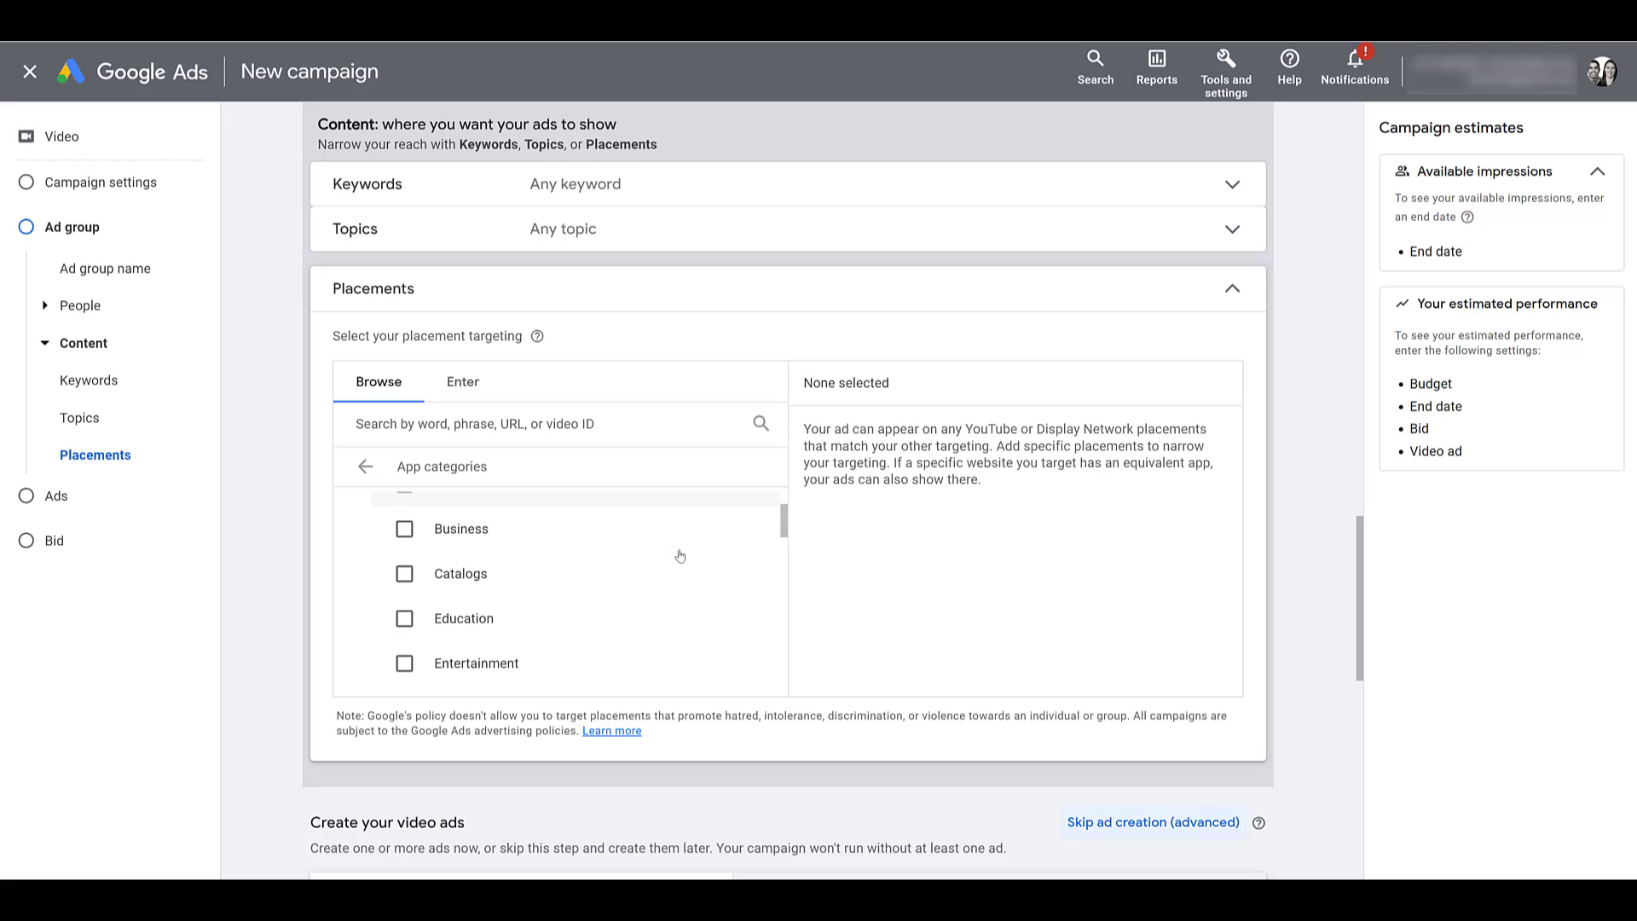
{"action": "scroll", "scroll_direction": "down", "scroll_amount": 3}
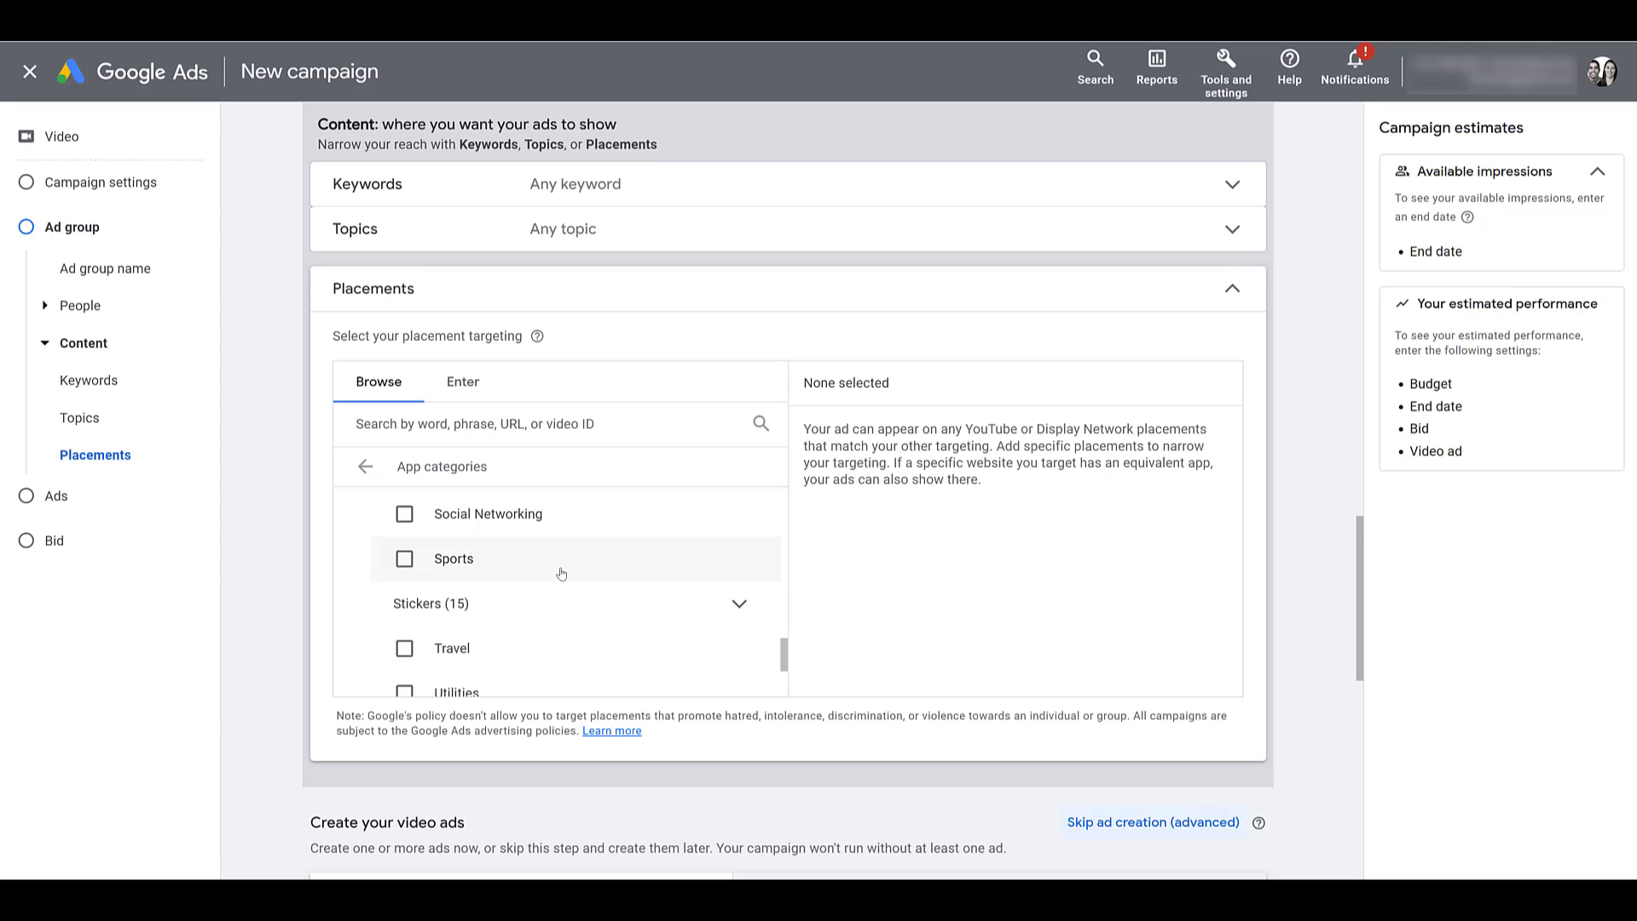
Search placements for 'espn', target espn.com, then clear the search and remove espn.com
{"action": "left_click", "coordinate": [366, 466]}
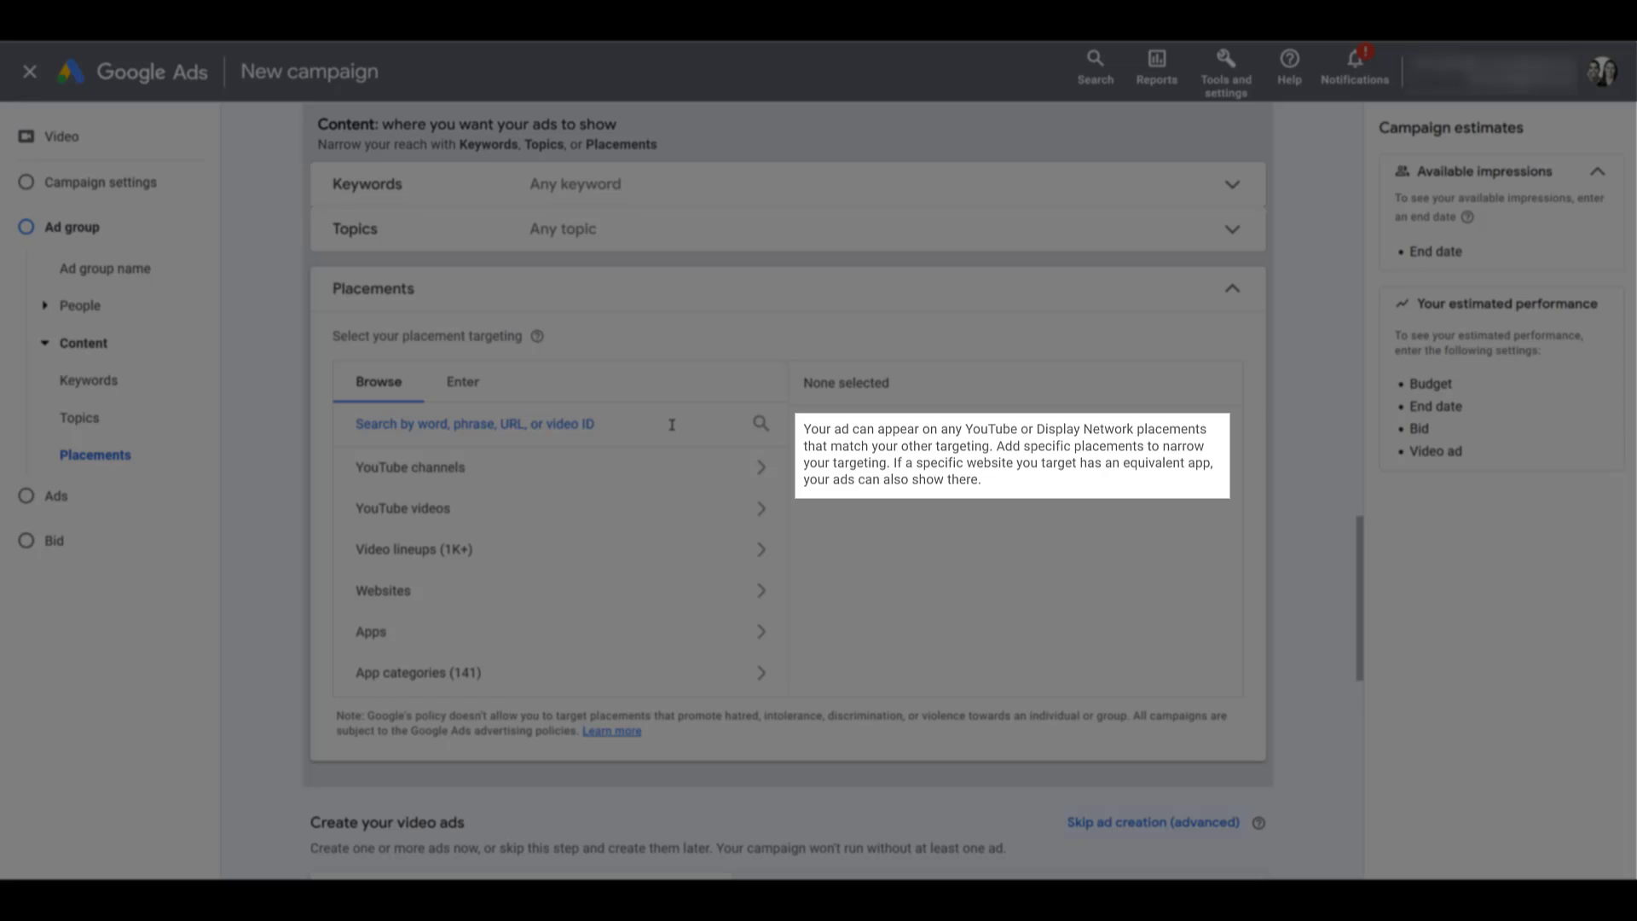
{"action": "mouse_move", "coordinate": [624, 424]}
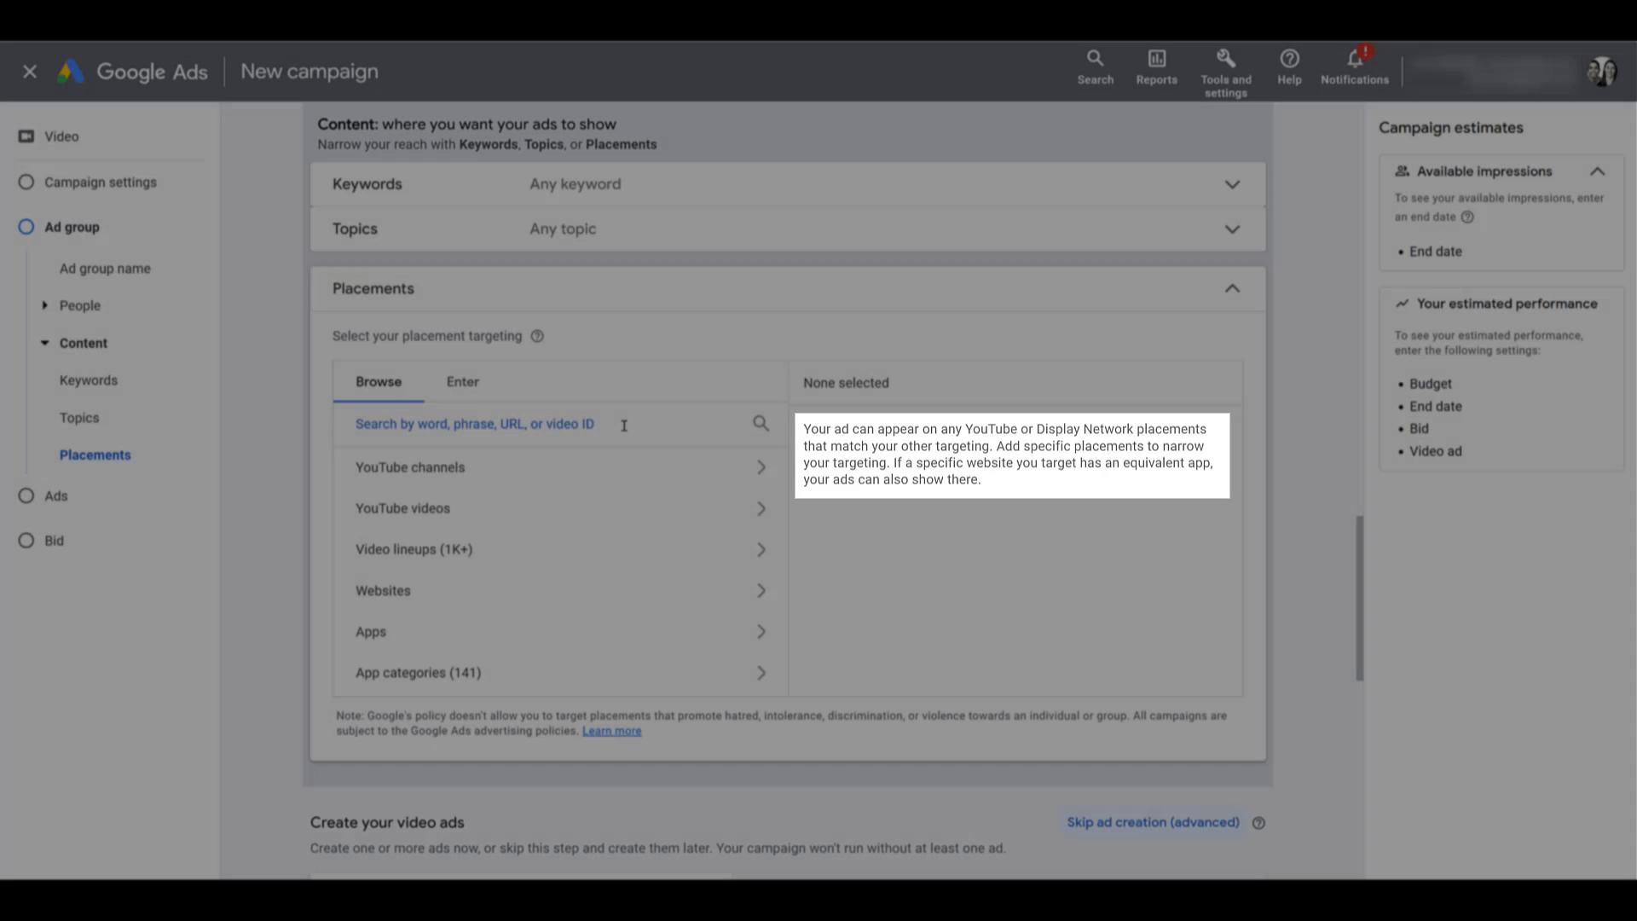
{"action": "type", "text": "espn"}
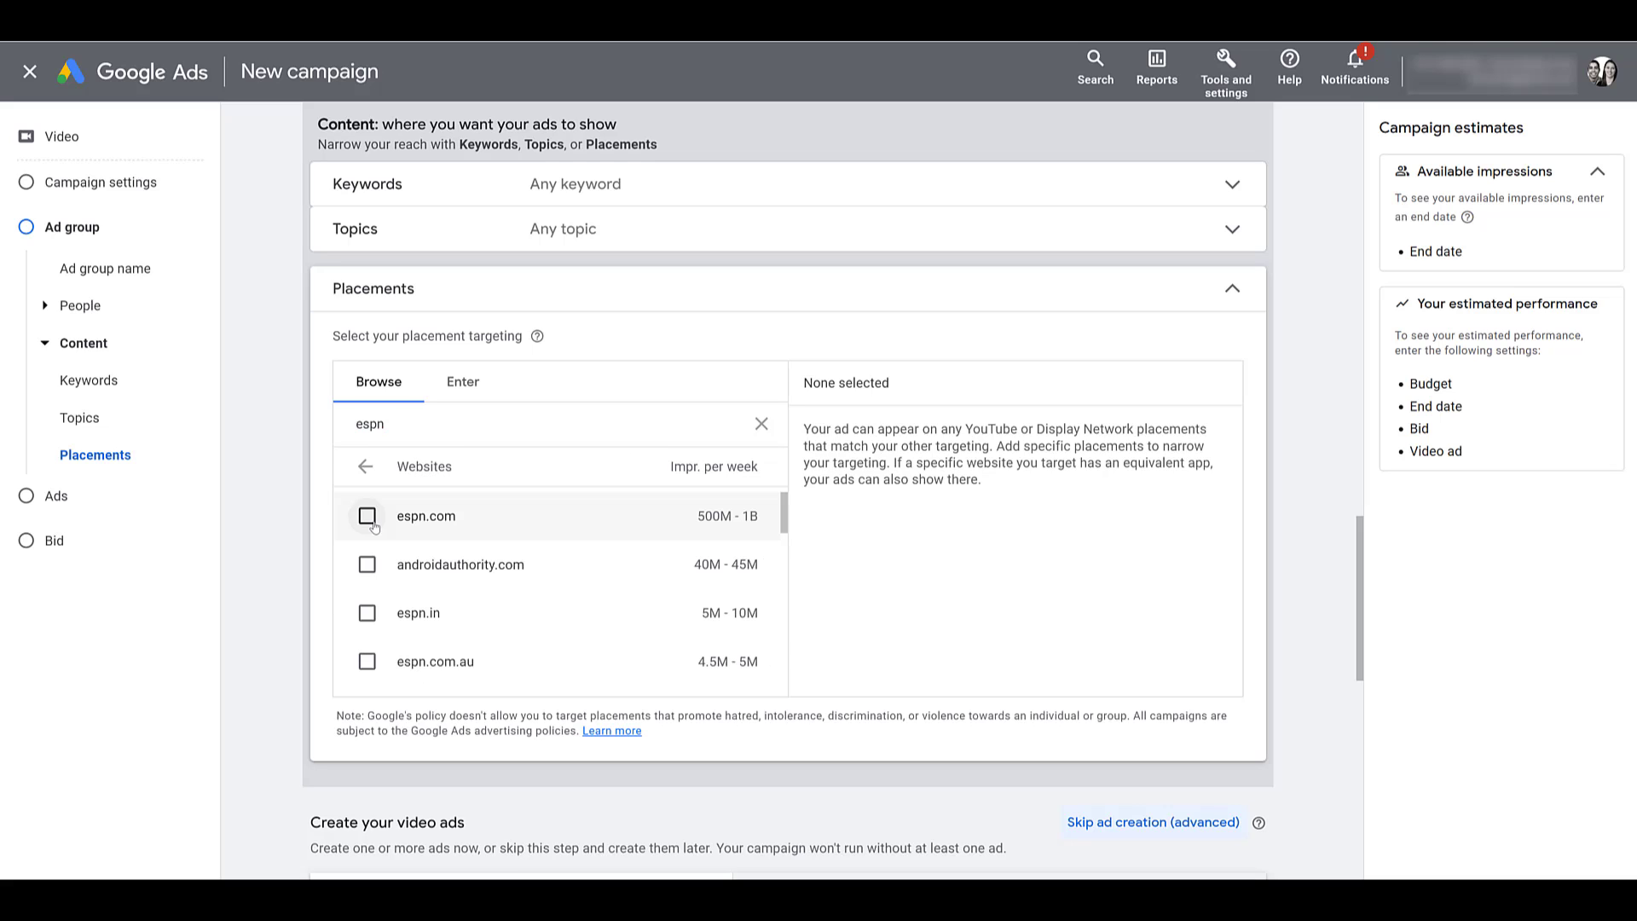
{"action": "left_click", "coordinate": [367, 515]}
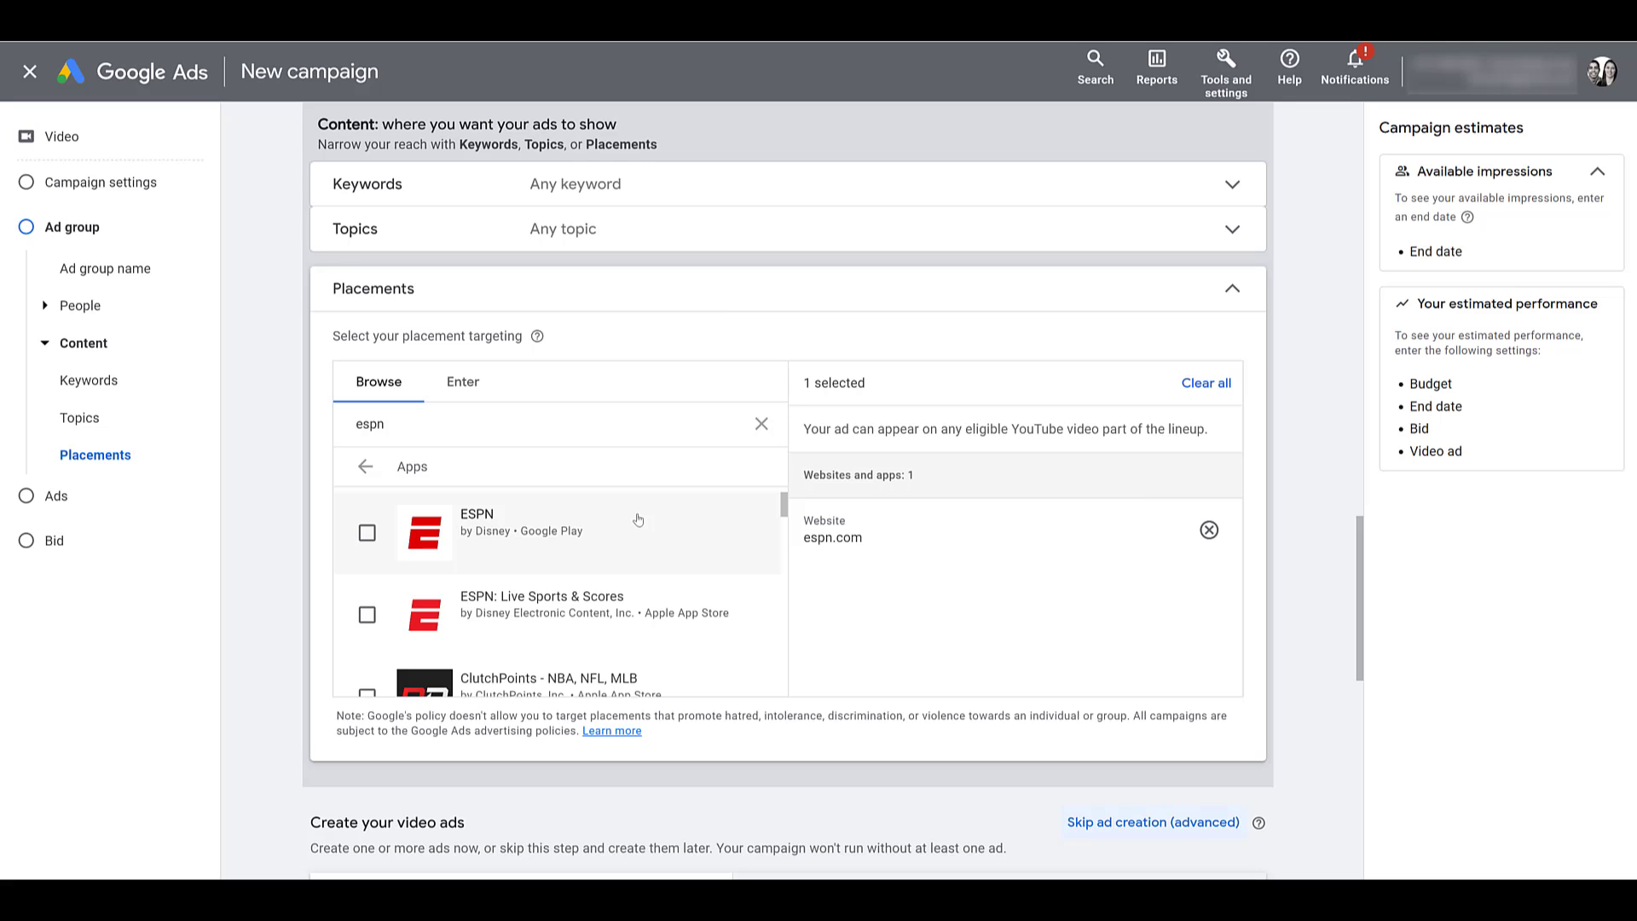
{"action": "left_click", "coordinate": [761, 423]}
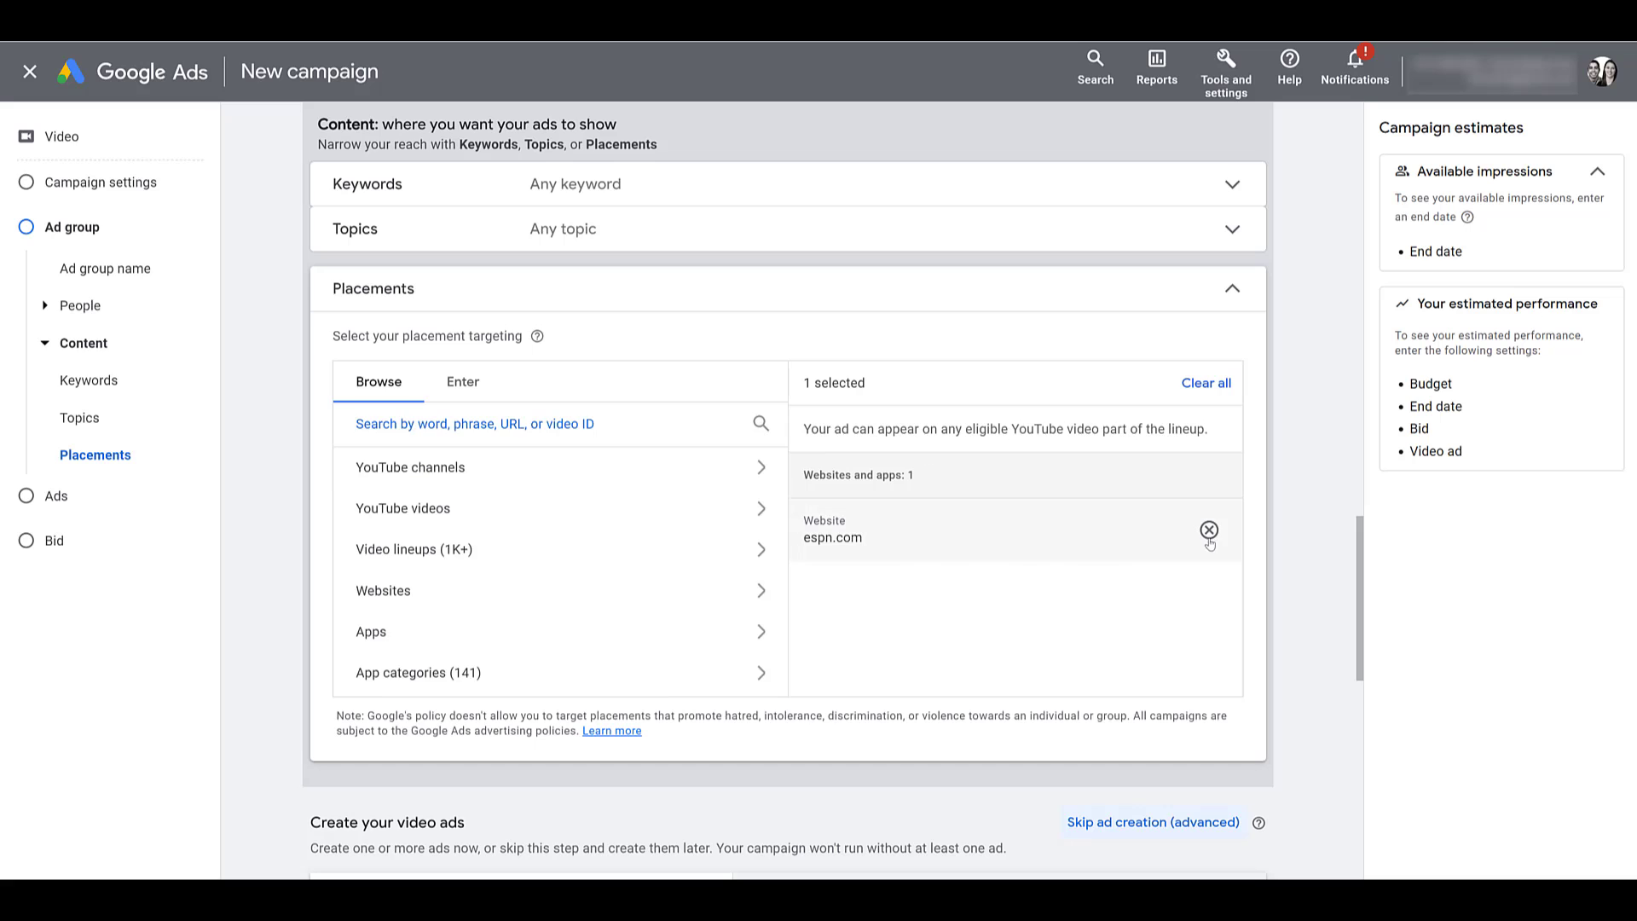
{"action": "left_click", "coordinate": [1208, 529]}
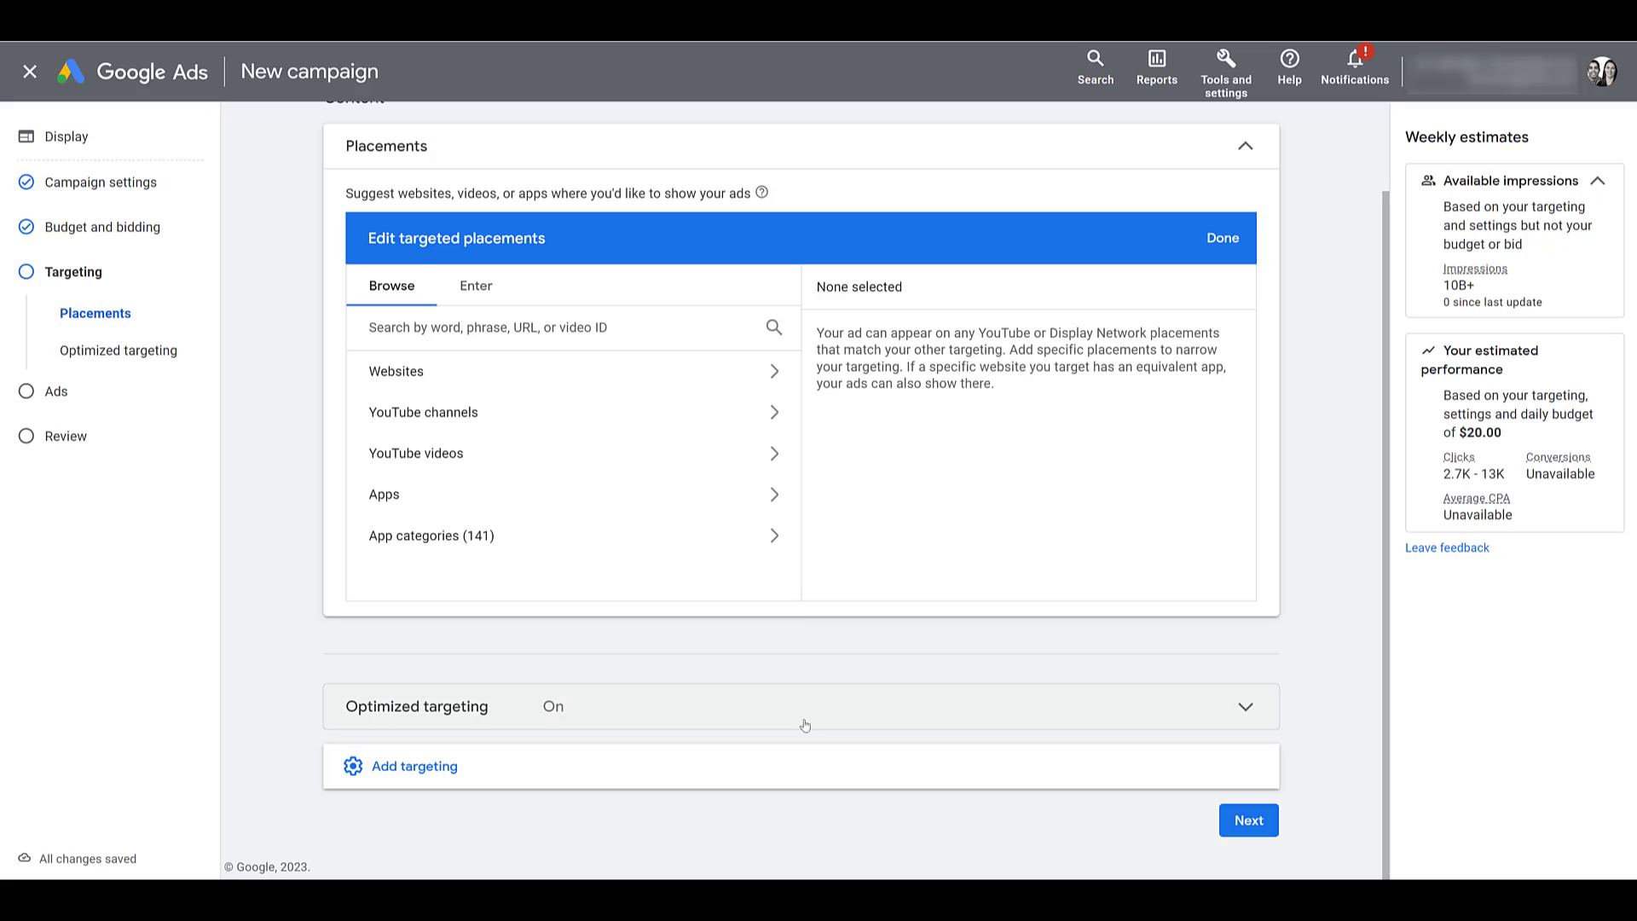
{"action": "mouse_move", "coordinate": [862, 734]}
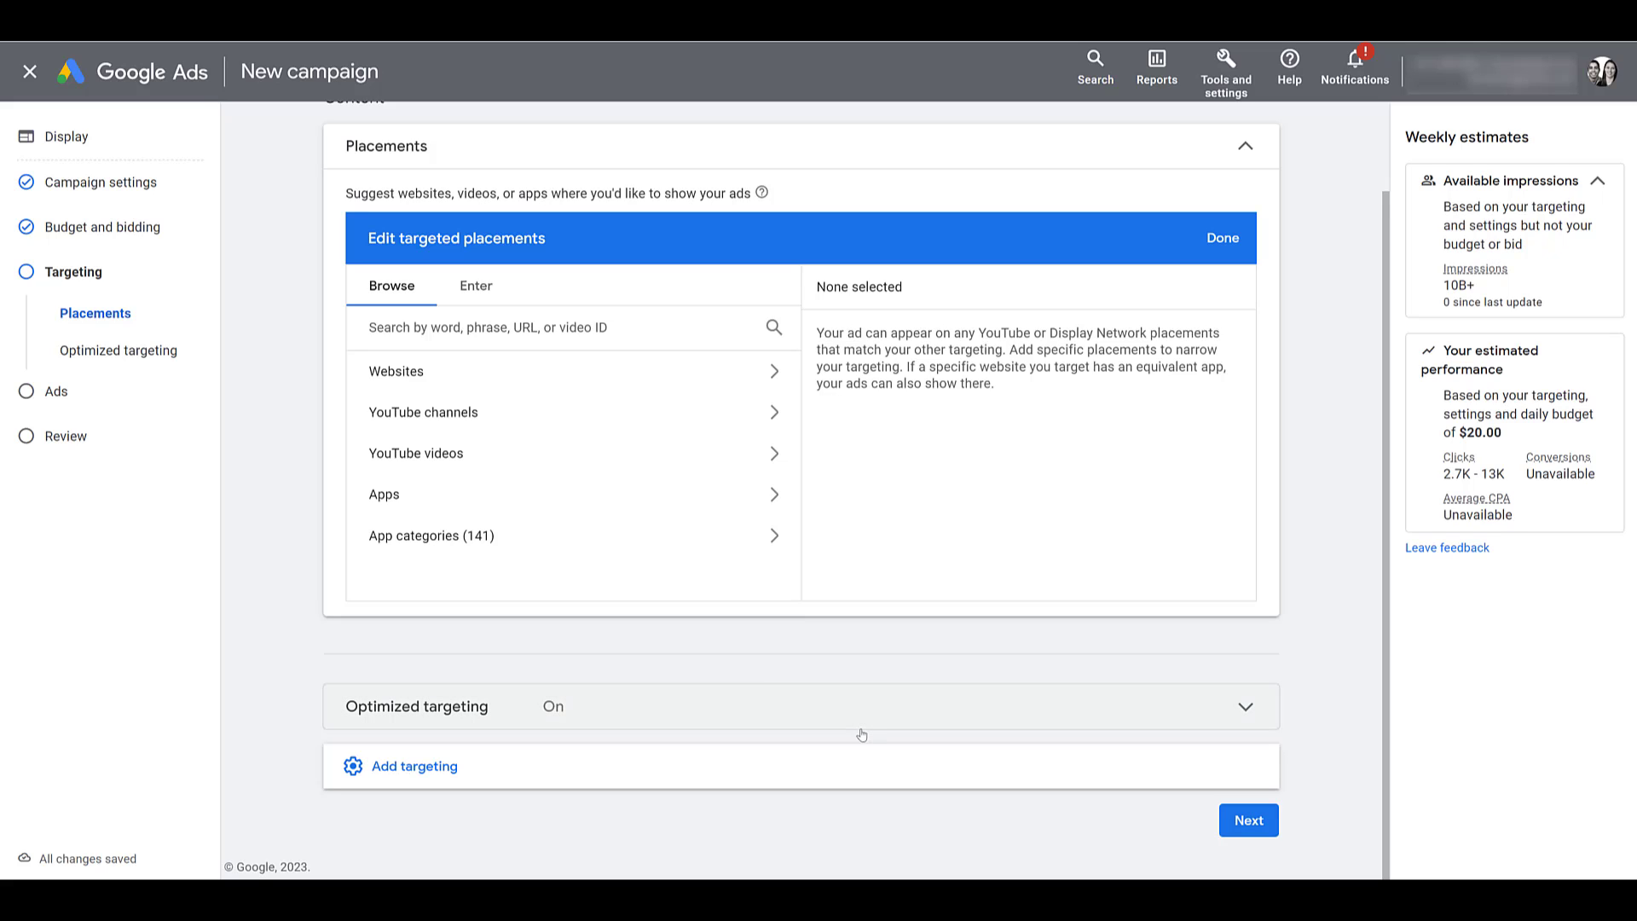
{"action": "mouse_move", "coordinate": [865, 728]}
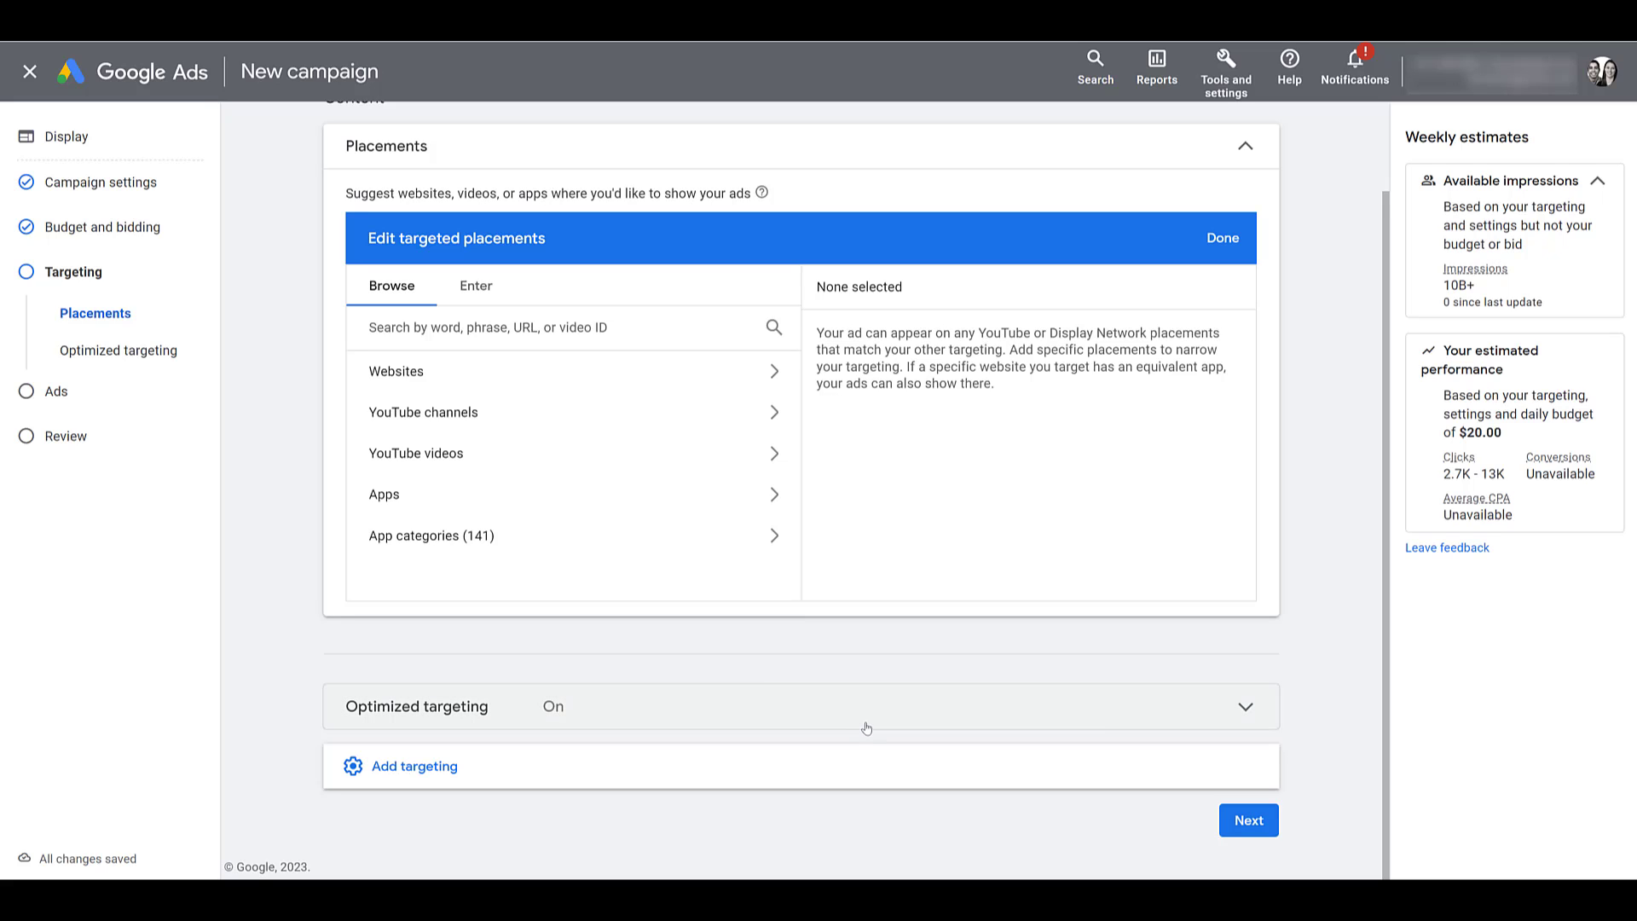
Expand the Optimized targeting panel to read about its conversion benefits
{"action": "left_click", "coordinate": [799, 706]}
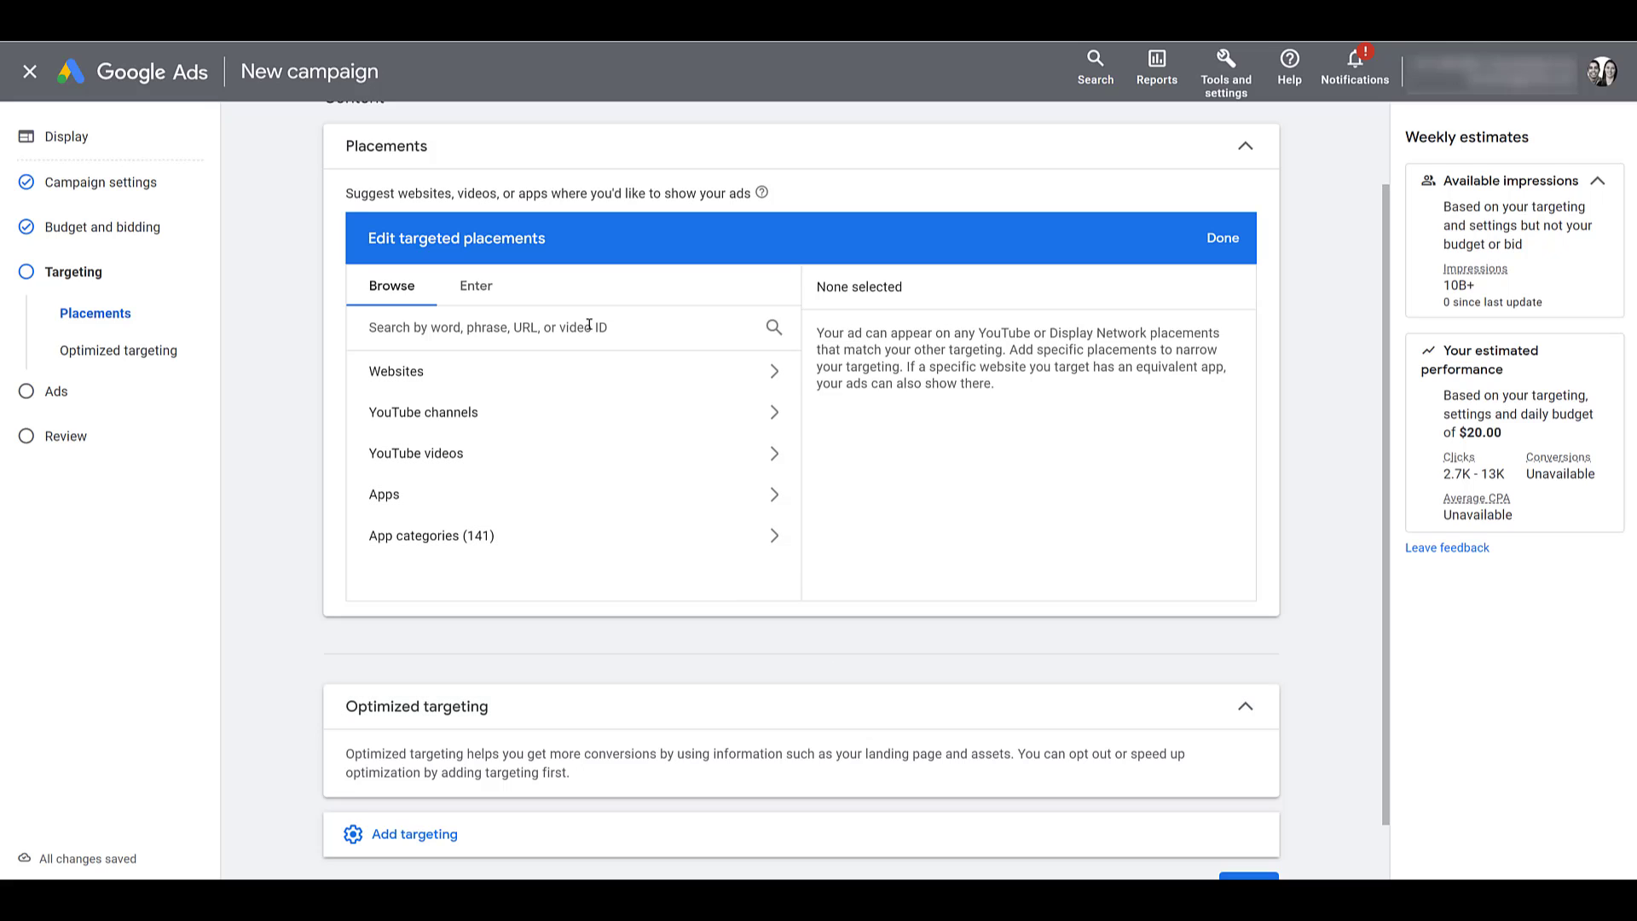
Search 'paid media pros', target its YouTube channel, and toggle Use optimized targeting
{"action": "type", "text": "paid media pros"}
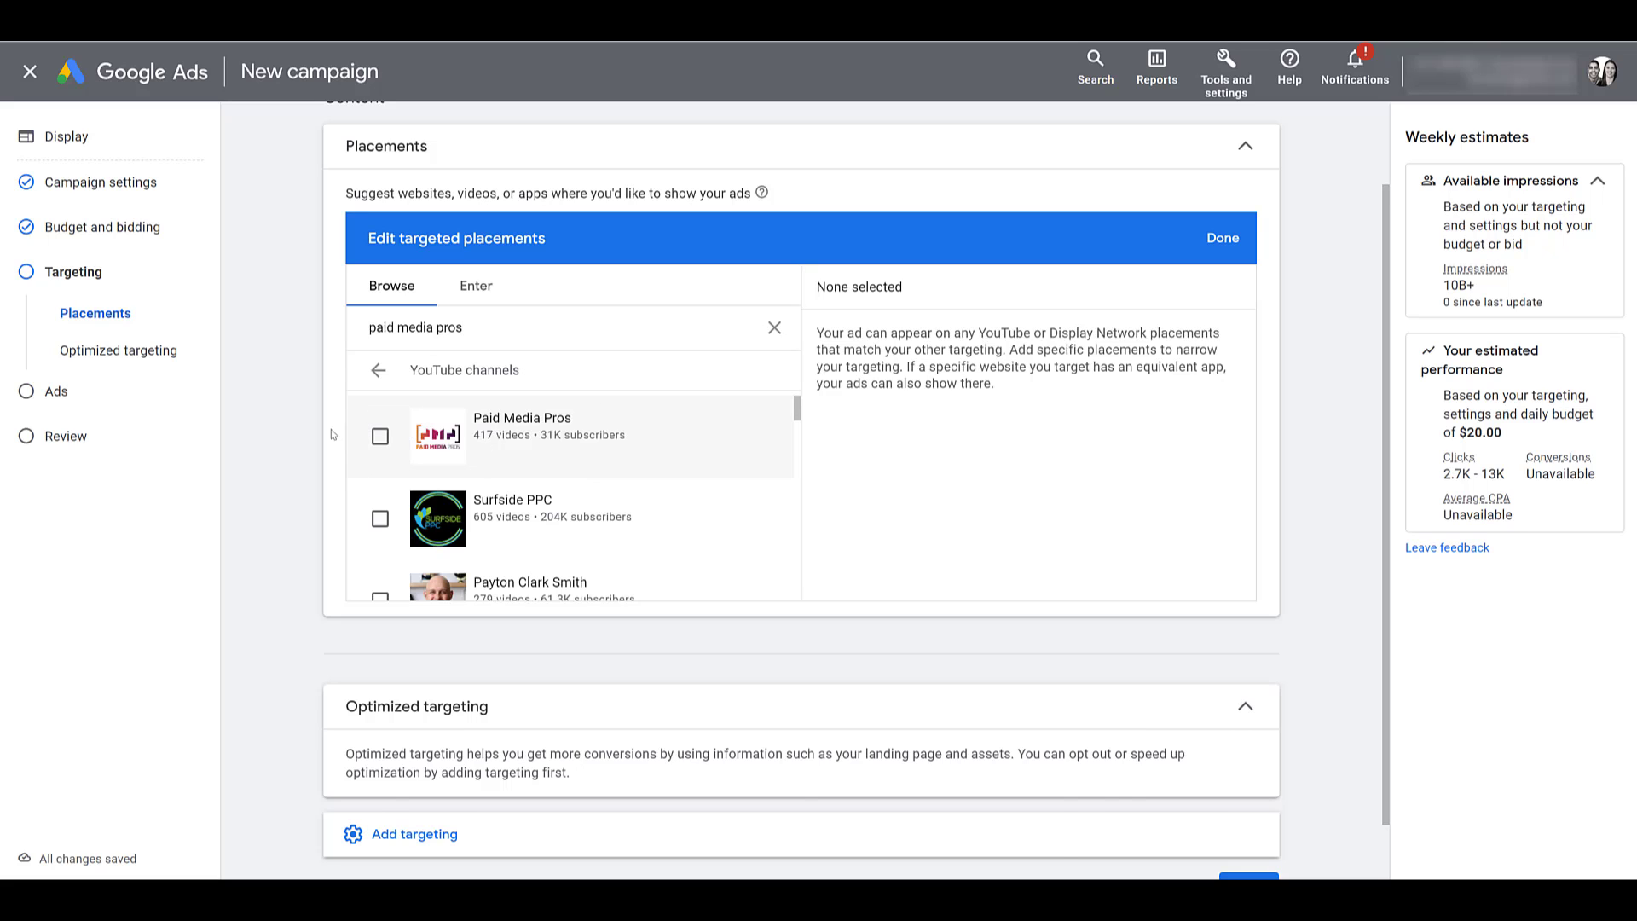
{"action": "left_click", "coordinate": [378, 435]}
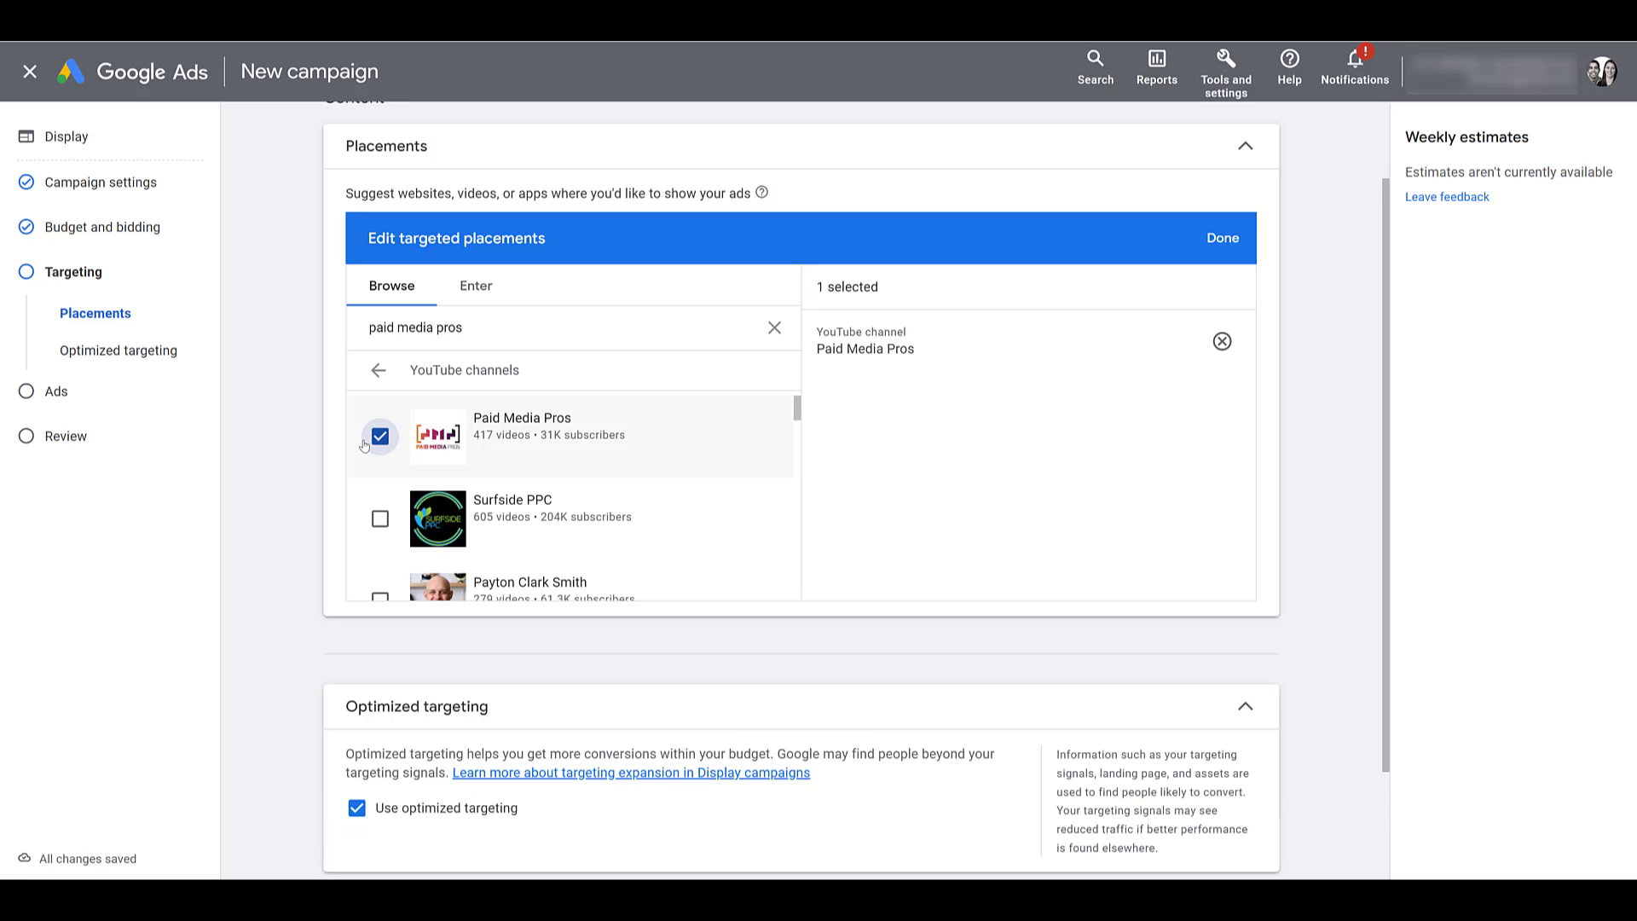
{"action": "scroll", "scroll_direction": "down", "scroll_amount": 3}
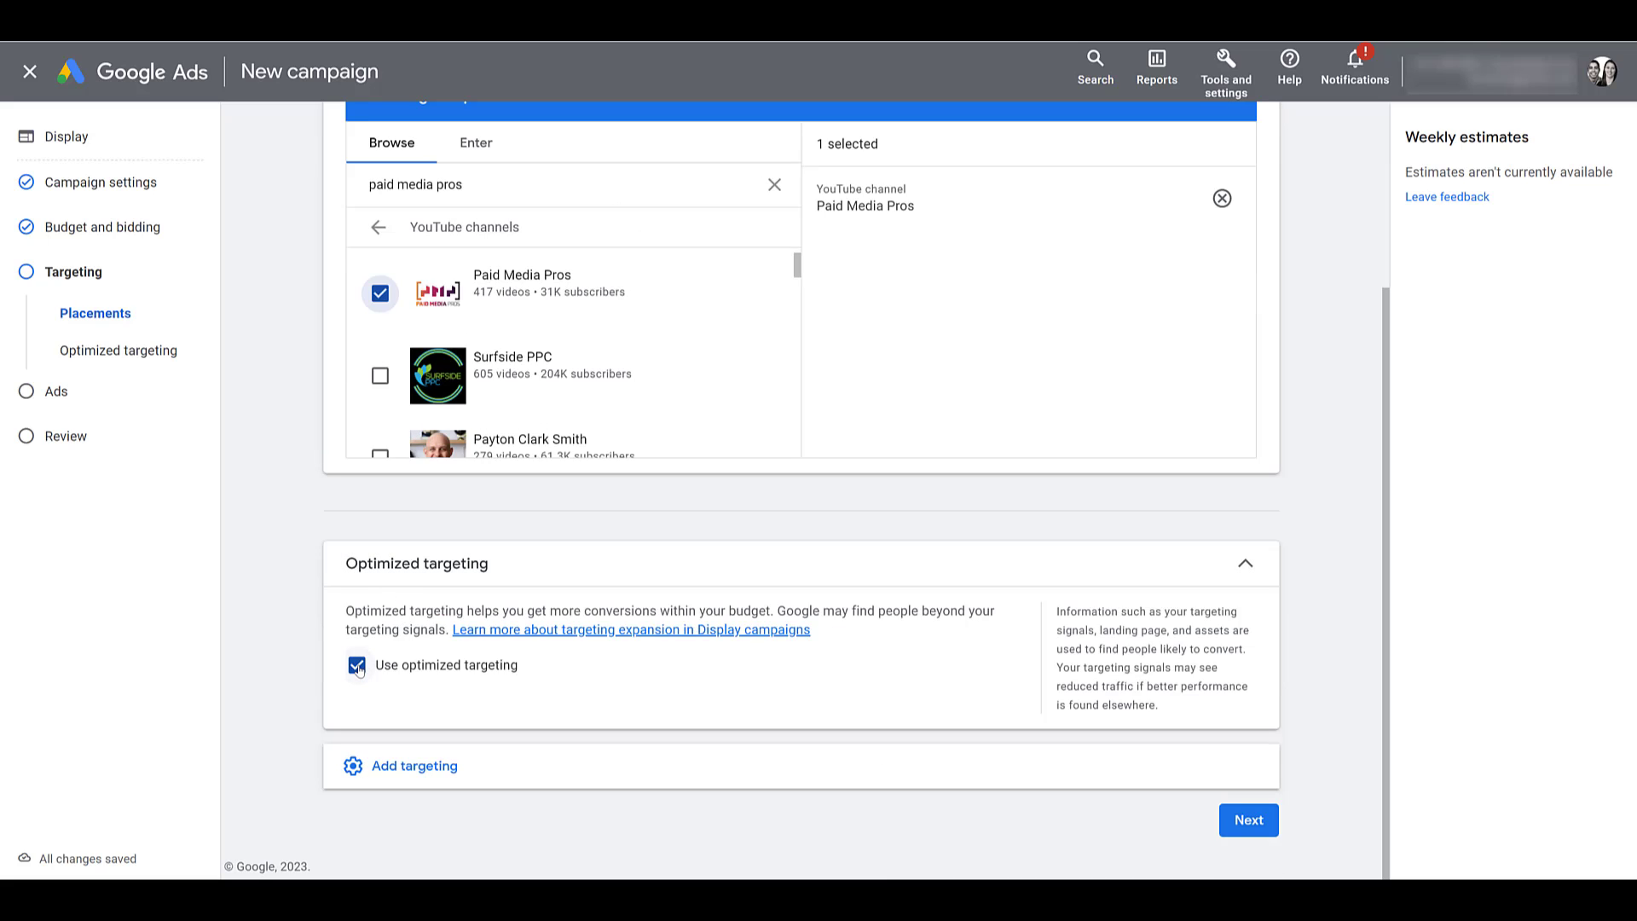
{"action": "left_click", "coordinate": [356, 665]}
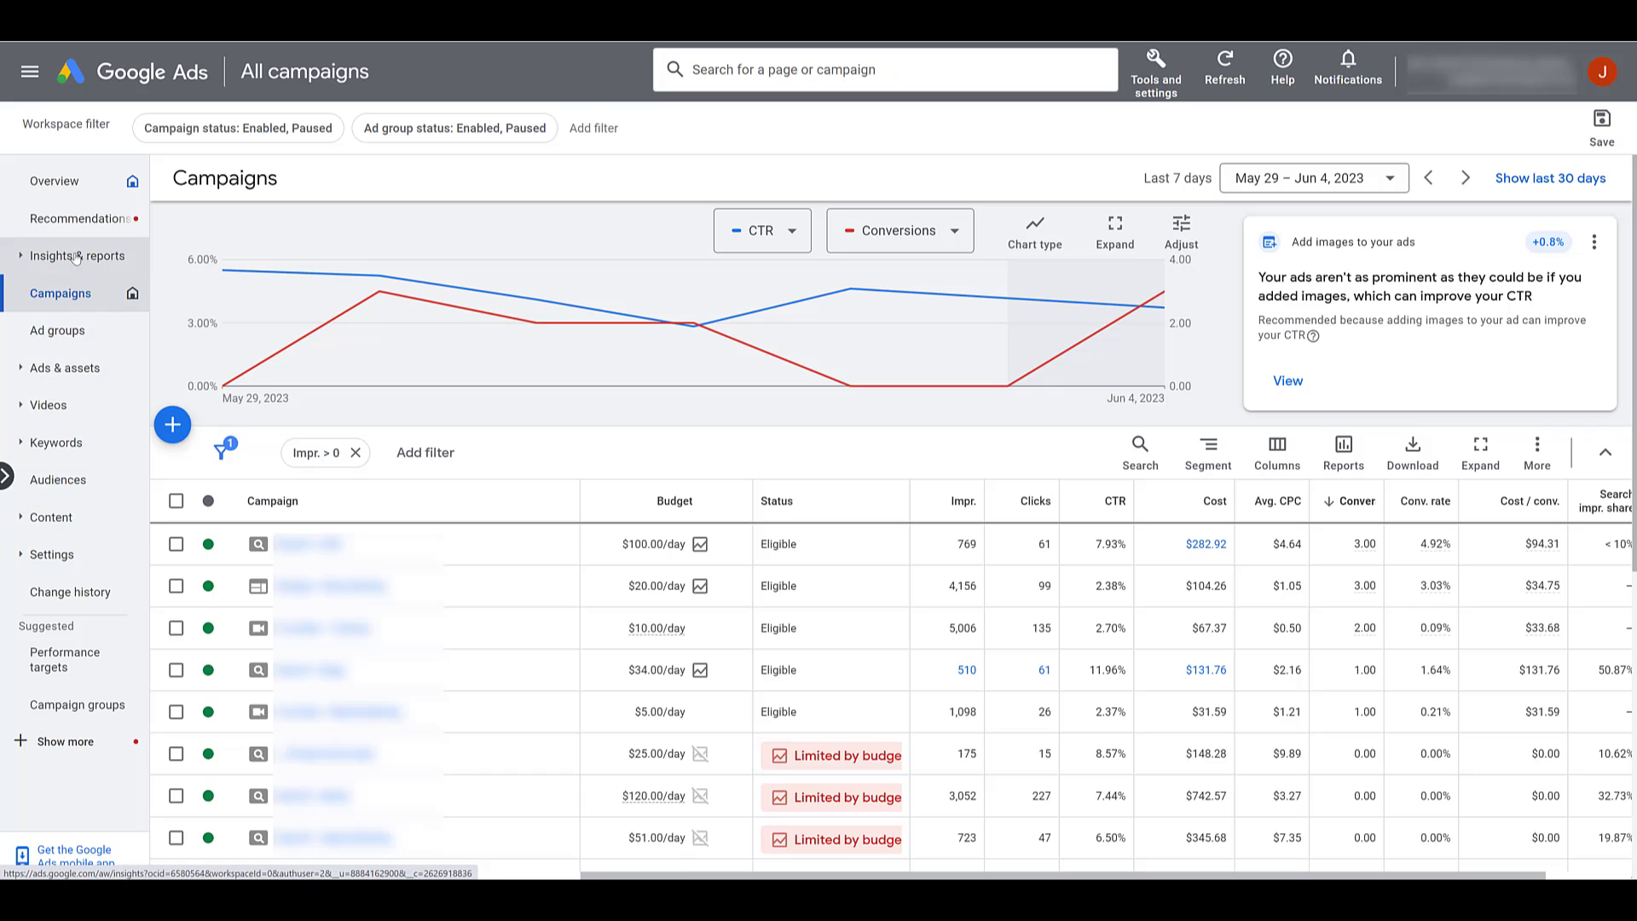
Open the Where ads showed tab under Insights & reports and change its network filter
{"action": "left_click", "coordinate": [75, 256]}
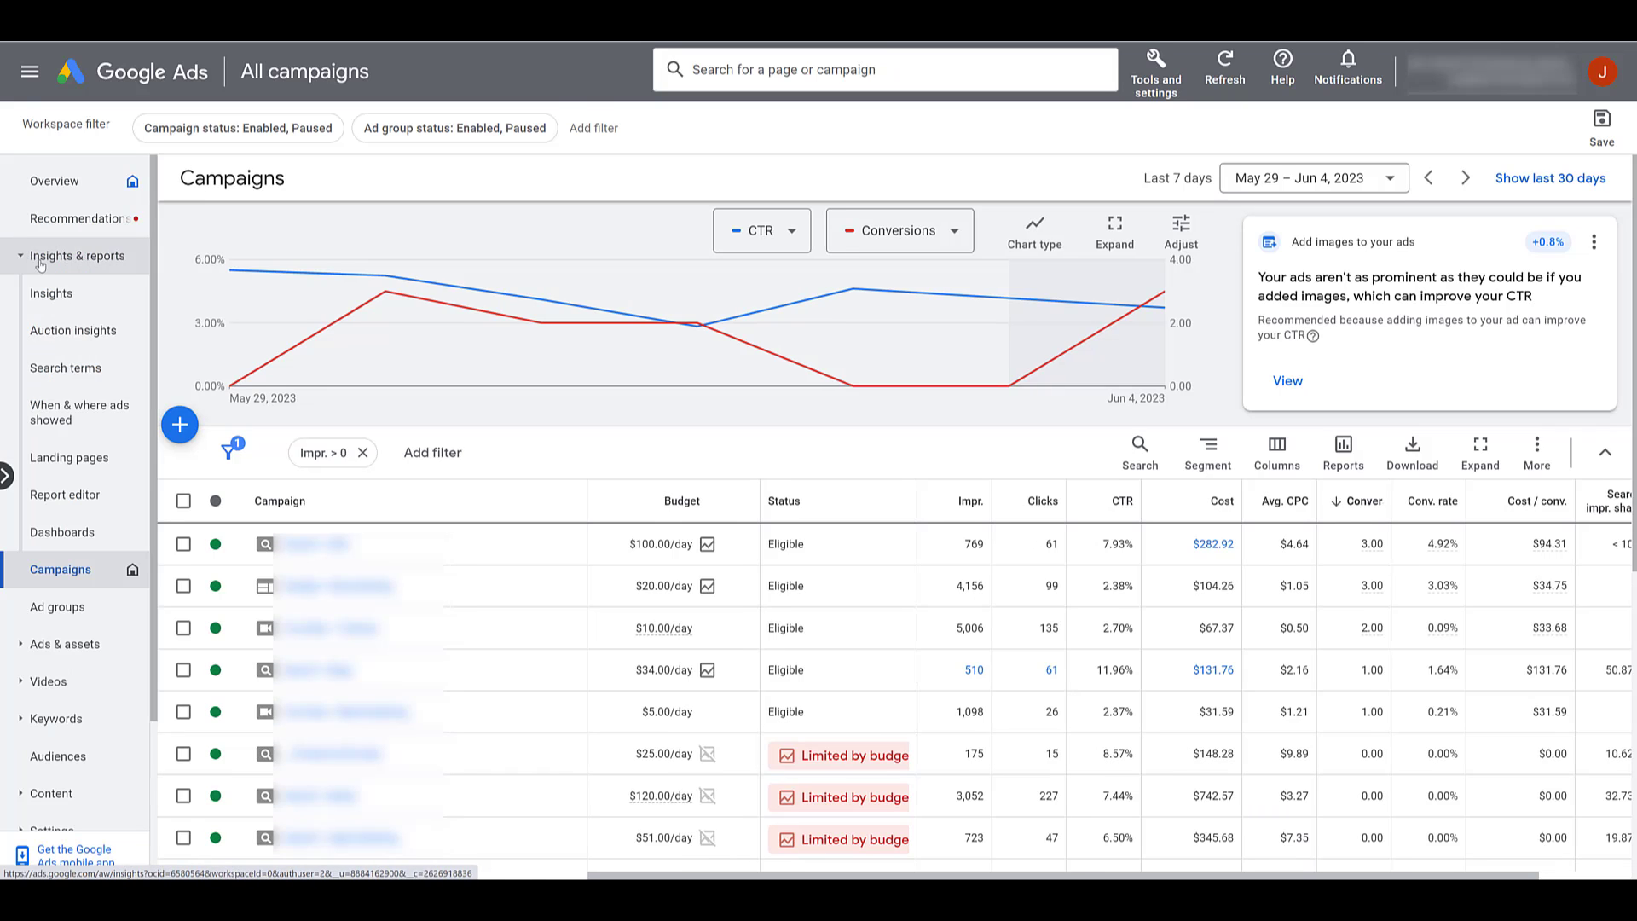
{"action": "mouse_move", "coordinate": [74, 330]}
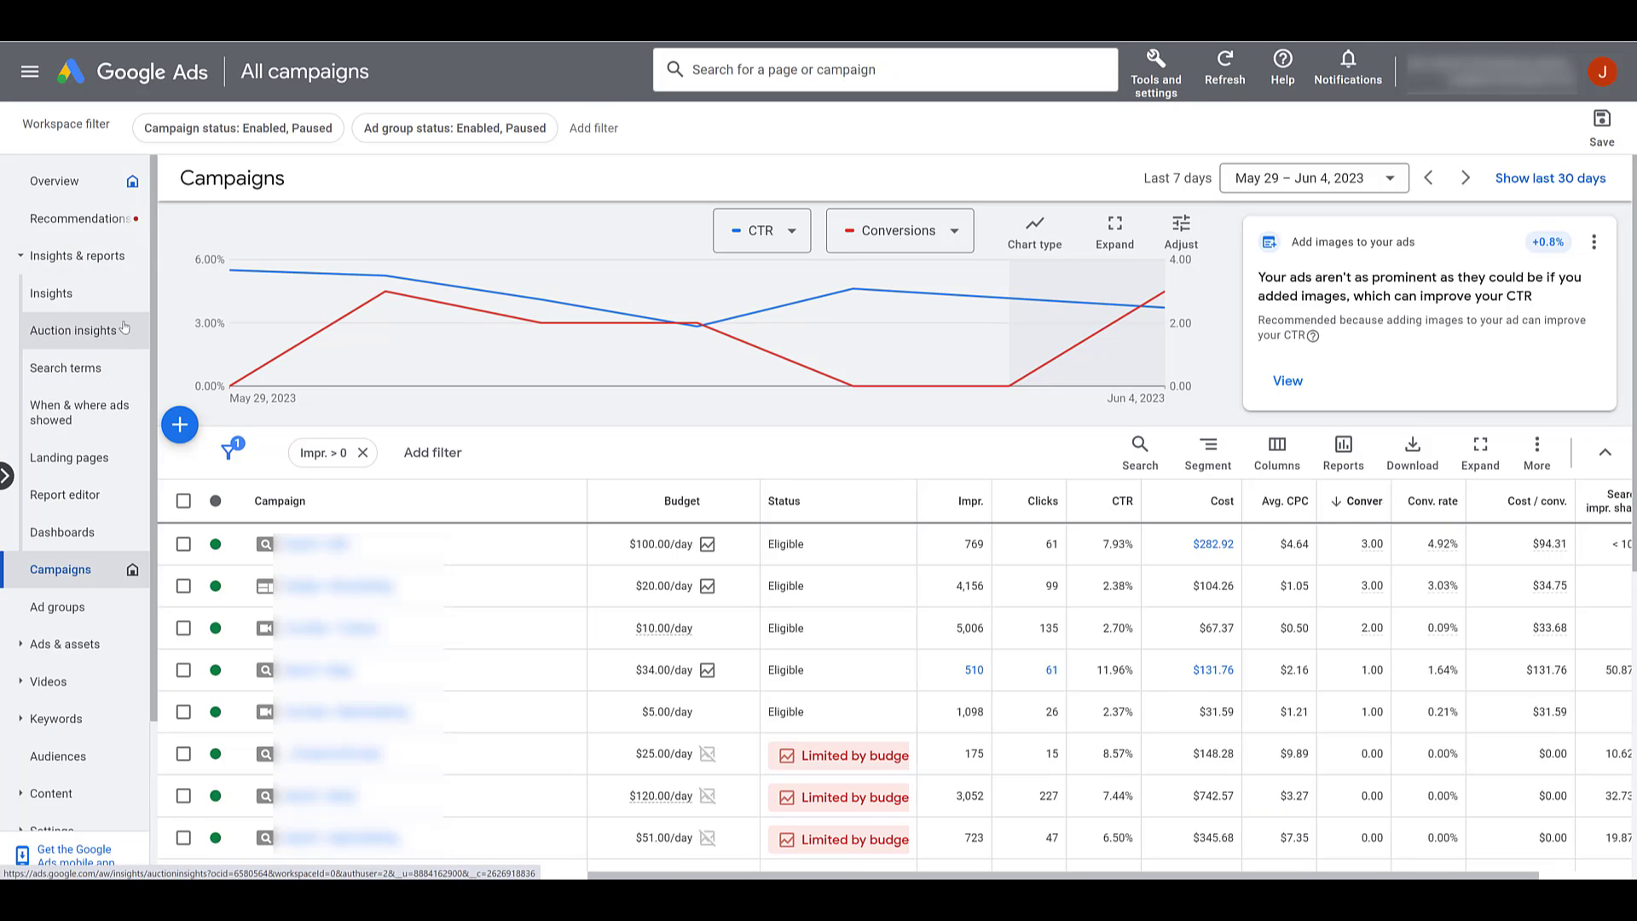
{"action": "mouse_move", "coordinate": [79, 412]}
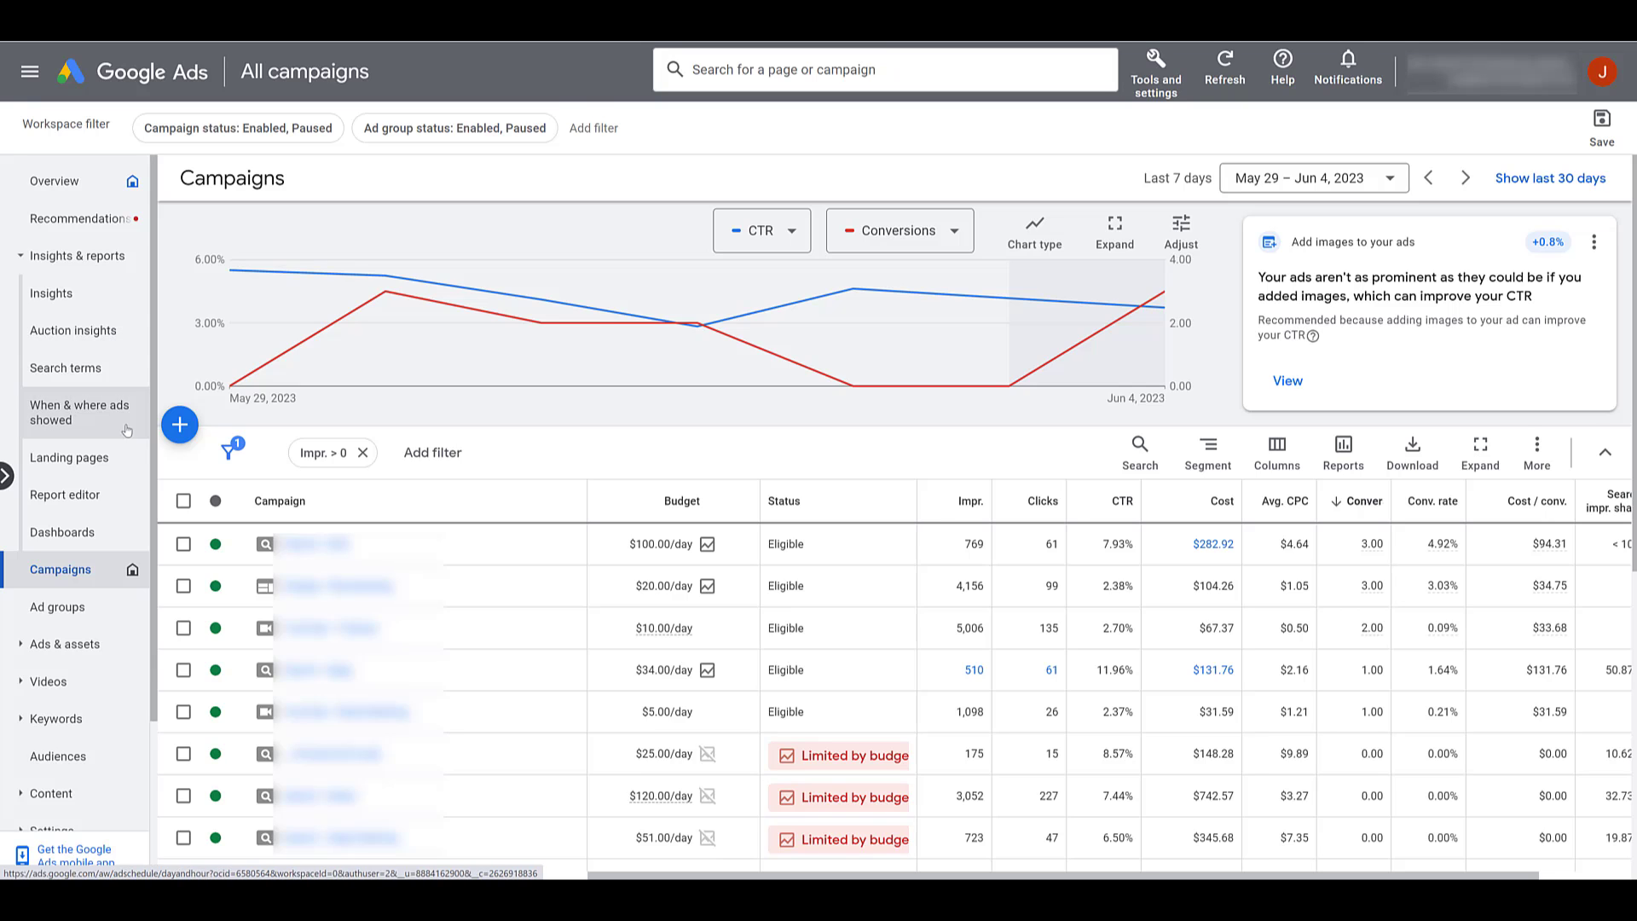
{"action": "left_click", "coordinate": [79, 413]}
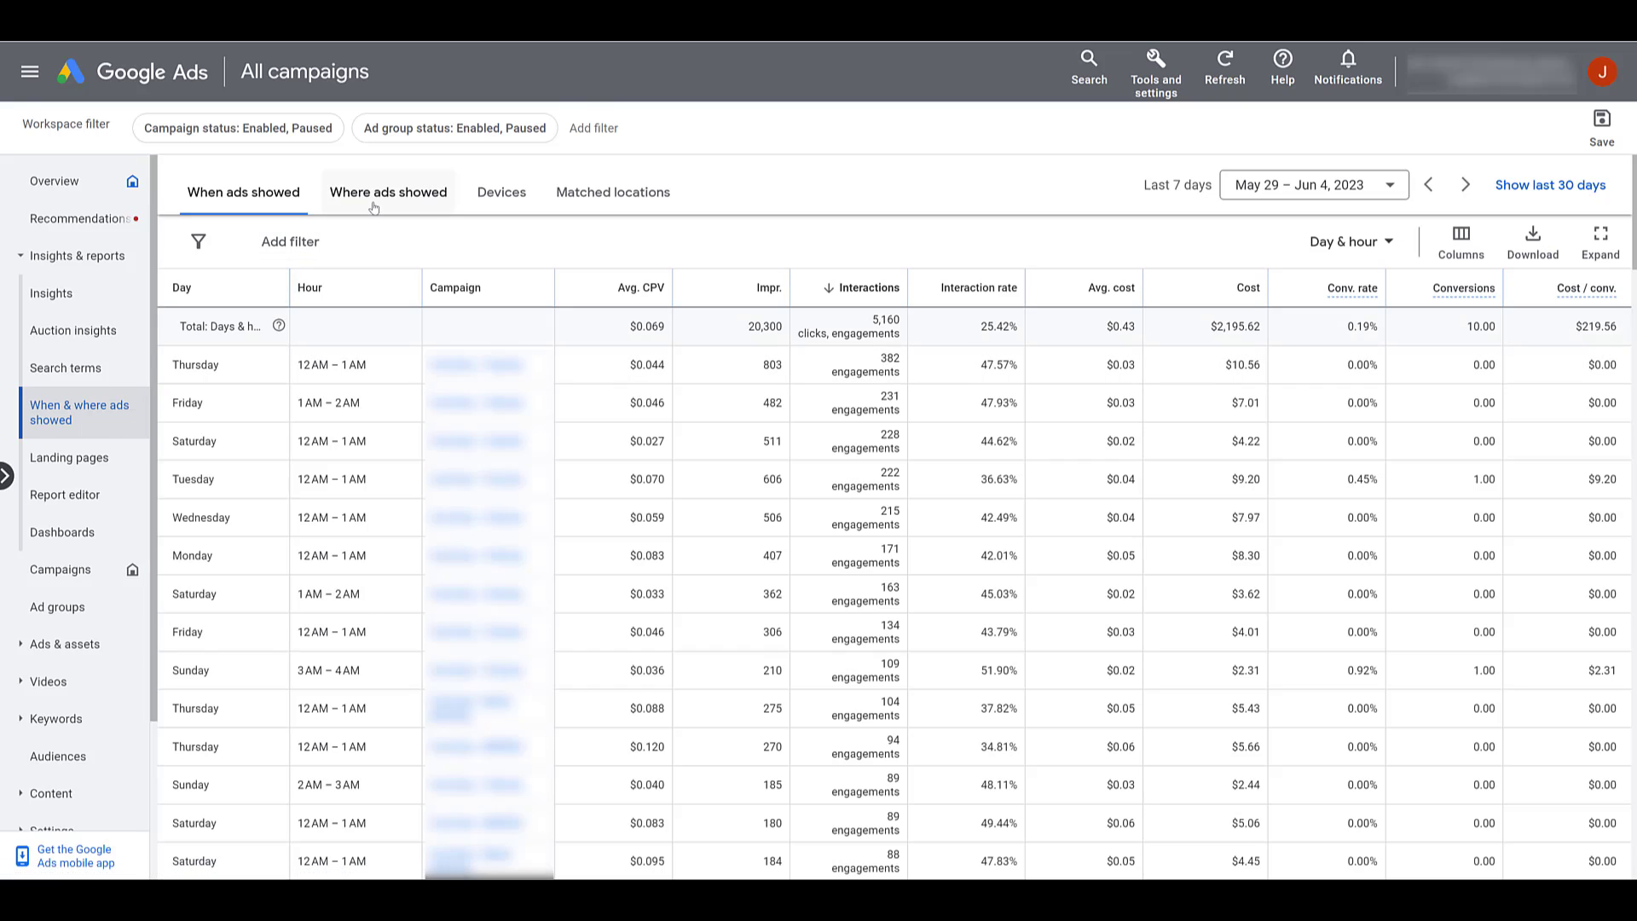
{"action": "left_click", "coordinate": [387, 191]}
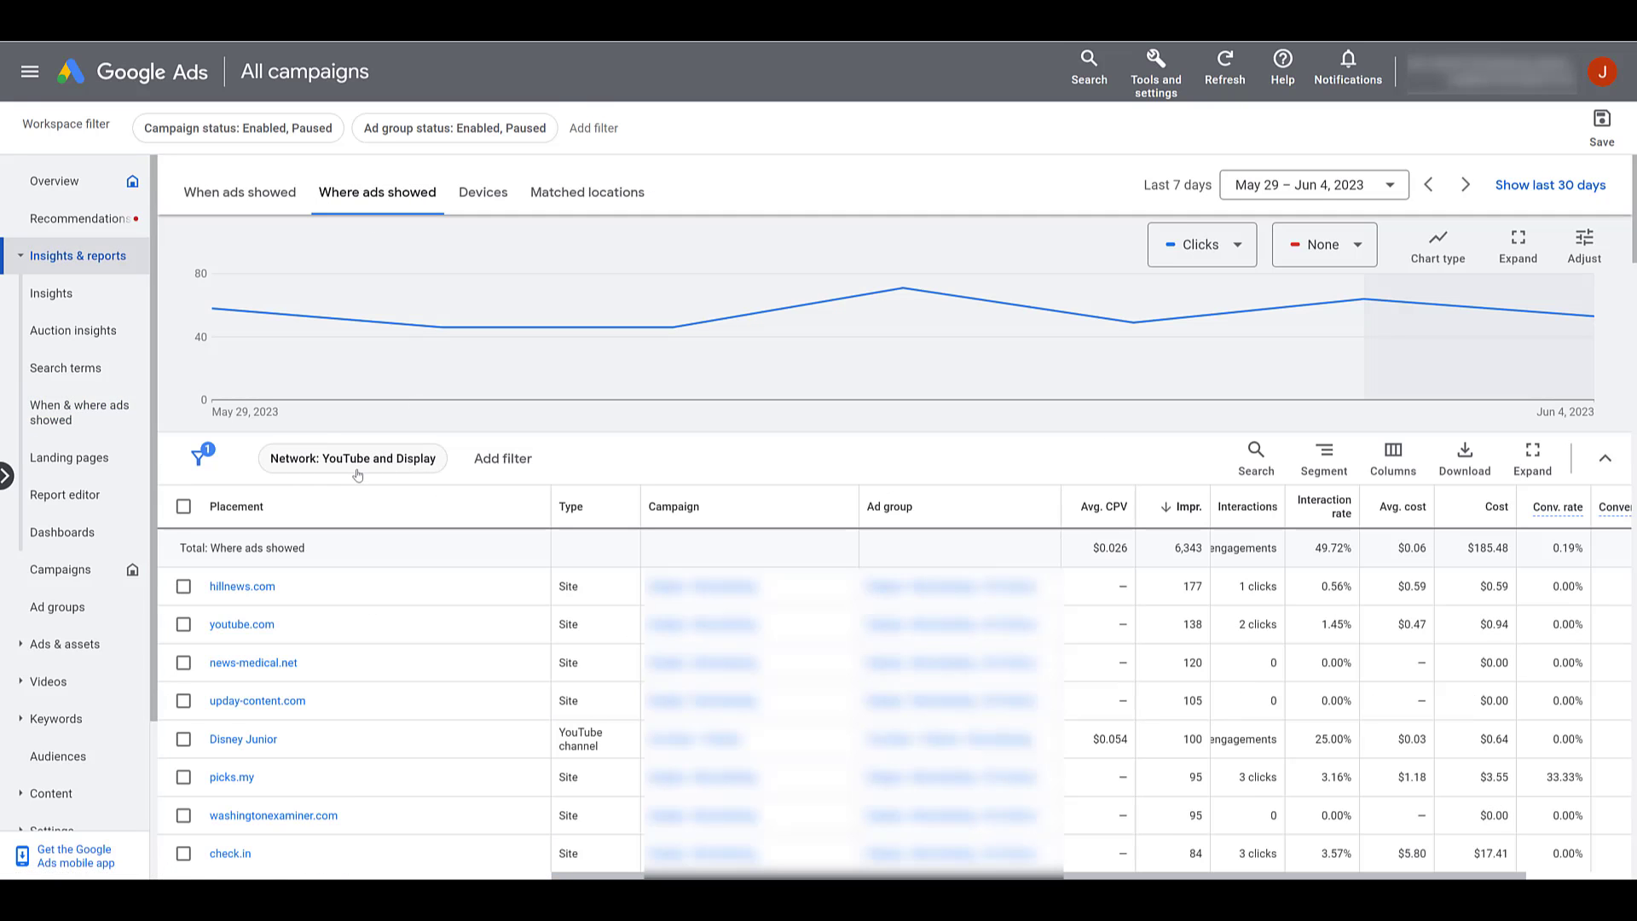
{"action": "left_click", "coordinate": [352, 457]}
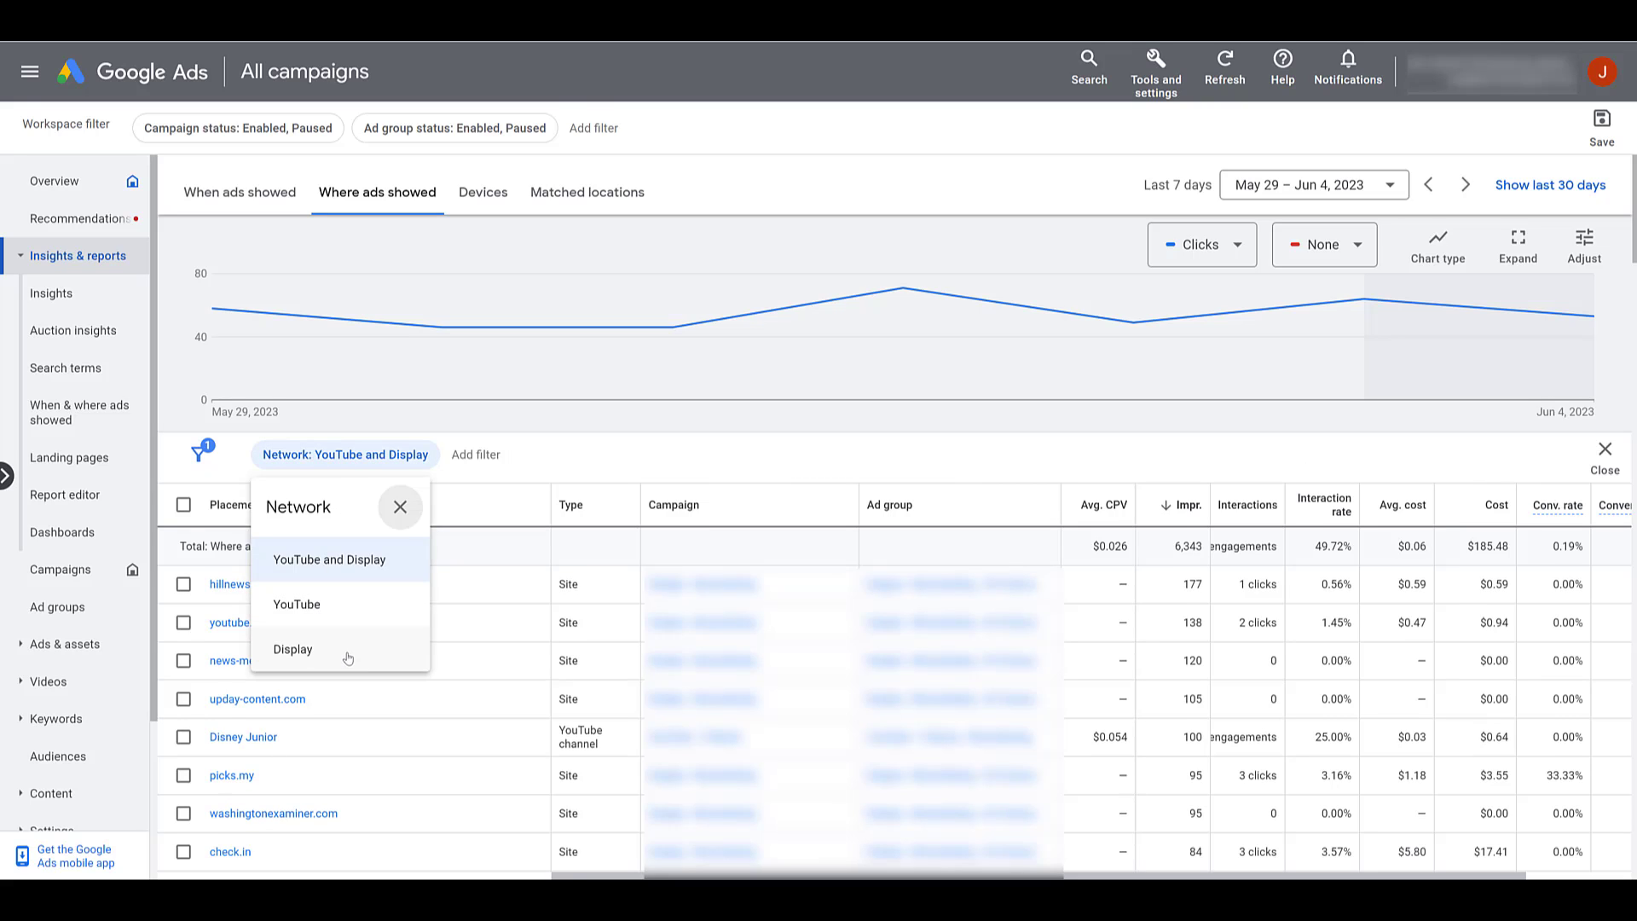
{"action": "left_click", "coordinate": [400, 507]}
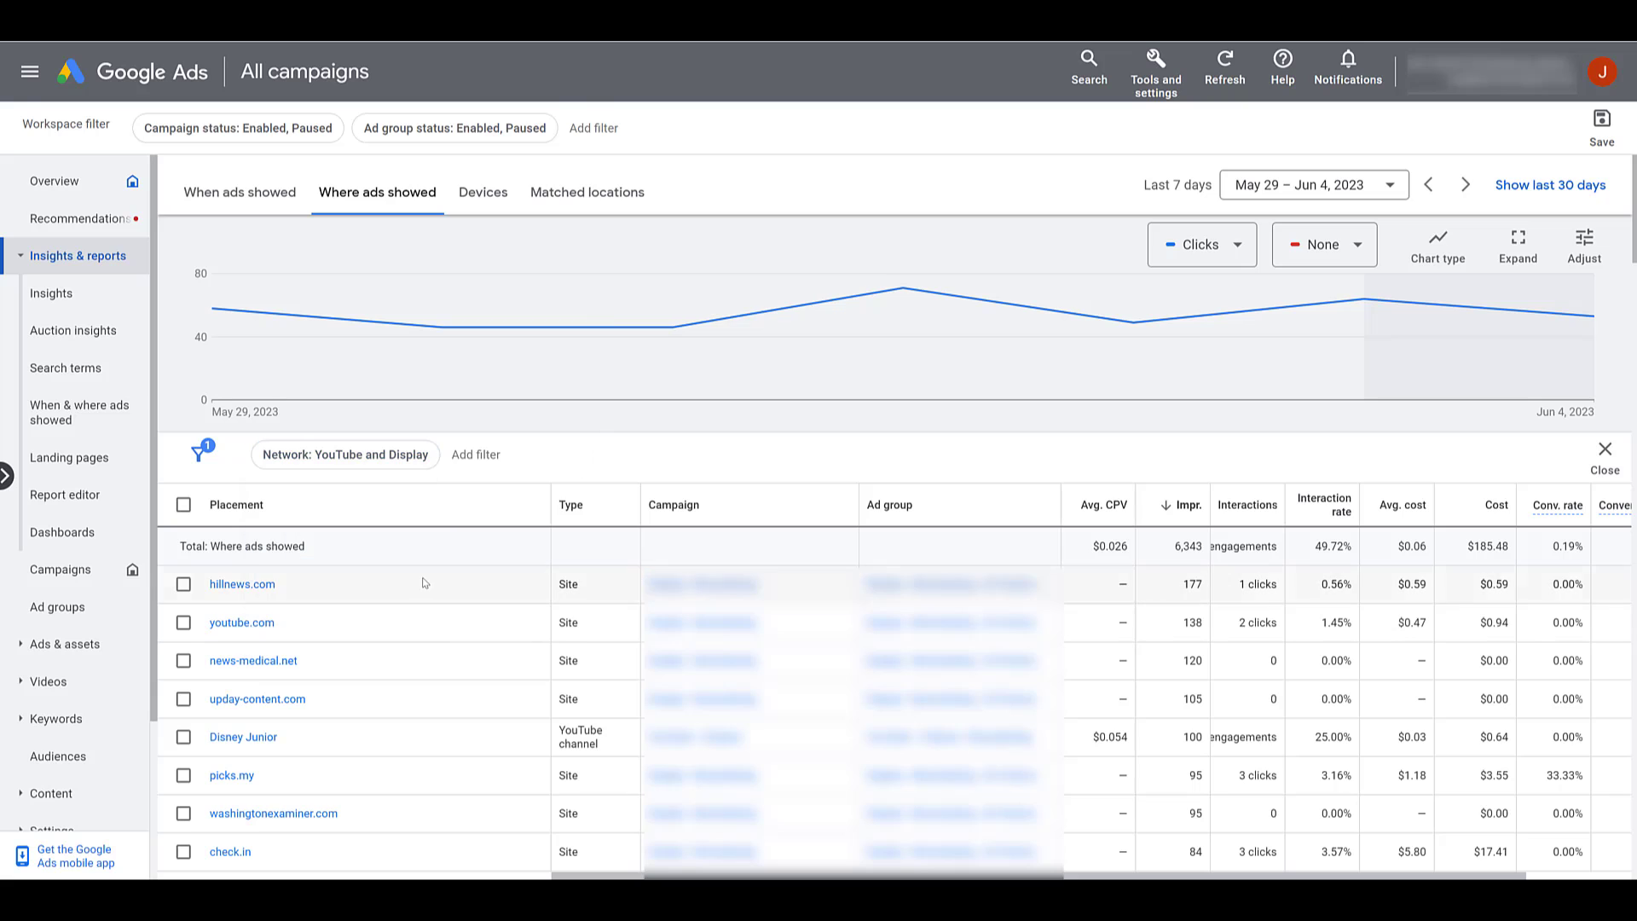
{"action": "mouse_move", "coordinate": [469, 625]}
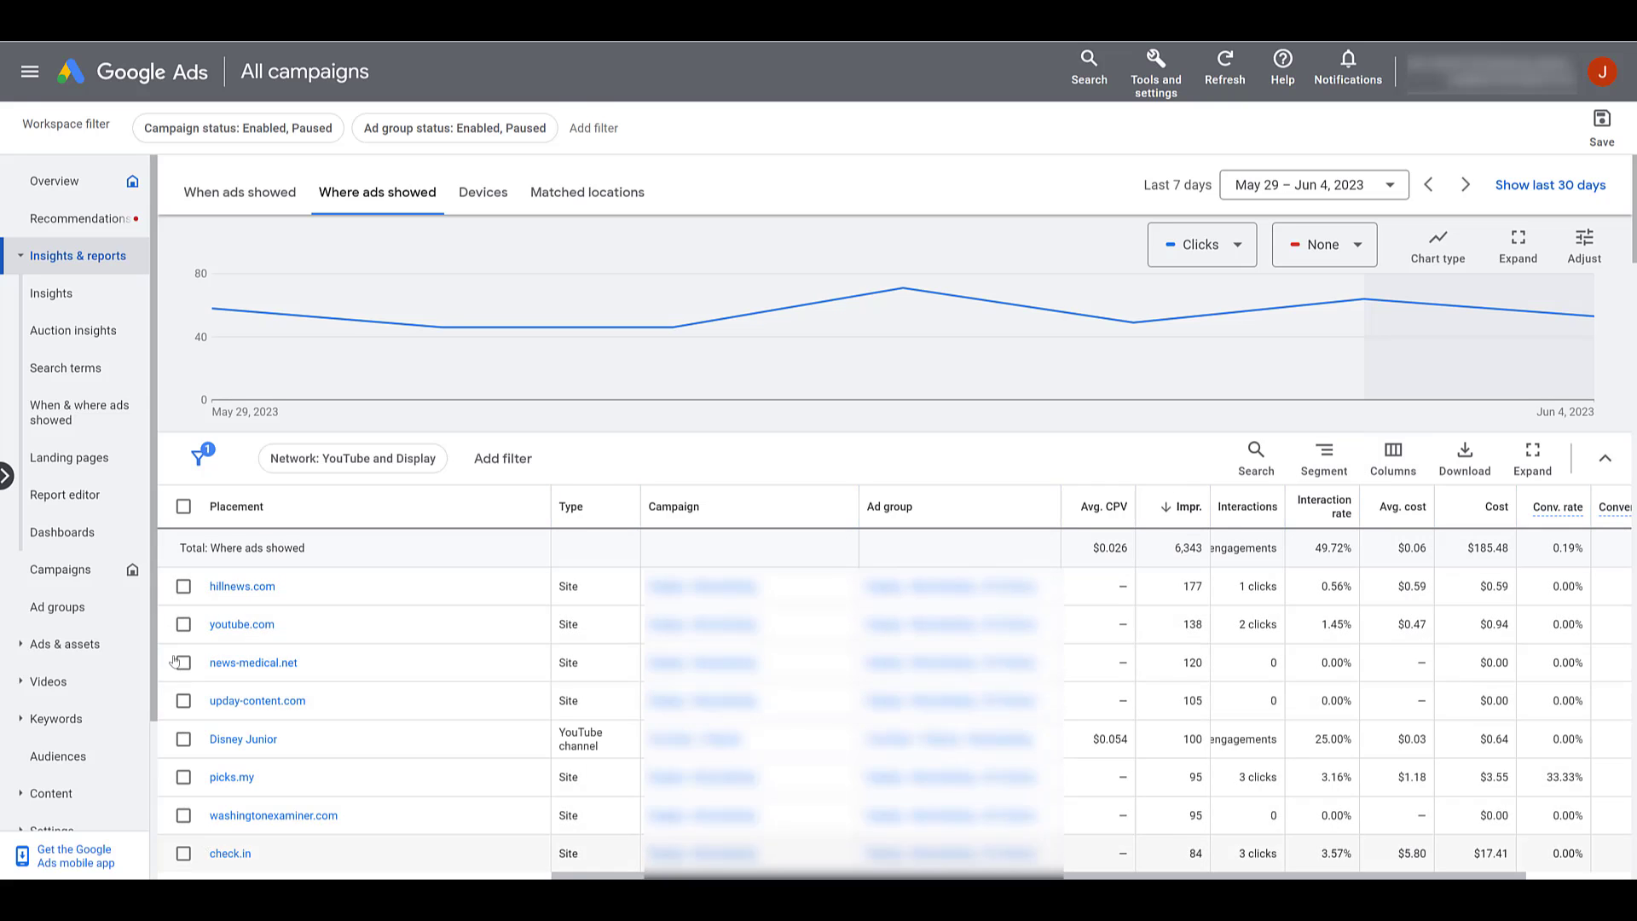
View exclude options for hillnews.com, then open Shared Library's placement exclusion lists
{"action": "left_click", "coordinate": [184, 586]}
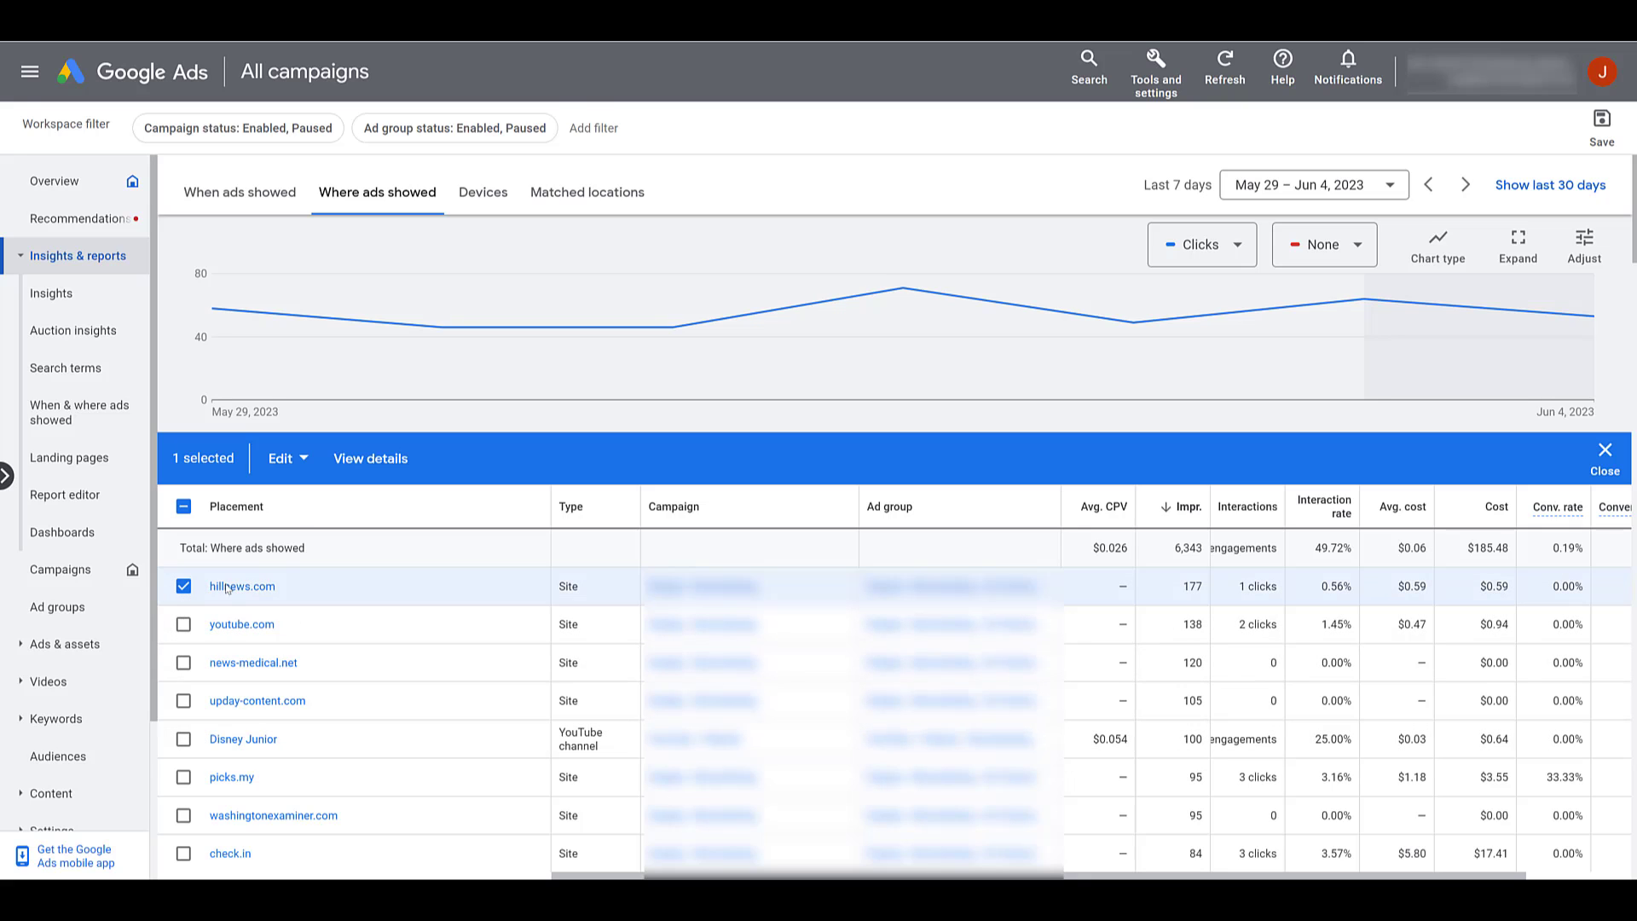
{"action": "left_click", "coordinate": [281, 457]}
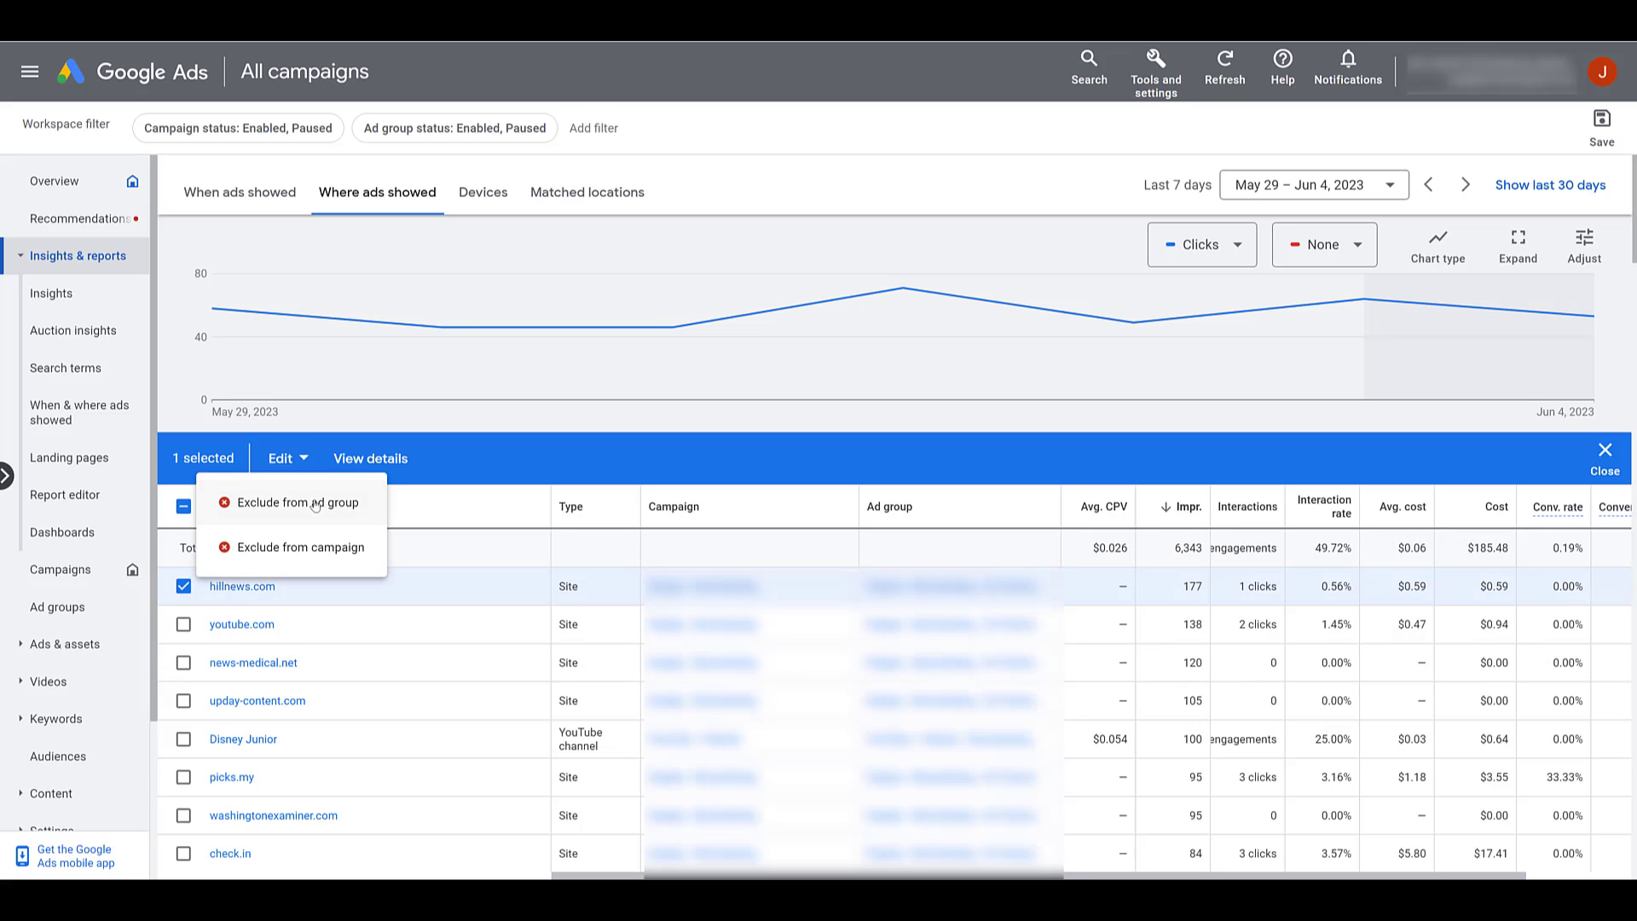
{"action": "mouse_move", "coordinate": [317, 551]}
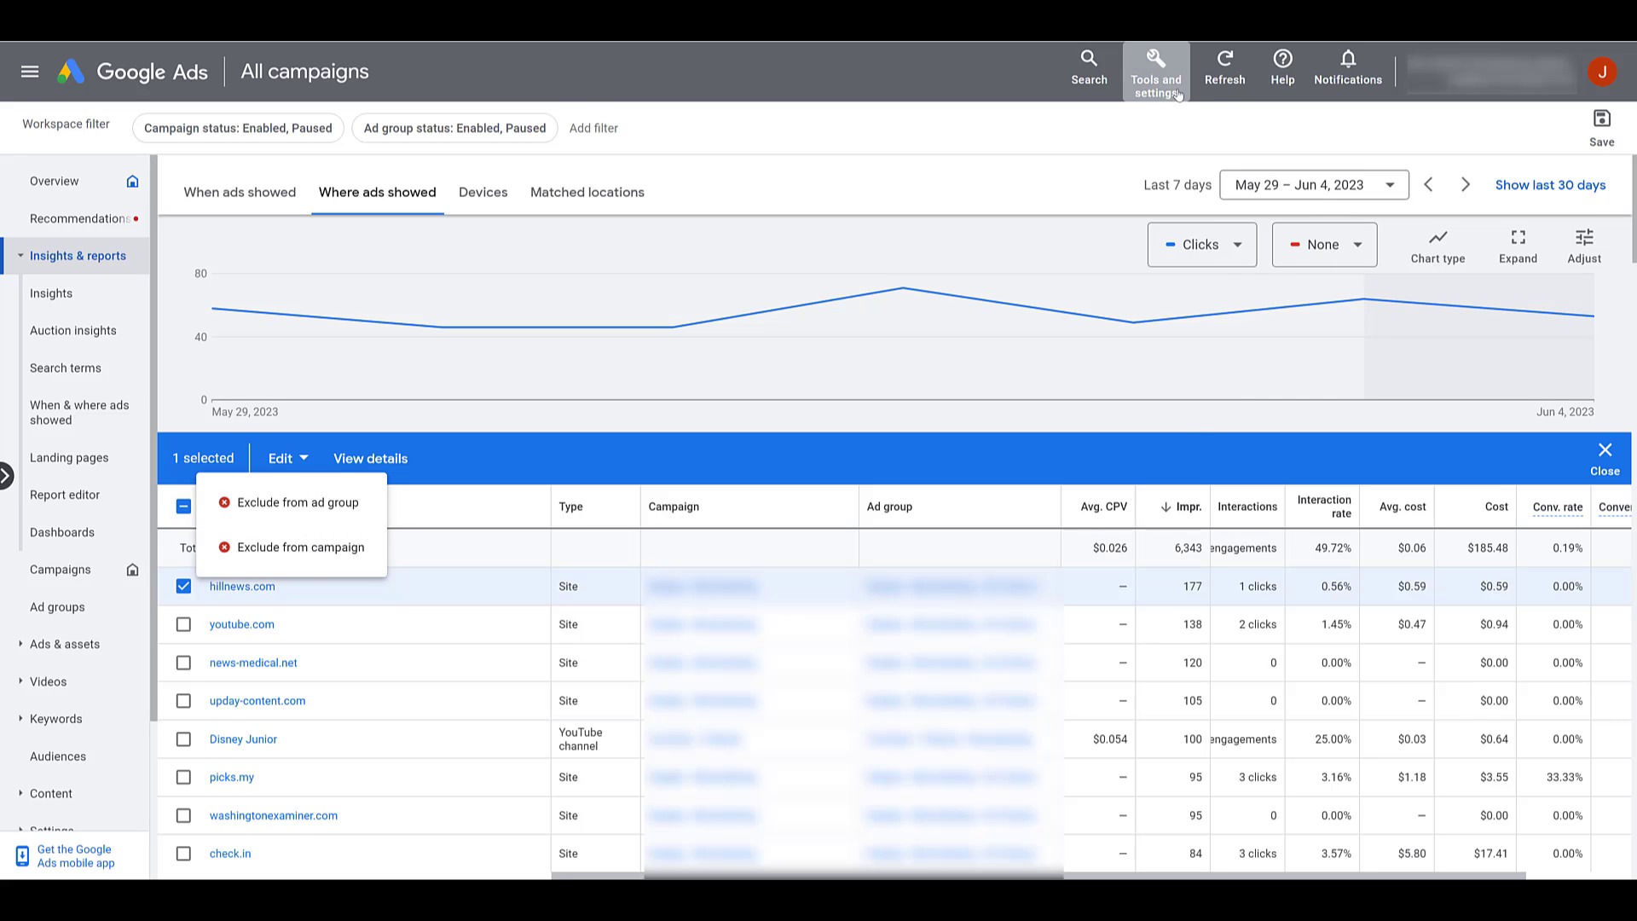
{"action": "left_click", "coordinate": [1154, 70]}
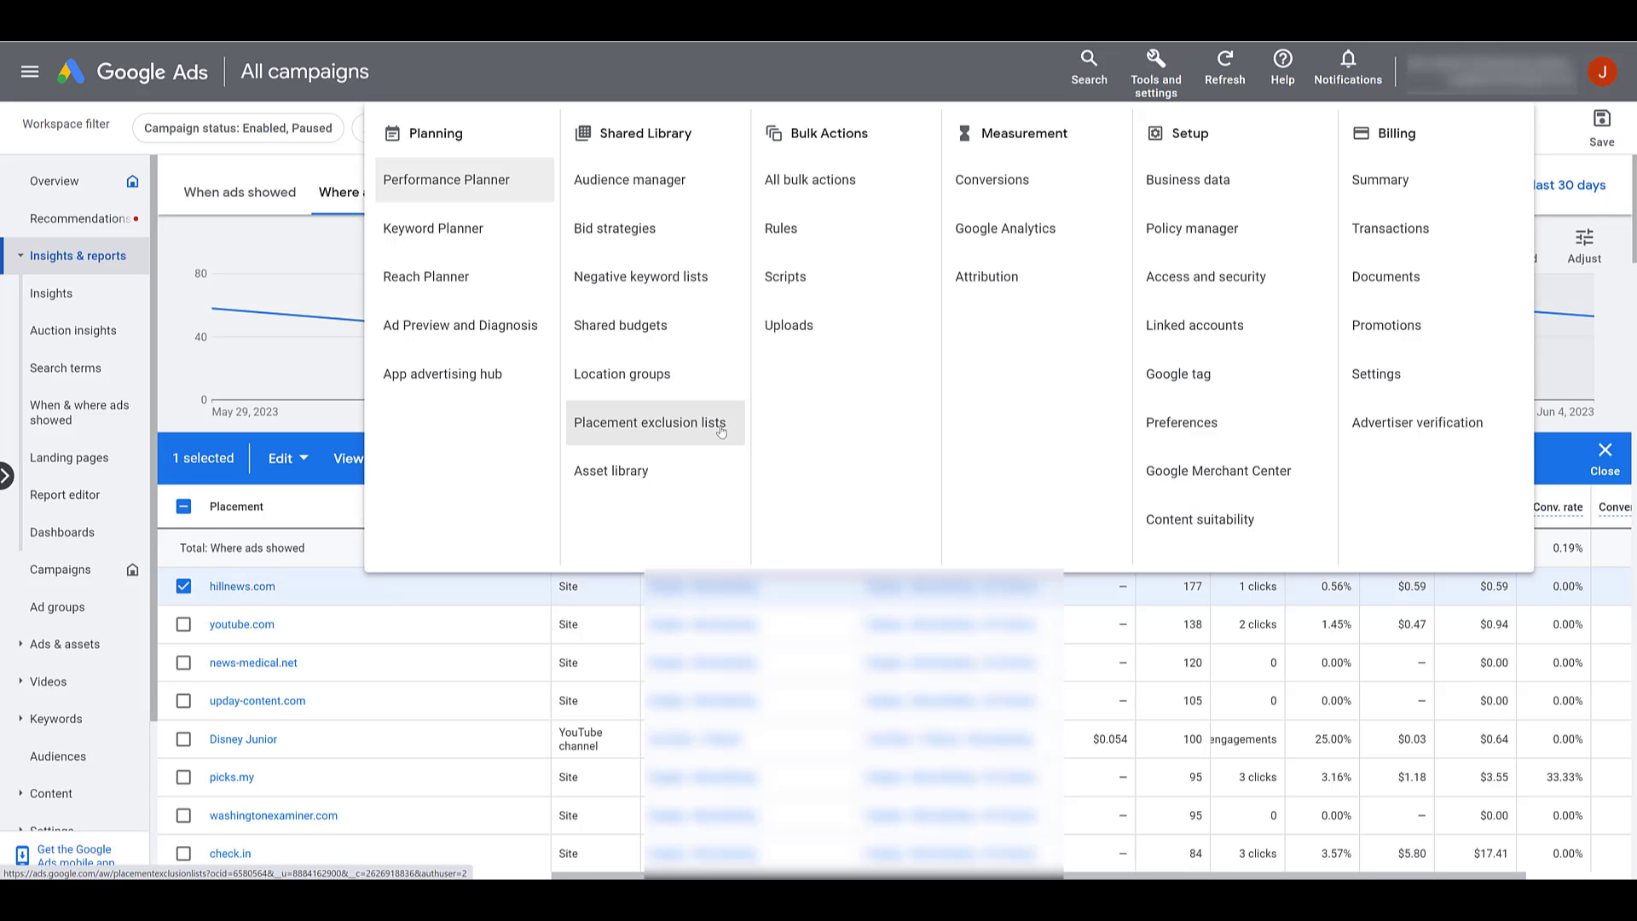
{"action": "left_click", "coordinate": [649, 423]}
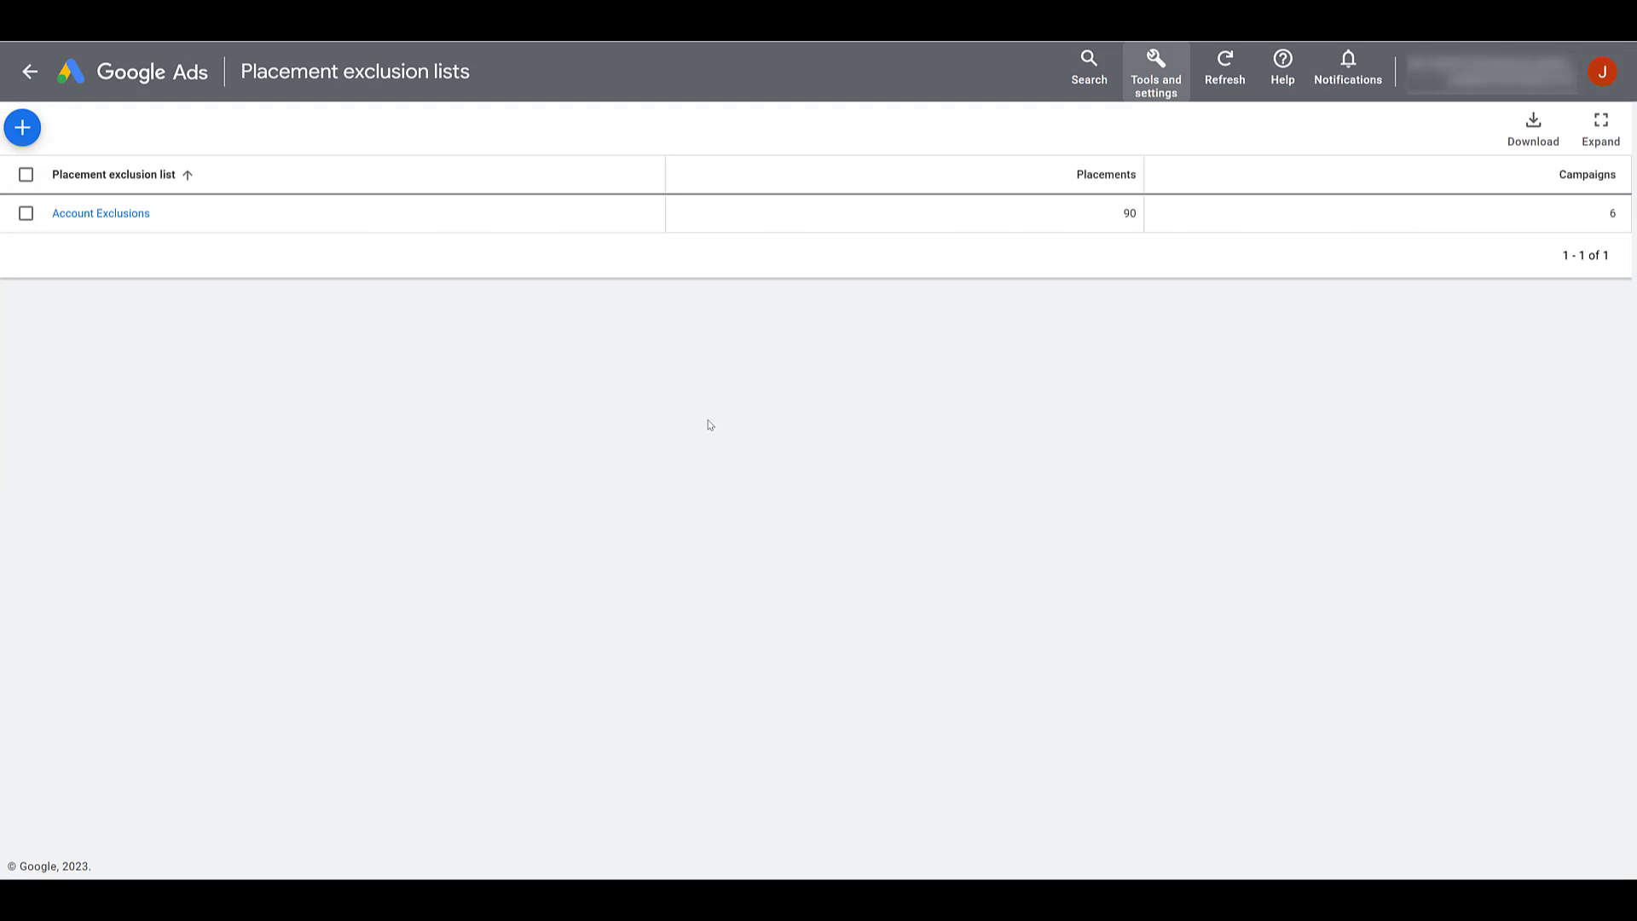